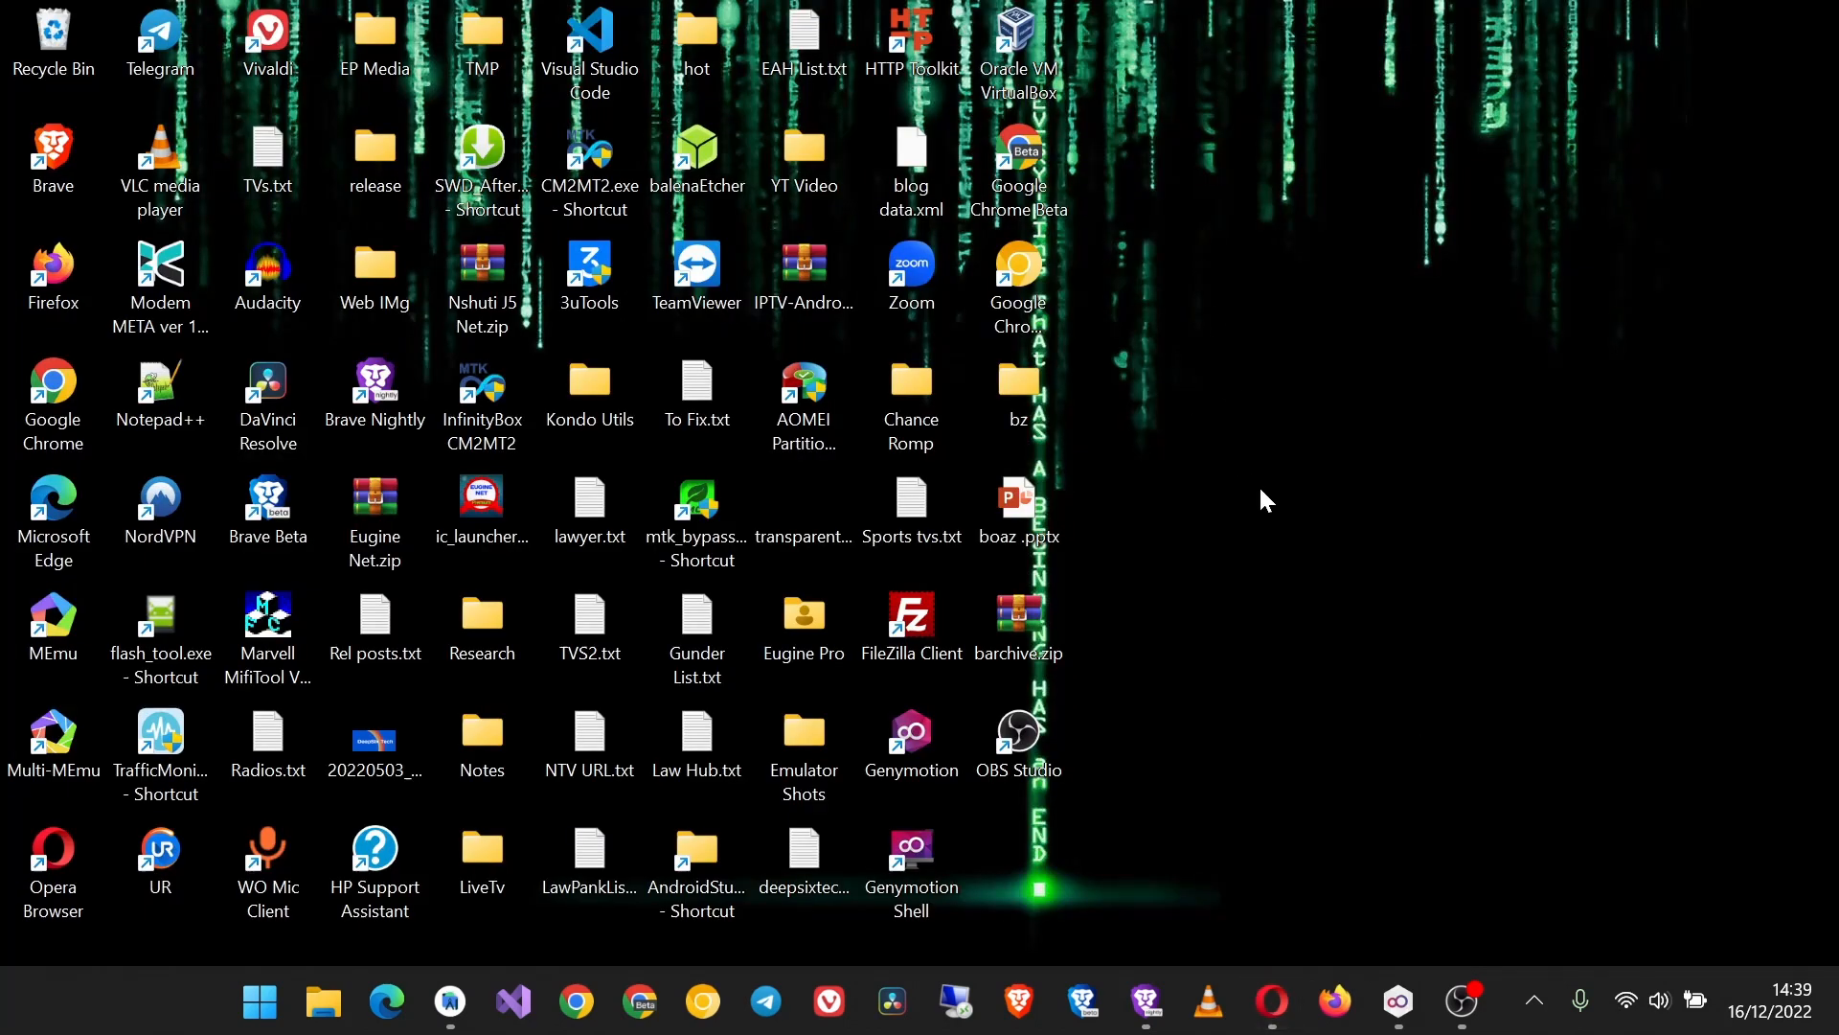
{"action": "mouse_move", "coordinate": [449, 1002]}
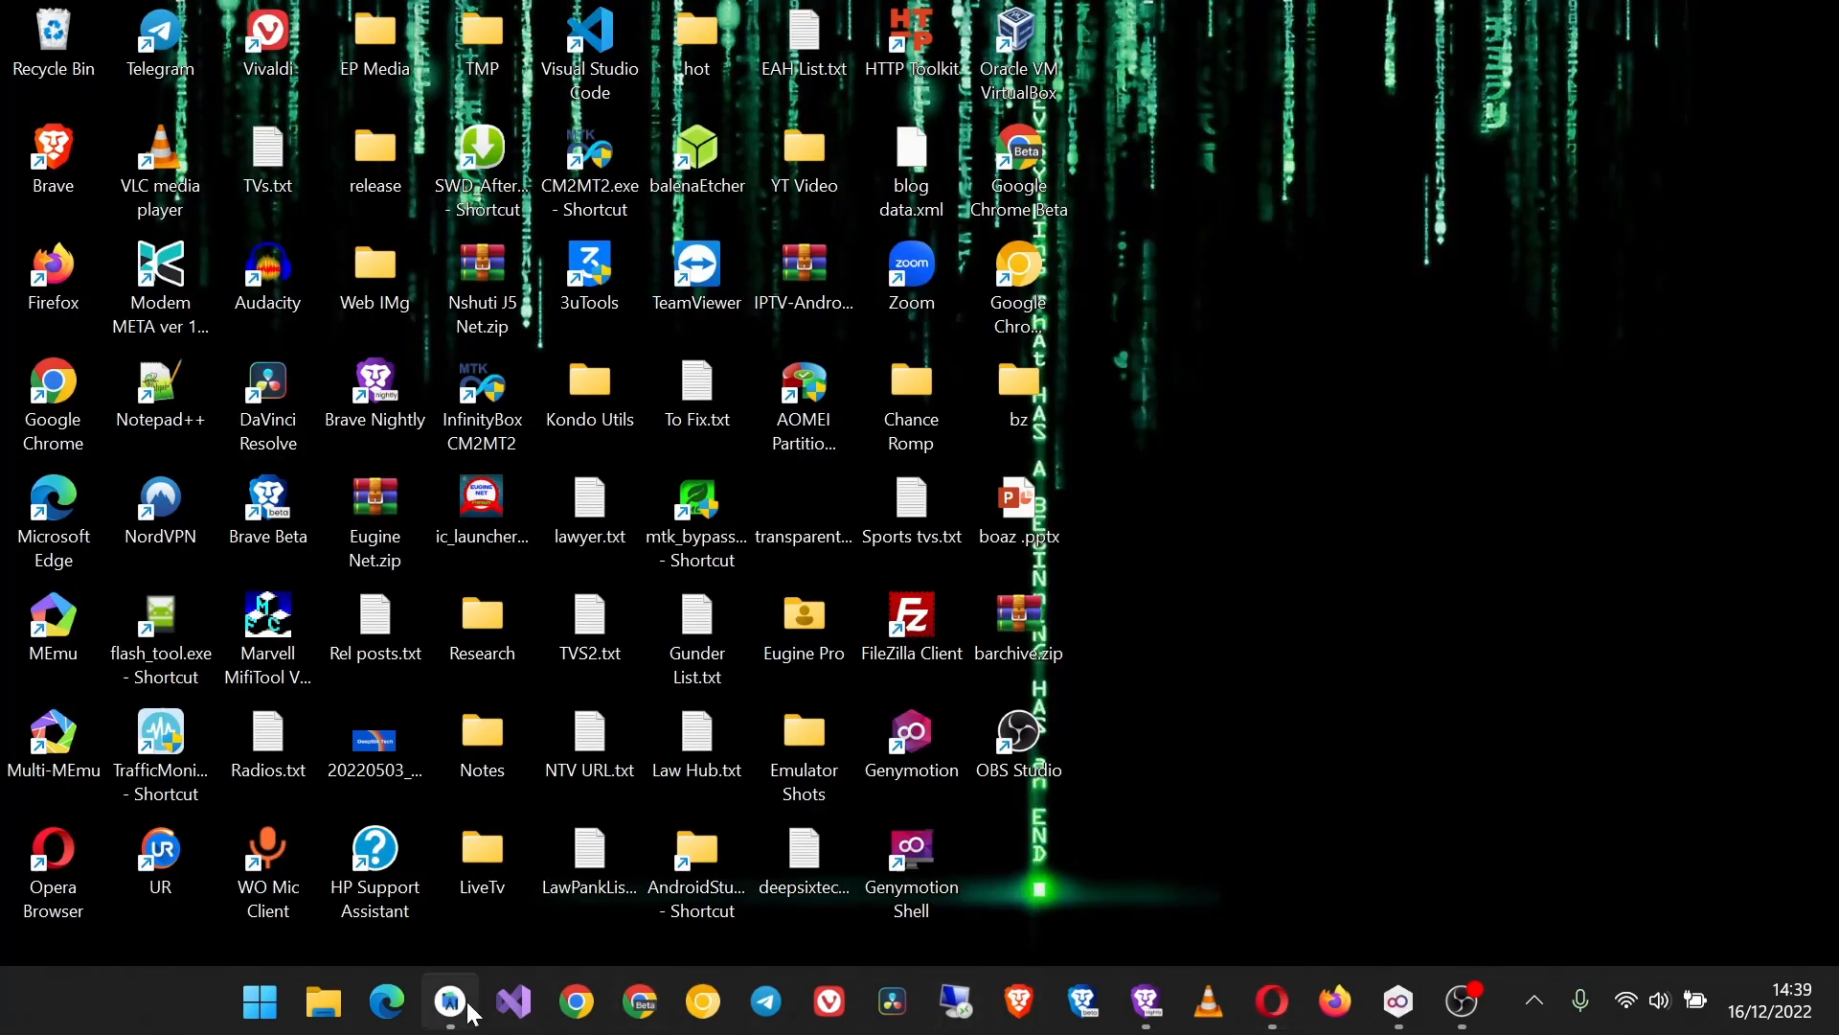
Step: Bring up the AppLovin Ads project and scroll through its app manifest
{"action": "left_click", "coordinate": [449, 1002]}
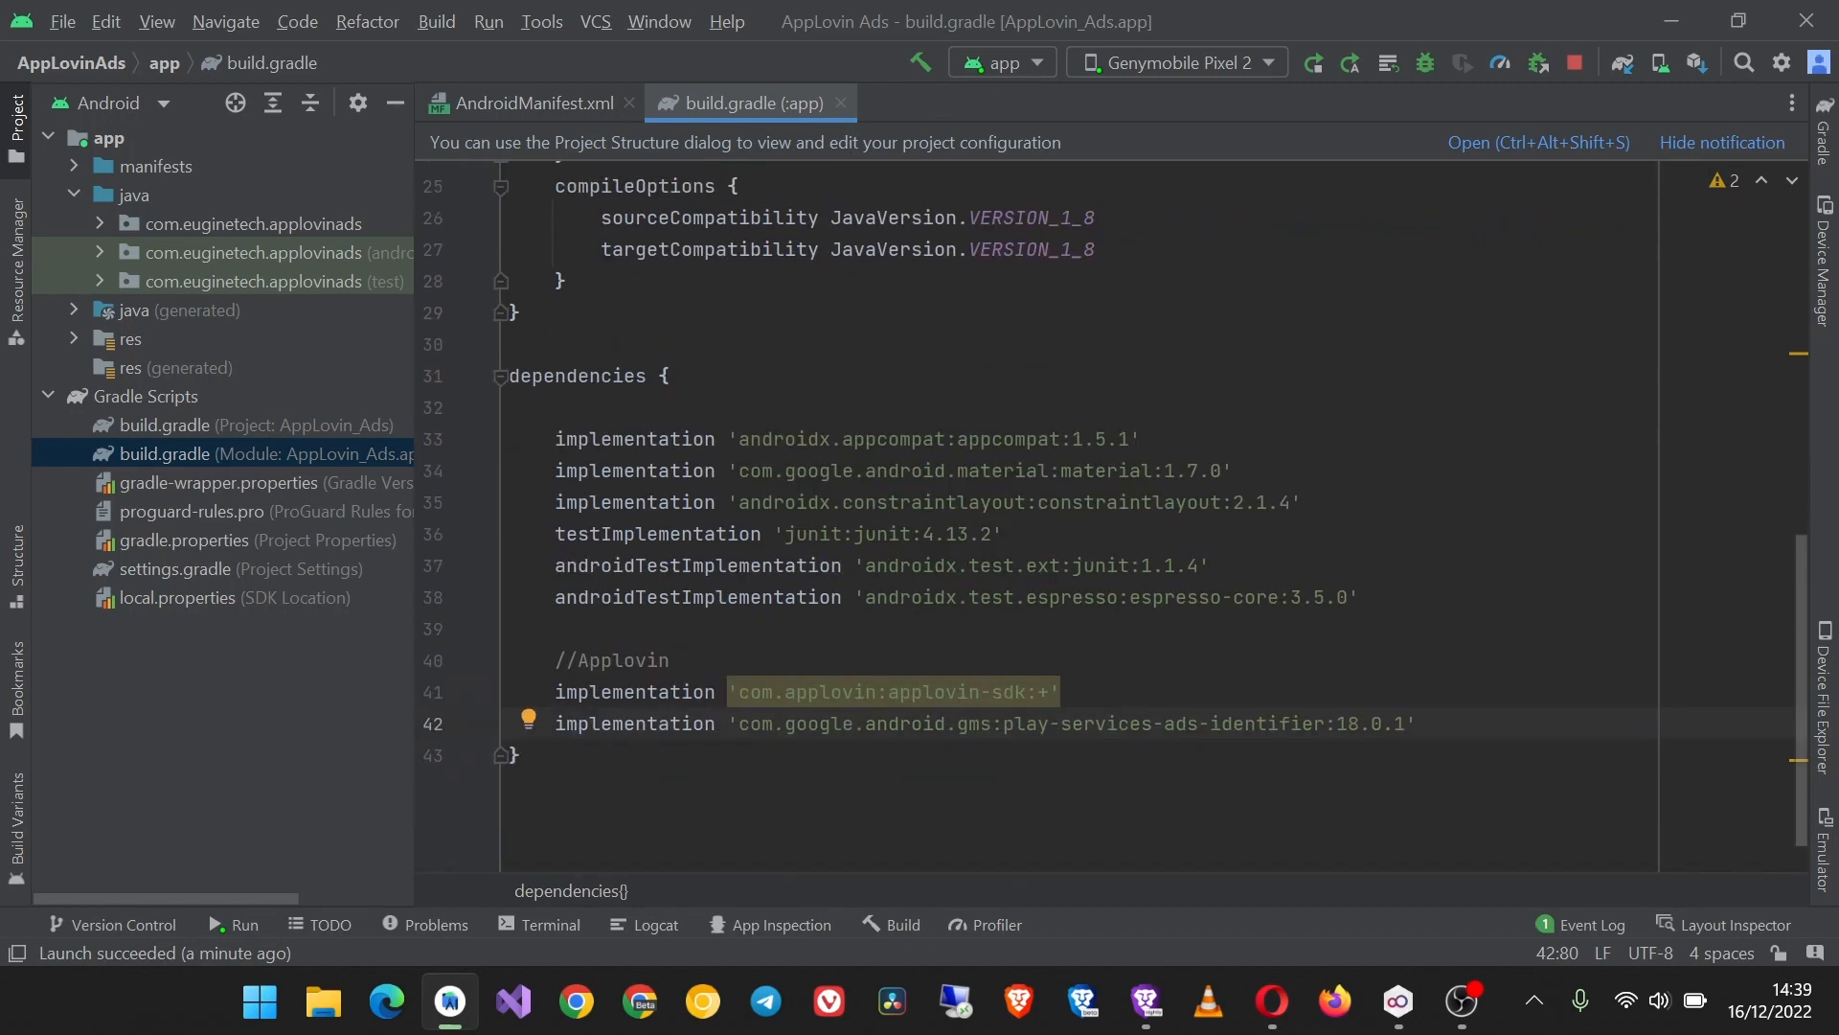
{"action": "scroll", "scroll_direction": "down", "scroll_amount": 3}
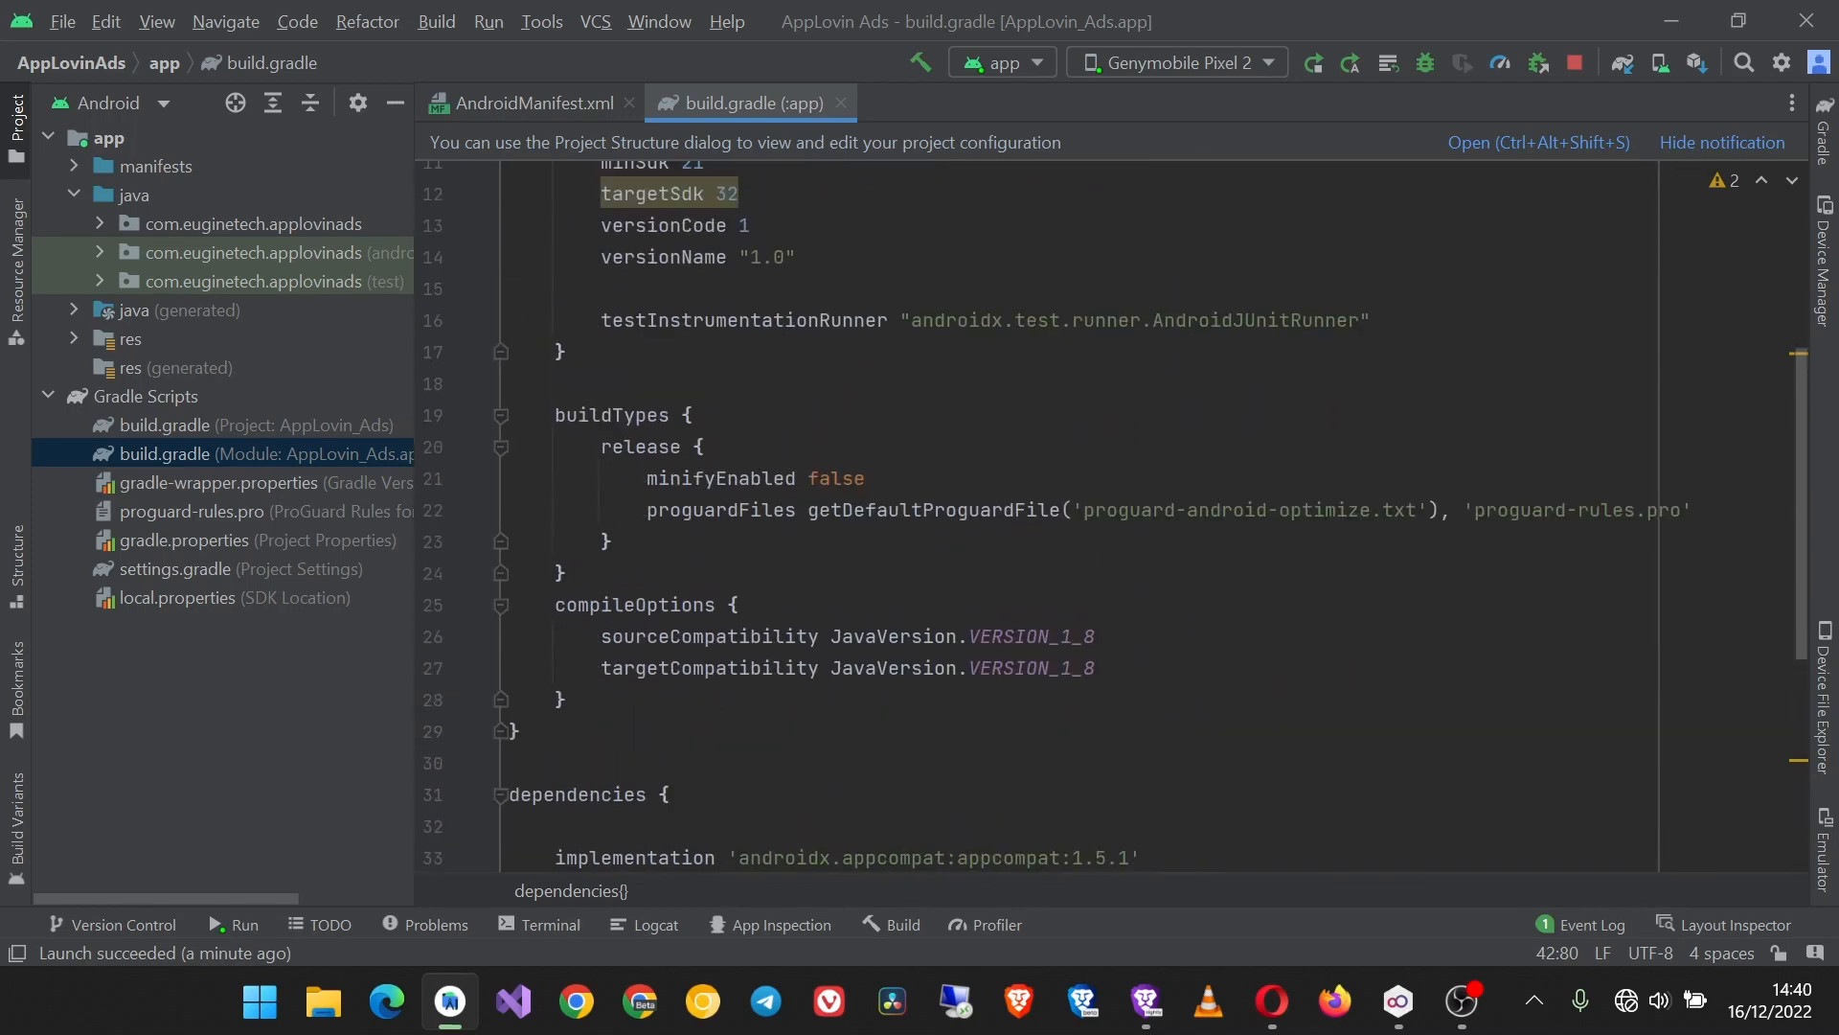
{"action": "left_click", "coordinate": [536, 103]}
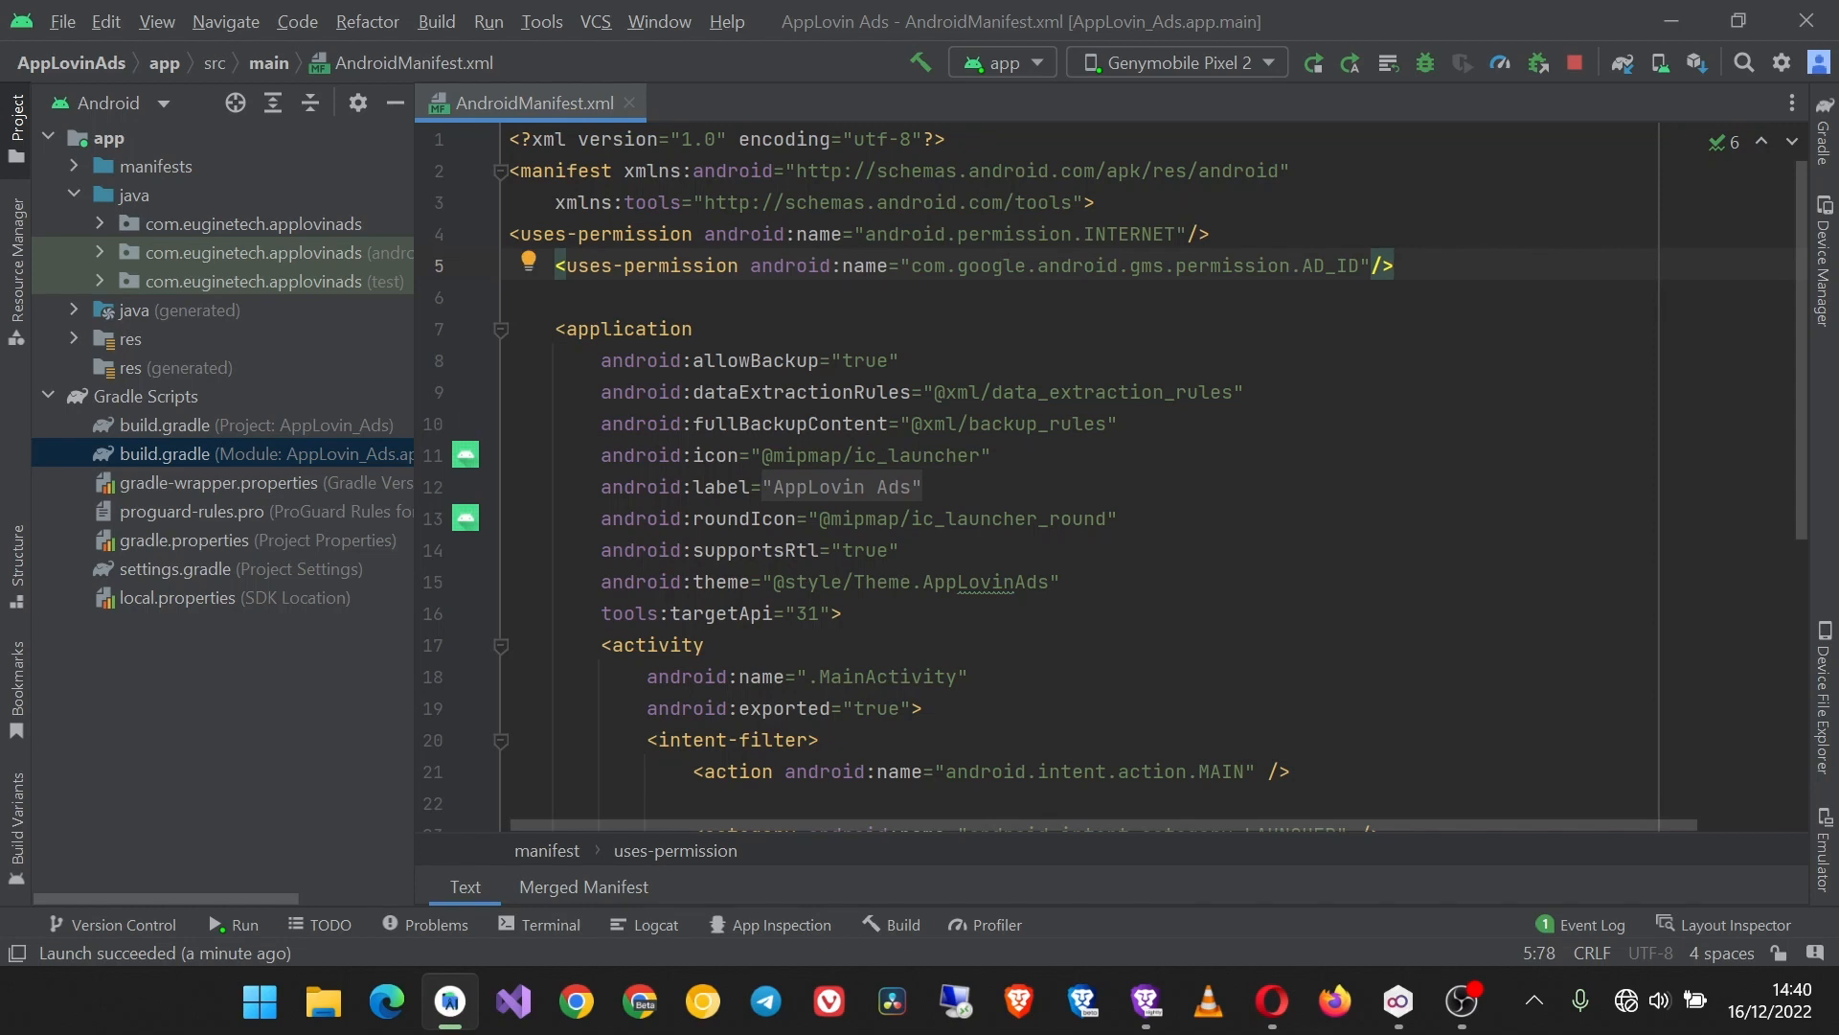
{"action": "scroll", "scroll_direction": "down", "scroll_amount": 3}
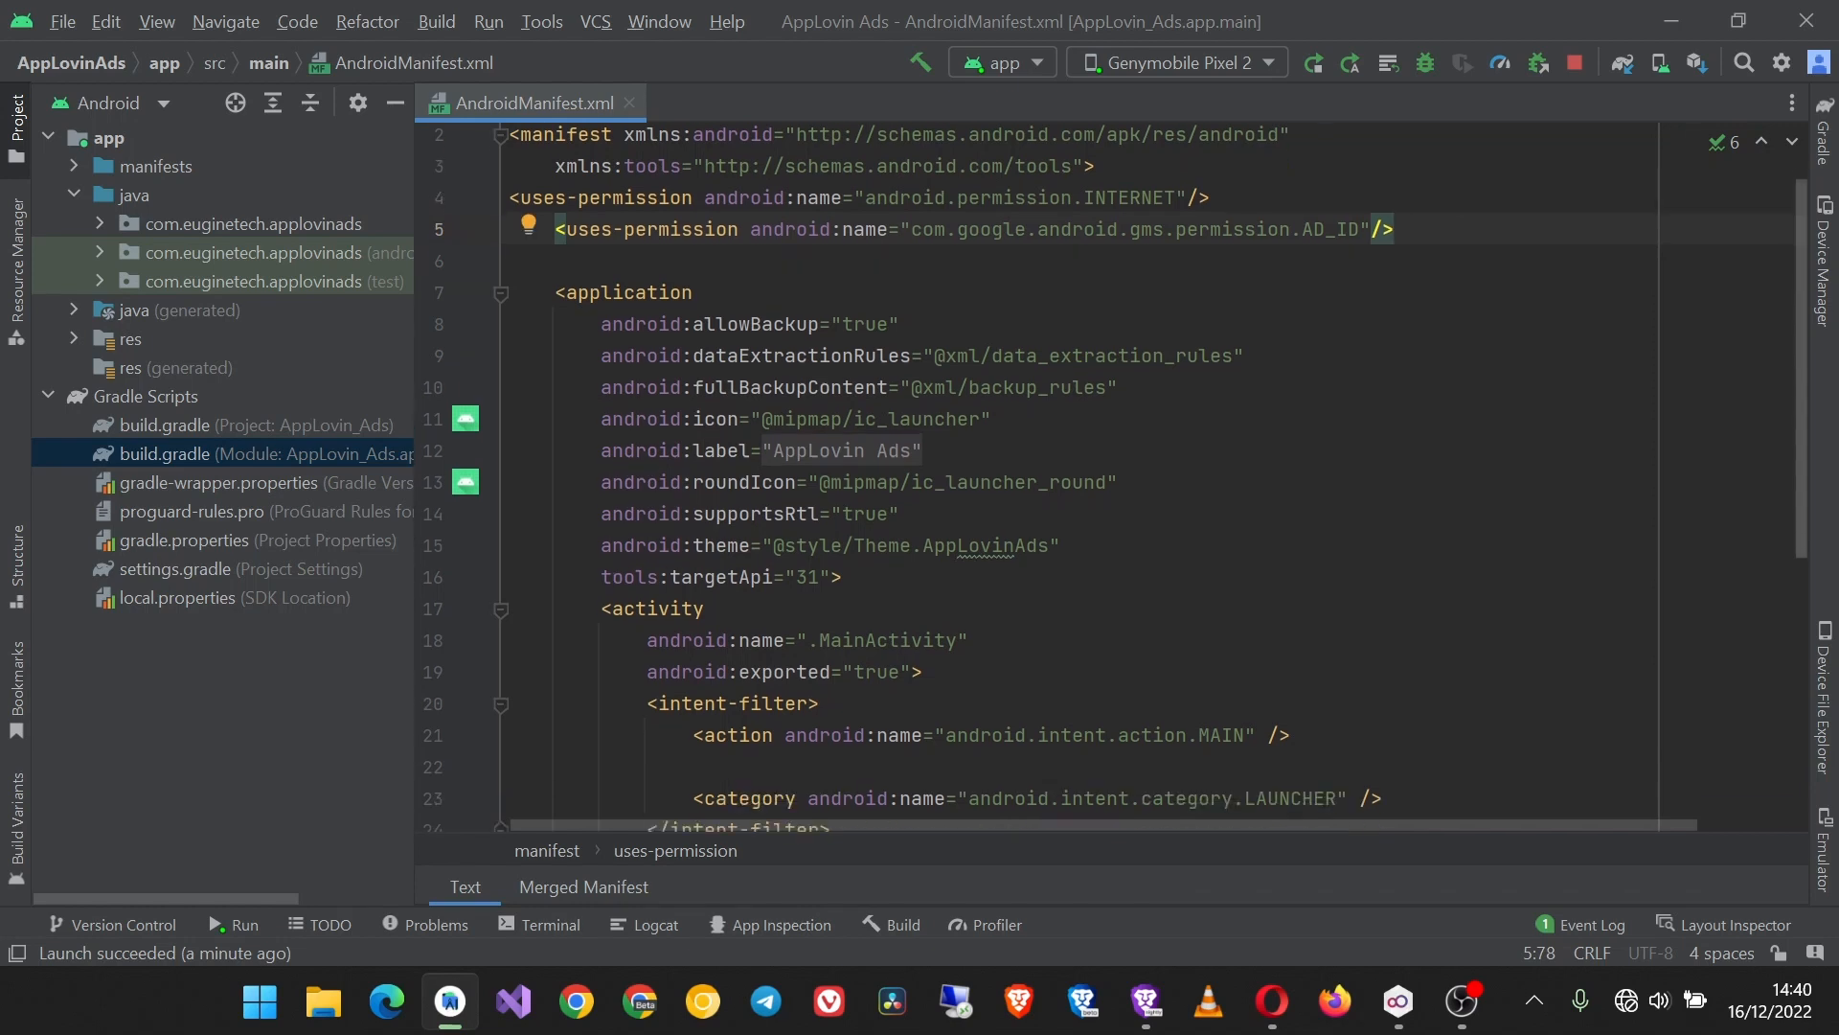
{"action": "scroll", "scroll_direction": "down", "scroll_amount": 3}
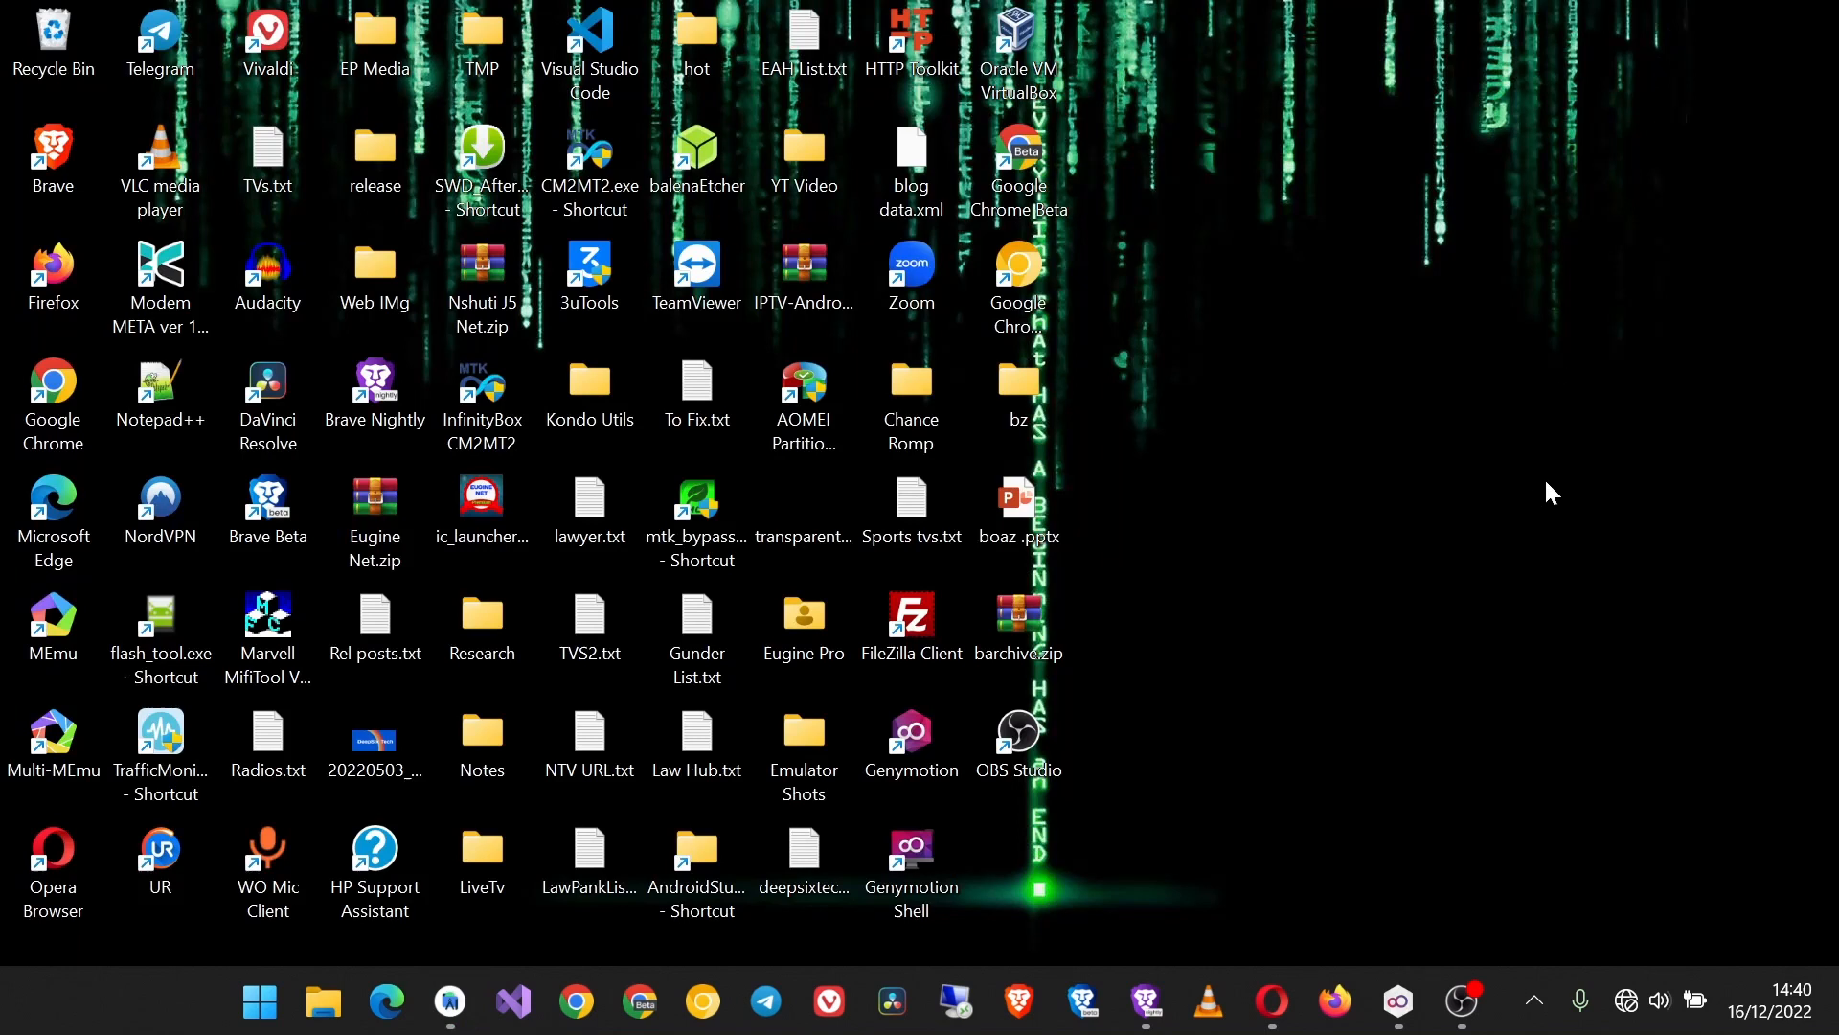
{"action": "mouse_move", "coordinate": [1200, 835]}
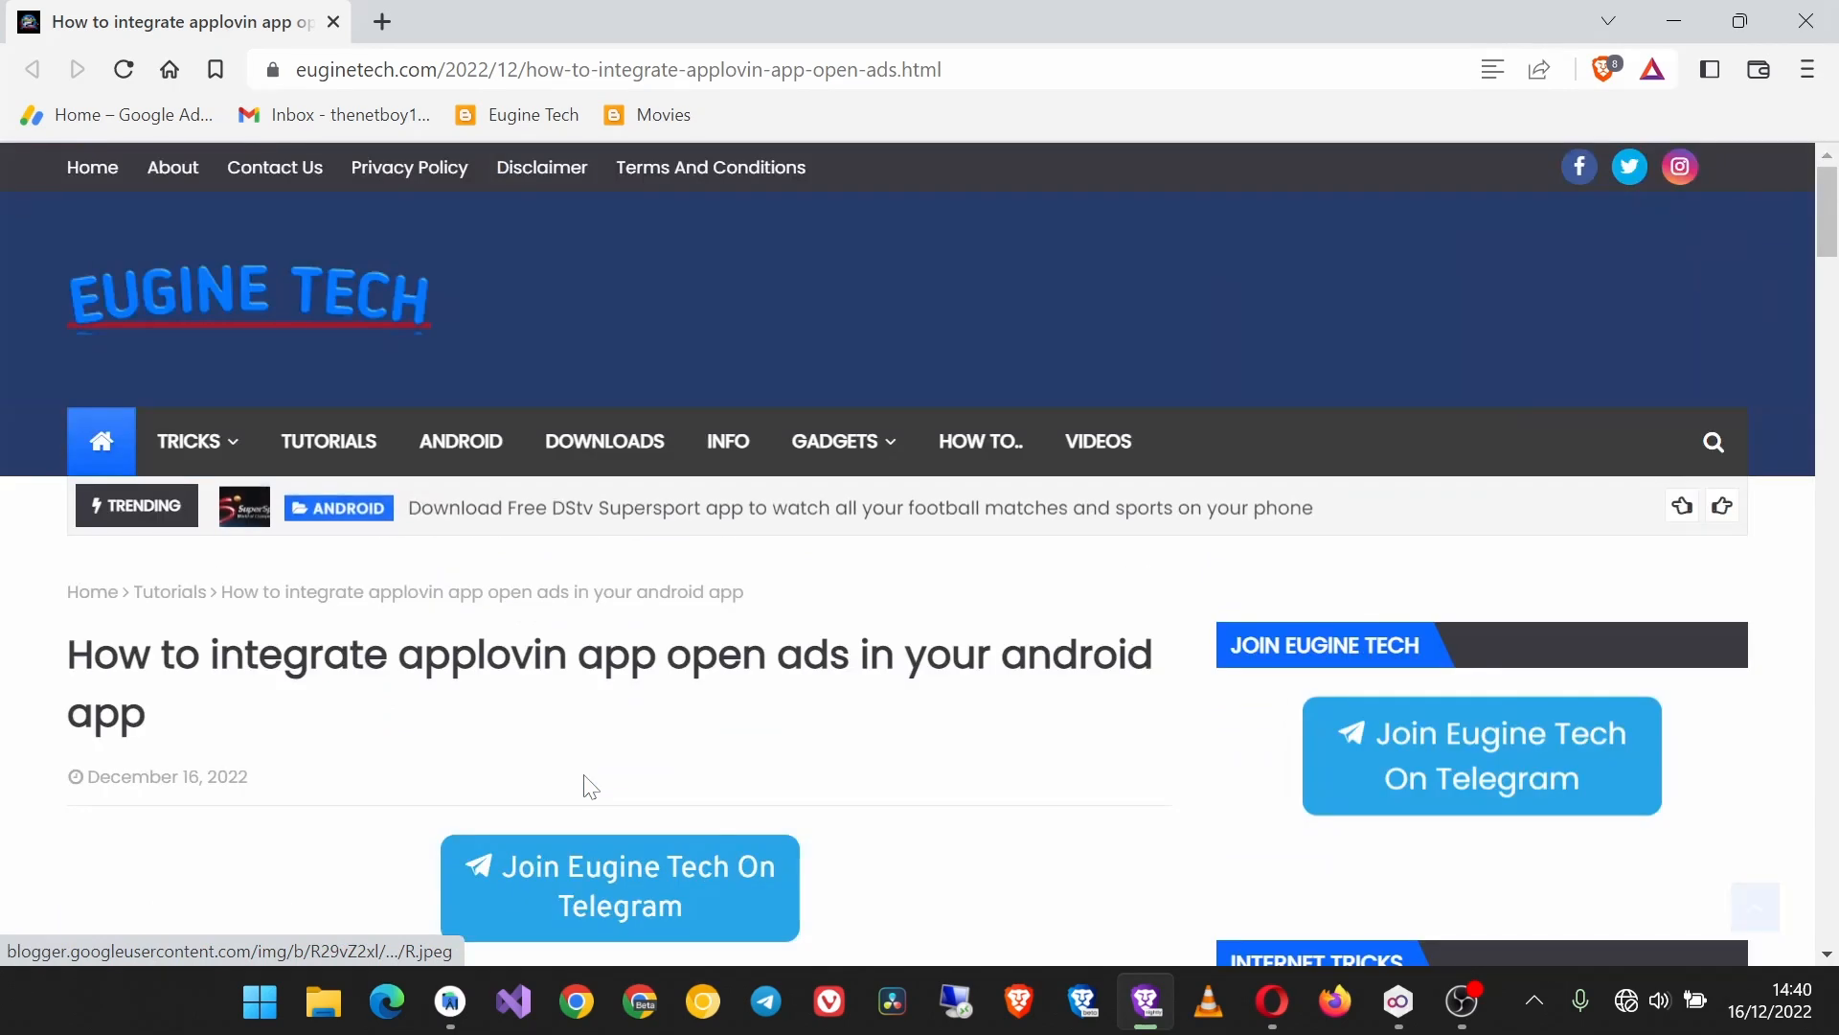
Step: Scroll the tutorial to Step 1 and select the lifecycle-process implementation line
{"action": "scroll", "scroll_direction": "down", "scroll_amount": 3}
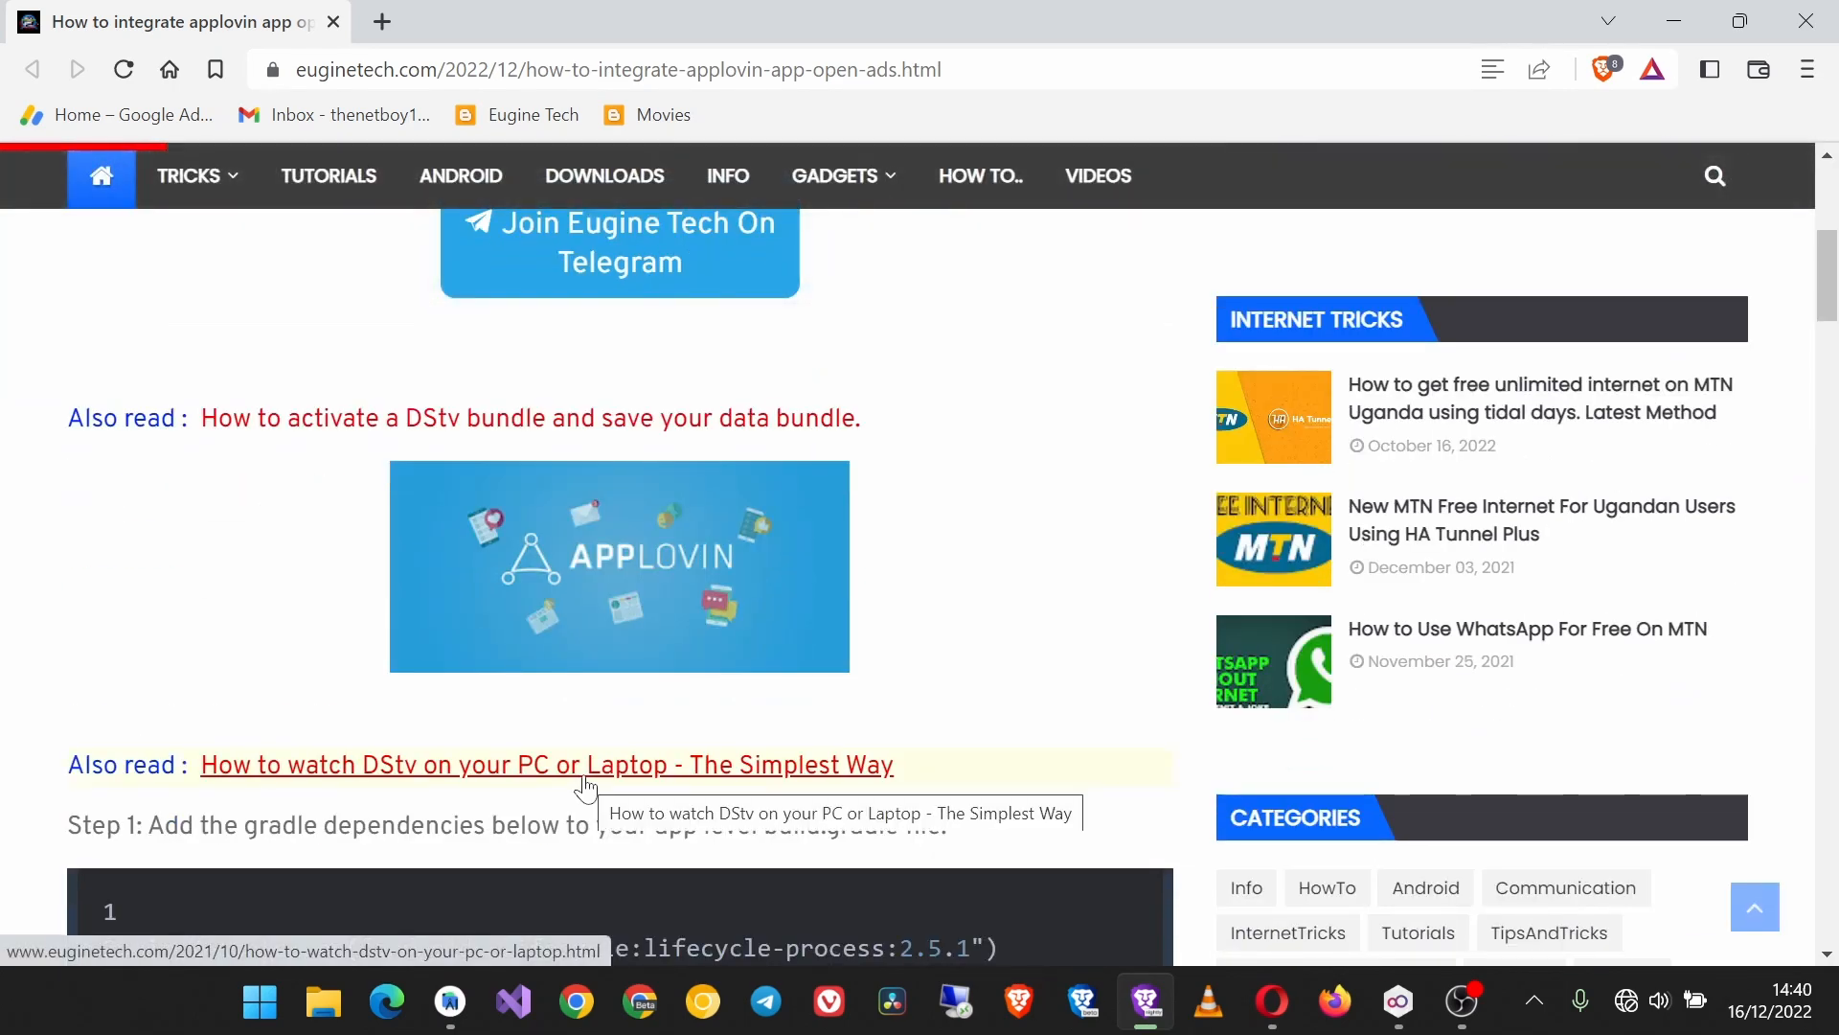
{"action": "scroll", "scroll_direction": "down", "scroll_amount": 3}
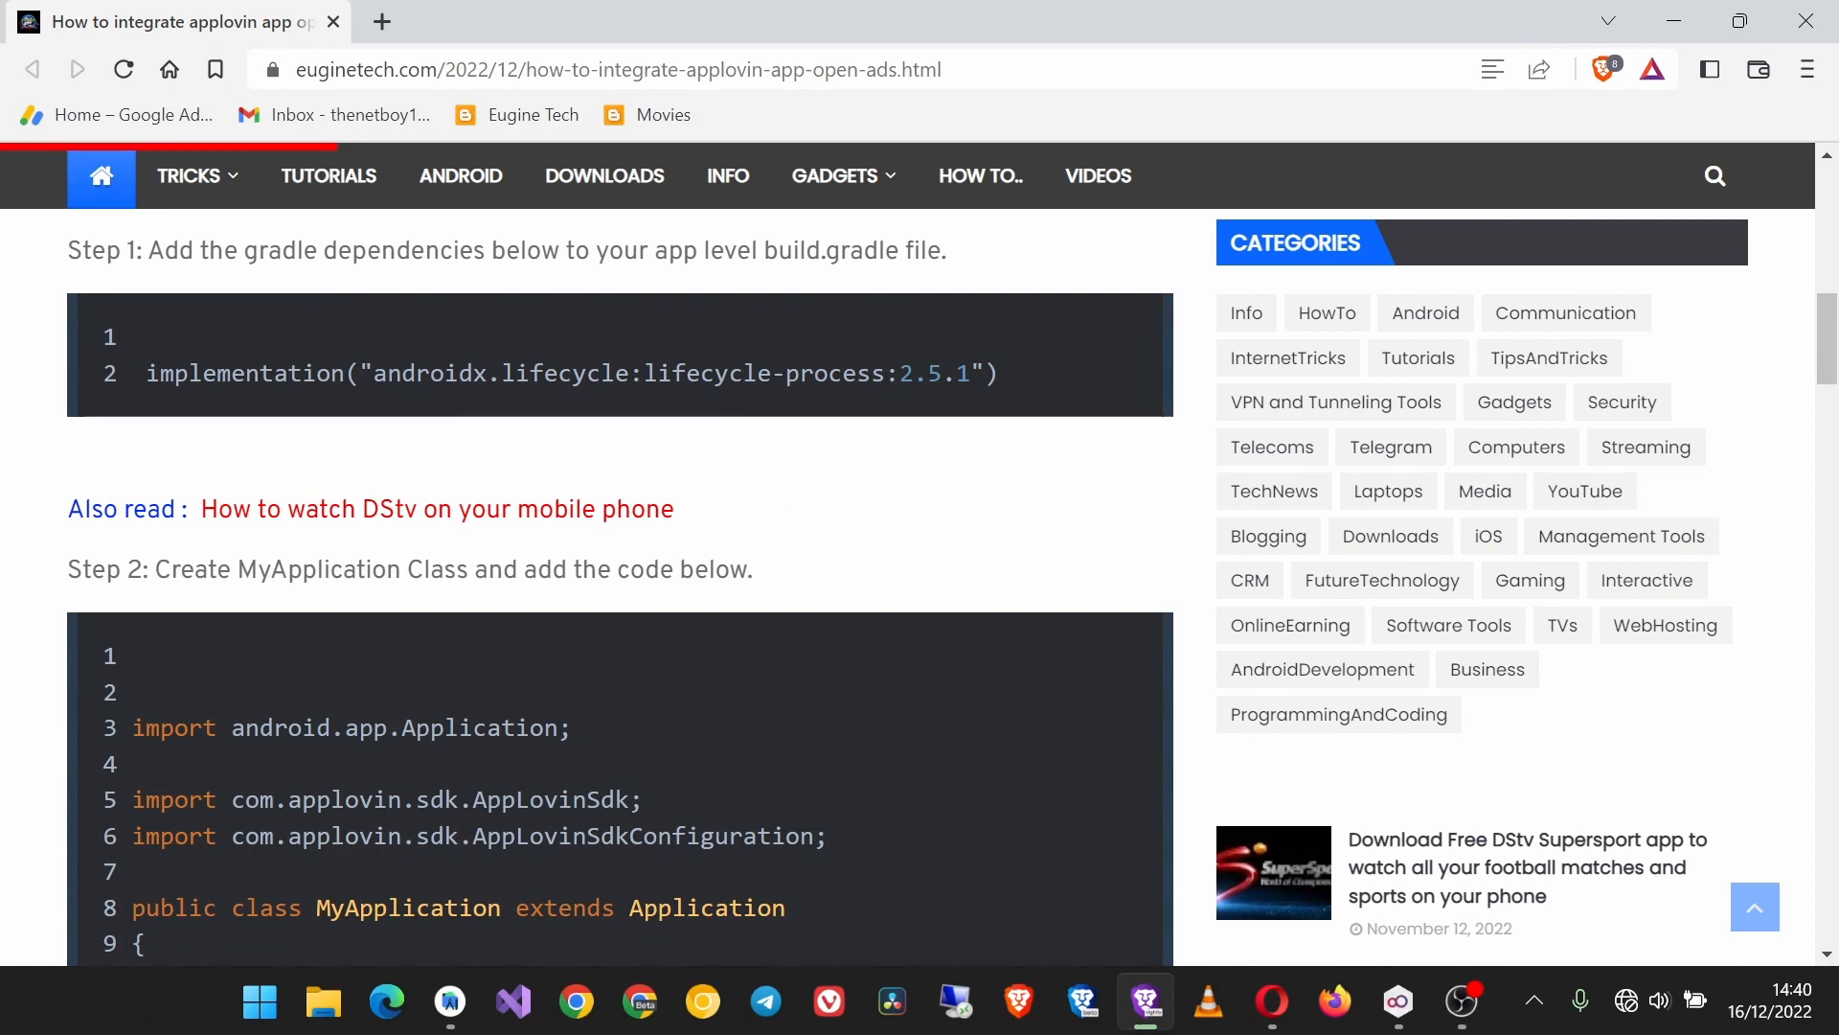
{"action": "scroll", "scroll_direction": "up", "scroll_amount": 3}
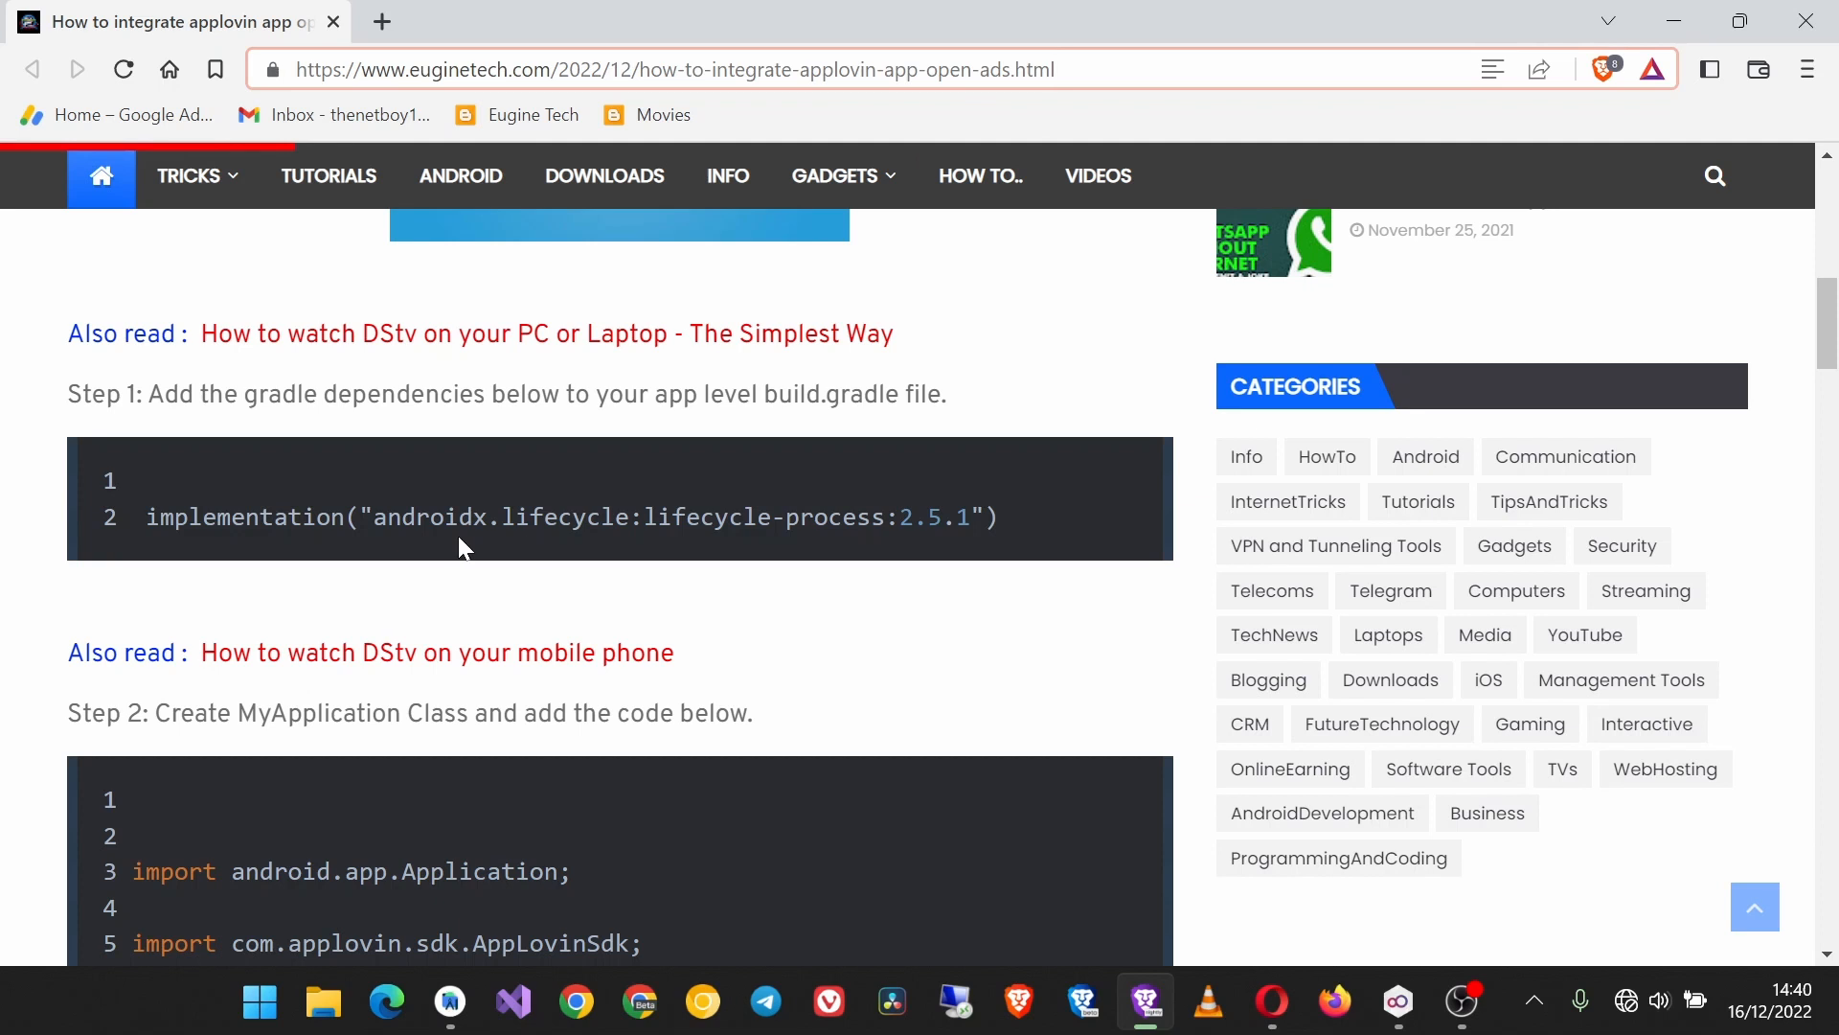
{"action": "left_click_drag", "start_coordinate": [146, 517], "coordinate": [926, 517]}
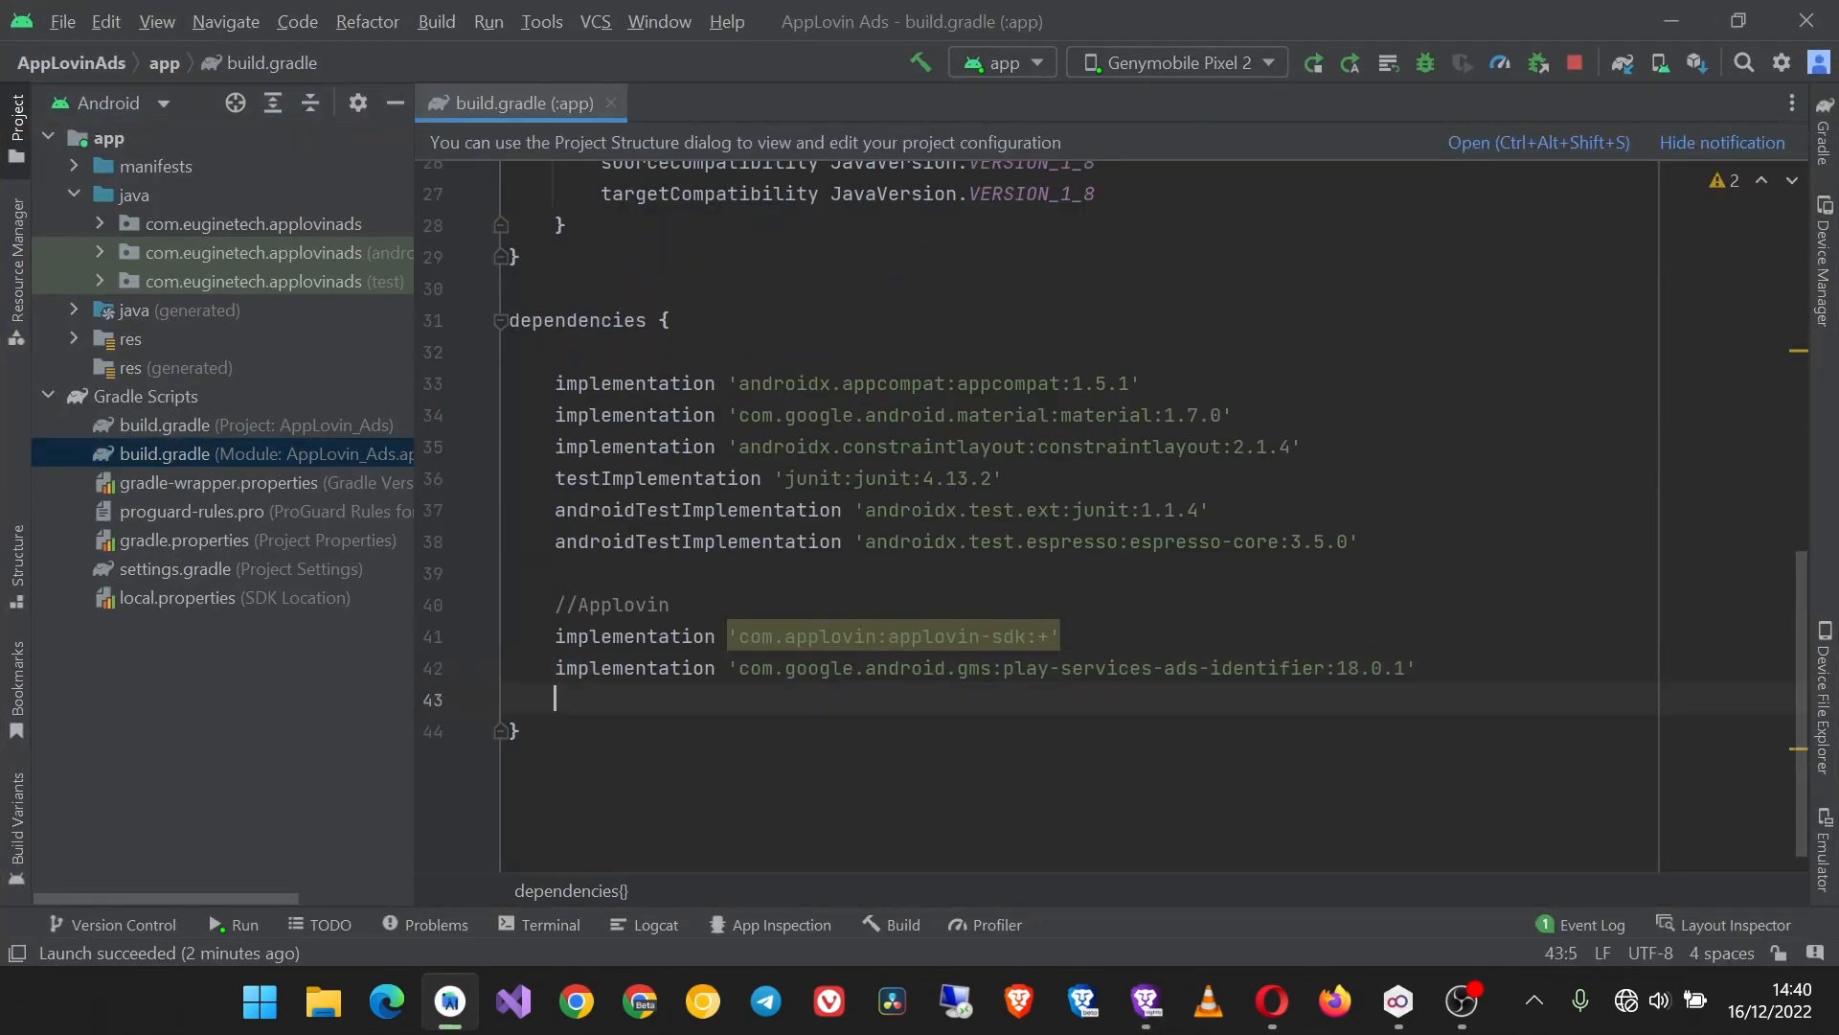
Step: Paste implementation("androidx.lifecycle:lifecycle-process:2.5.1") into build.gradle, then copy the tutorial's MyApplication class name
{"action": "type", "text": "implementation(\"androidx.lifecycle:lifecycle-process:2.5.1\")"}
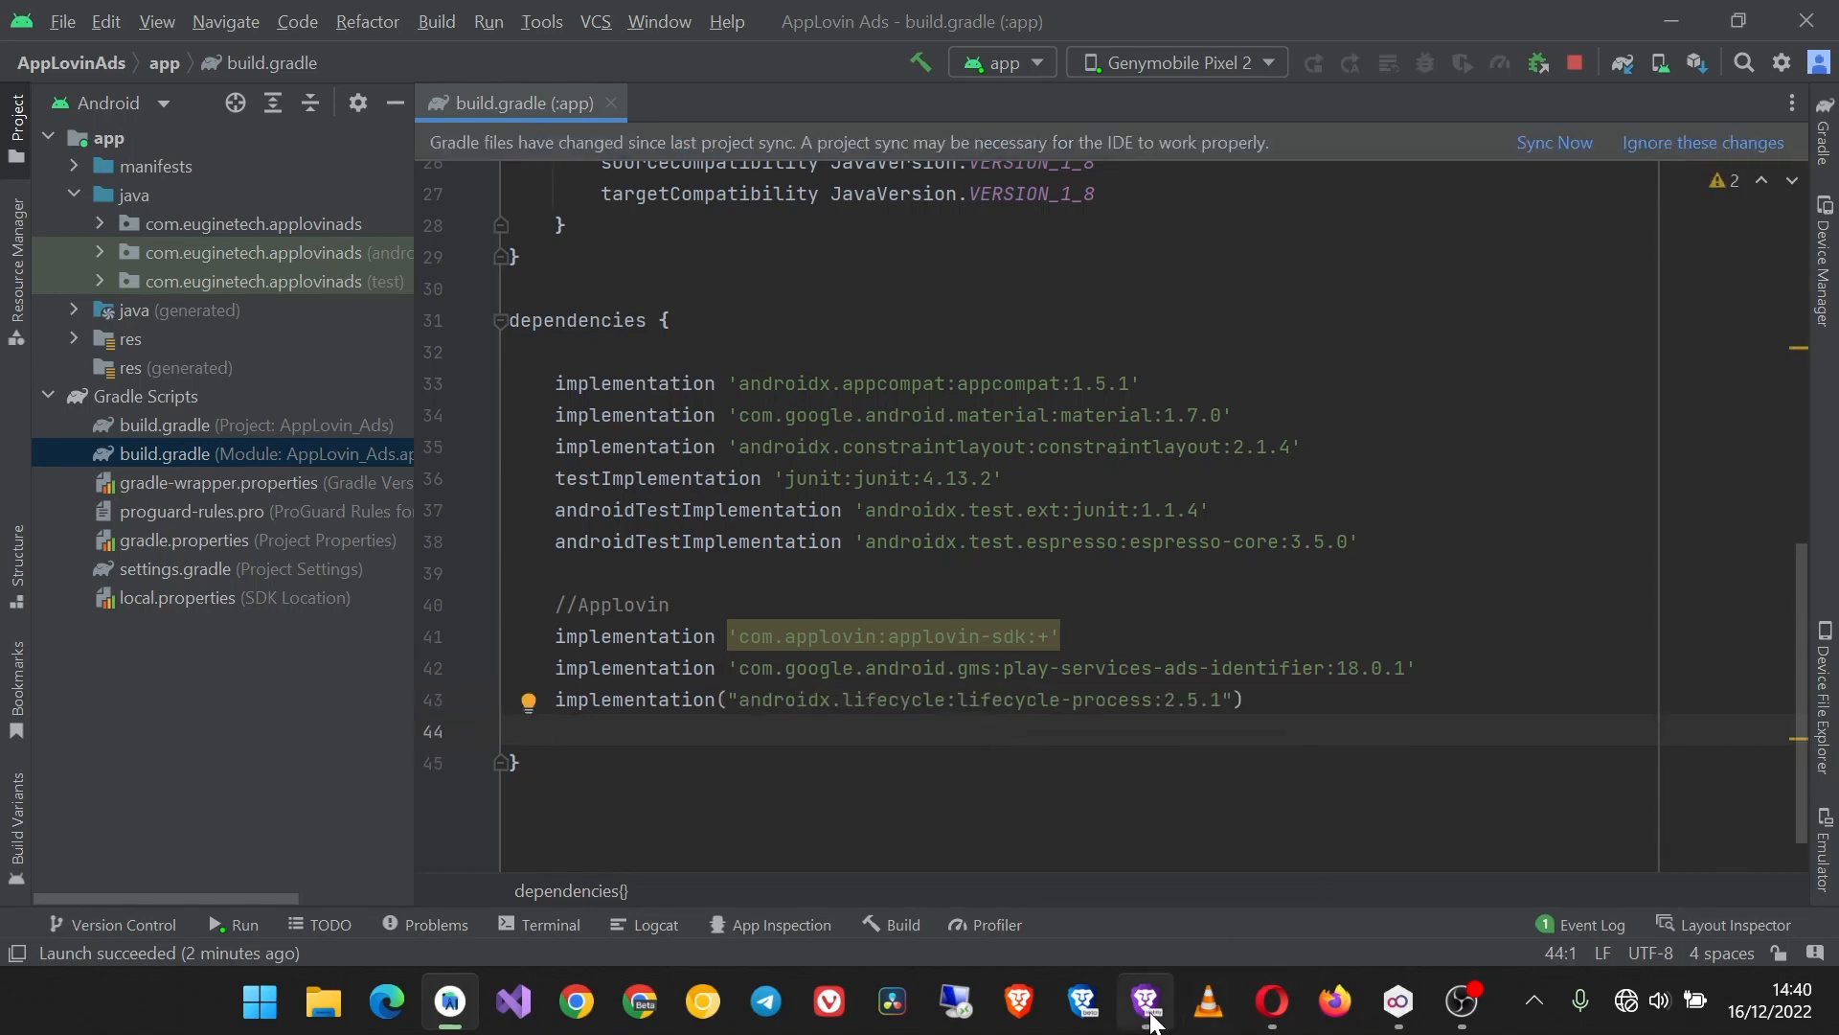
{"action": "left_click", "coordinate": [1143, 1002]}
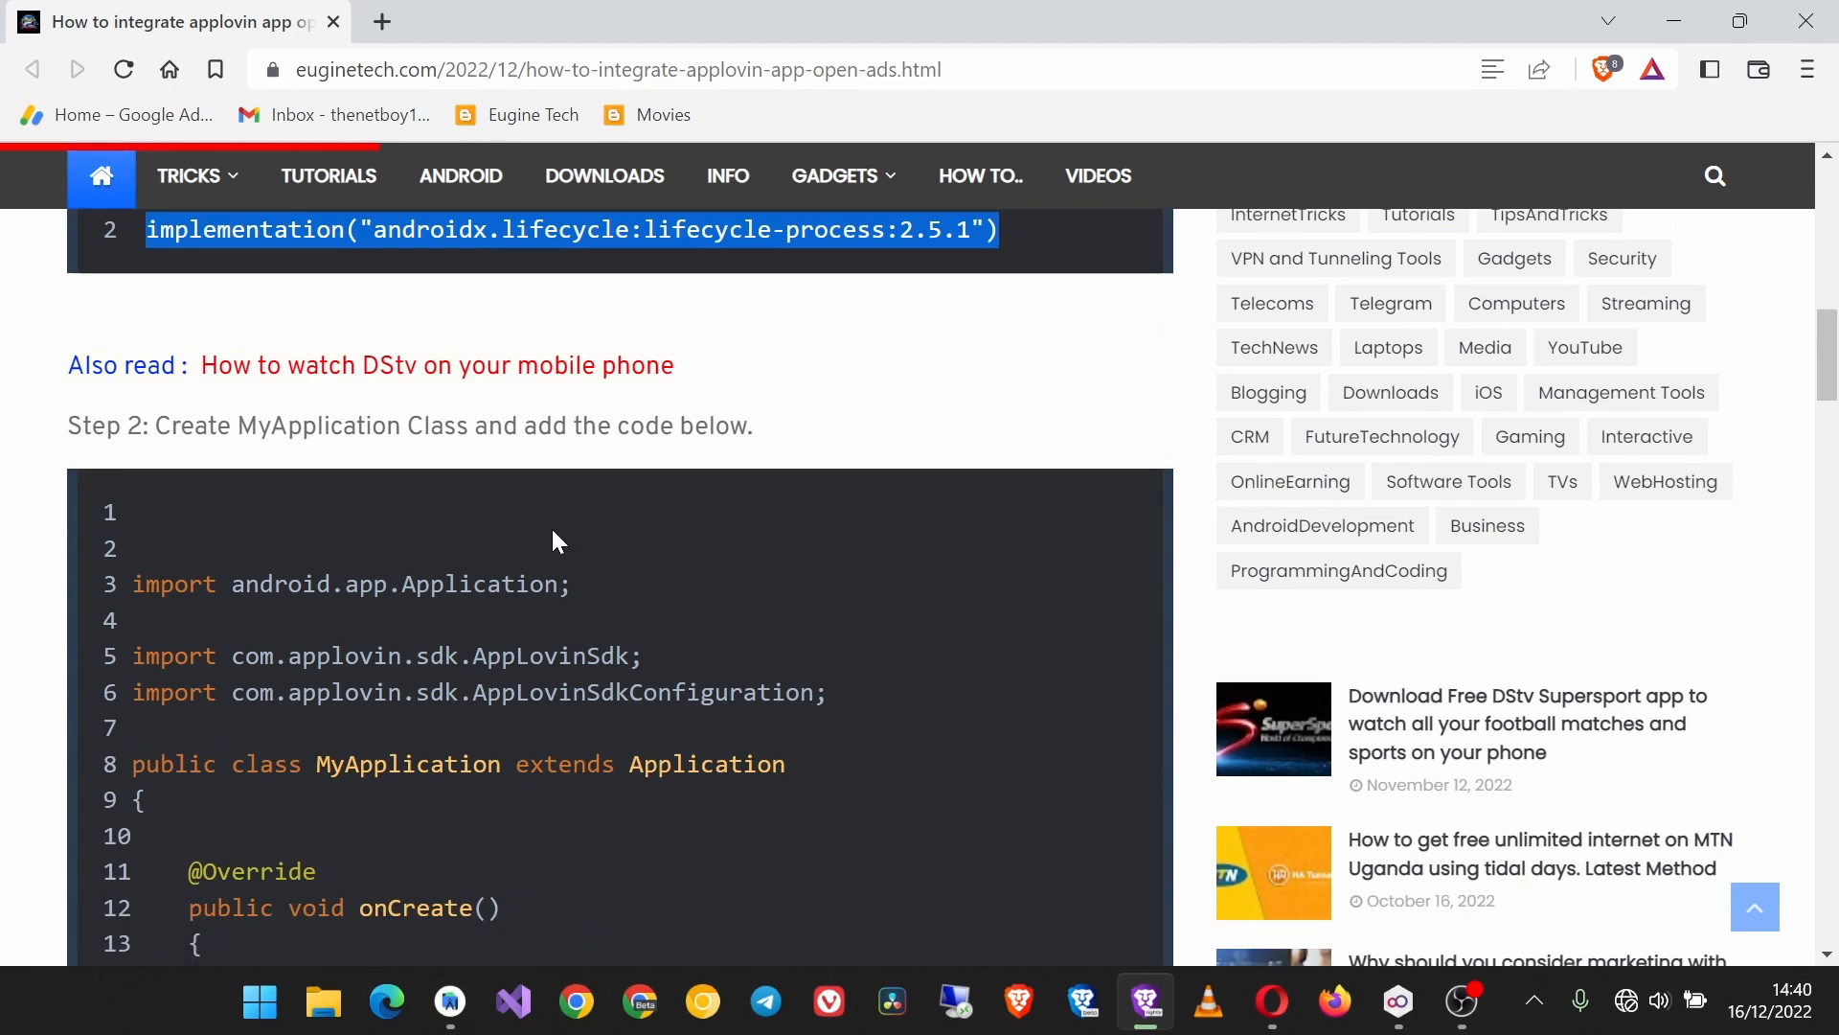
{"action": "double_click", "coordinate": [310, 425]}
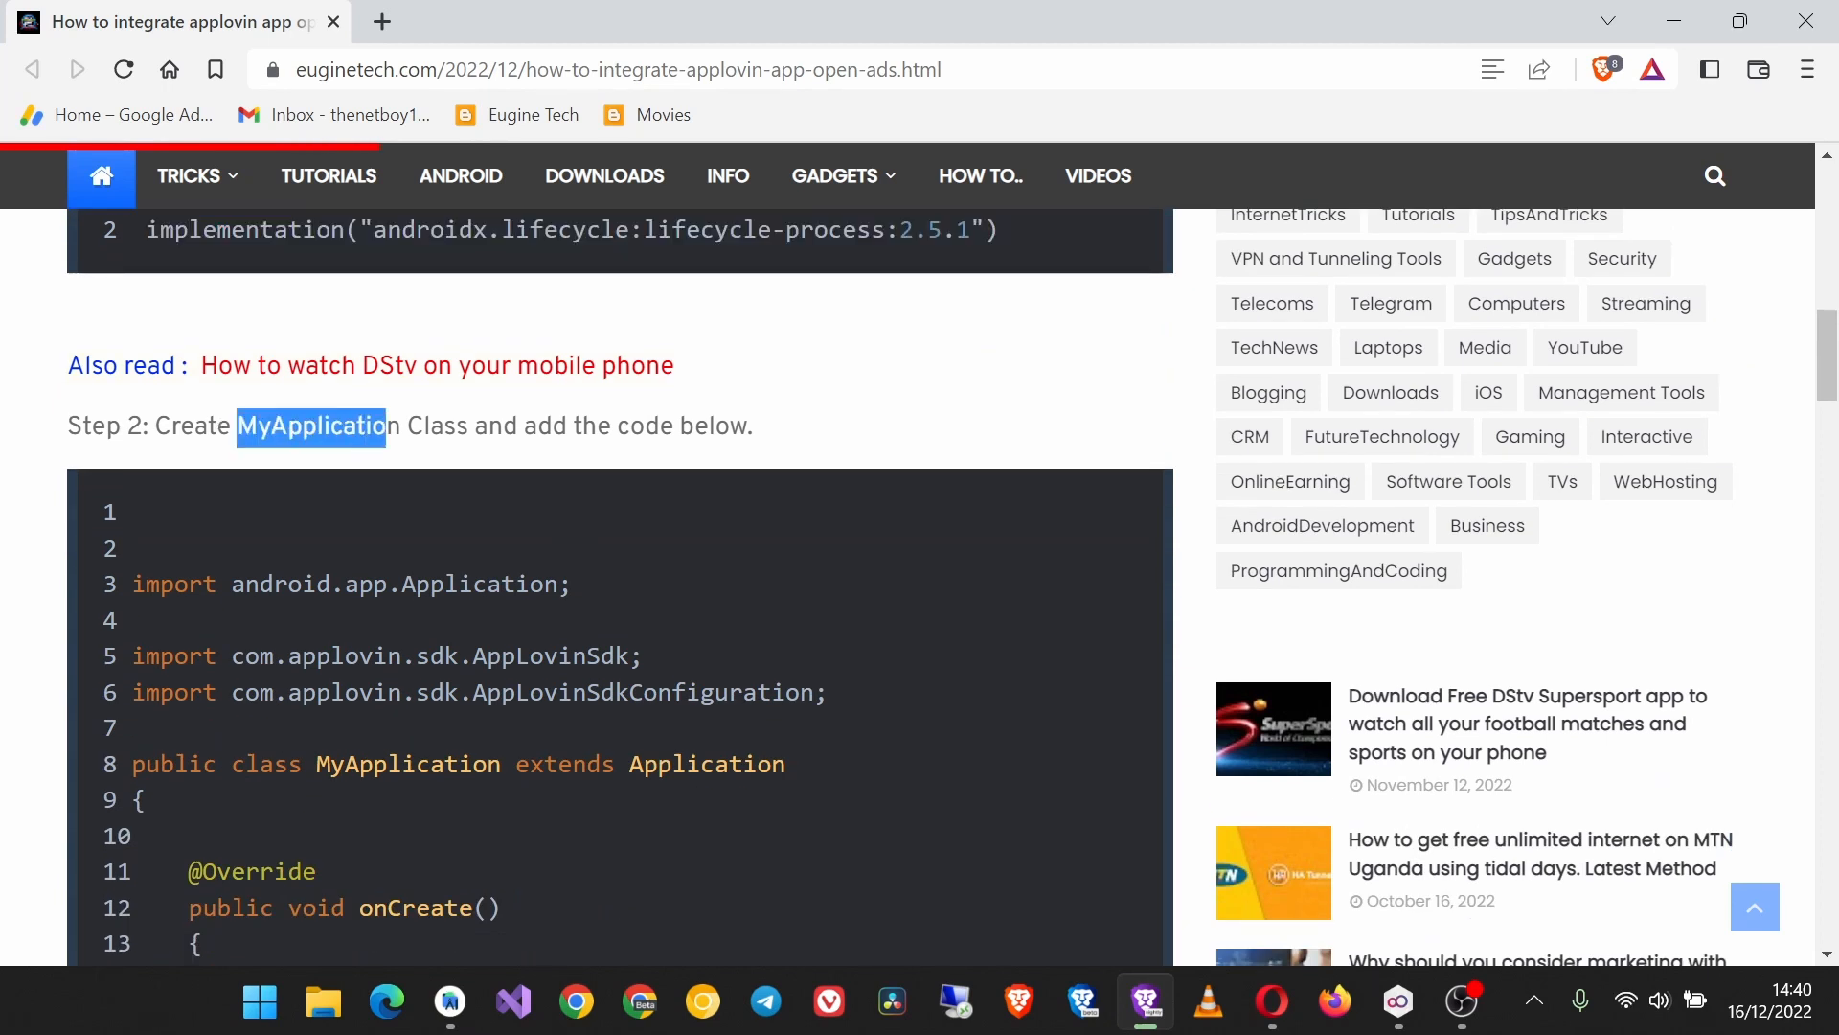
{"action": "left_click", "coordinate": [773, 440]}
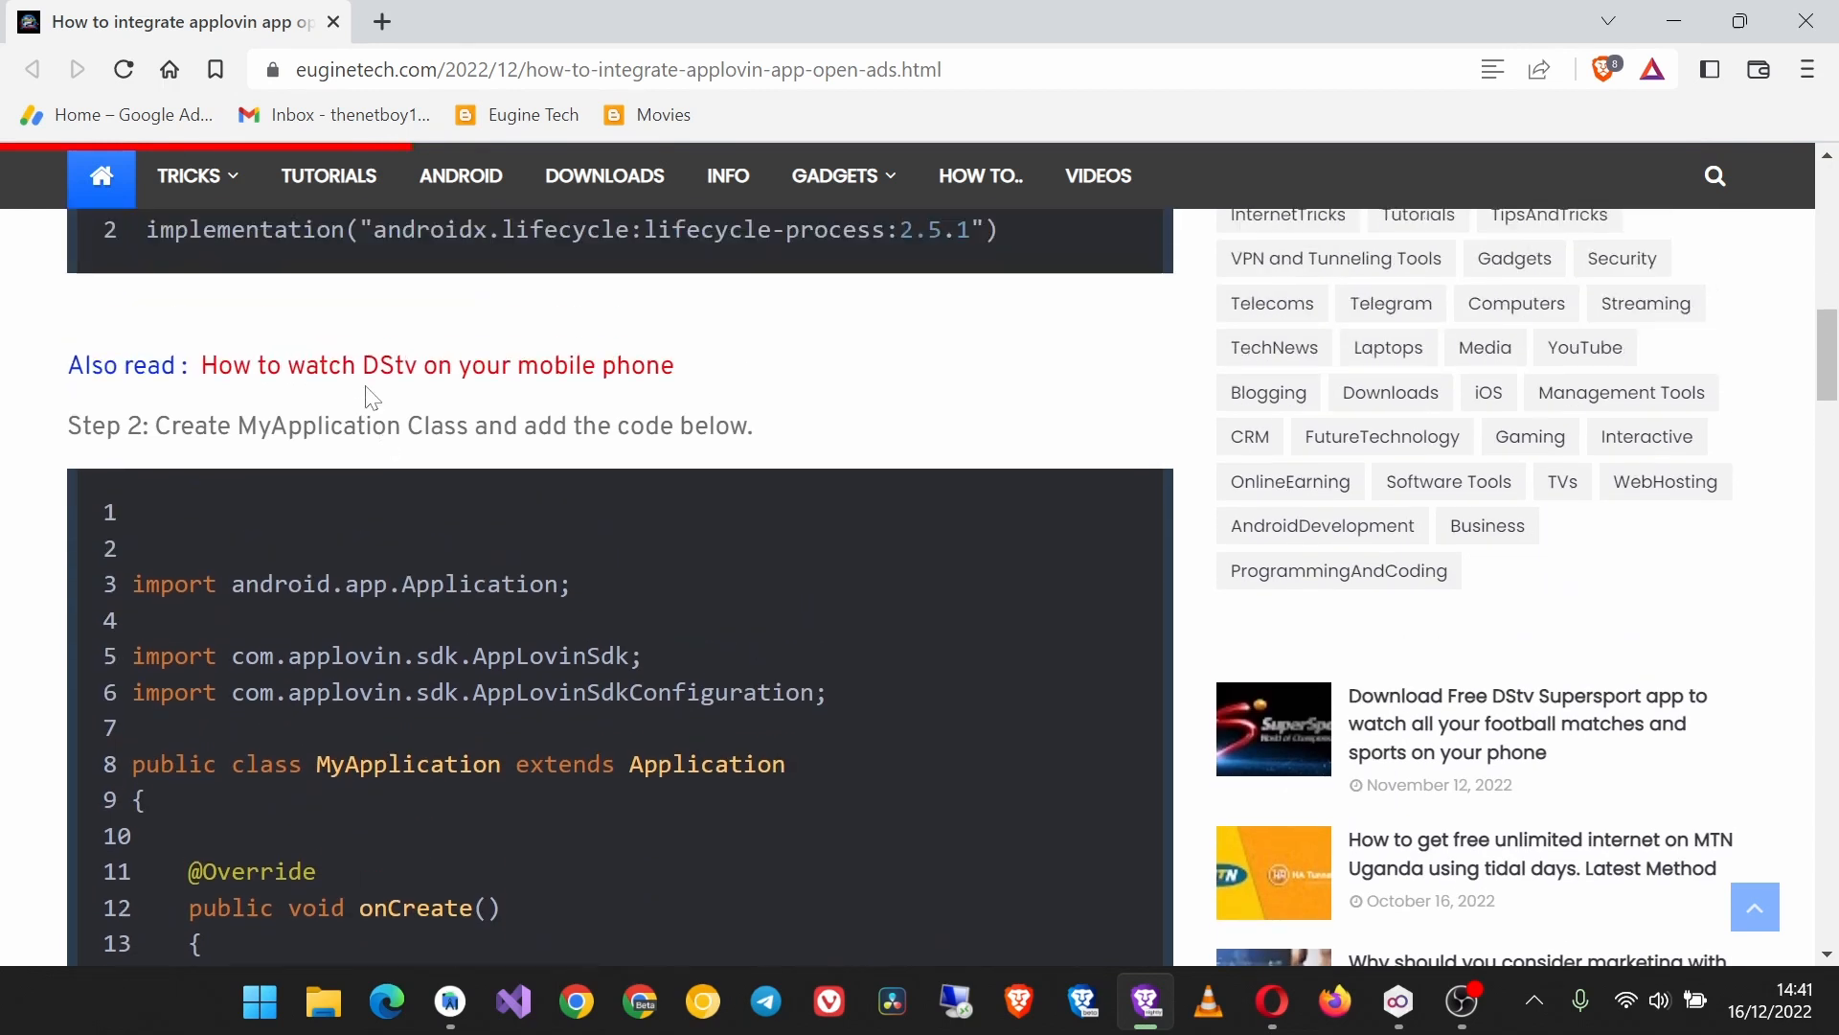
{"action": "double_click", "coordinate": [303, 424]}
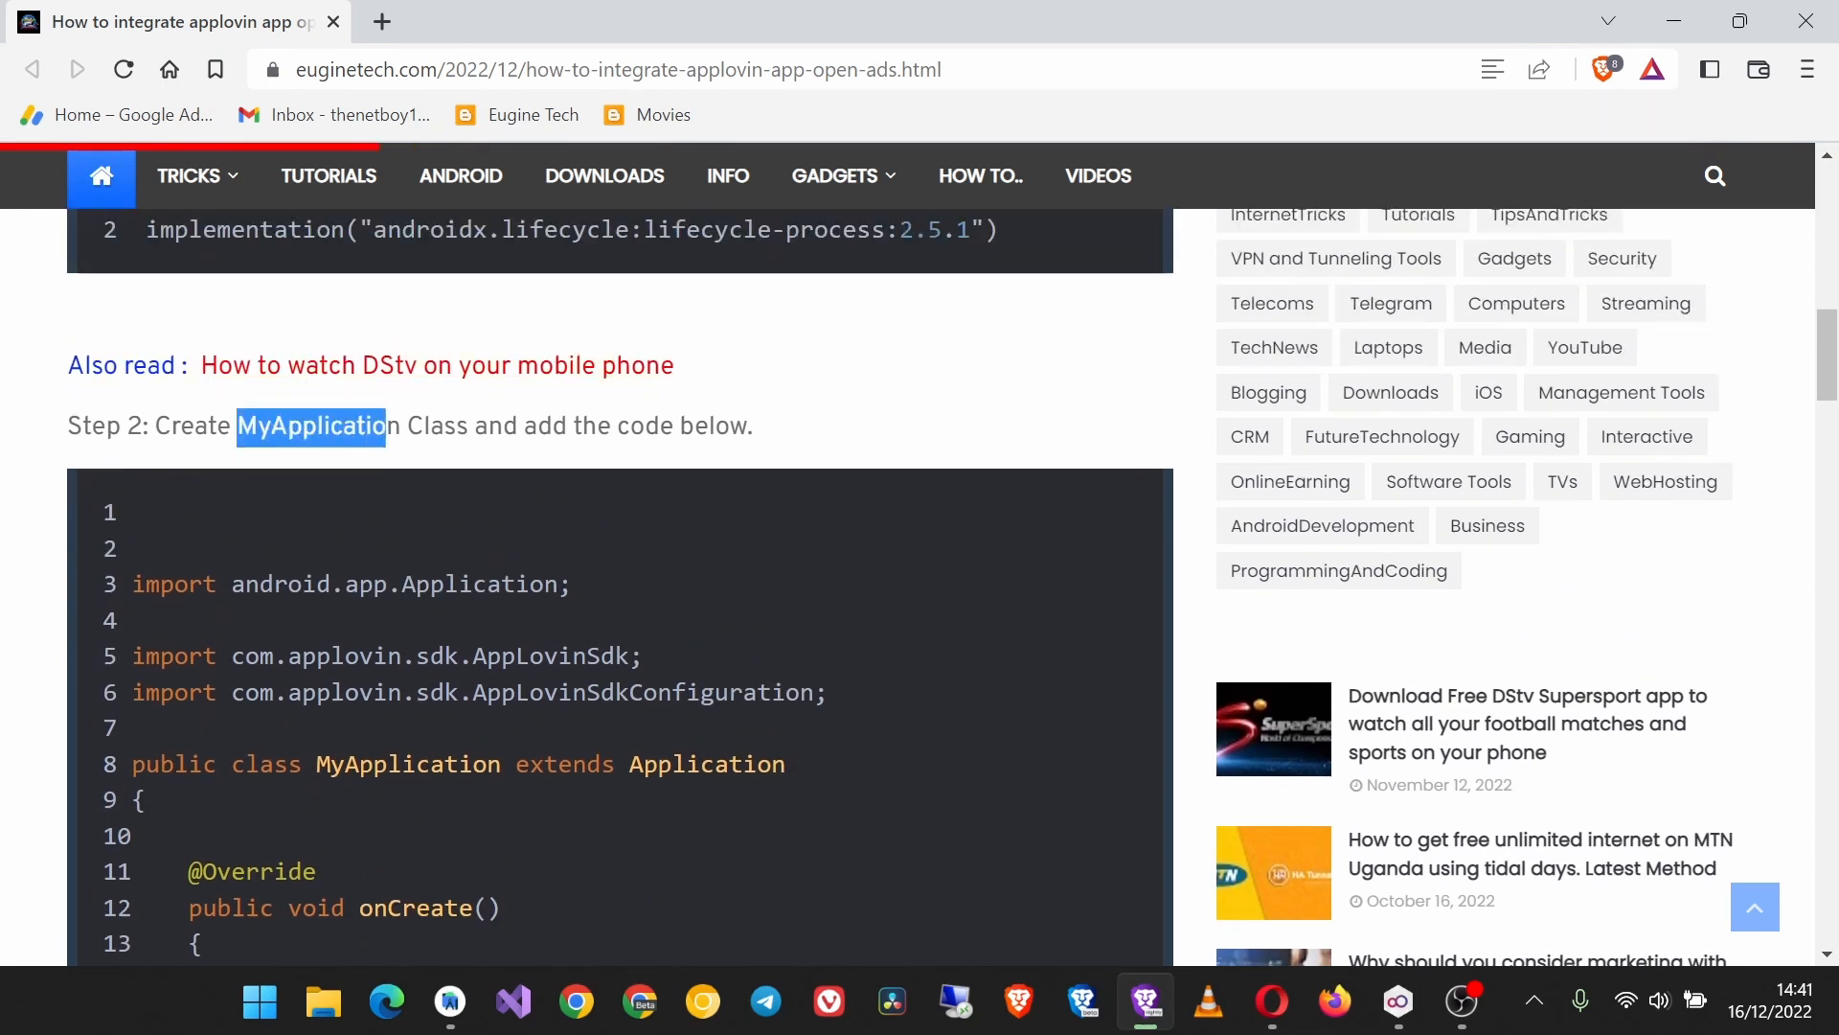
{"action": "right_click", "coordinate": [317, 425]}
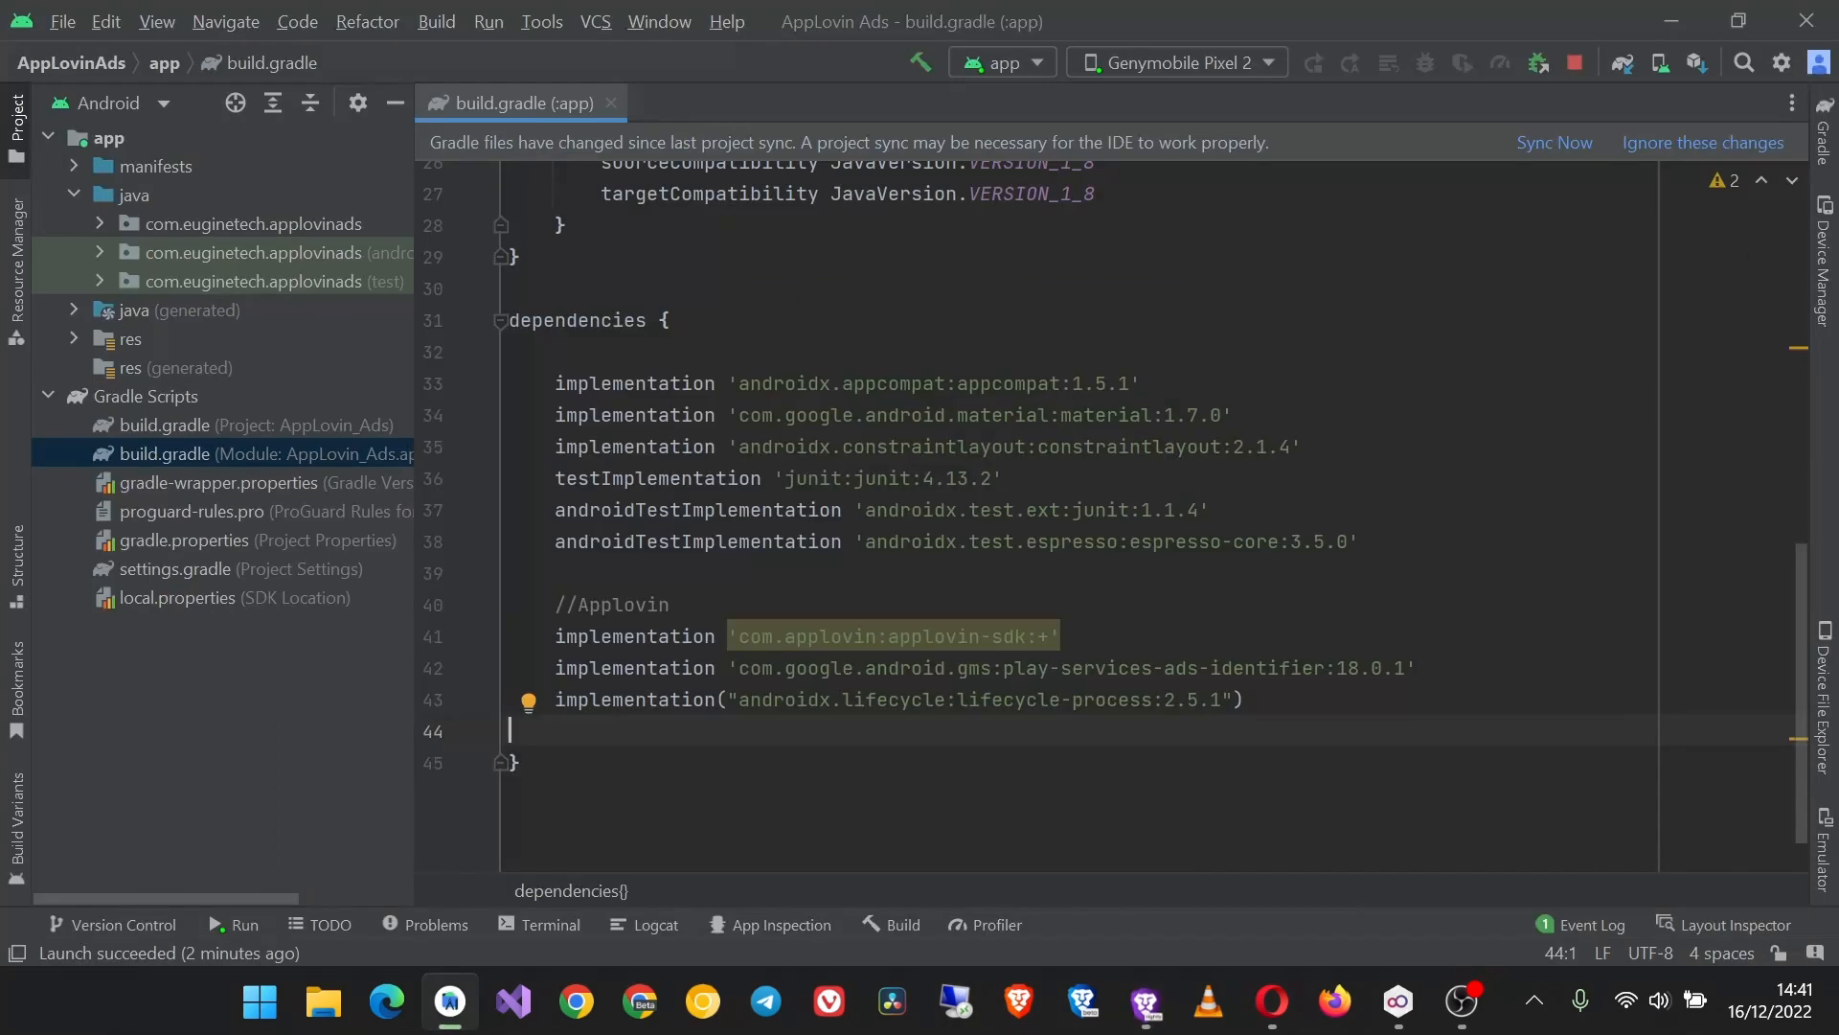
{"action": "mouse_move", "coordinate": [110, 244]}
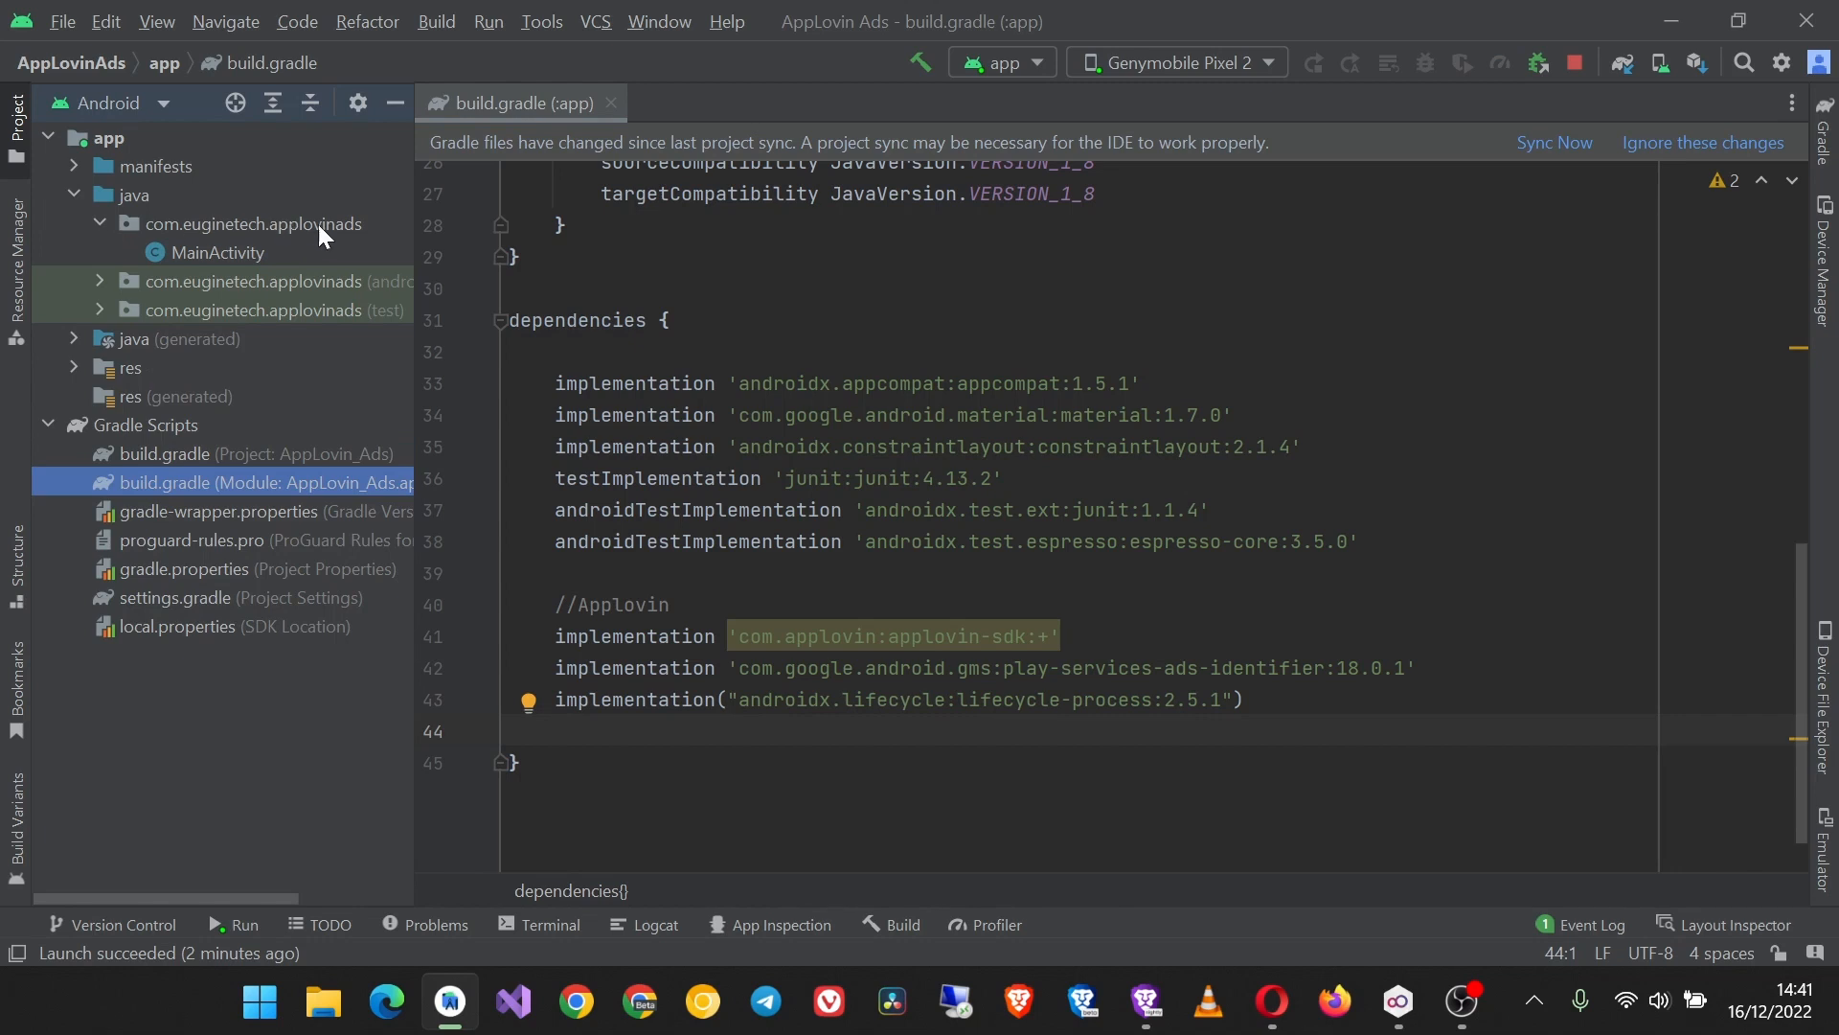
Step: Create a new Java class named MyApplication in com.euginetech.applovinads
{"action": "right_click", "coordinate": [250, 225]}
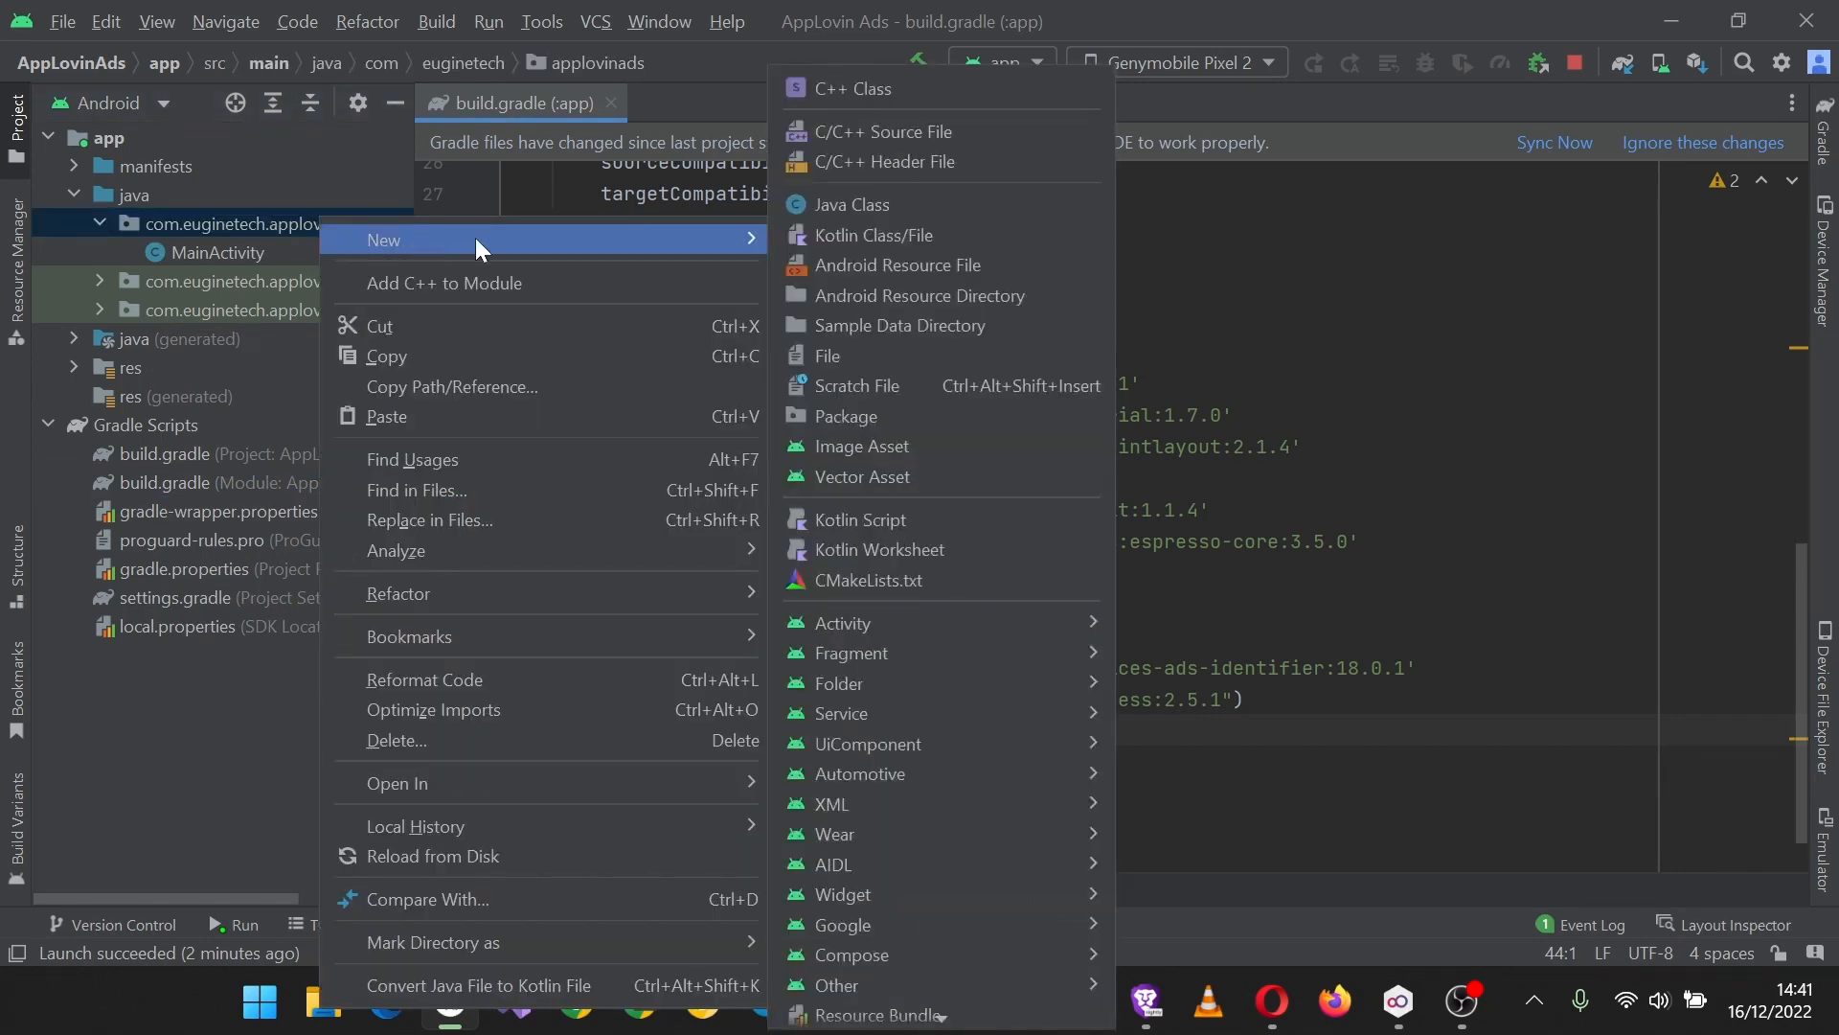
{"action": "left_click", "coordinate": [851, 204]}
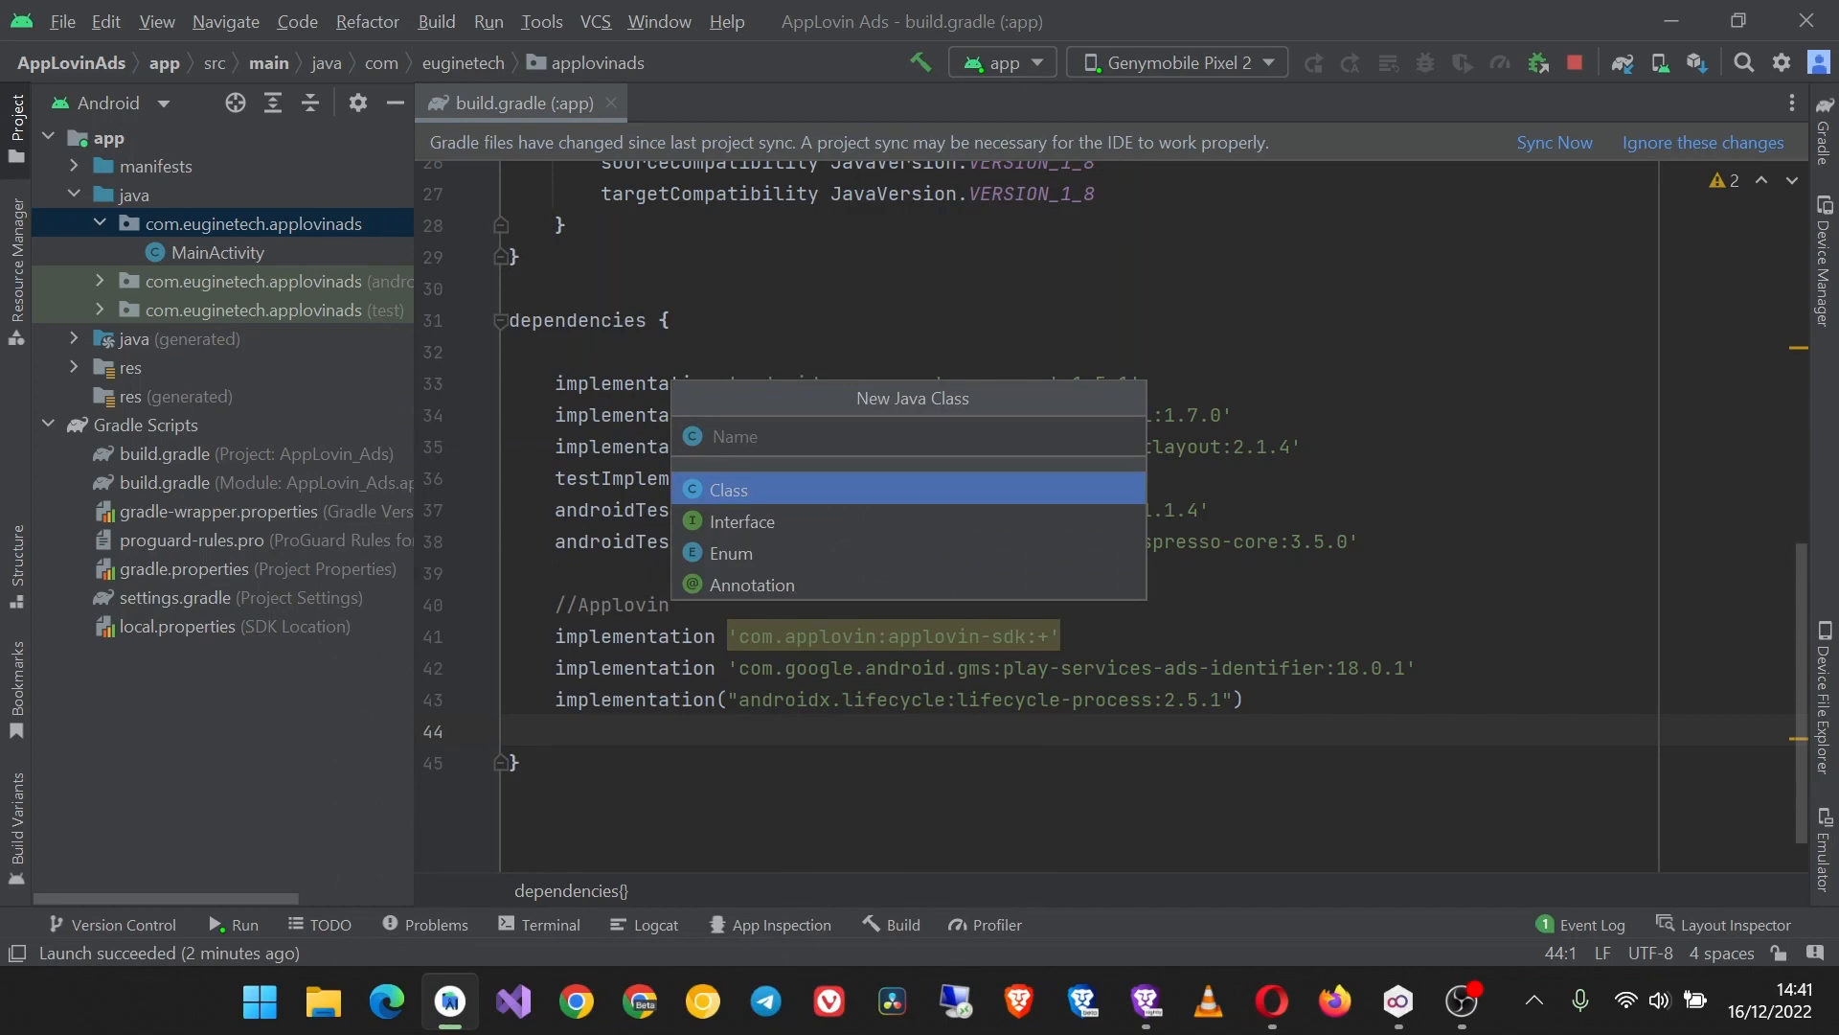
{"action": "type", "text": "MyApplication"}
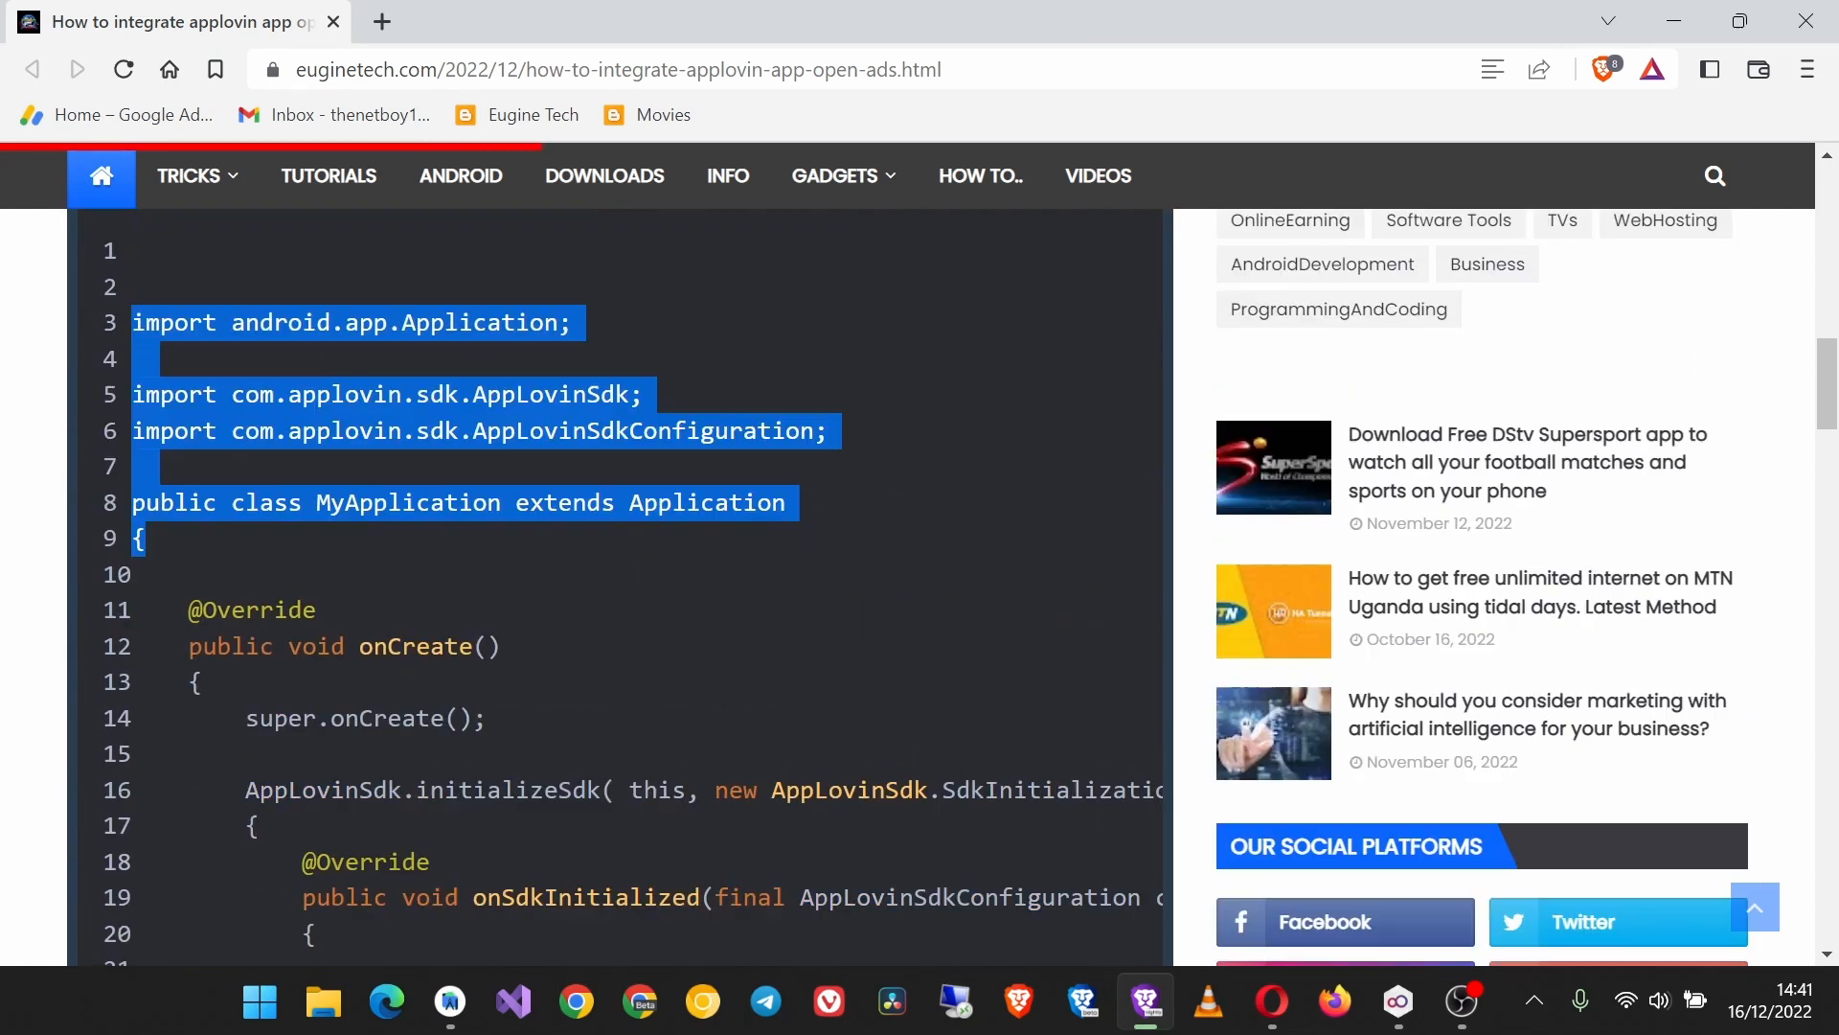
Step: Copy the tutorial's Step 2 AppLovin SDK initialization code into MyApplication
{"action": "scroll", "scroll_direction": "down", "scroll_amount": 3}
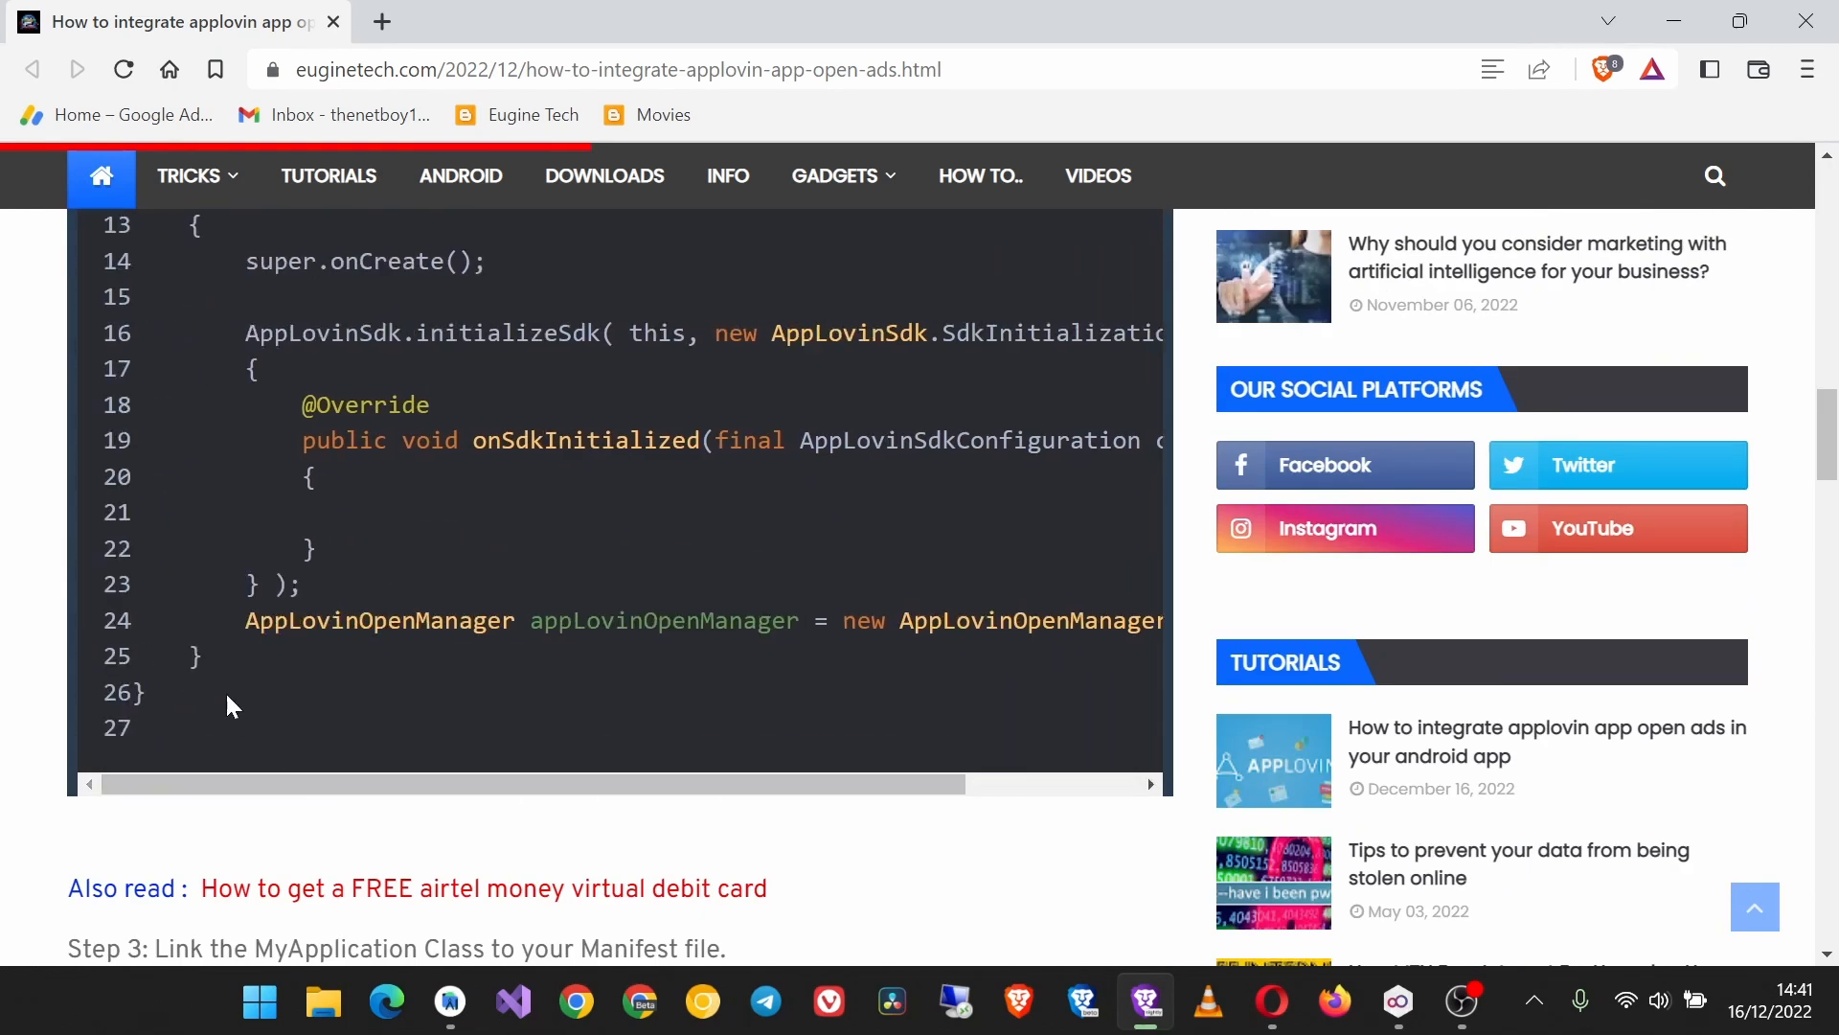
{"action": "mouse_move", "coordinate": [214, 675]}
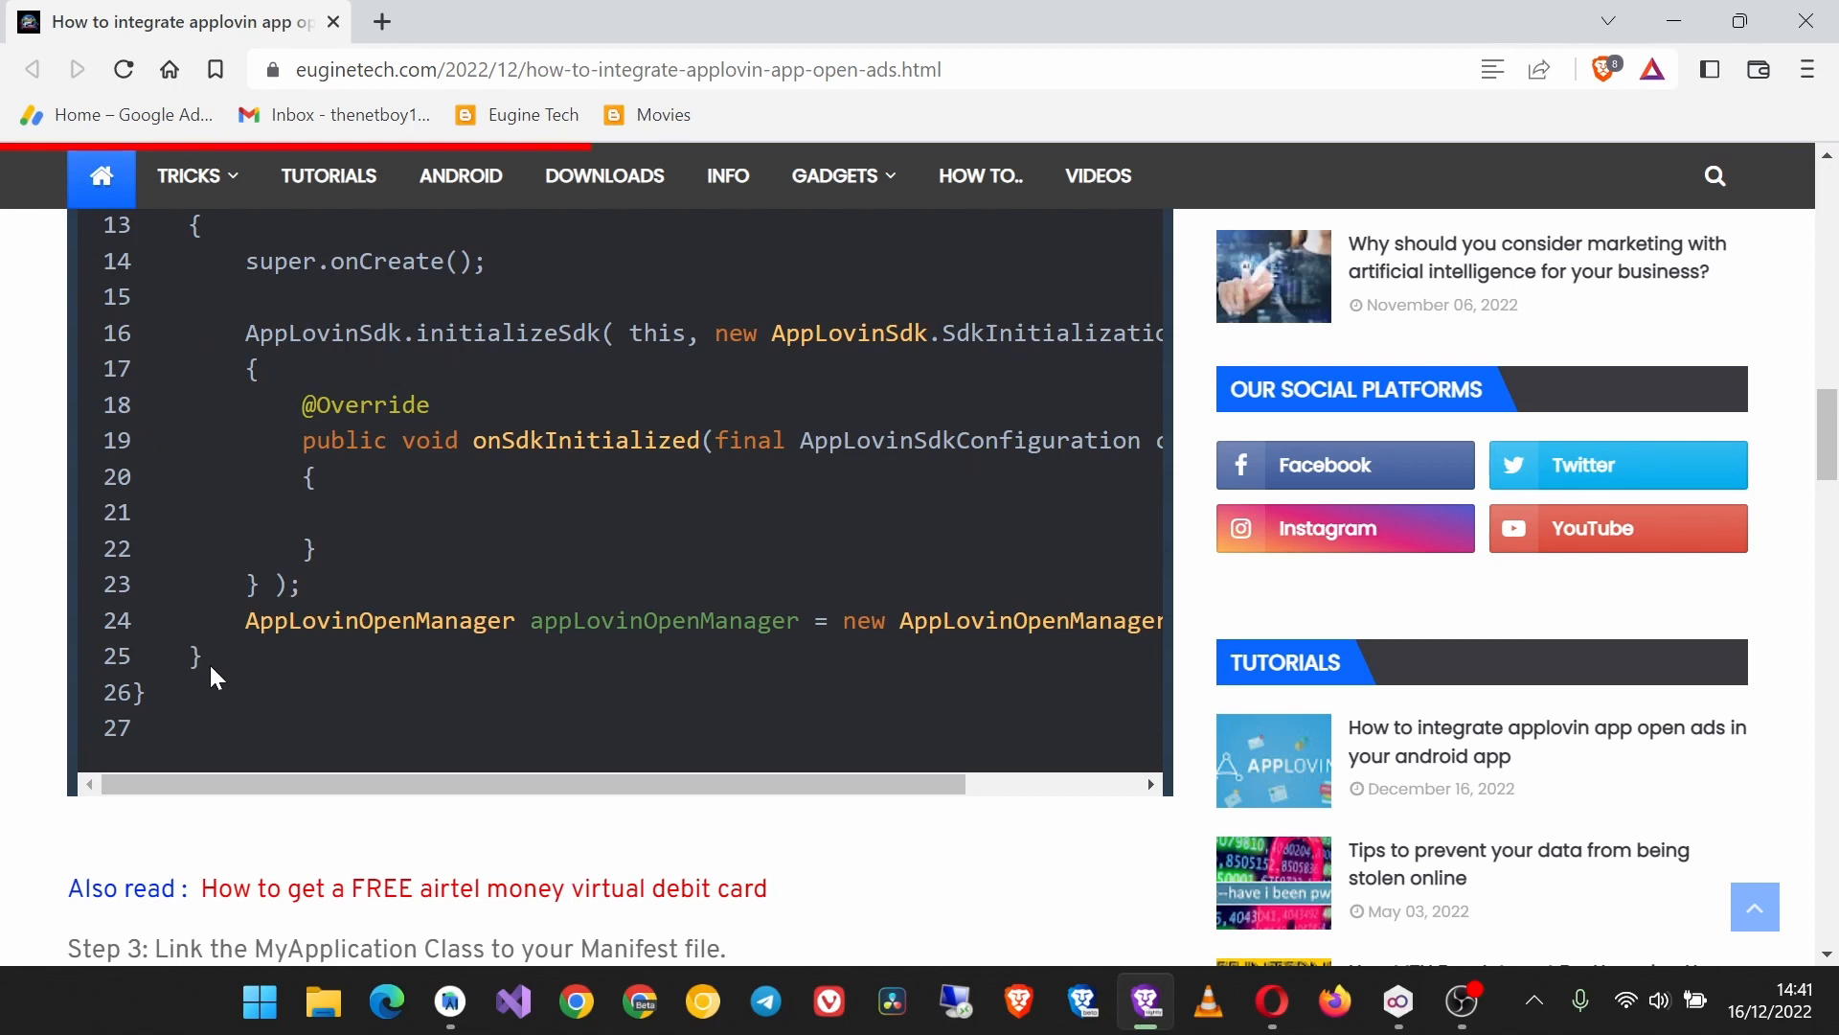
{"action": "right_click", "coordinate": [211, 675]}
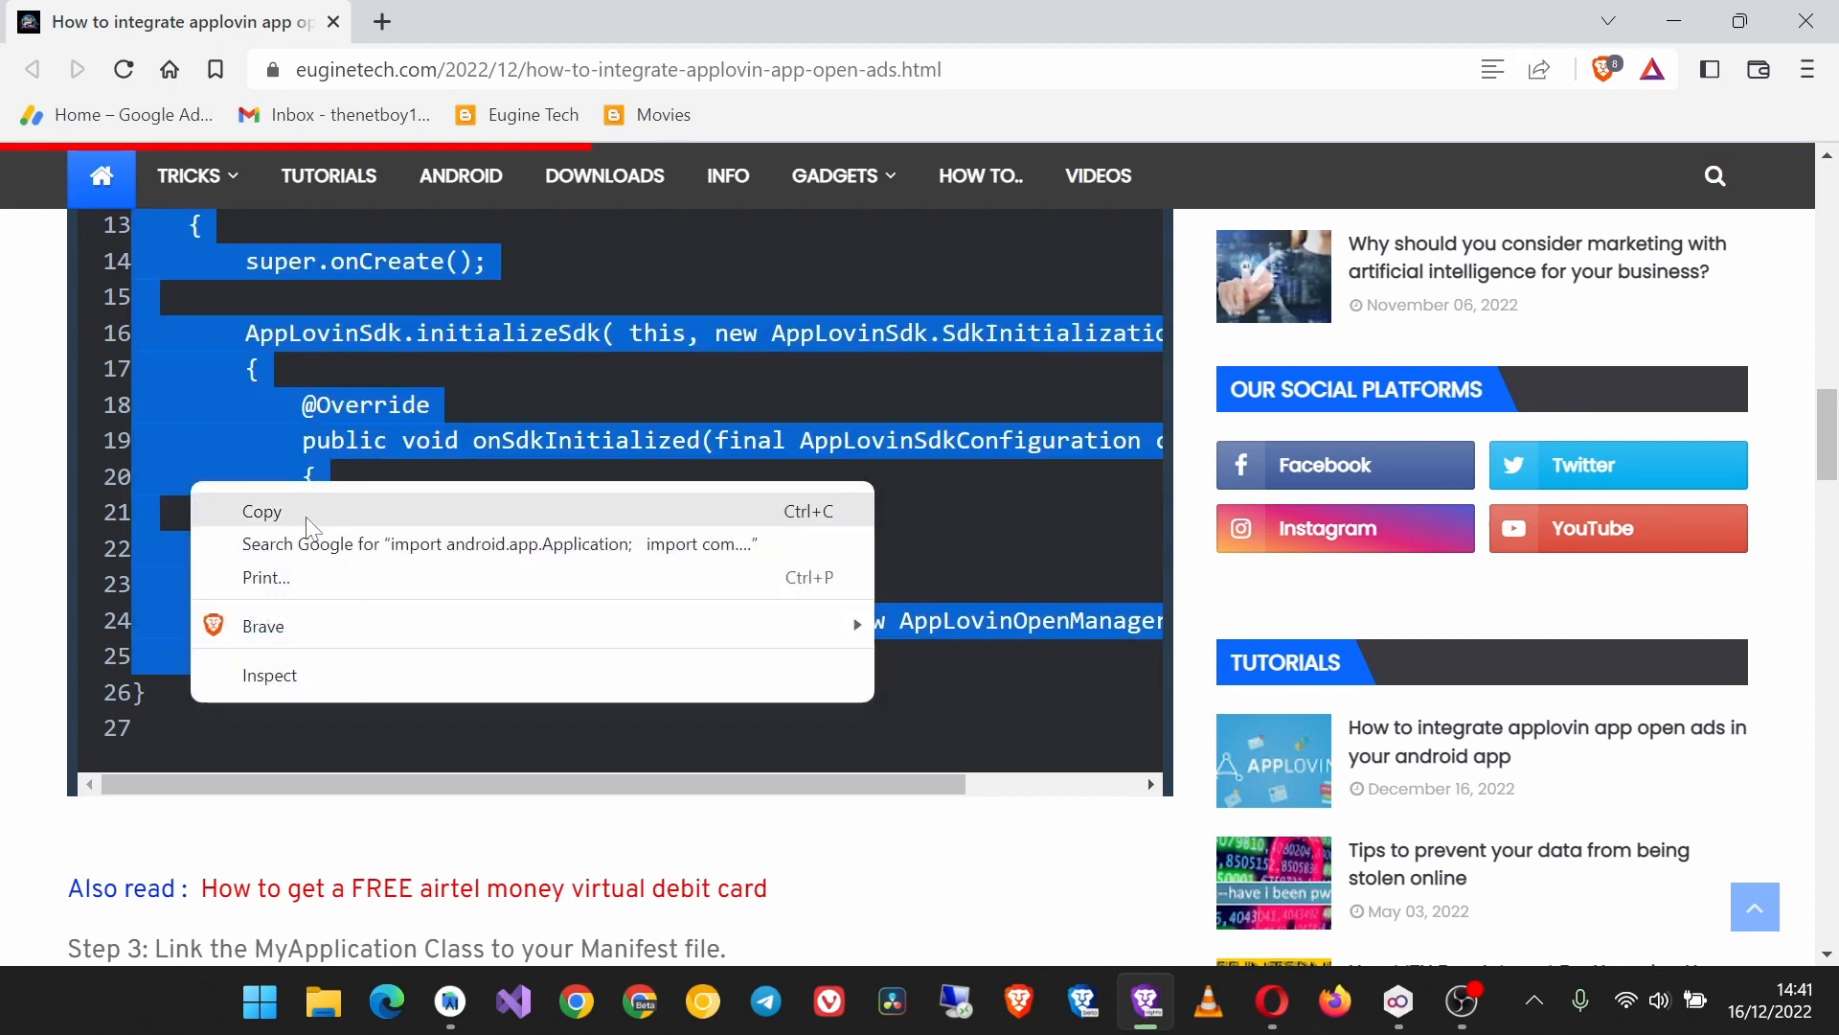
{"action": "left_click", "coordinate": [1145, 1003]}
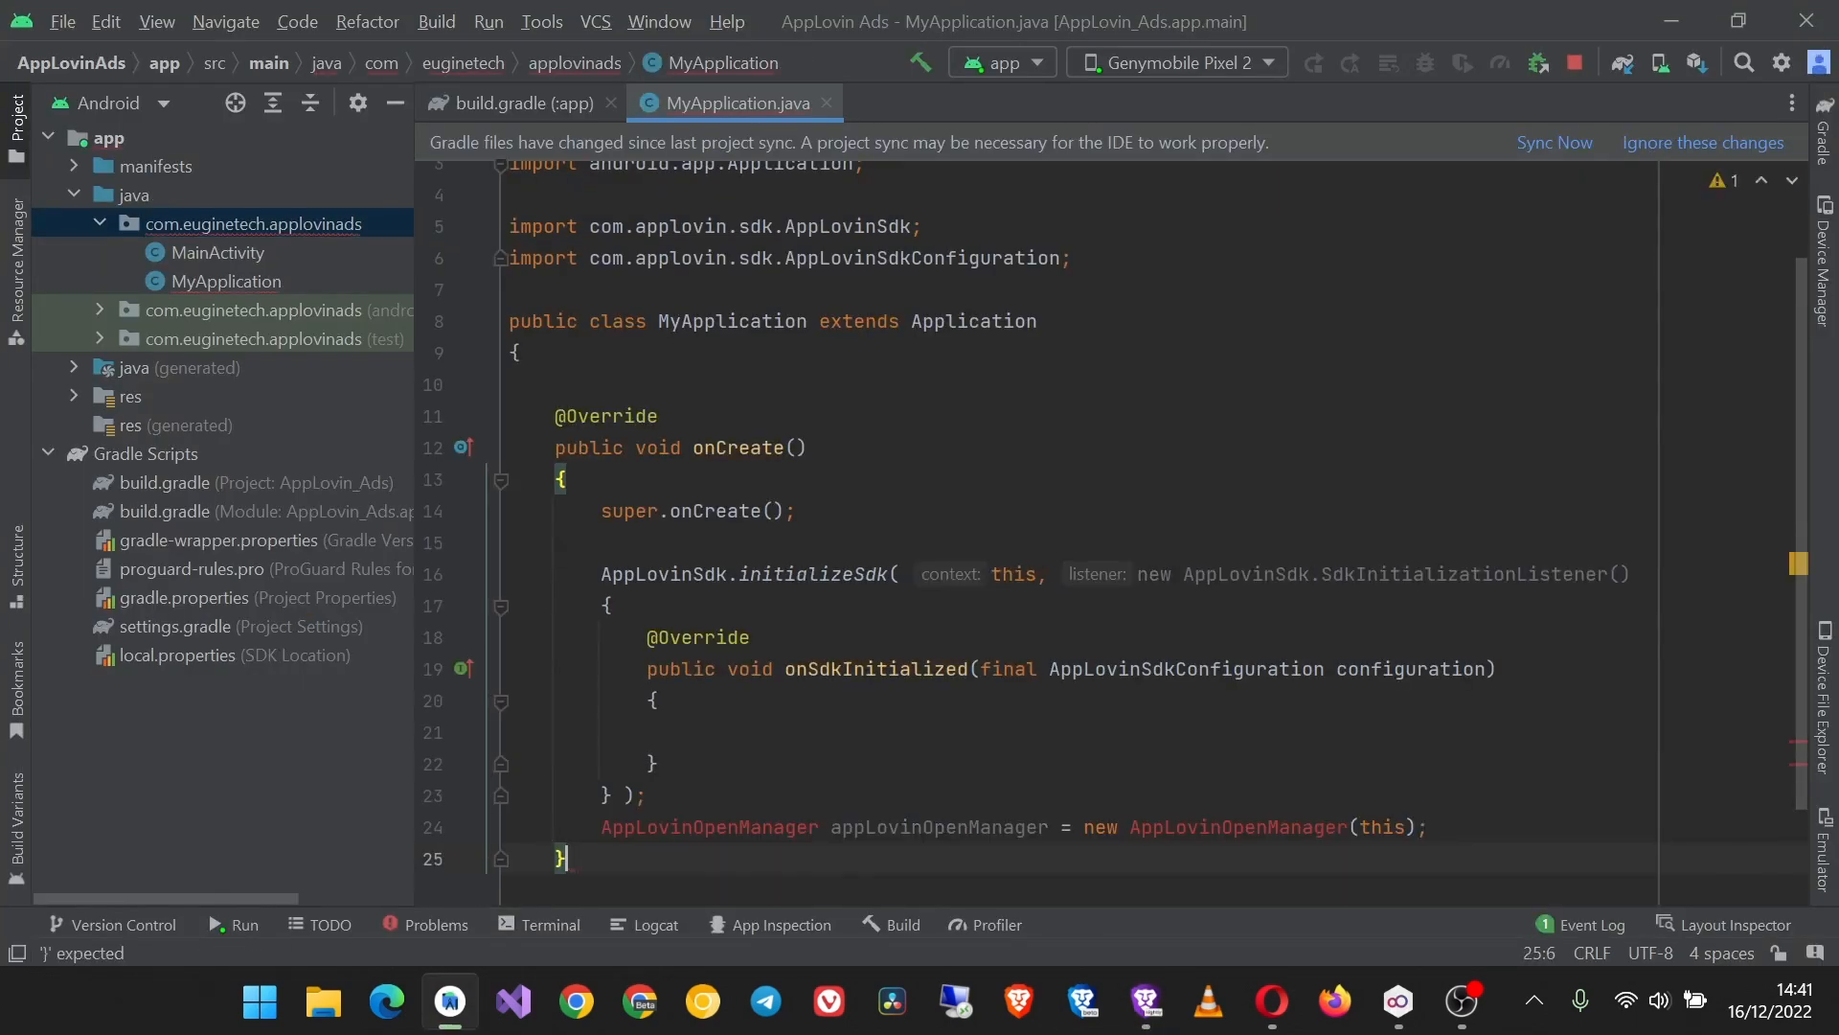
{"action": "scroll", "scroll_direction": "down", "scroll_amount": 3}
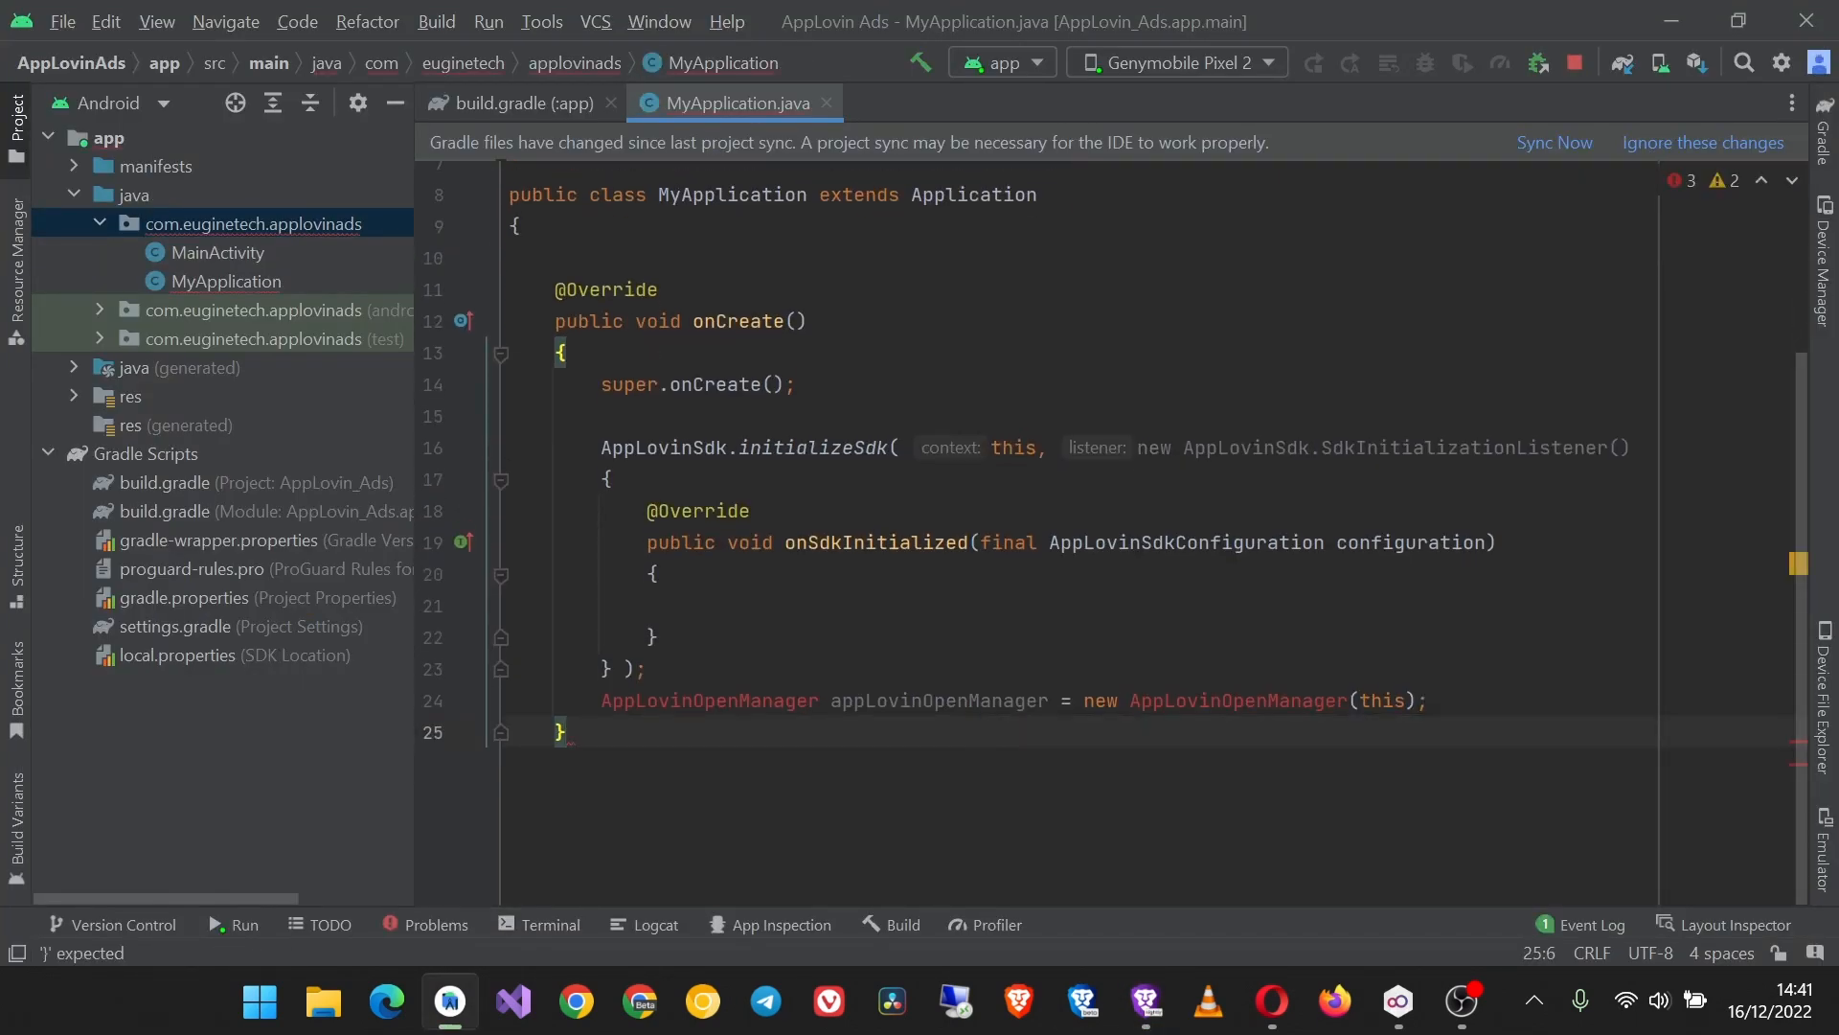
{"action": "scroll", "scroll_direction": "up", "scroll_amount": 3}
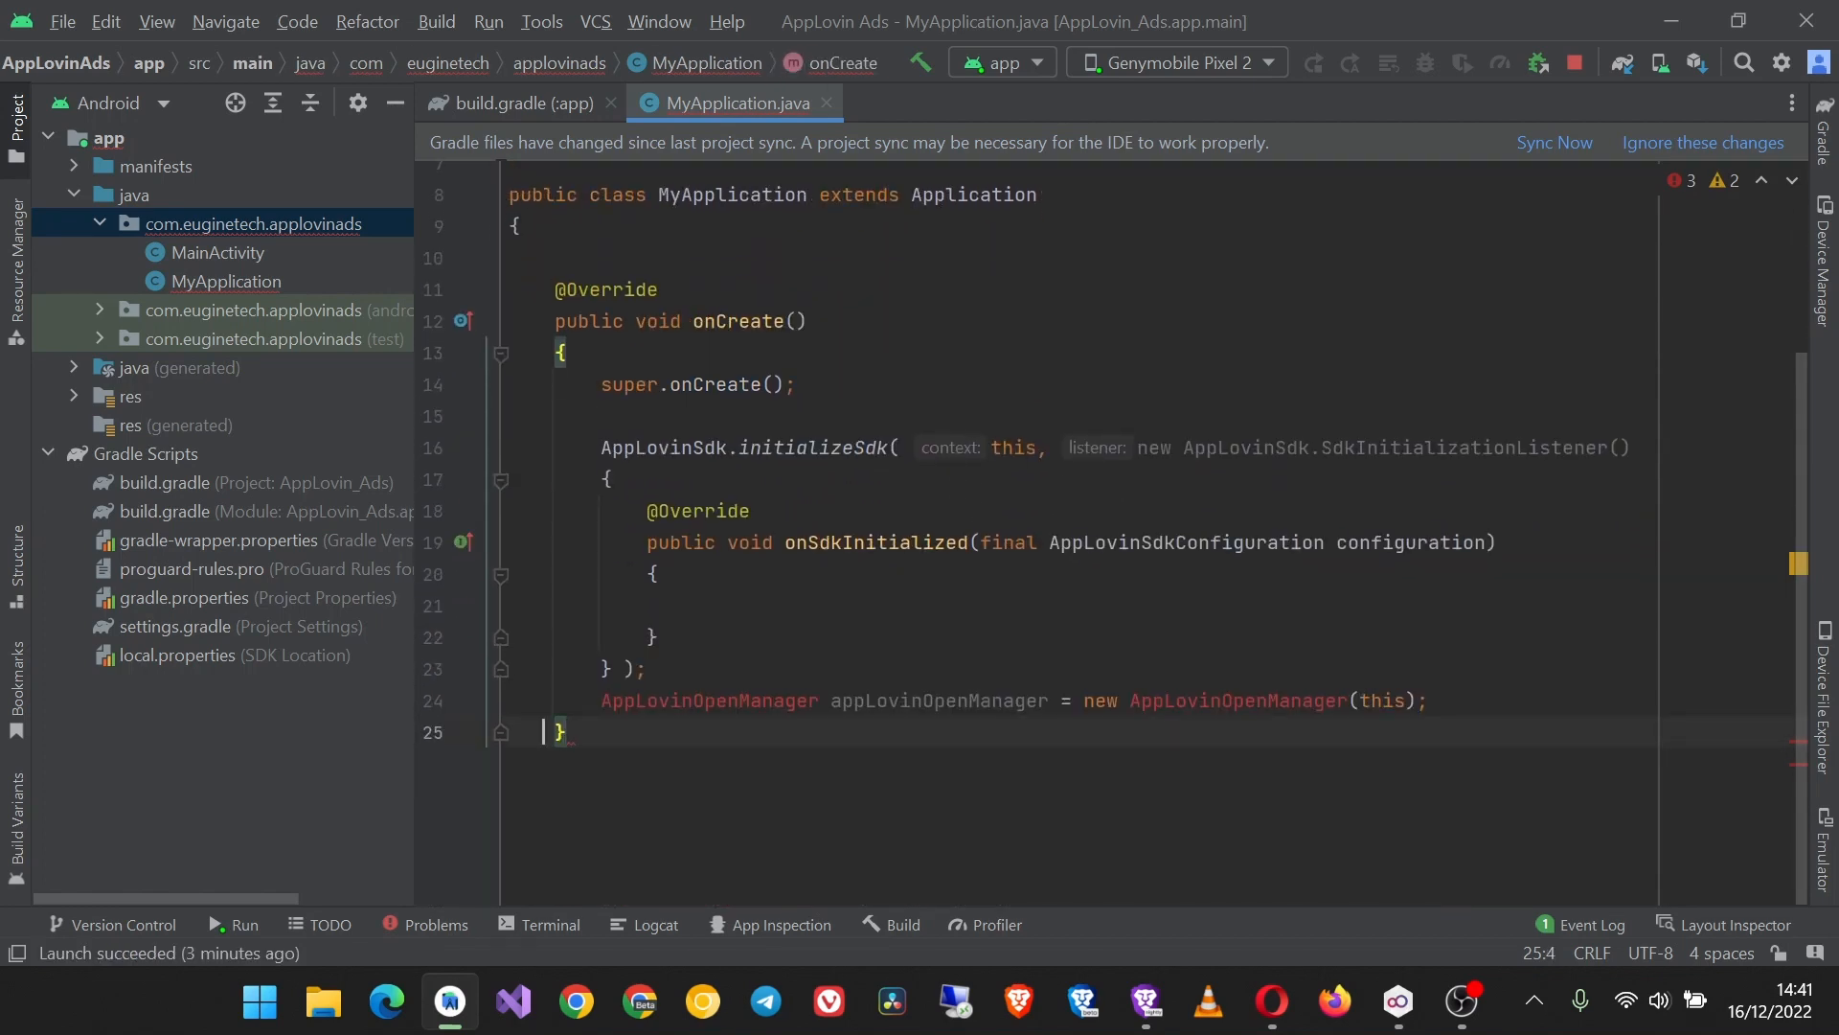
{"action": "key", "text": "Enter"}
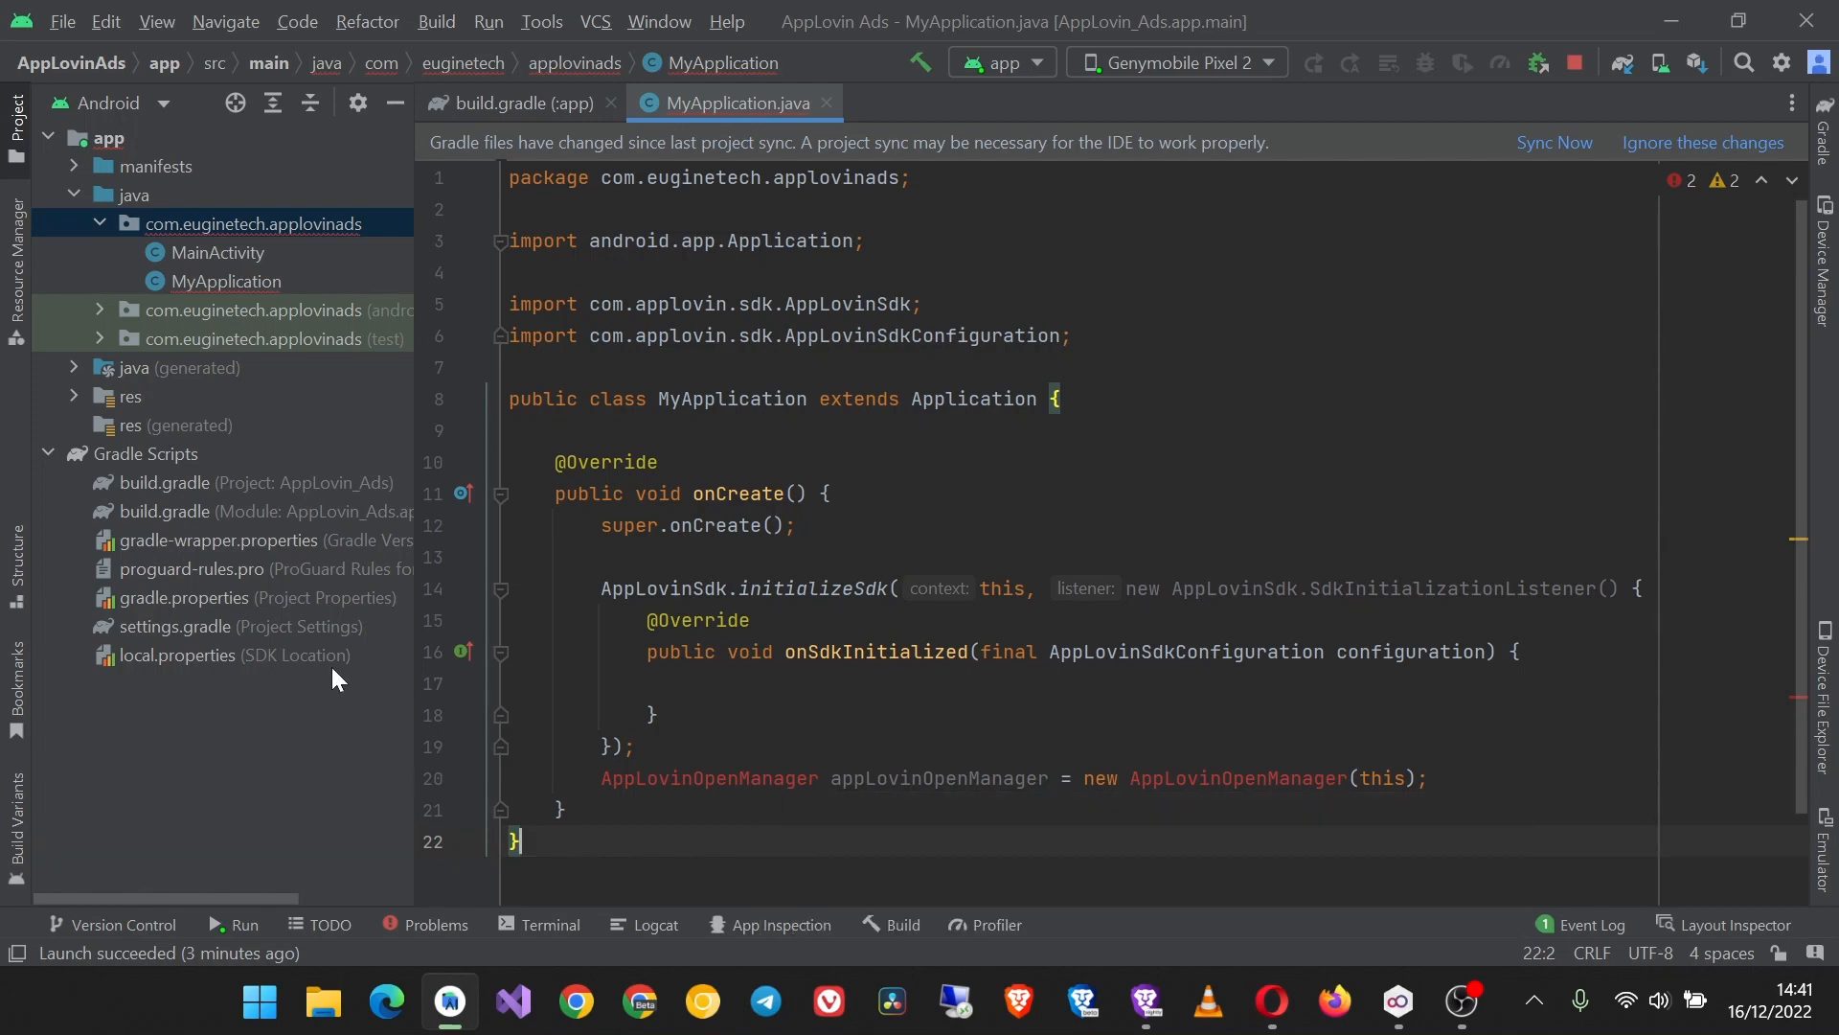
Step: Create an empty AppLovinOpenMager Java class in com.euginetech.applovinads and compare it with MyApplication
{"action": "right_click", "coordinate": [252, 224]}
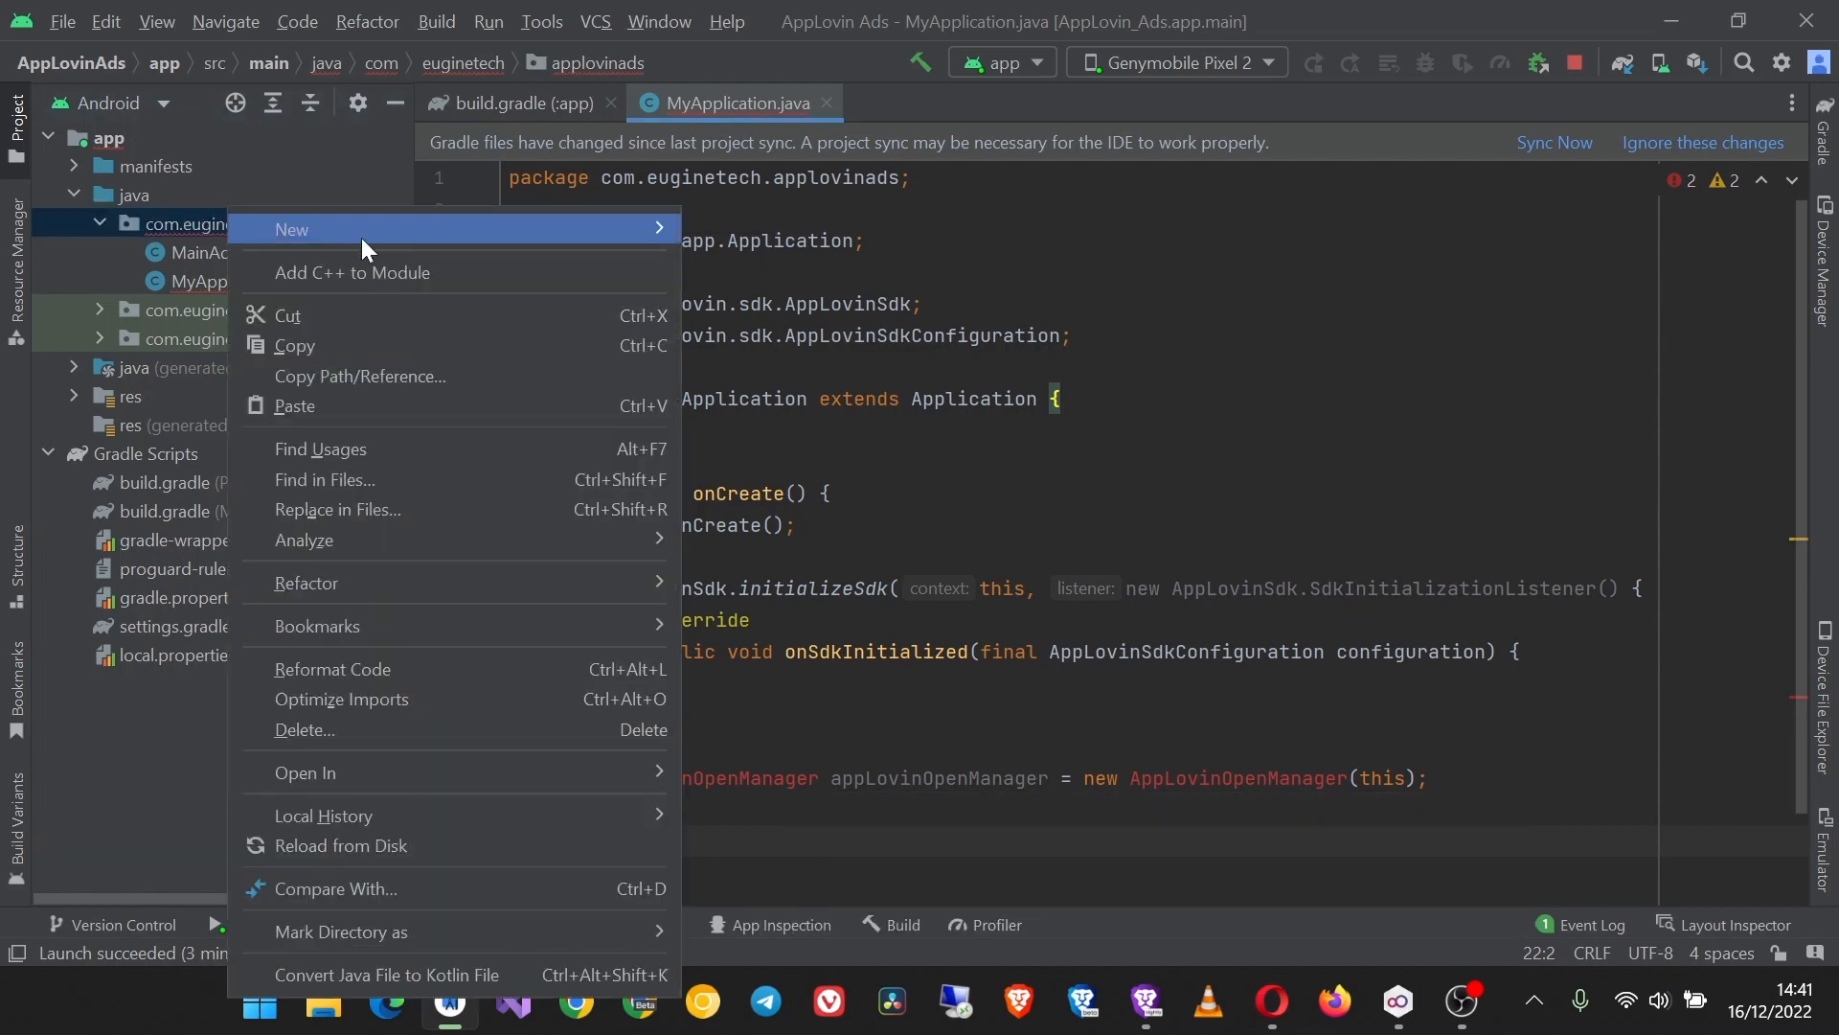
{"action": "left_click", "coordinate": [291, 229]}
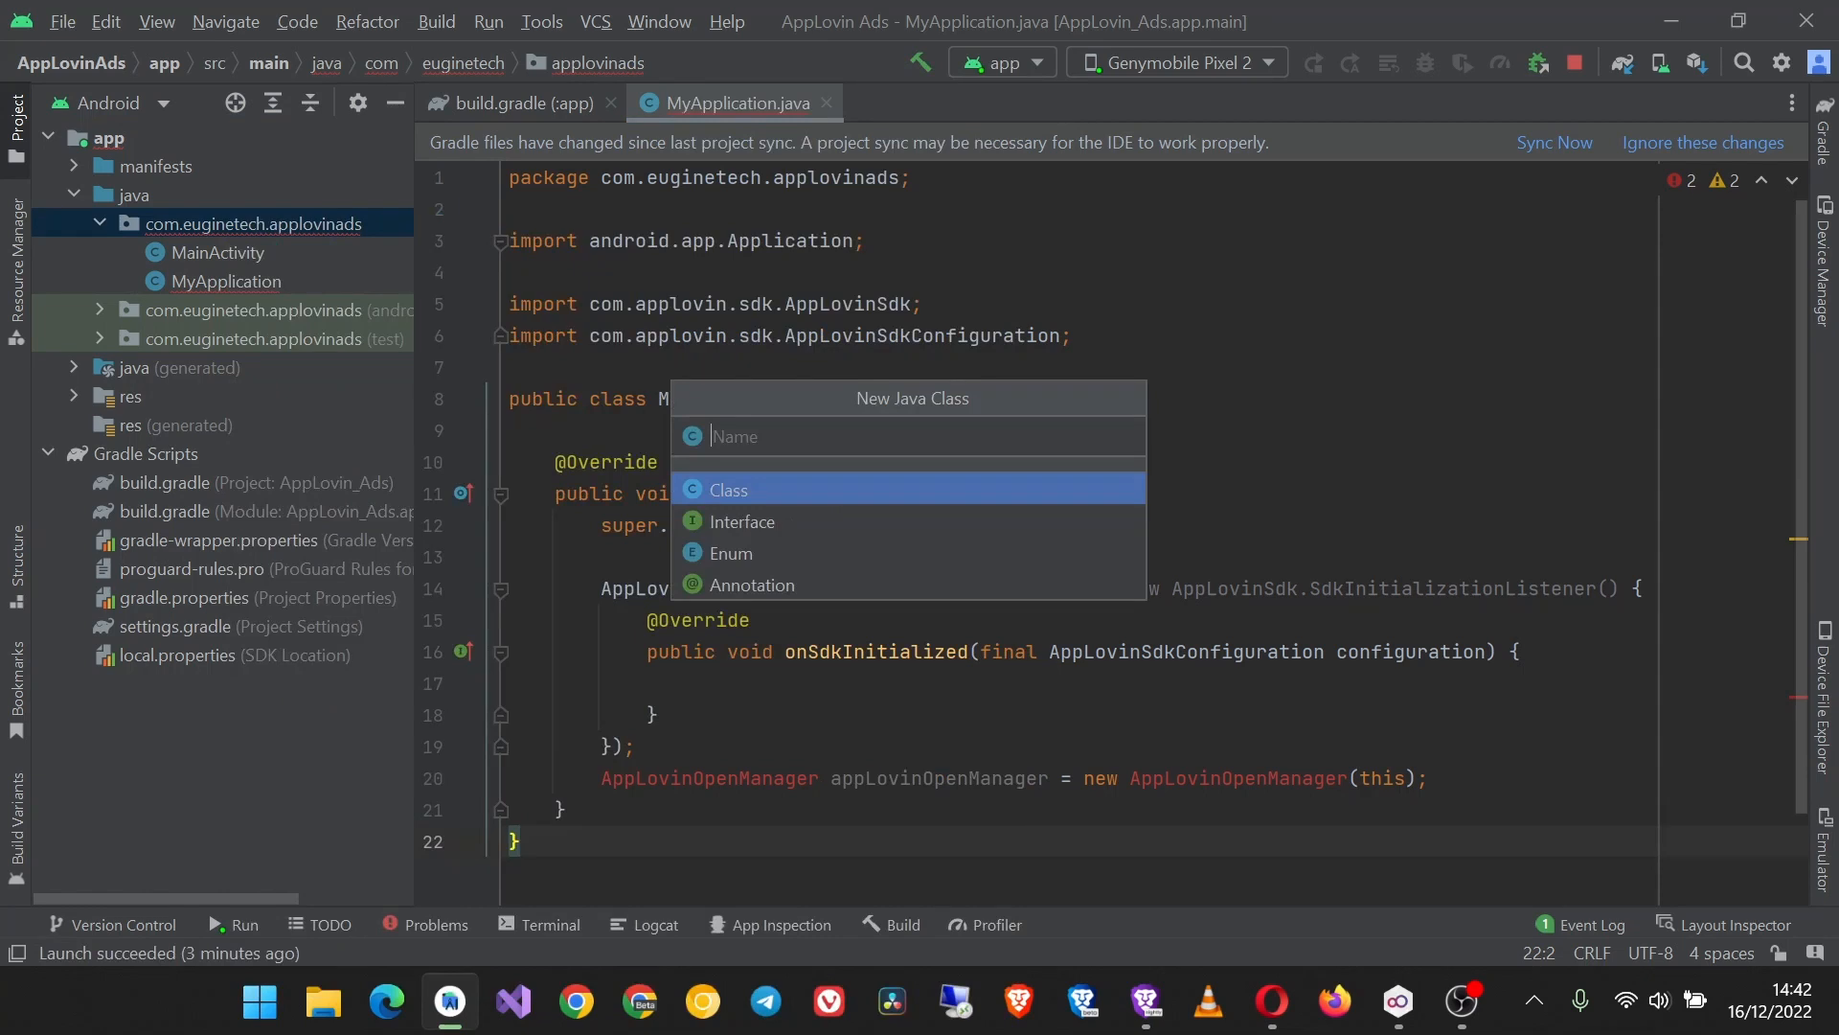
{"action": "type", "text": "AppLovinOpenM"}
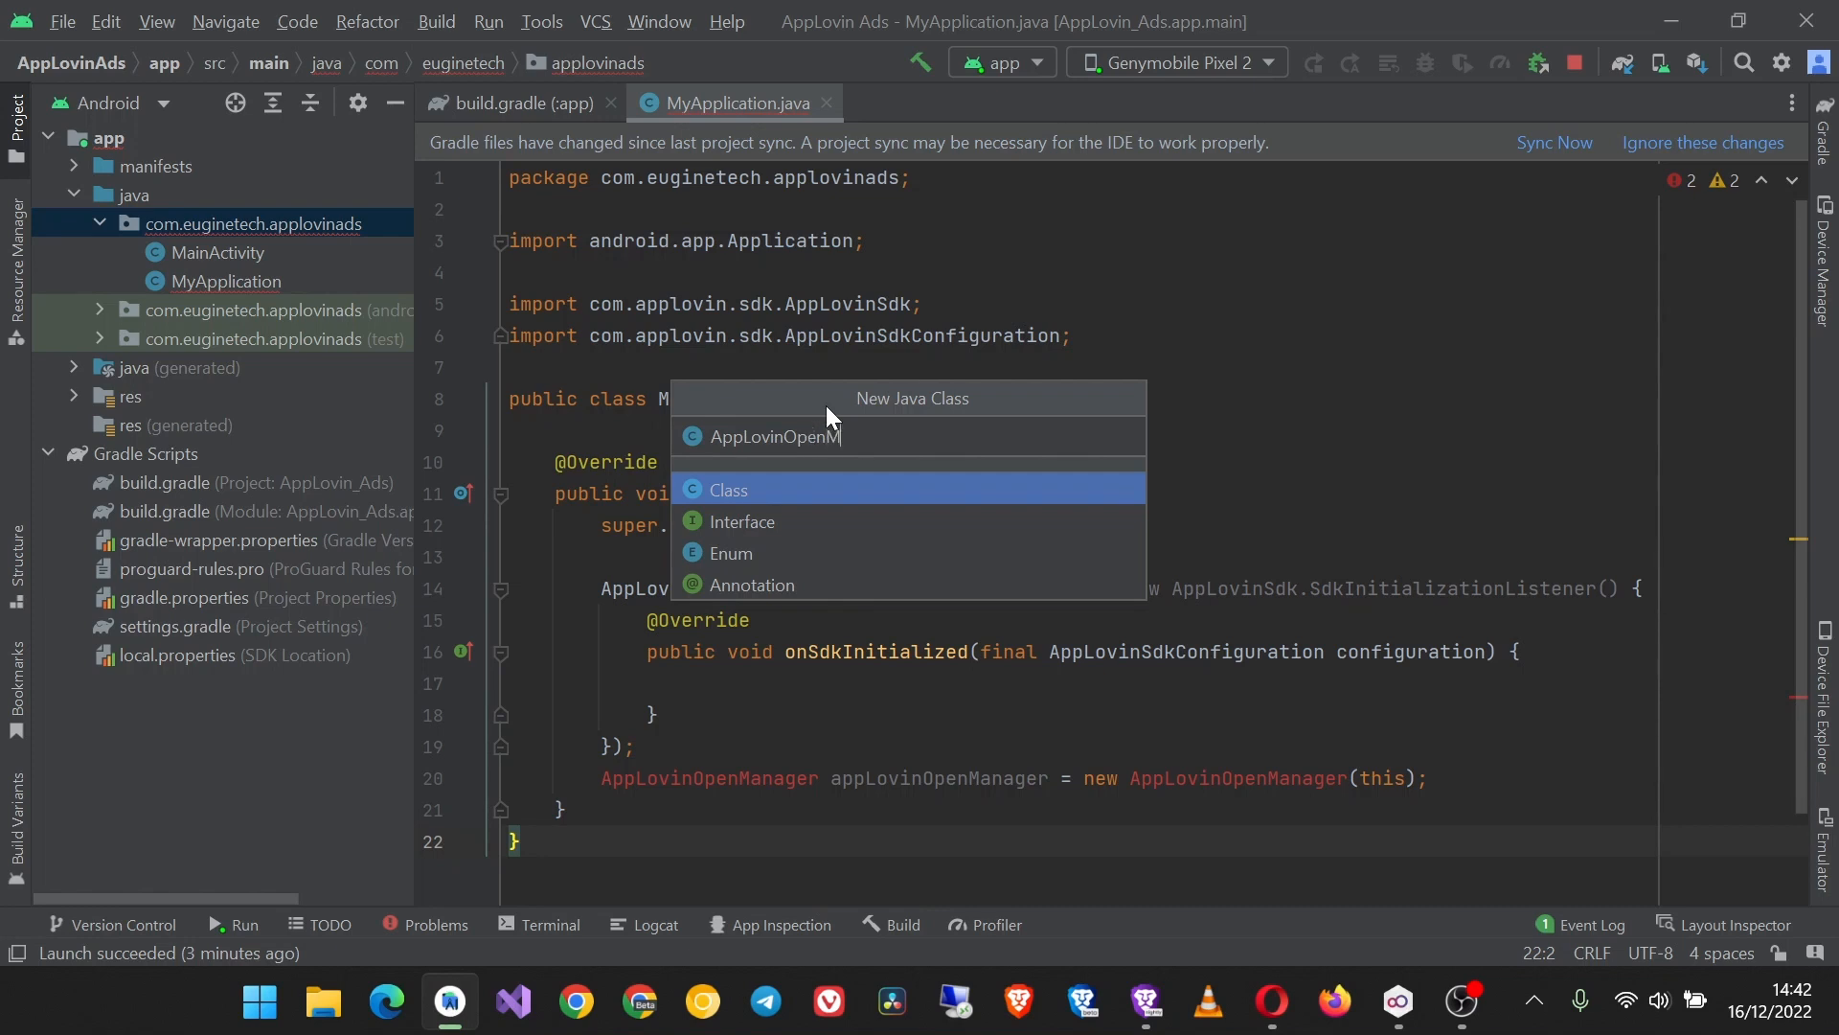
{"action": "type", "text": "ager"}
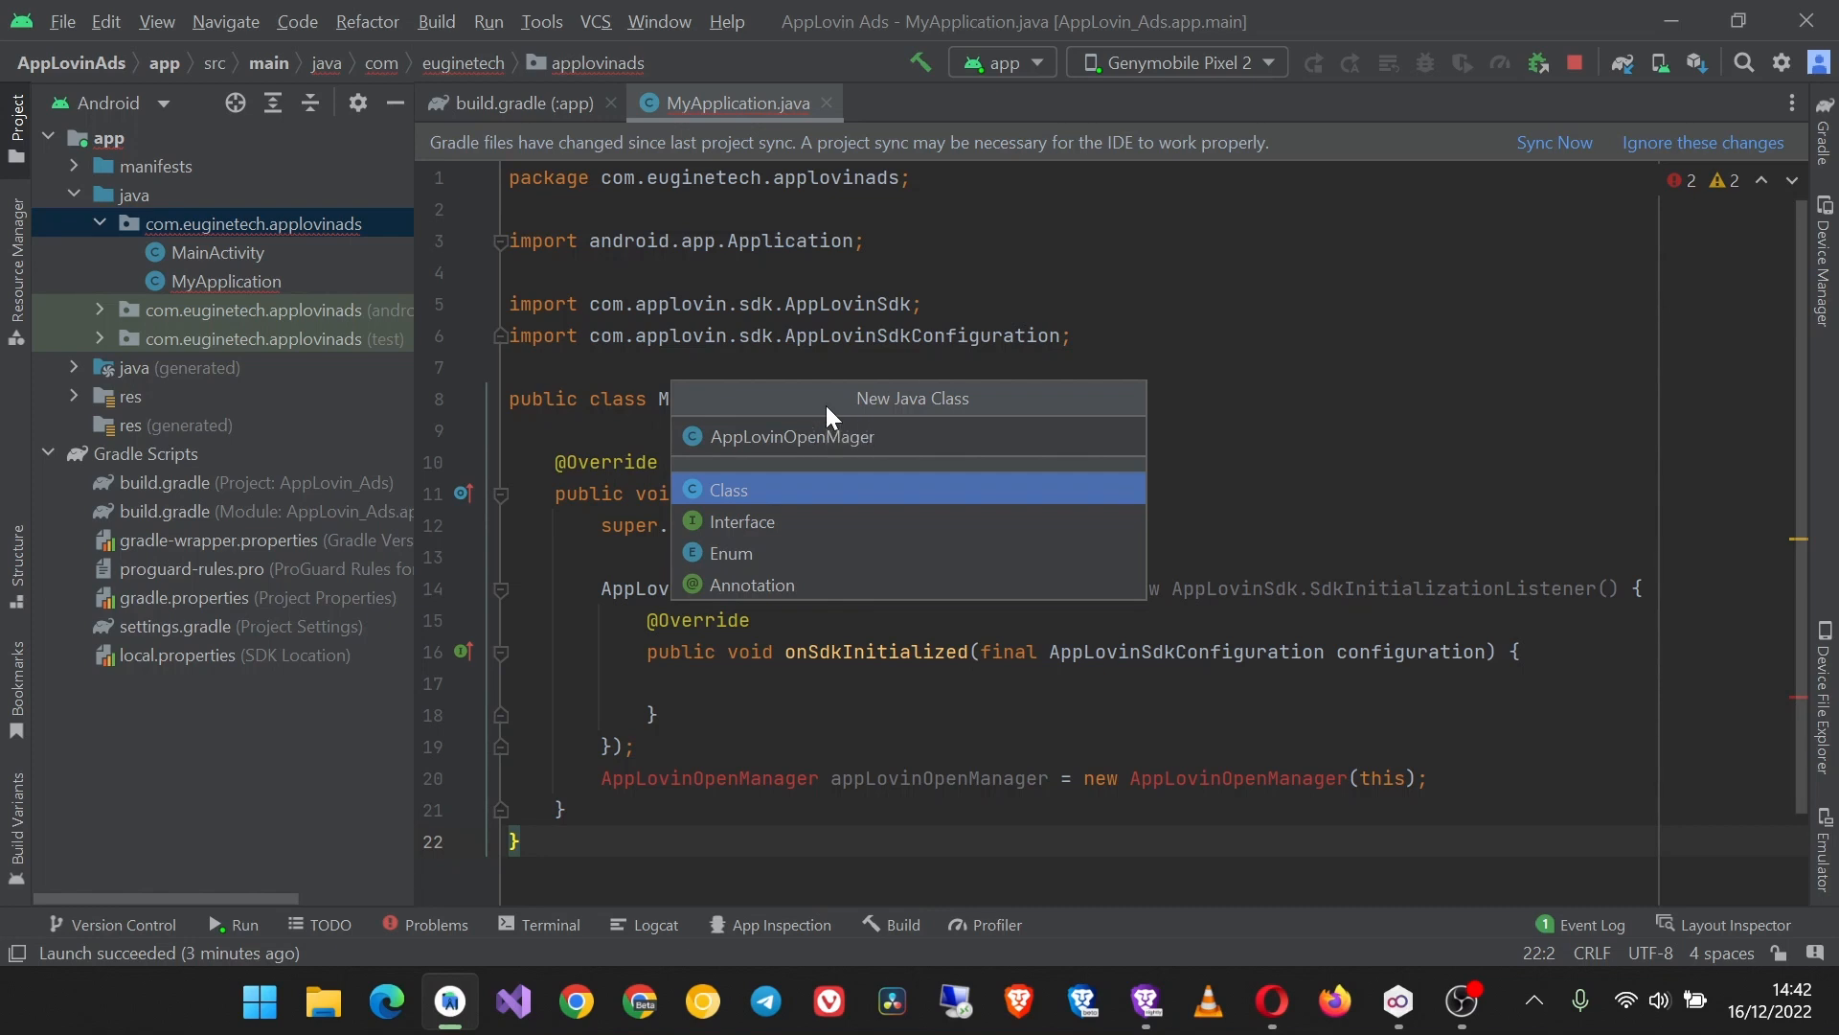
{"action": "left_click", "coordinate": [727, 490]}
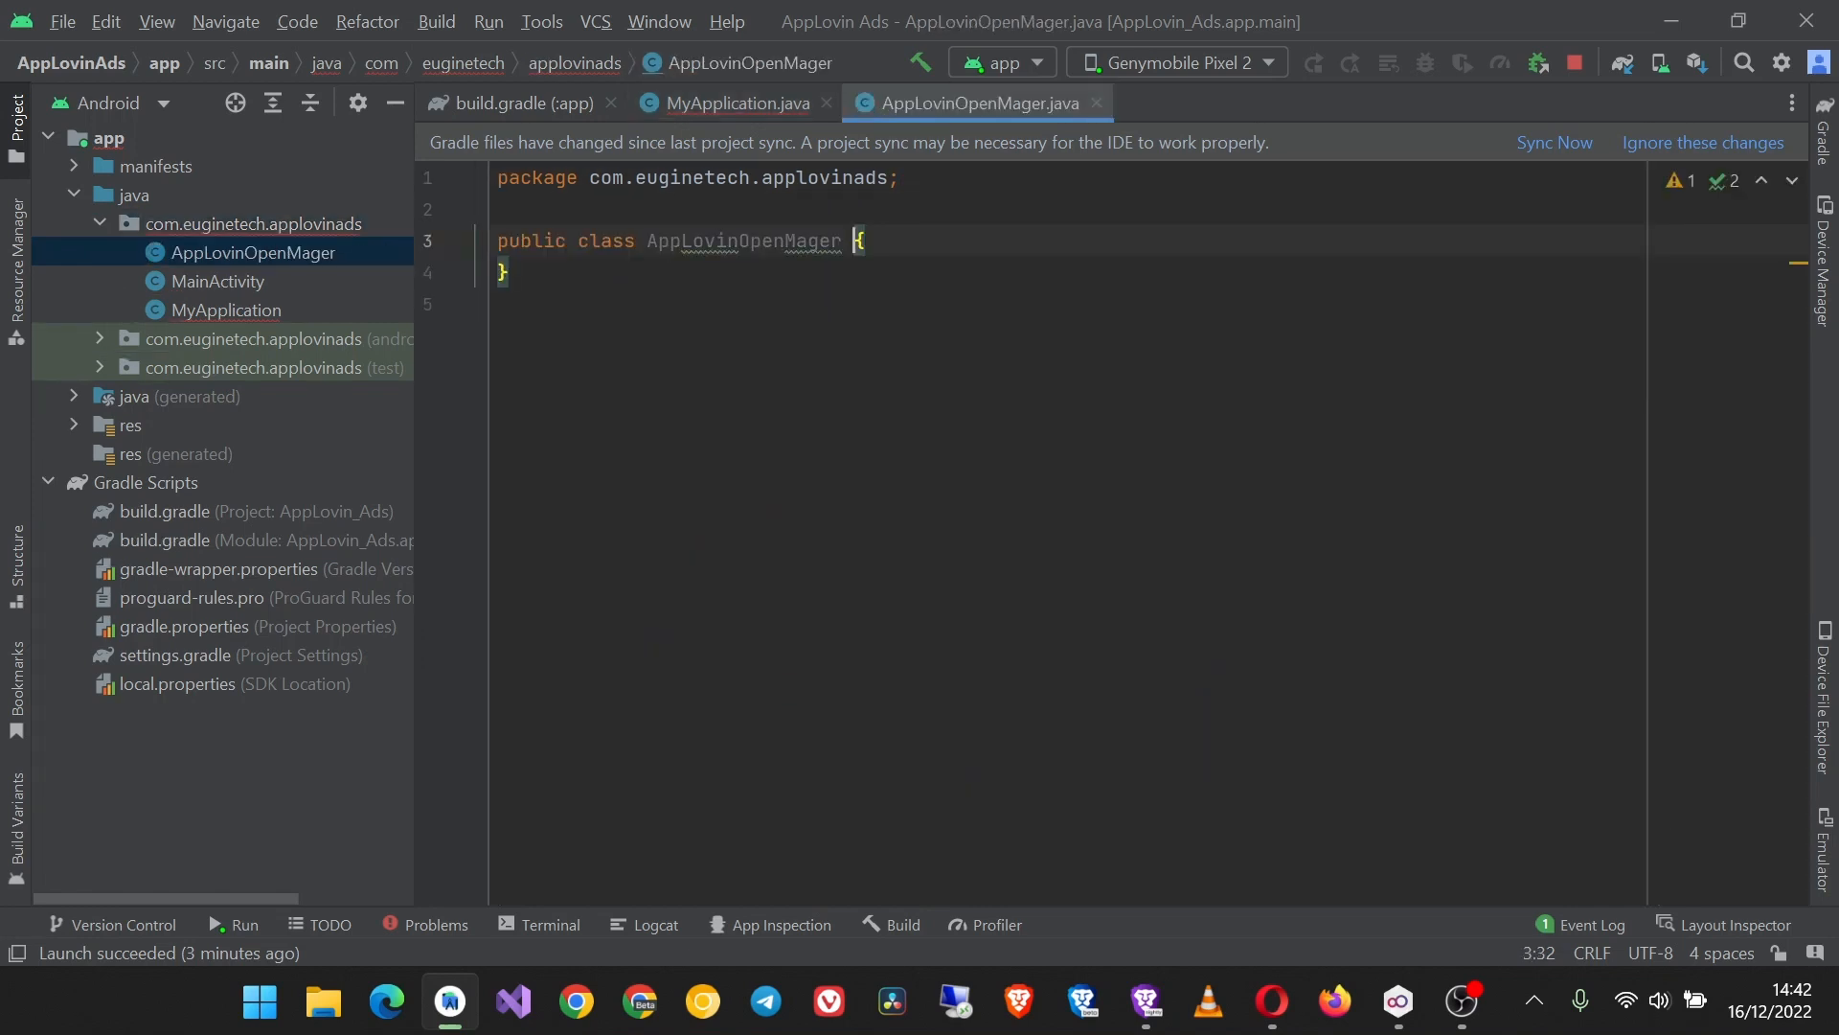
{"action": "left_click", "coordinate": [732, 104]}
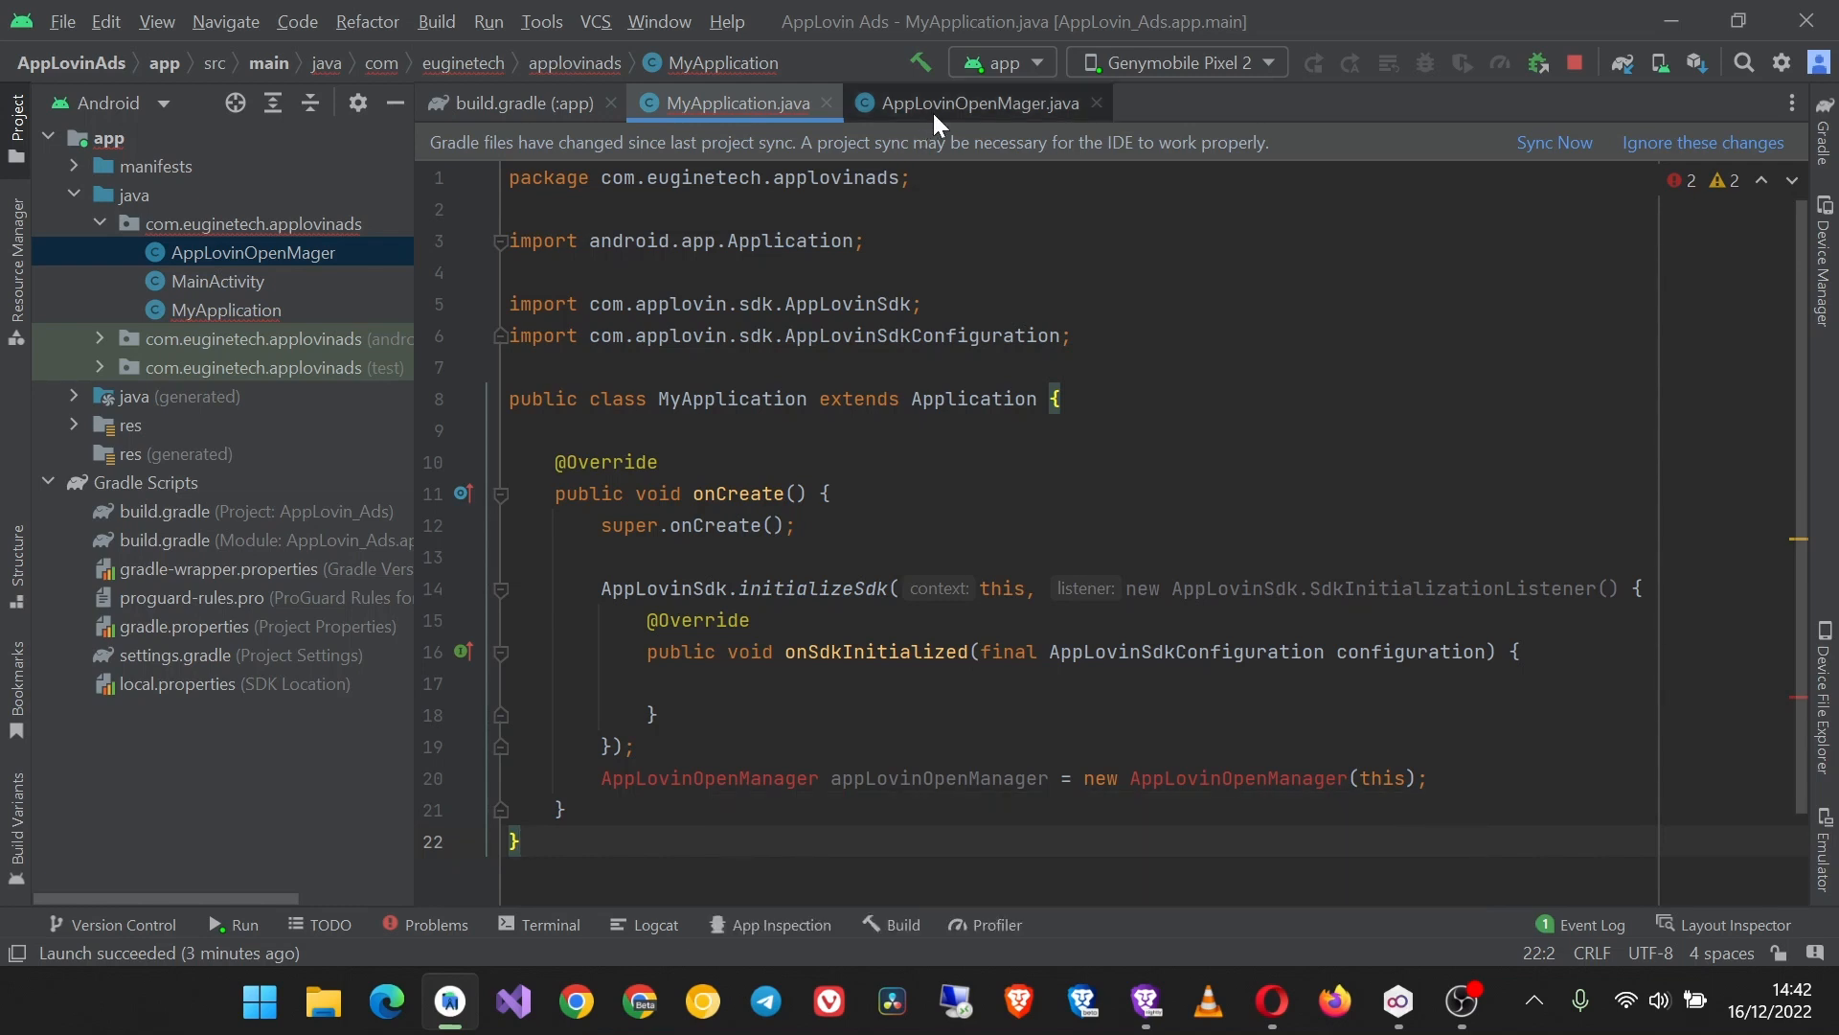
{"action": "mouse_move", "coordinate": [970, 103]}
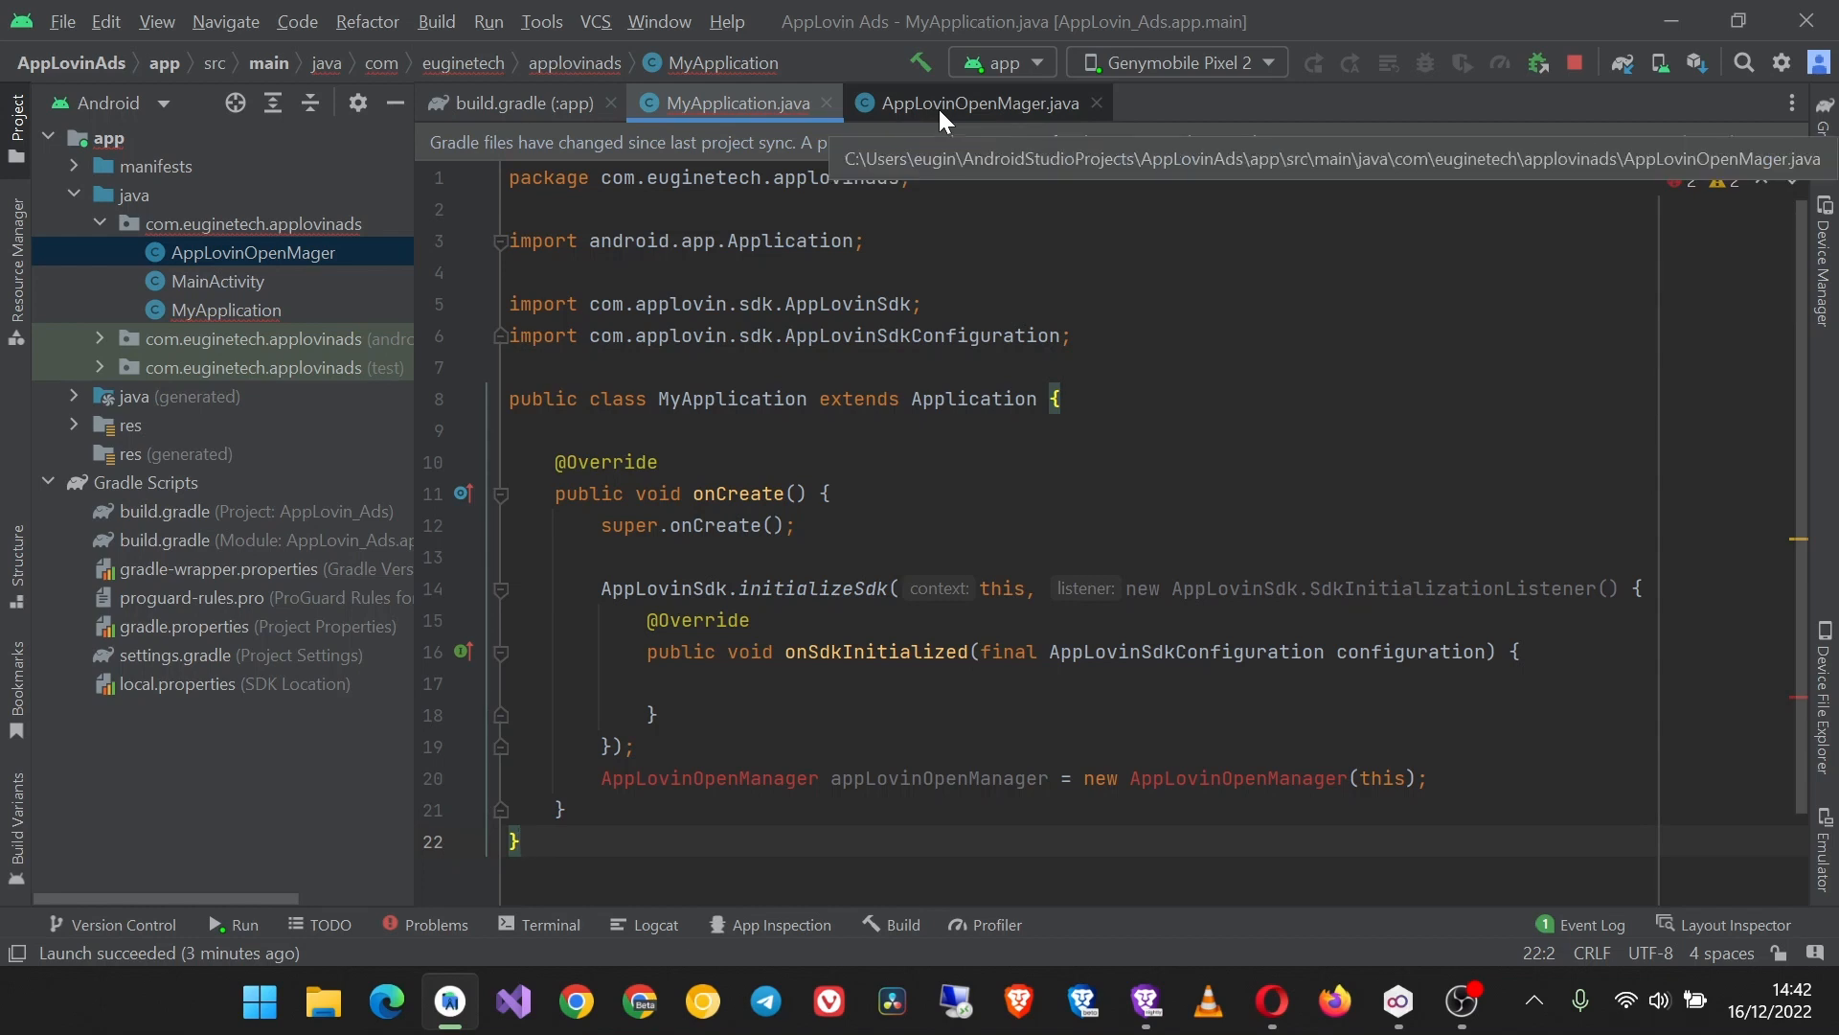
{"action": "left_click", "coordinate": [974, 104]}
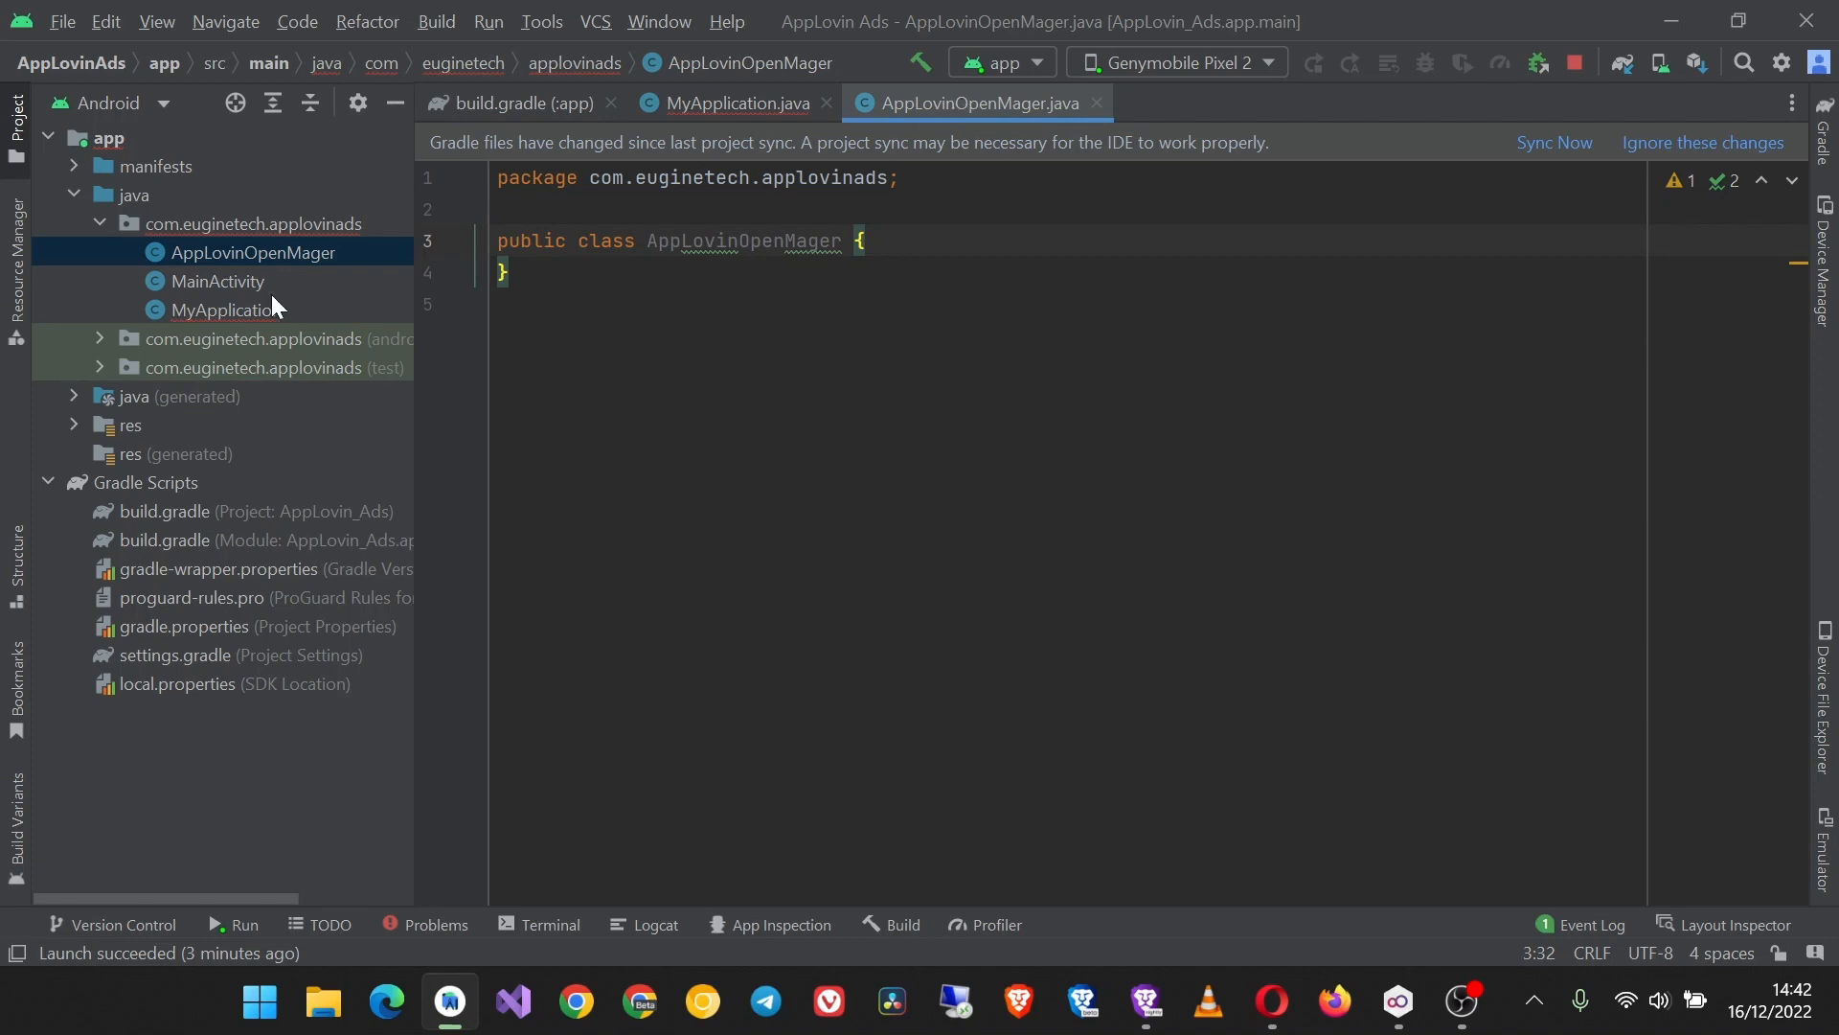
Step: Refactor-rename the AppLovinOpenMager class to AppLovinOpenManager
{"action": "right_click", "coordinate": [251, 251]}
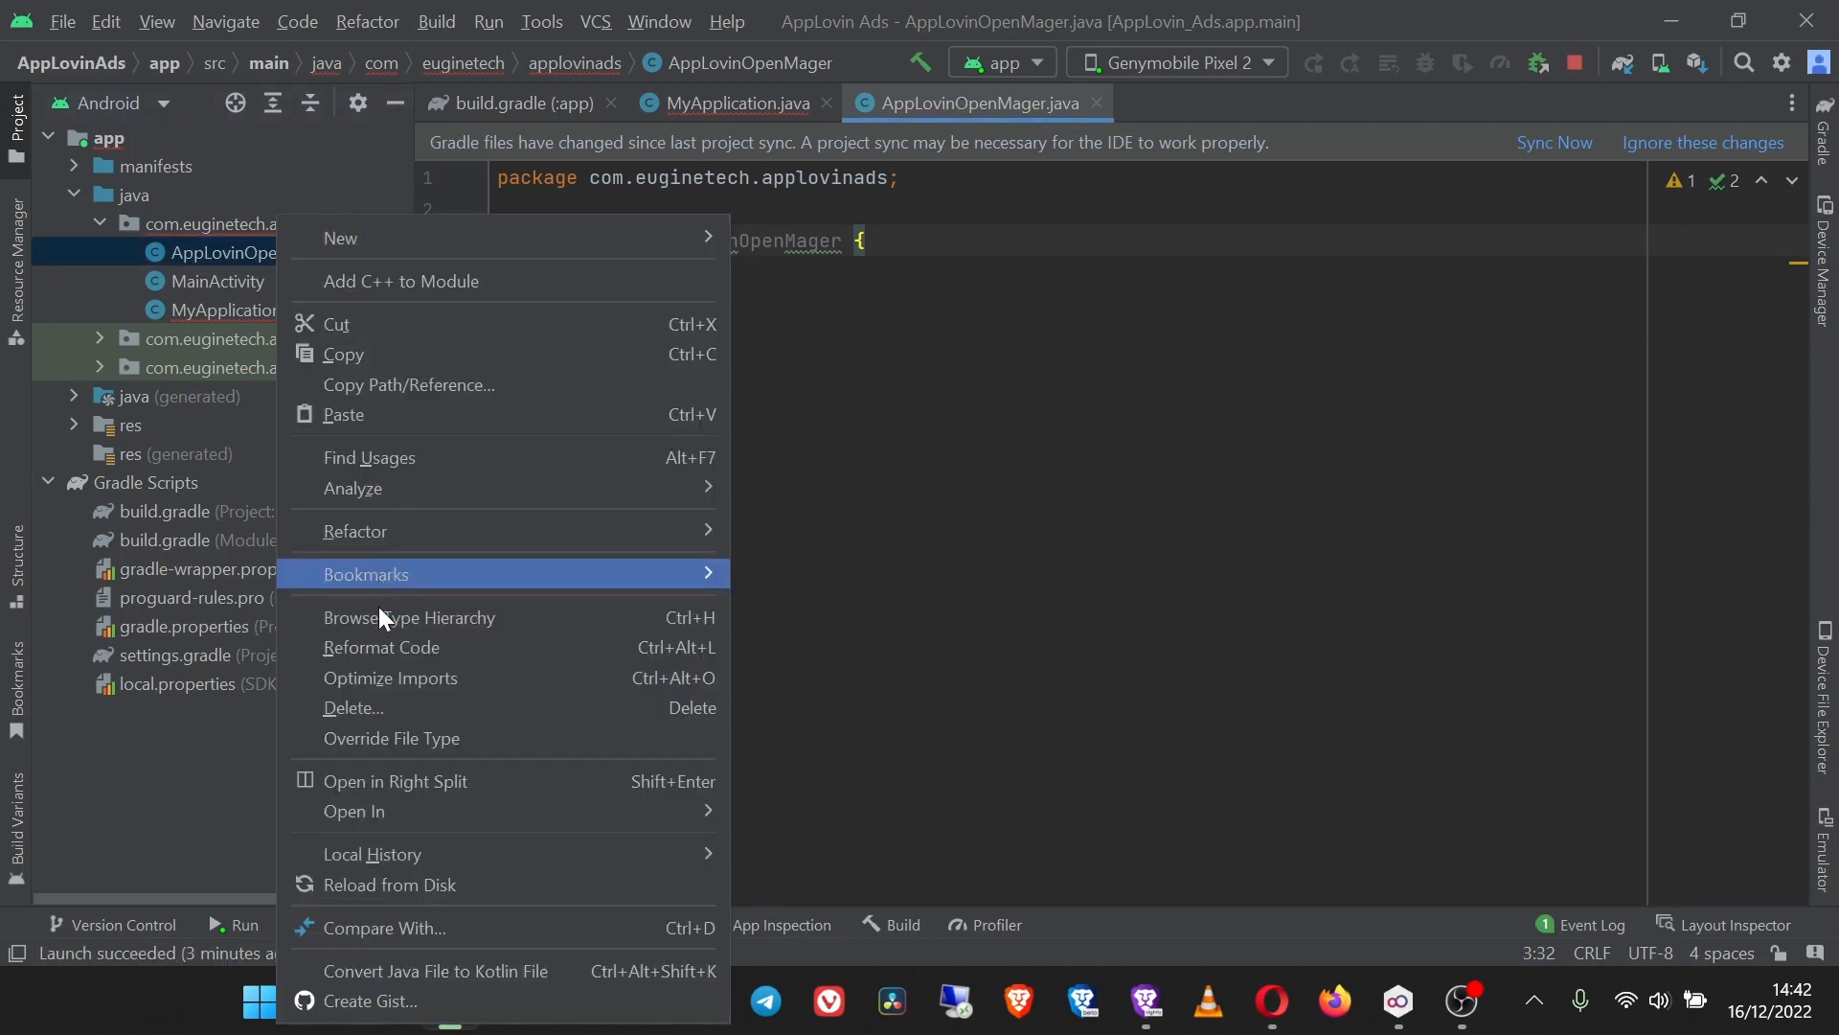
{"action": "mouse_move", "coordinate": [355, 532]}
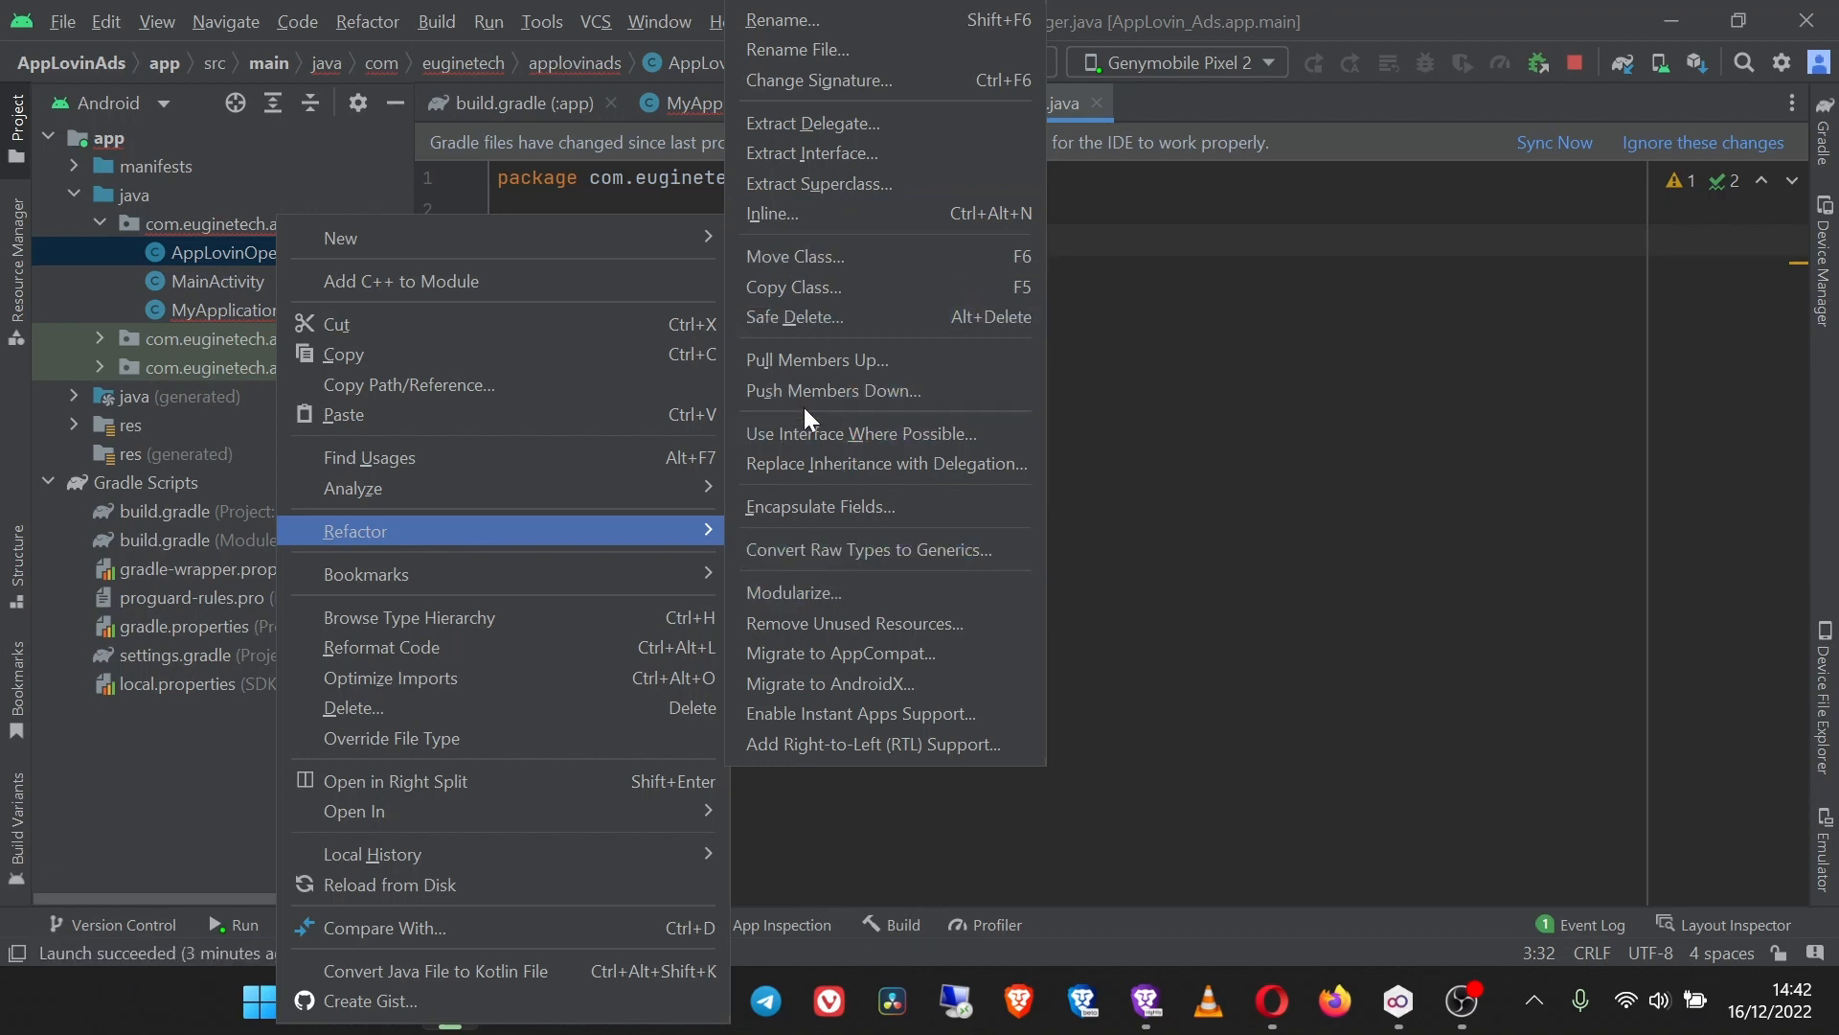
{"action": "left_click", "coordinate": [781, 20]}
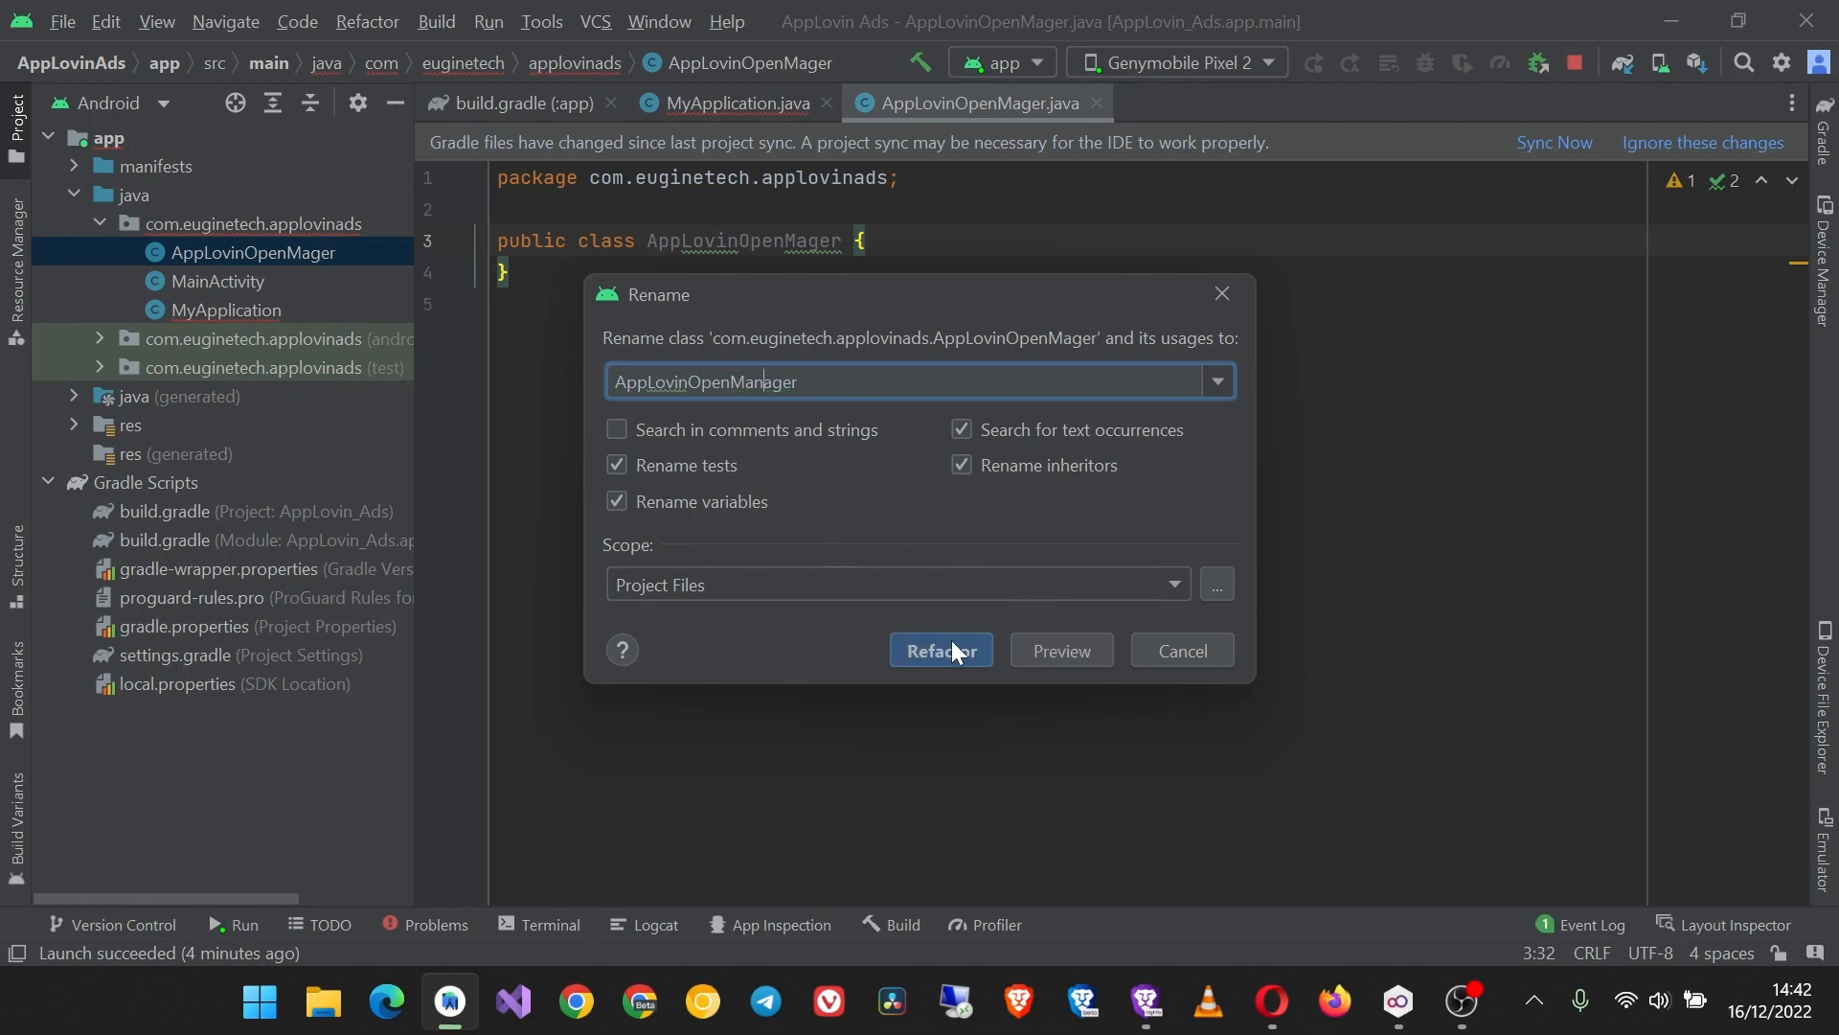
{"action": "left_click", "coordinate": [940, 649]}
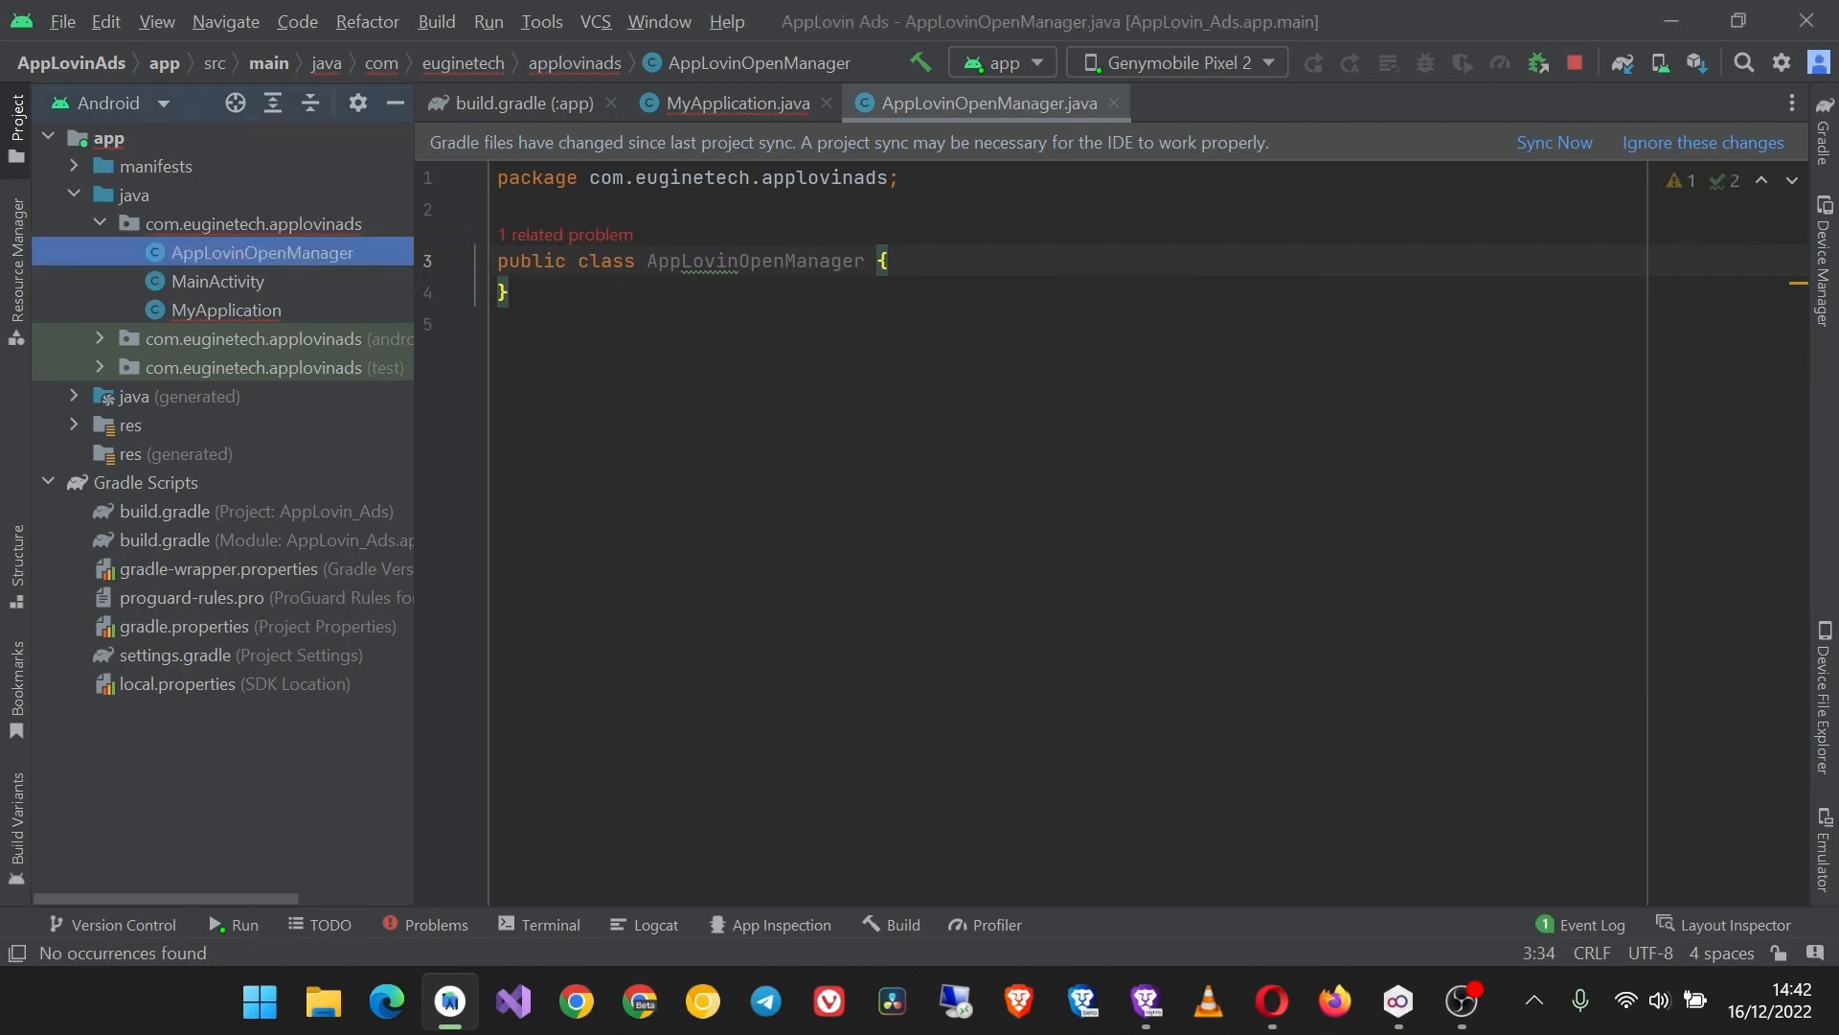
{"action": "mouse_move", "coordinate": [730, 103]}
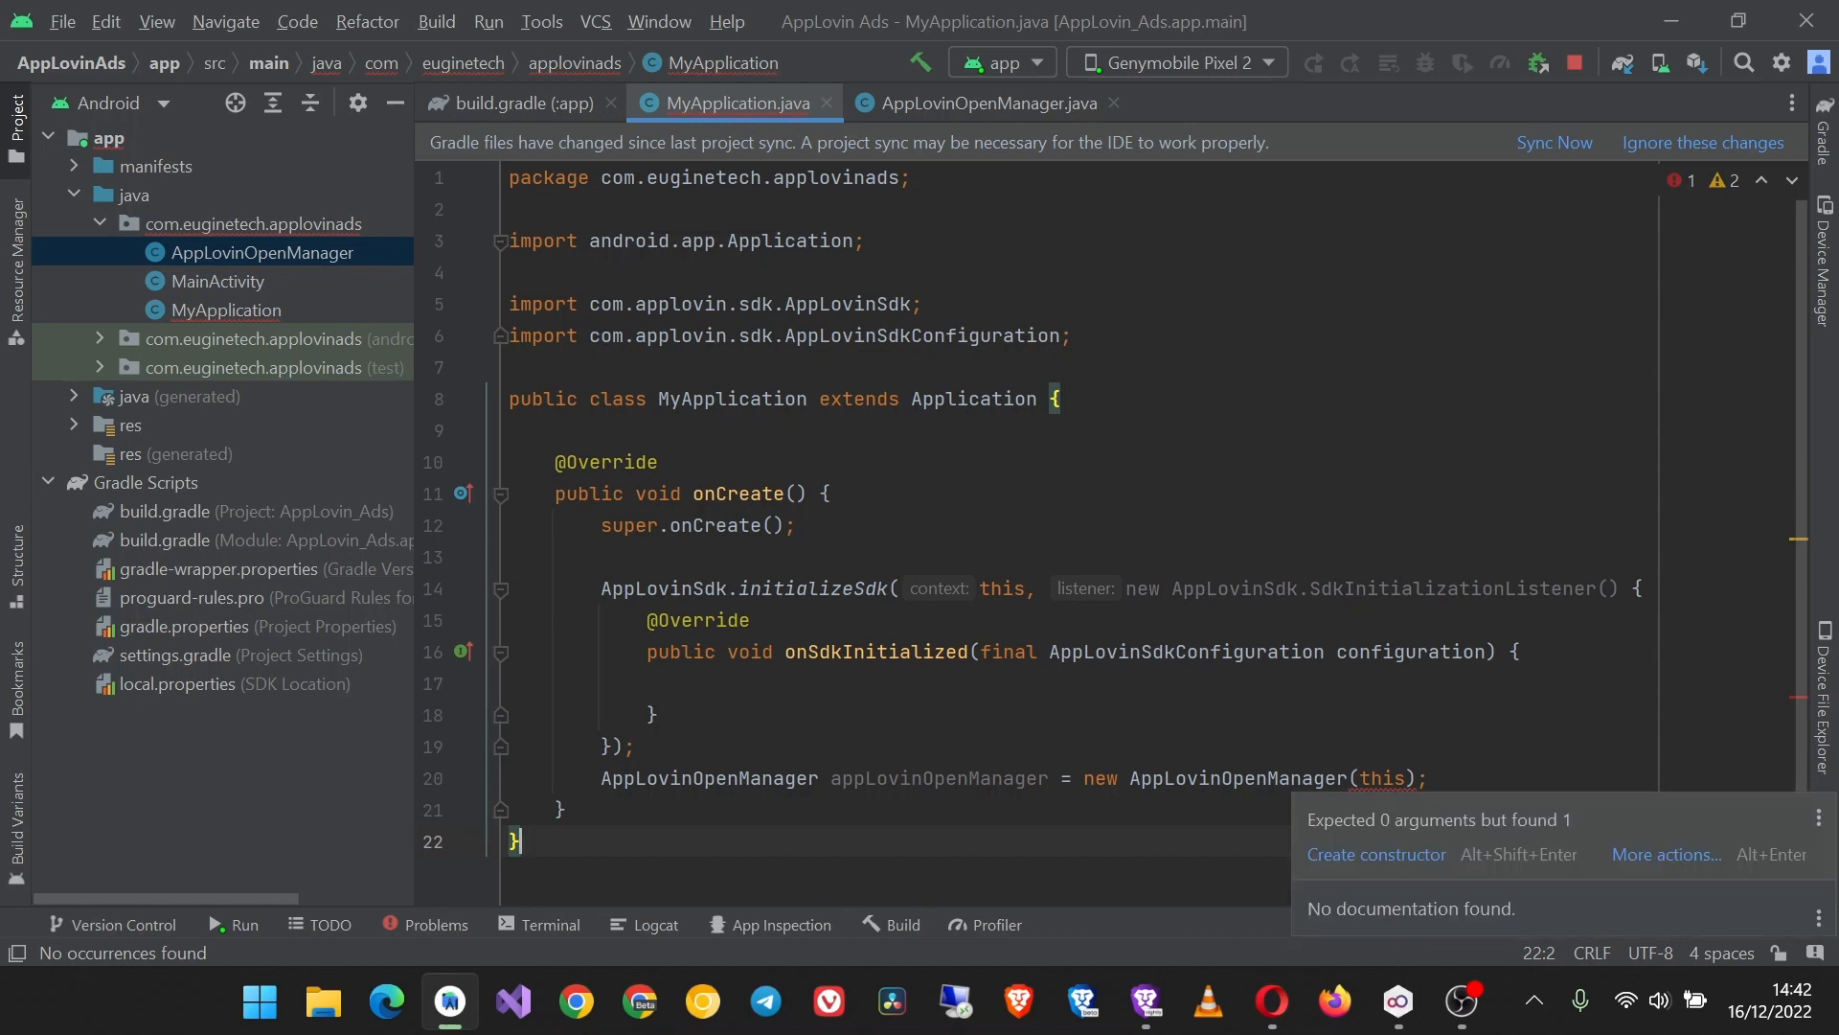
{"action": "left_click", "coordinate": [975, 102]}
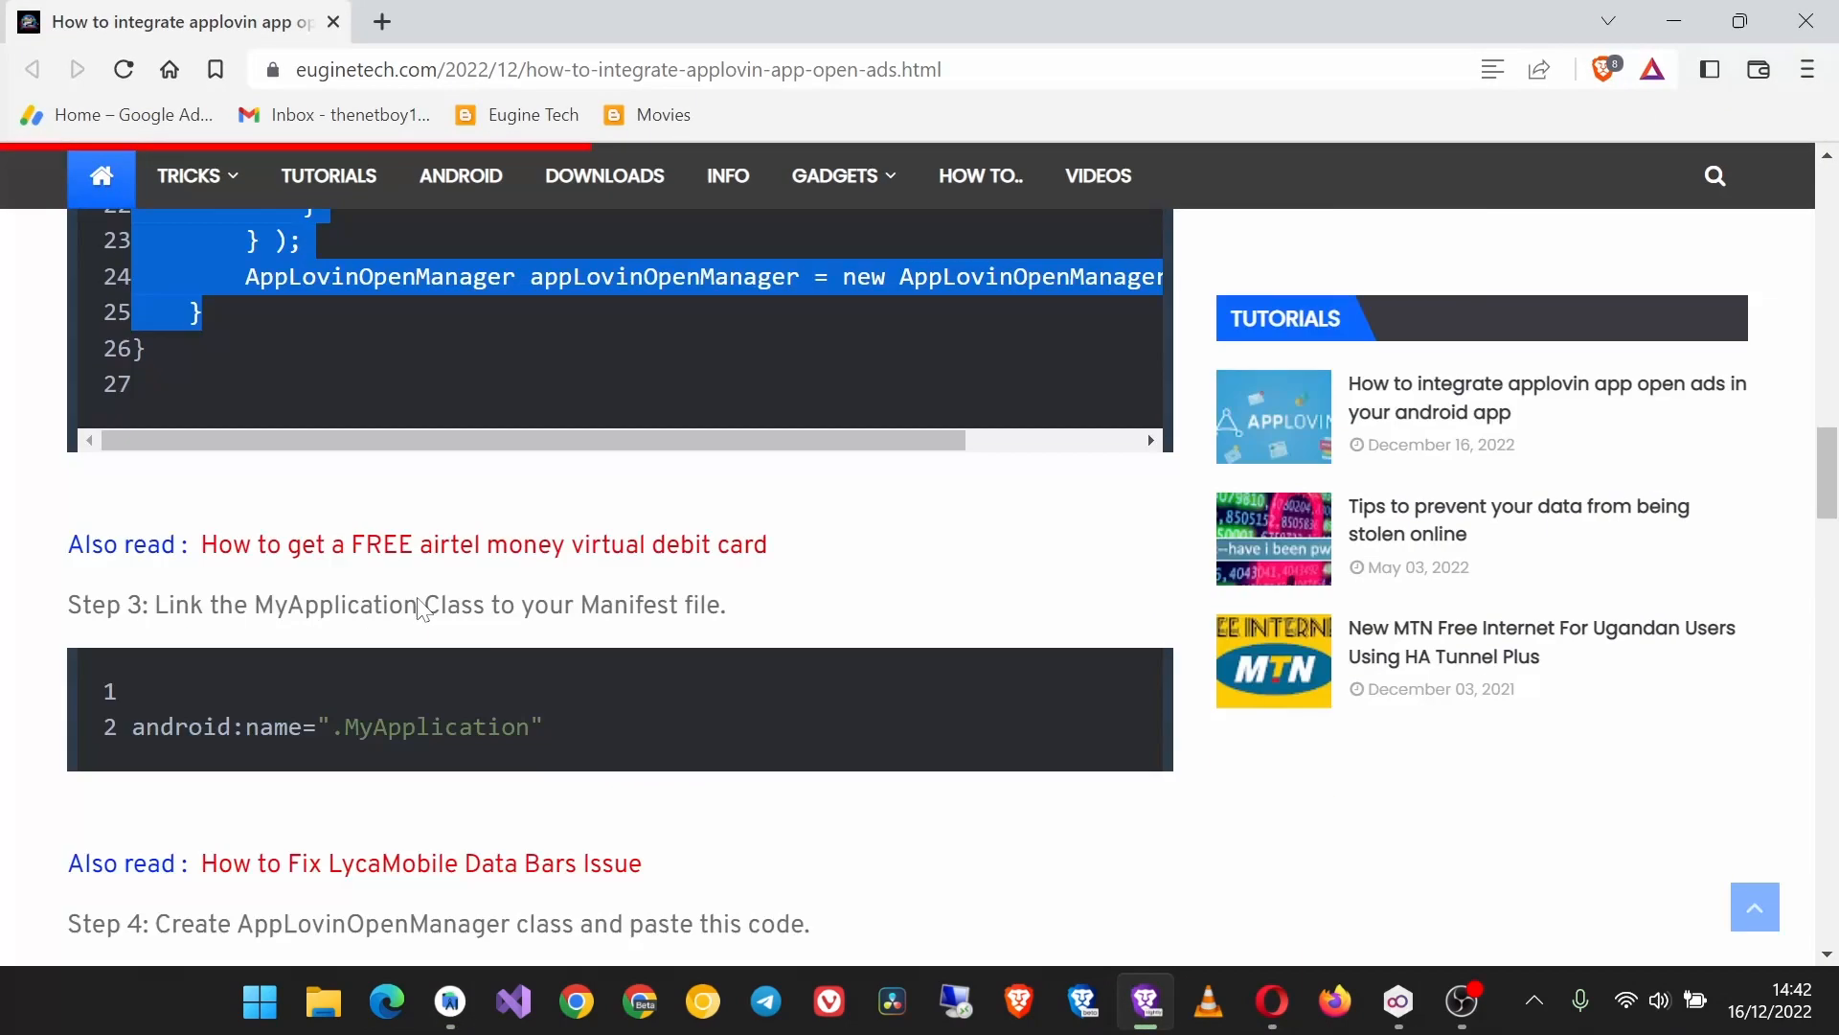
Step: Scroll the tutorial through Step 4's AppLovinOpenManager code to its end
{"action": "scroll", "scroll_direction": "down", "scroll_amount": 3}
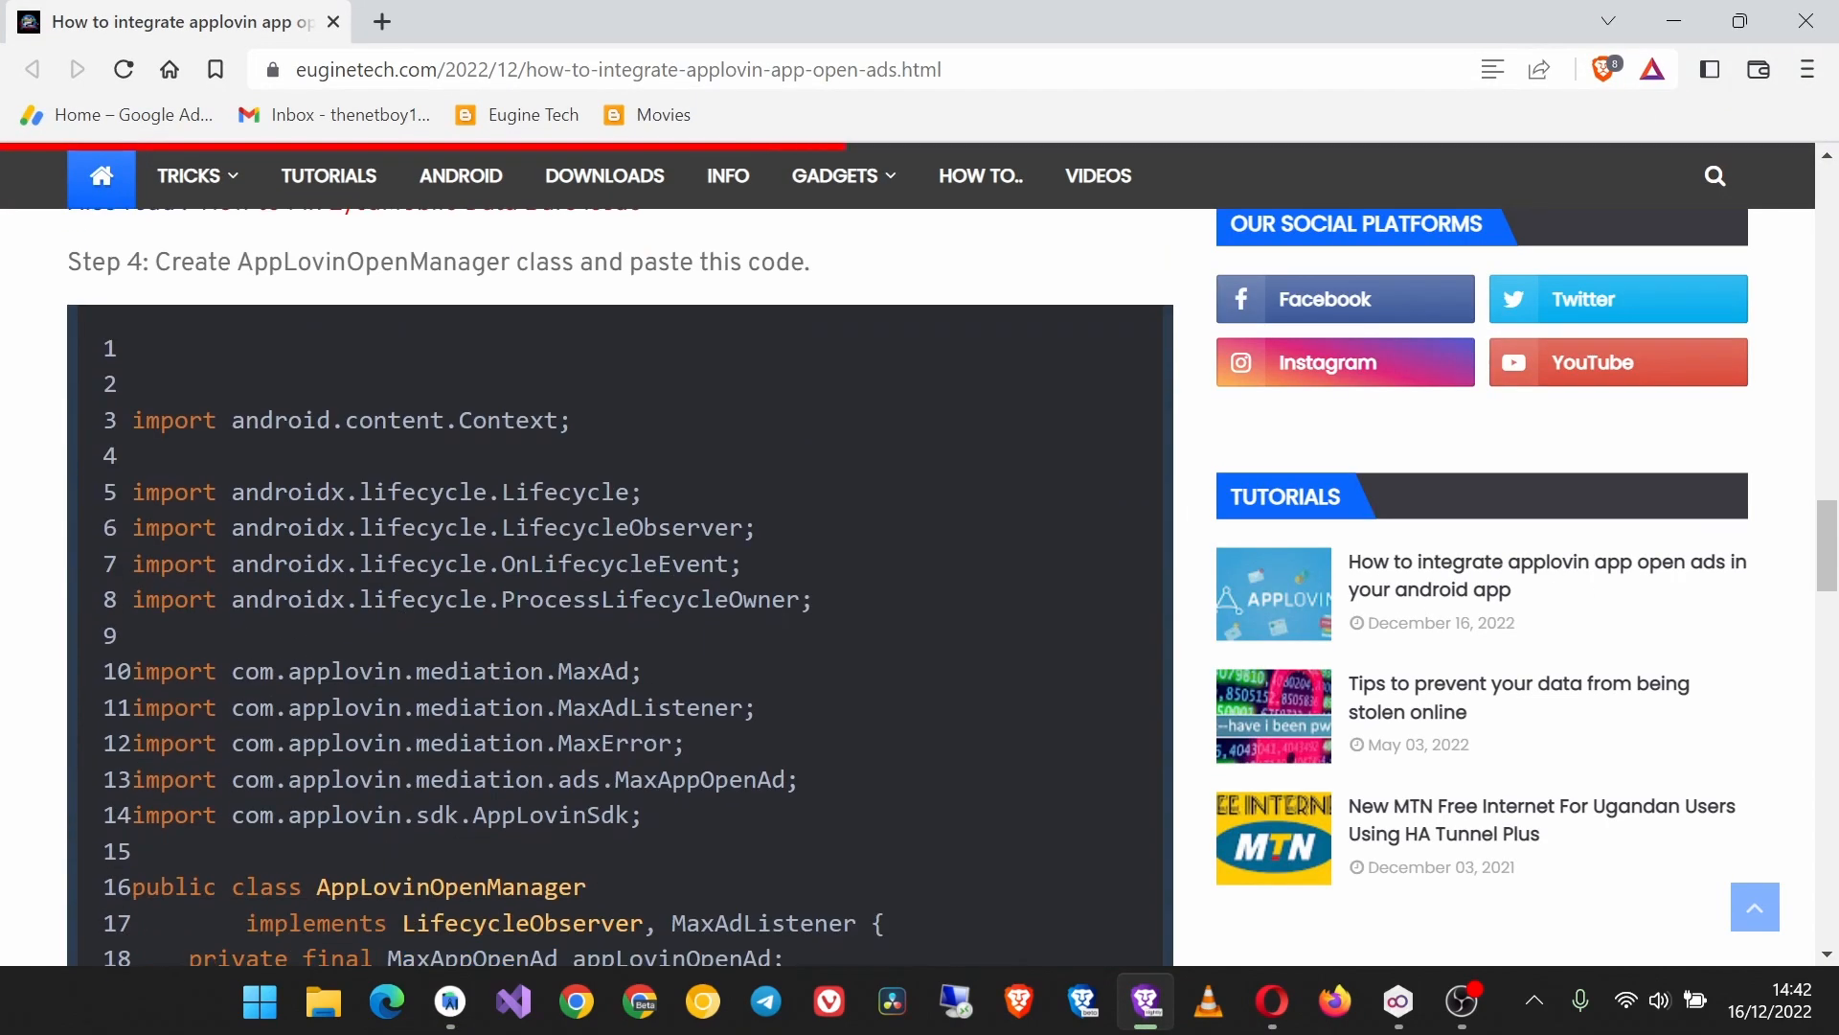
{"action": "scroll", "scroll_direction": "down", "scroll_amount": 3}
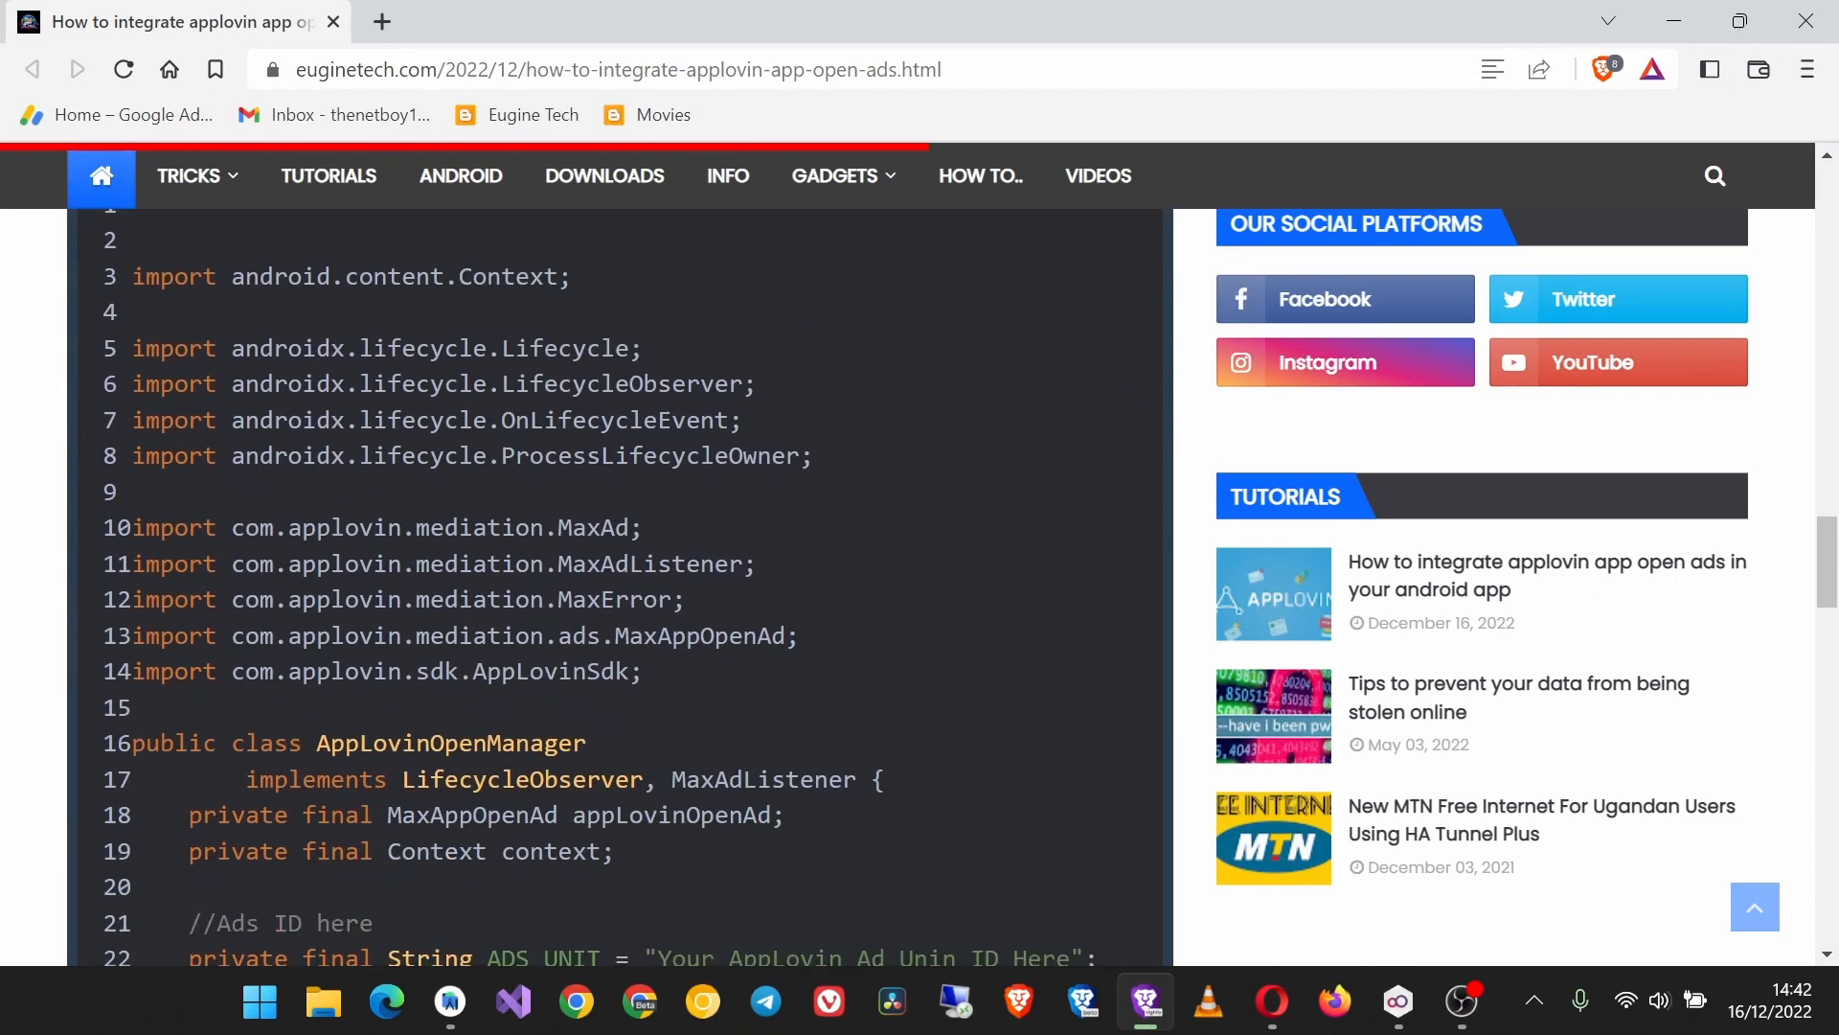
{"action": "scroll", "scroll_direction": "down", "scroll_amount": 3}
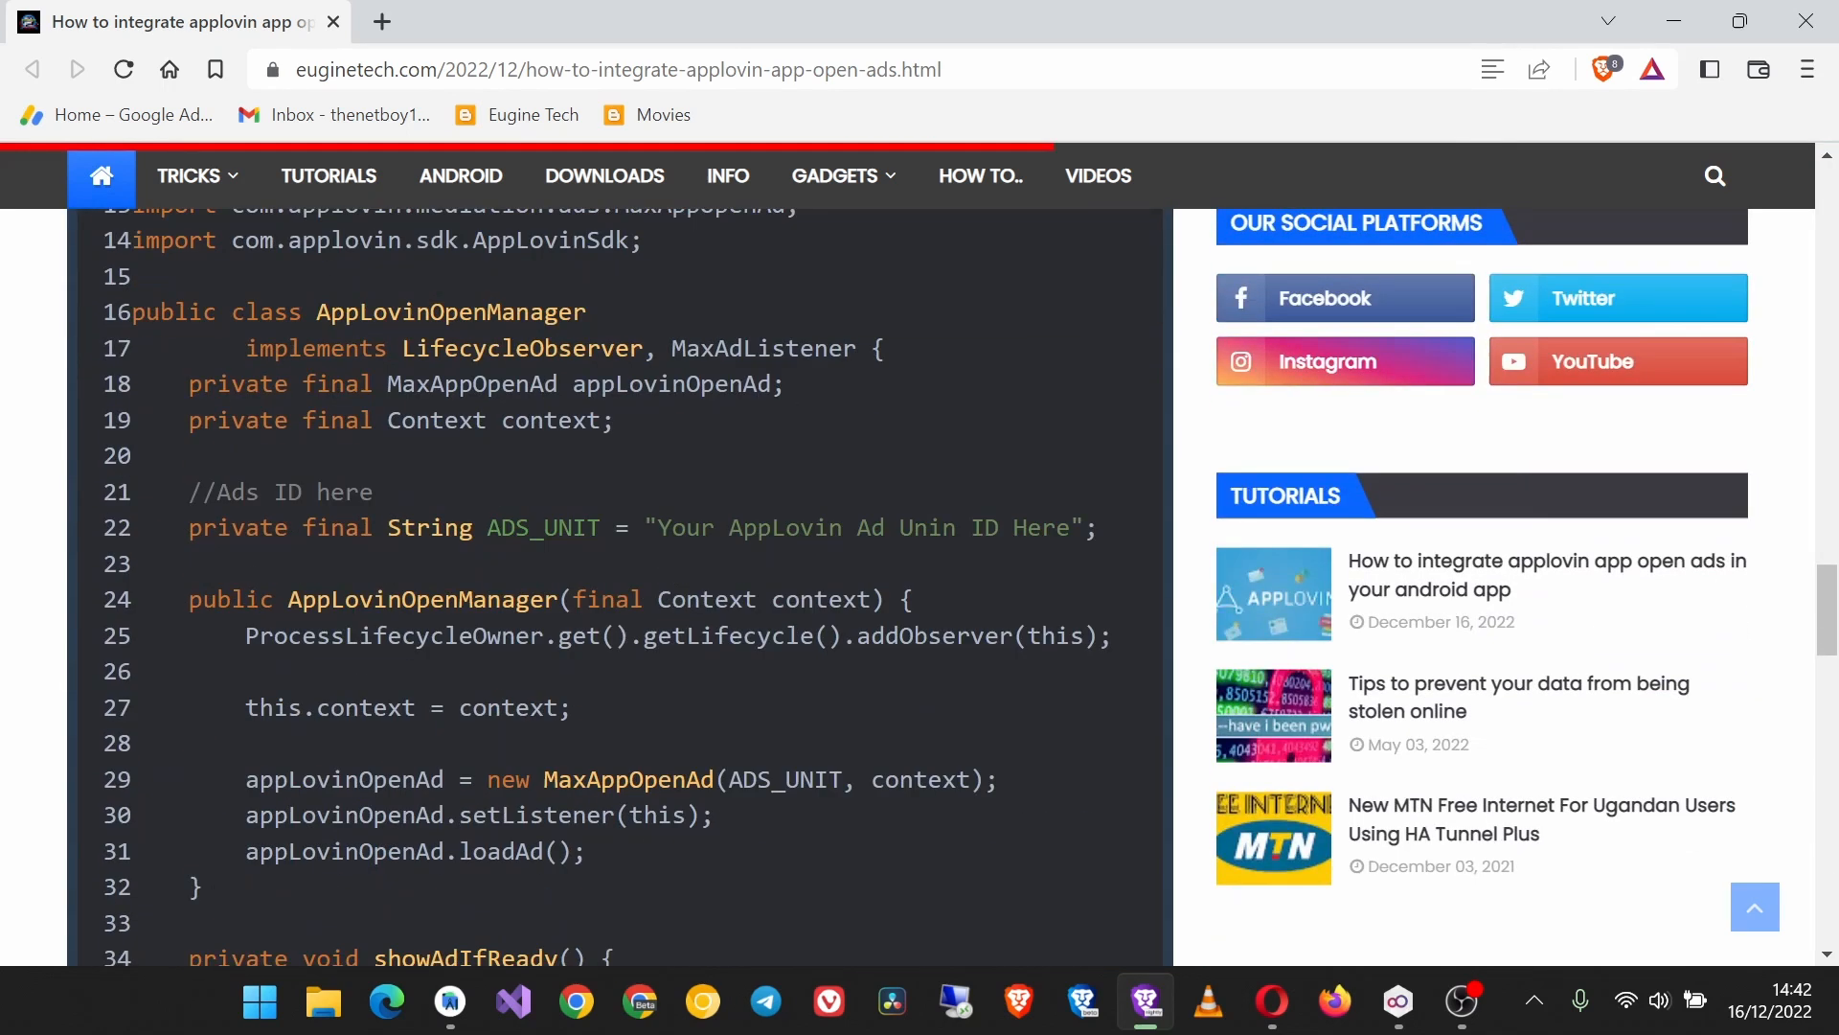
{"action": "scroll", "scroll_direction": "down", "scroll_amount": 3}
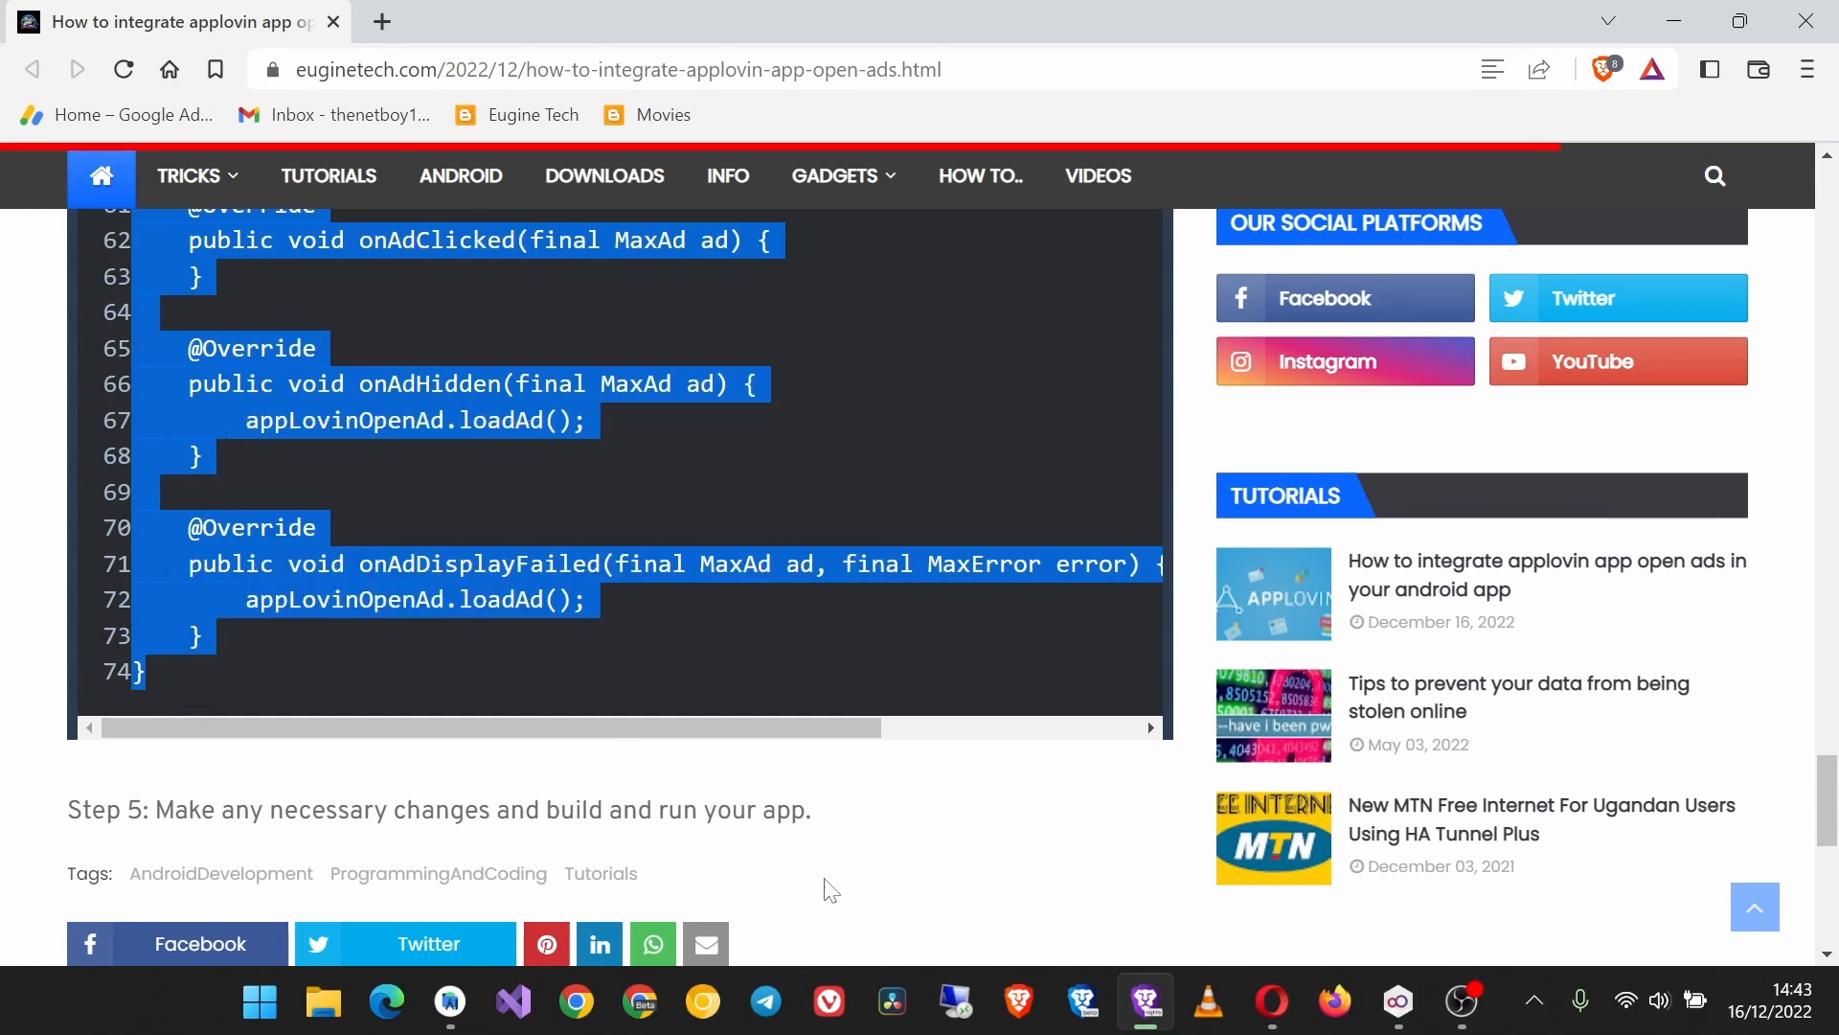
{"action": "left_click", "coordinate": [448, 1003]}
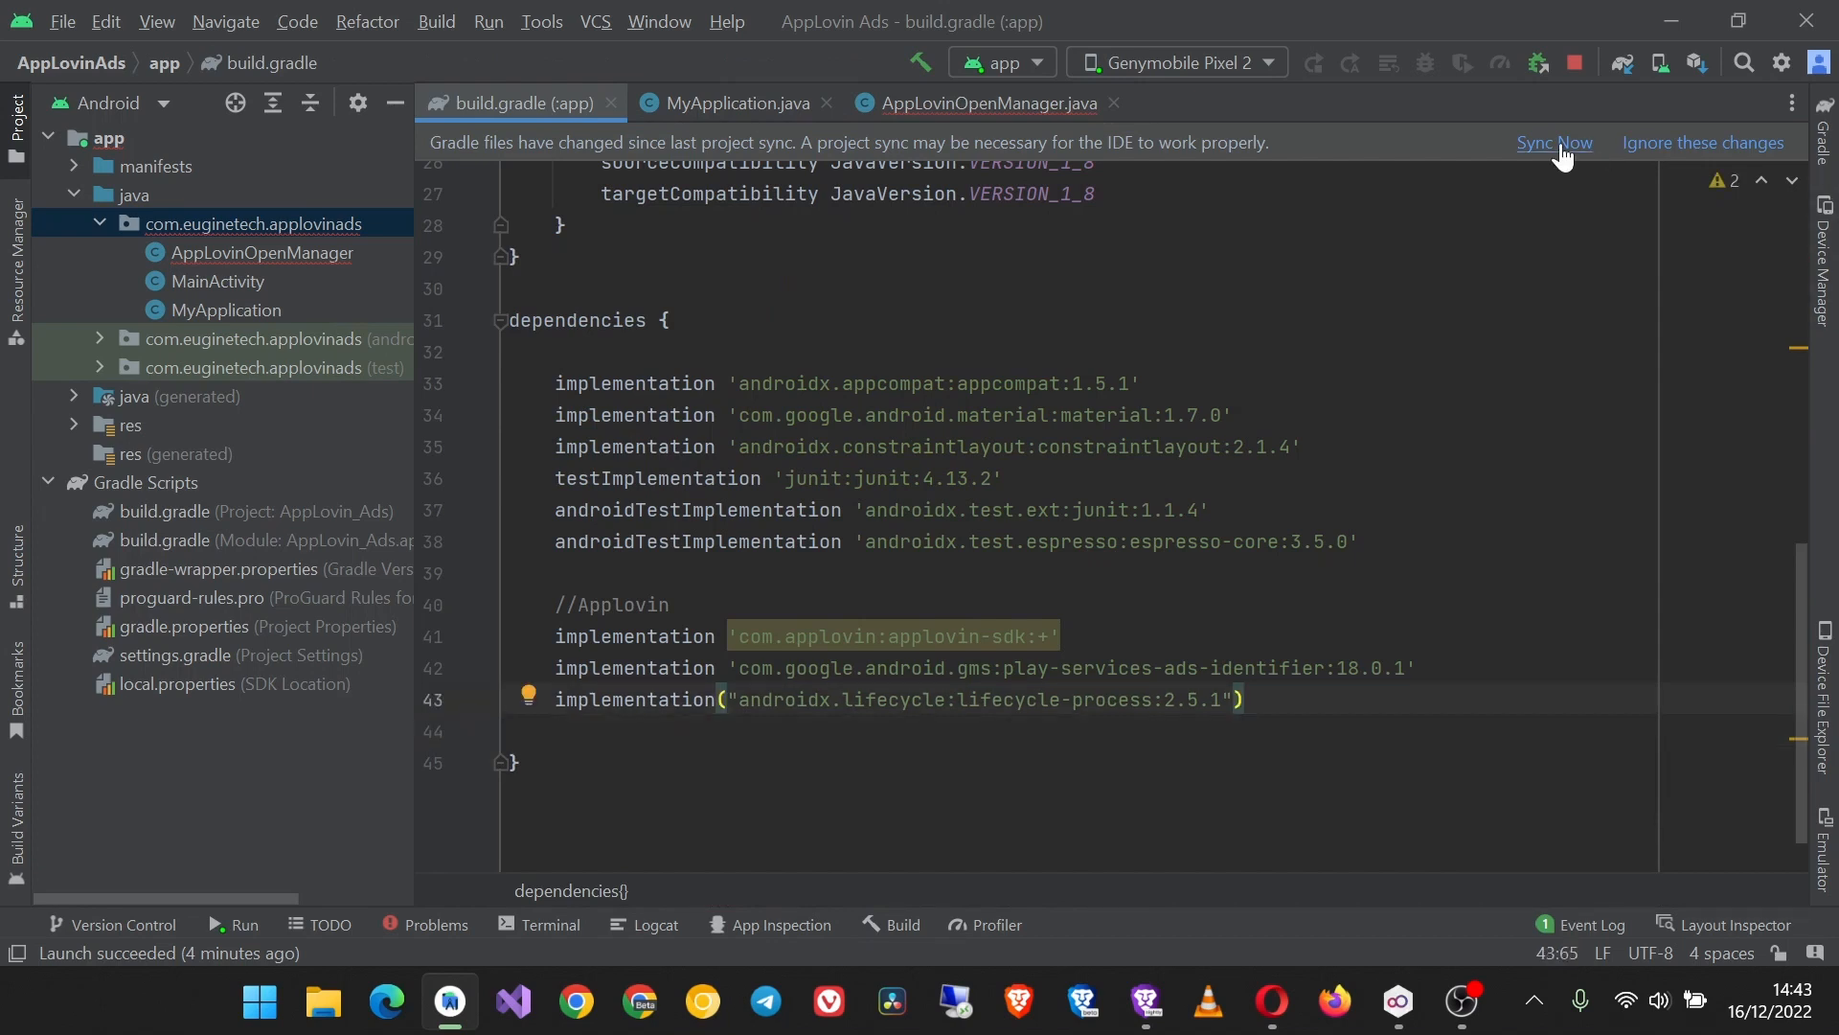
Step: Sync the Gradle files, then close the MyApplication and build.gradle tabs
{"action": "left_click", "coordinate": [1552, 142]}
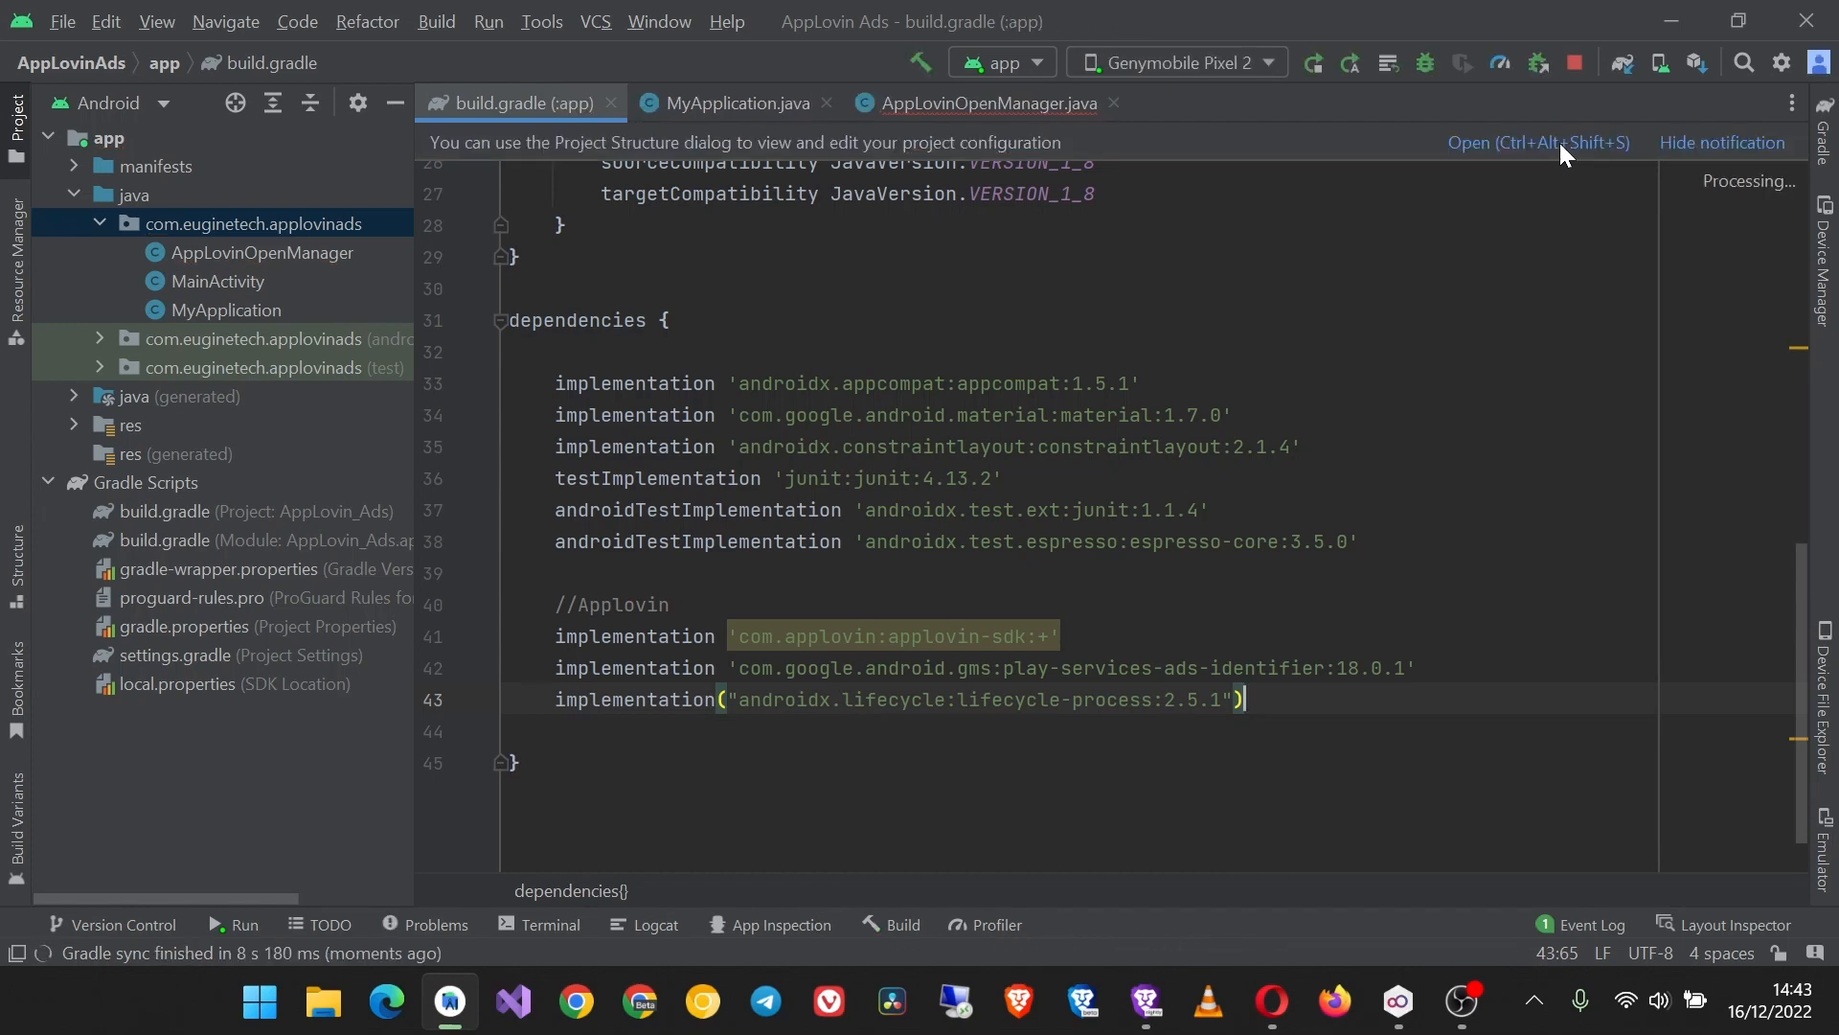
{"action": "left_click", "coordinate": [976, 103]}
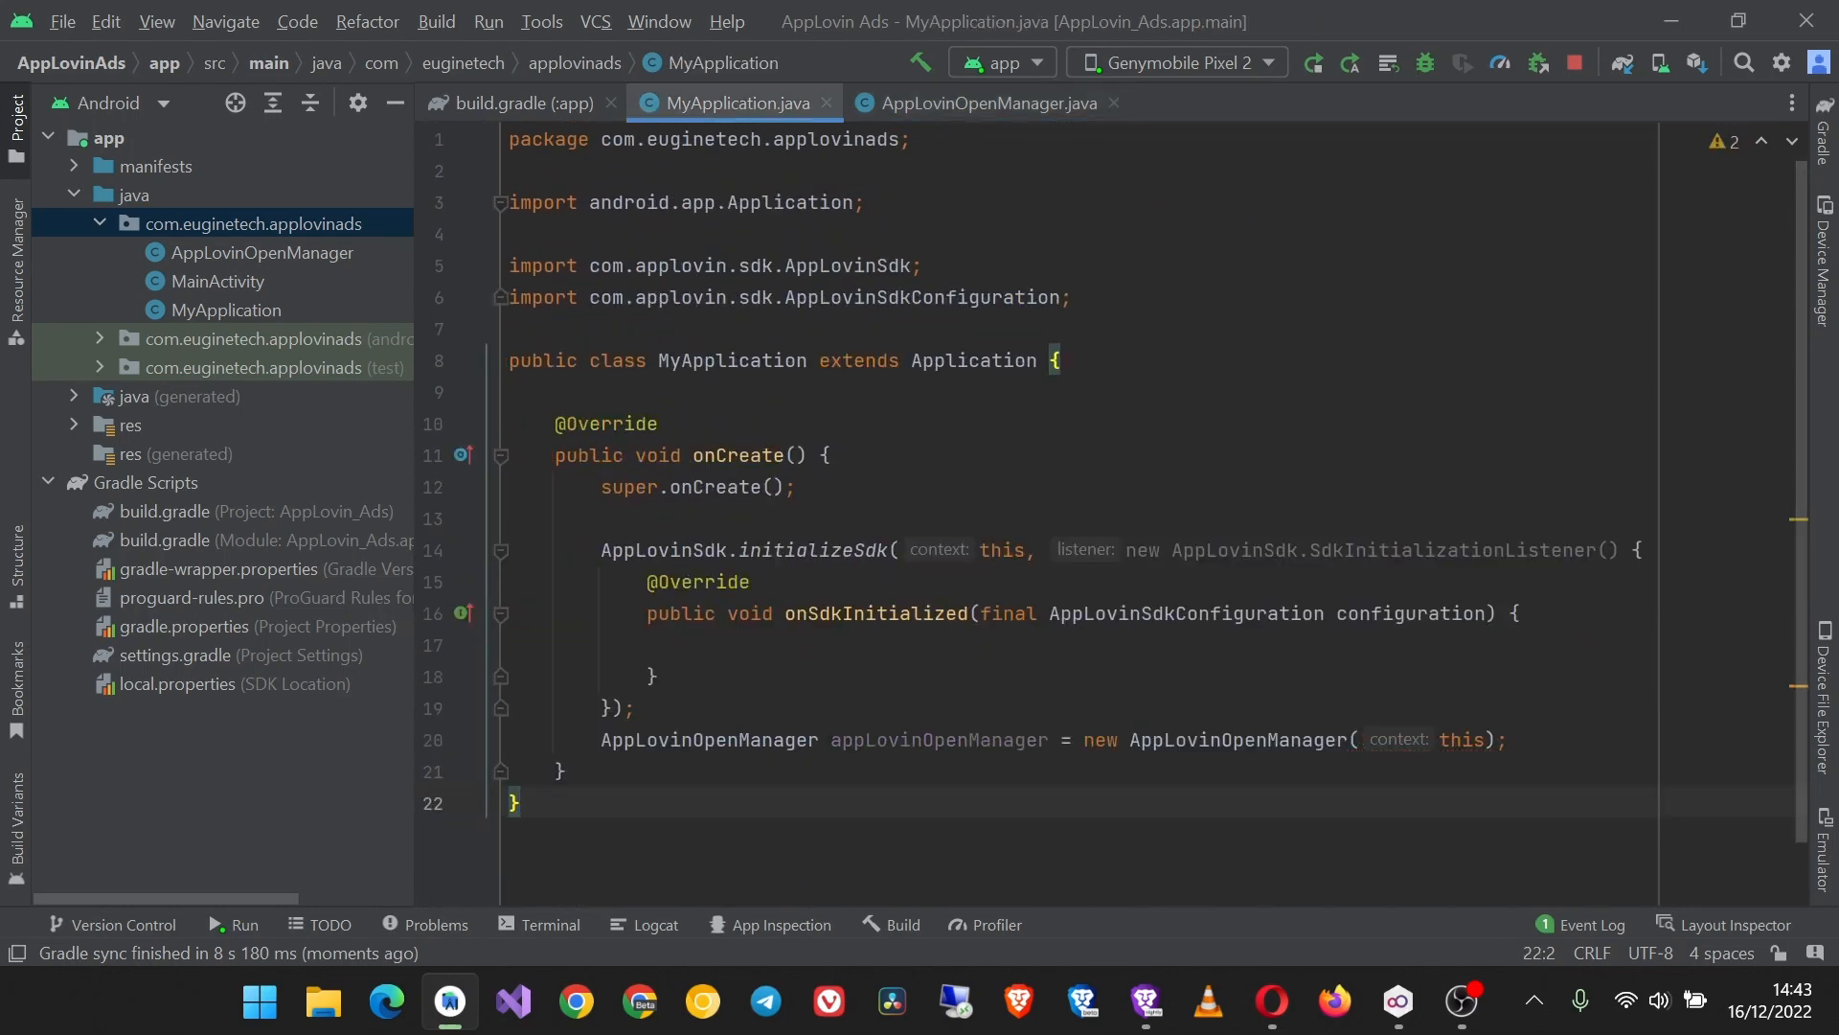
{"action": "scroll", "scroll_direction": "down", "scroll_amount": 3}
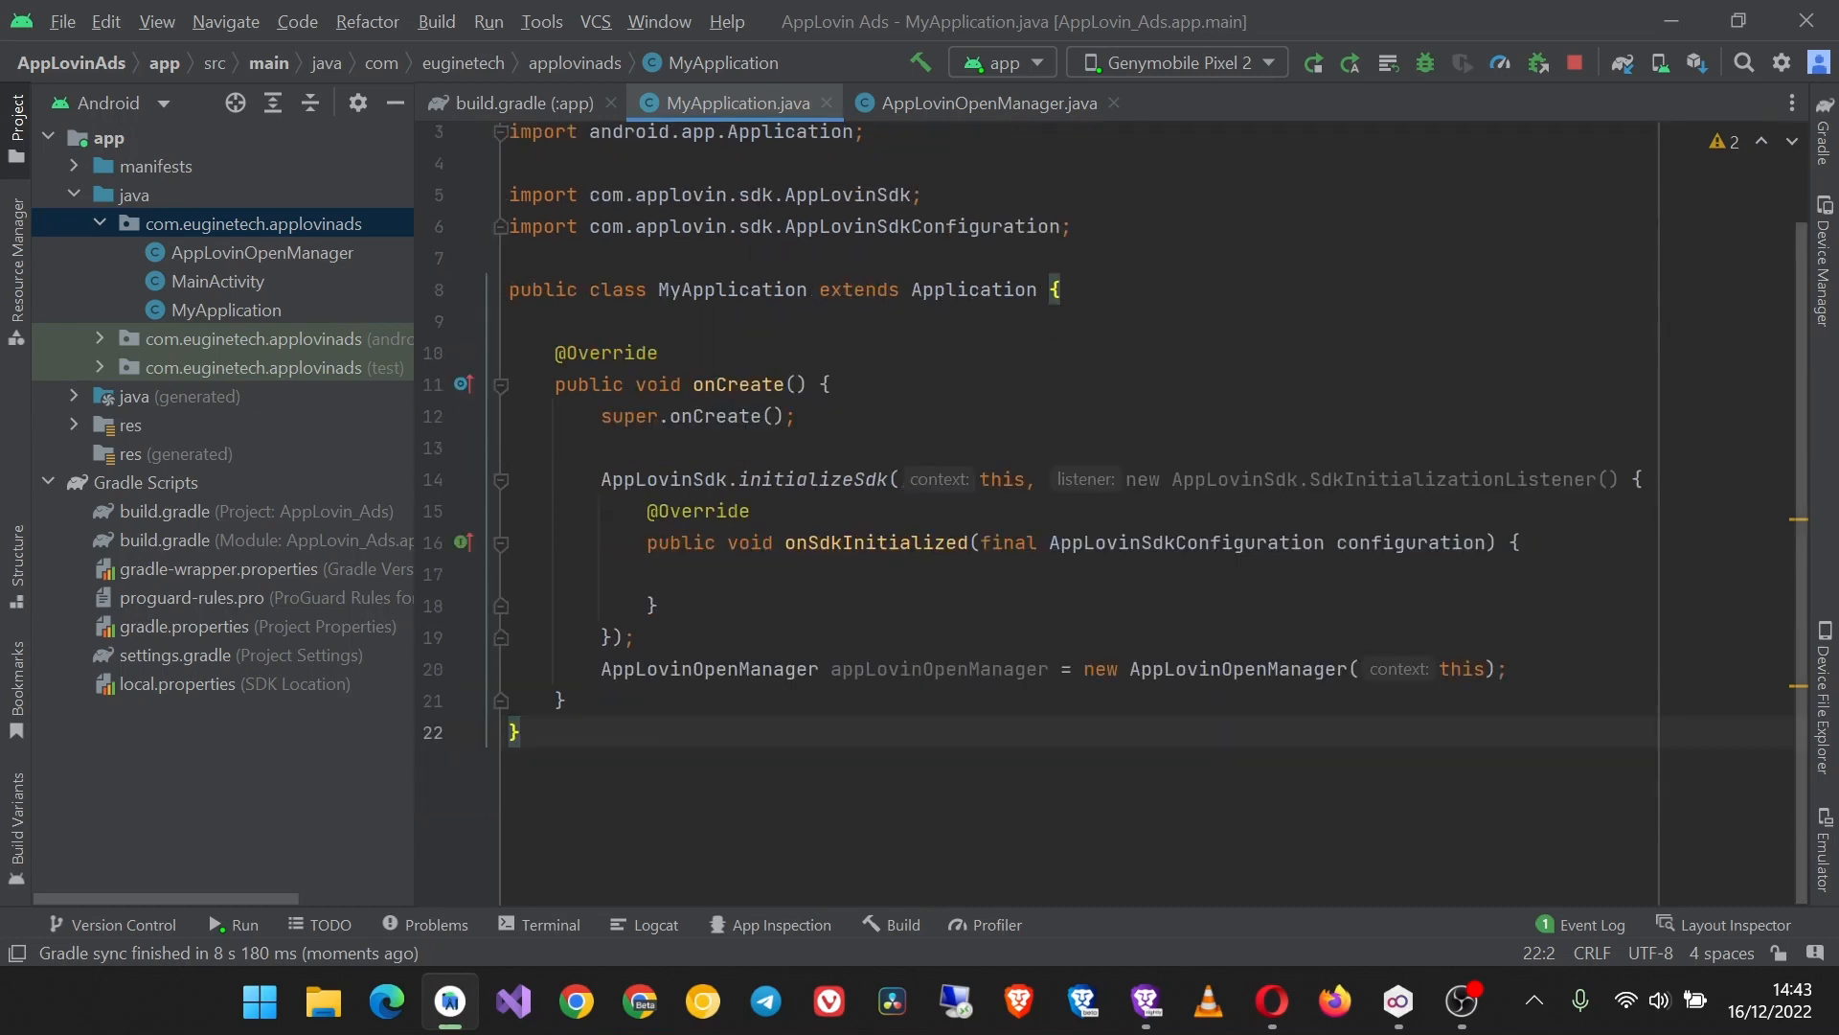
{"action": "left_click", "coordinate": [523, 103]}
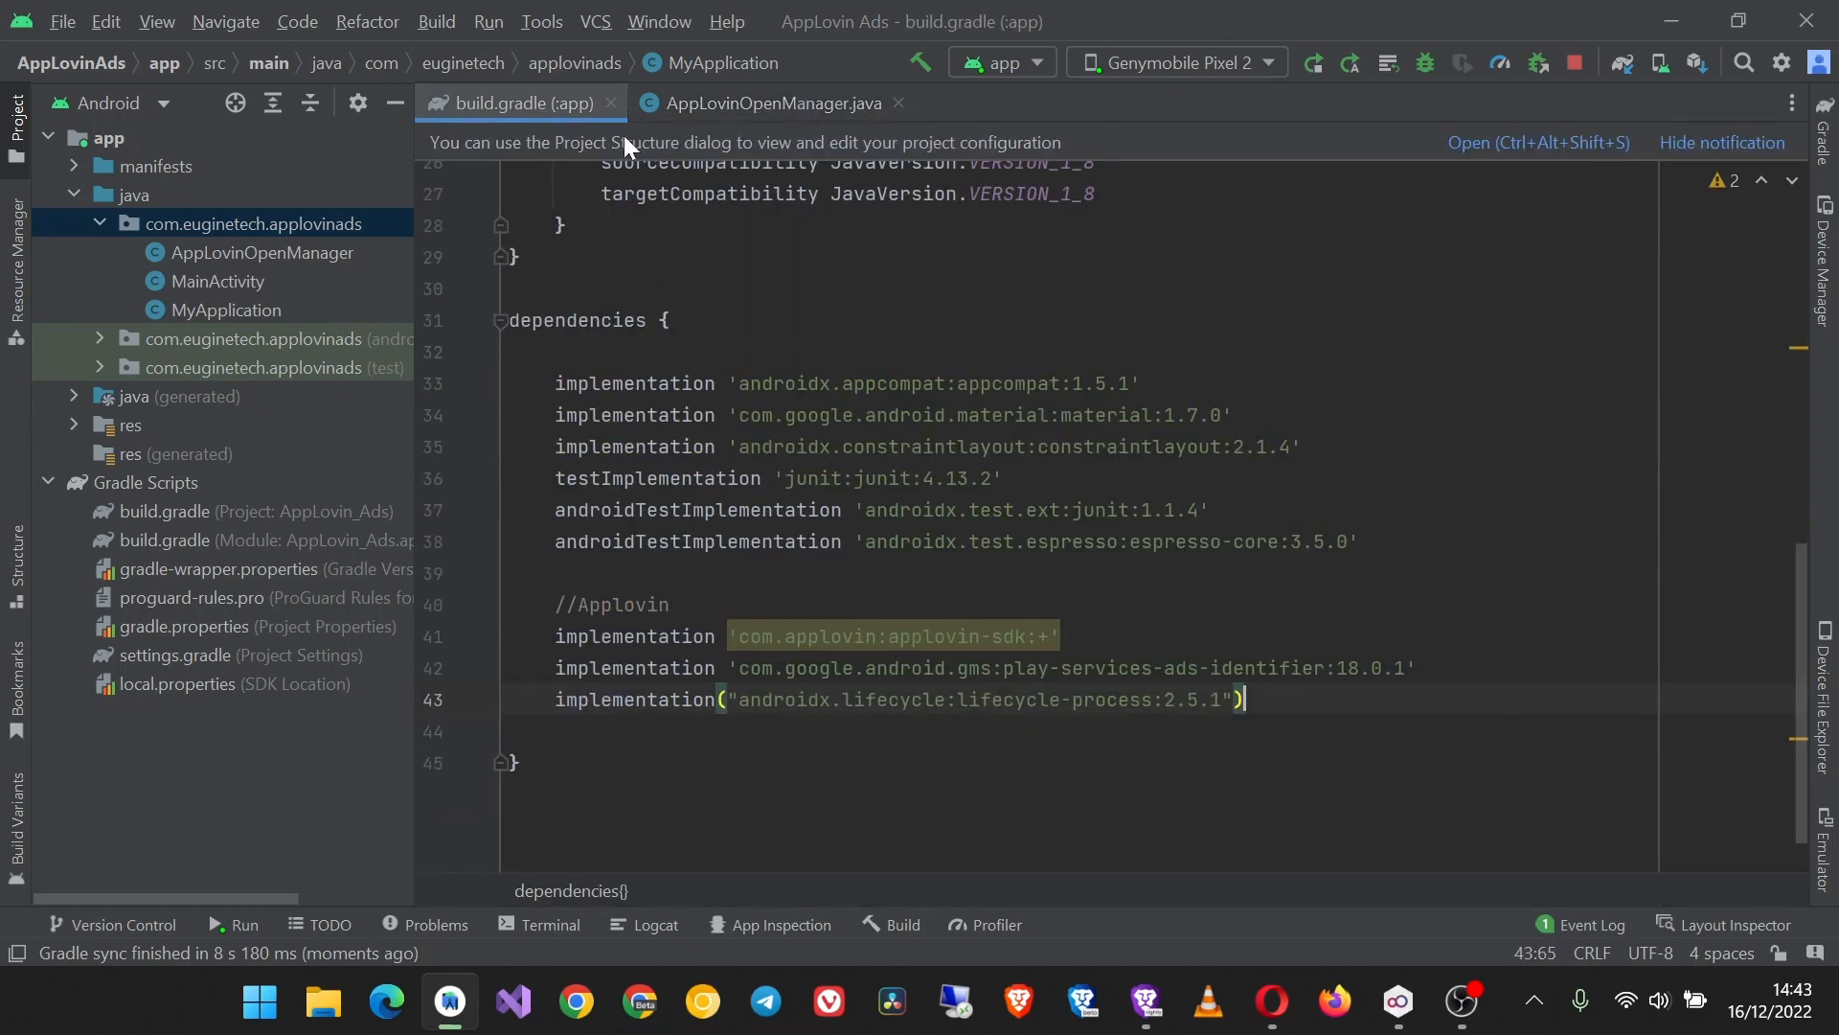
{"action": "left_click", "coordinate": [763, 103]}
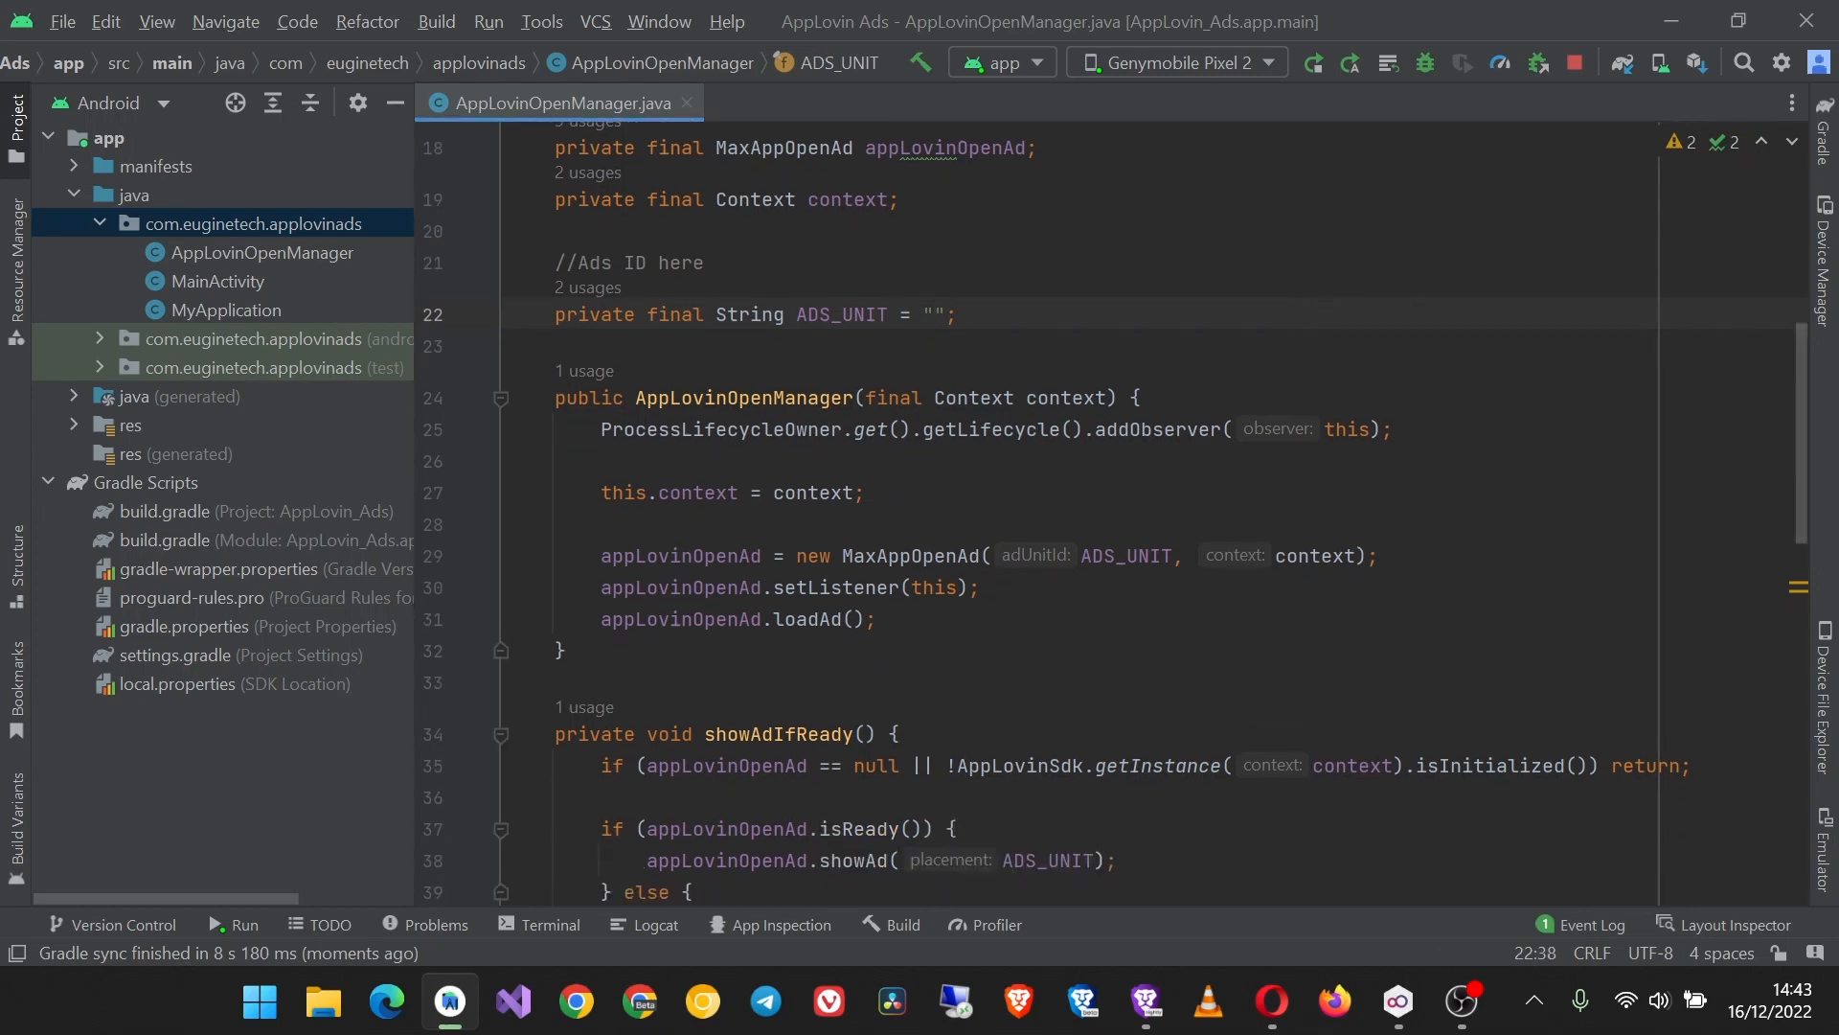
Step: Go to MAX > Ad Units in the AppLovin dashboard and start a new ad unit
{"action": "left_click", "coordinate": [1269, 1002]}
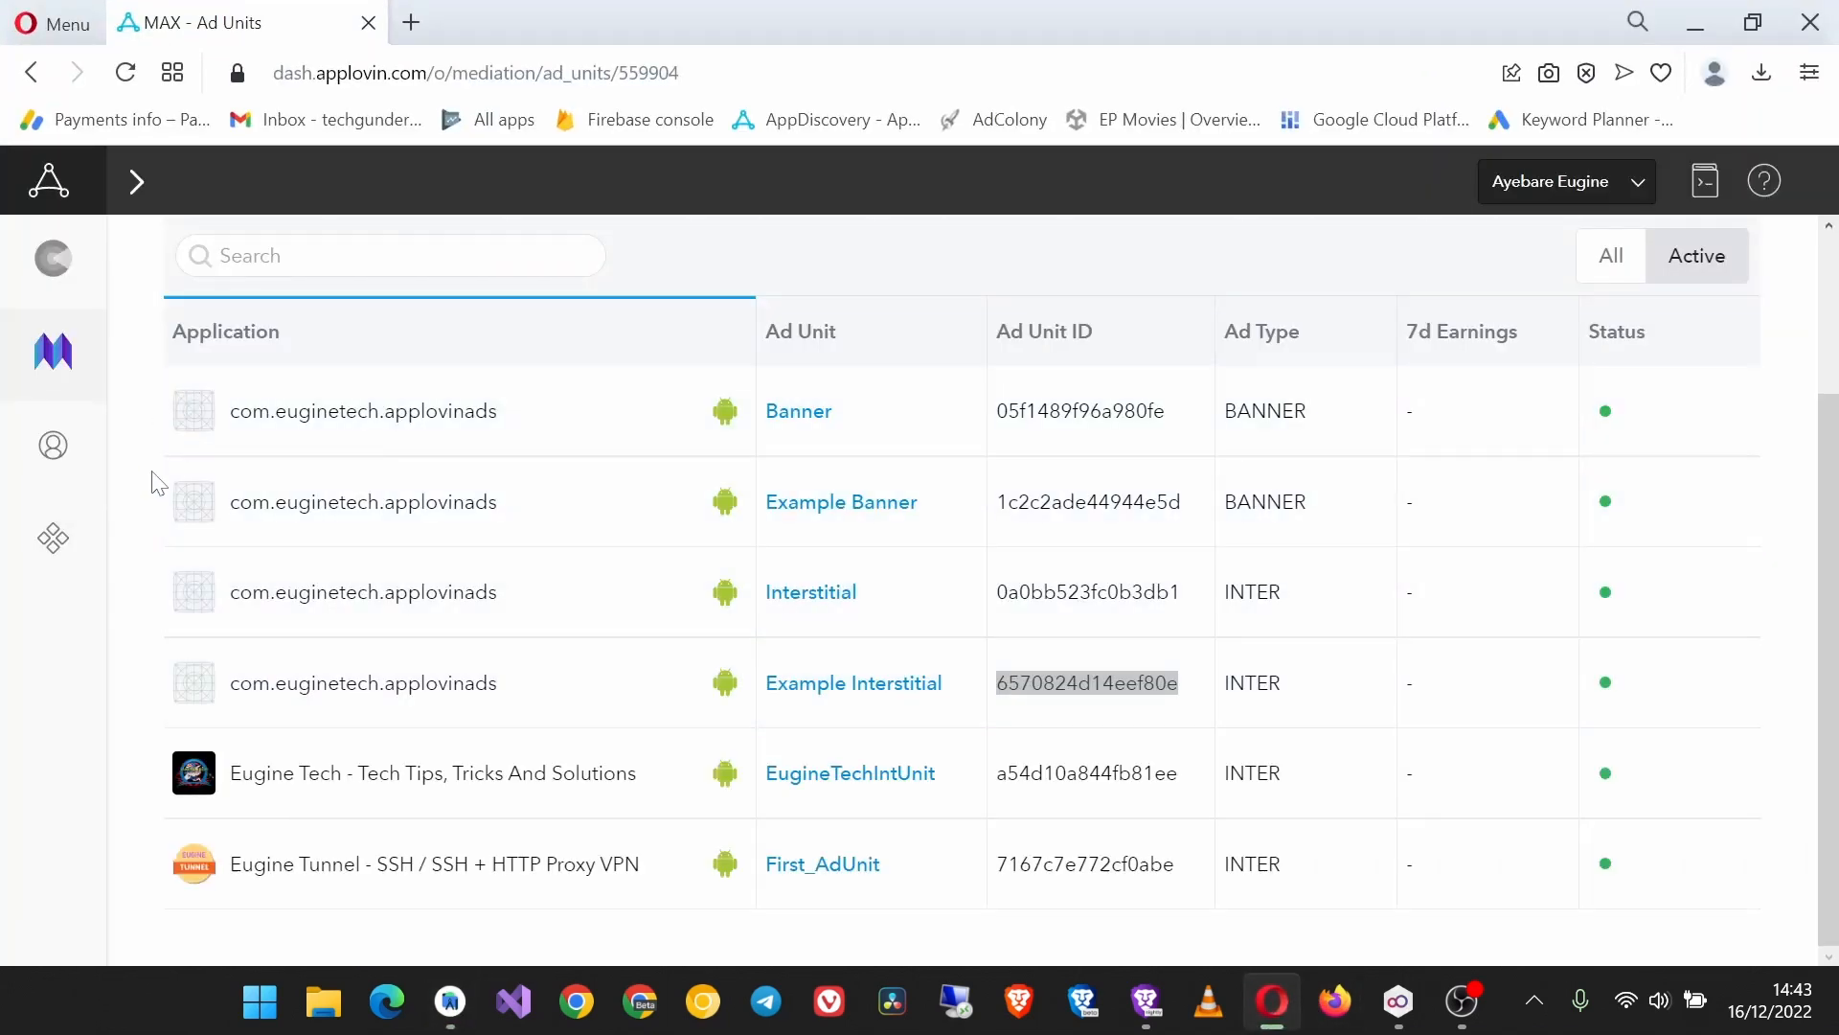
{"action": "left_click", "coordinate": [136, 182]}
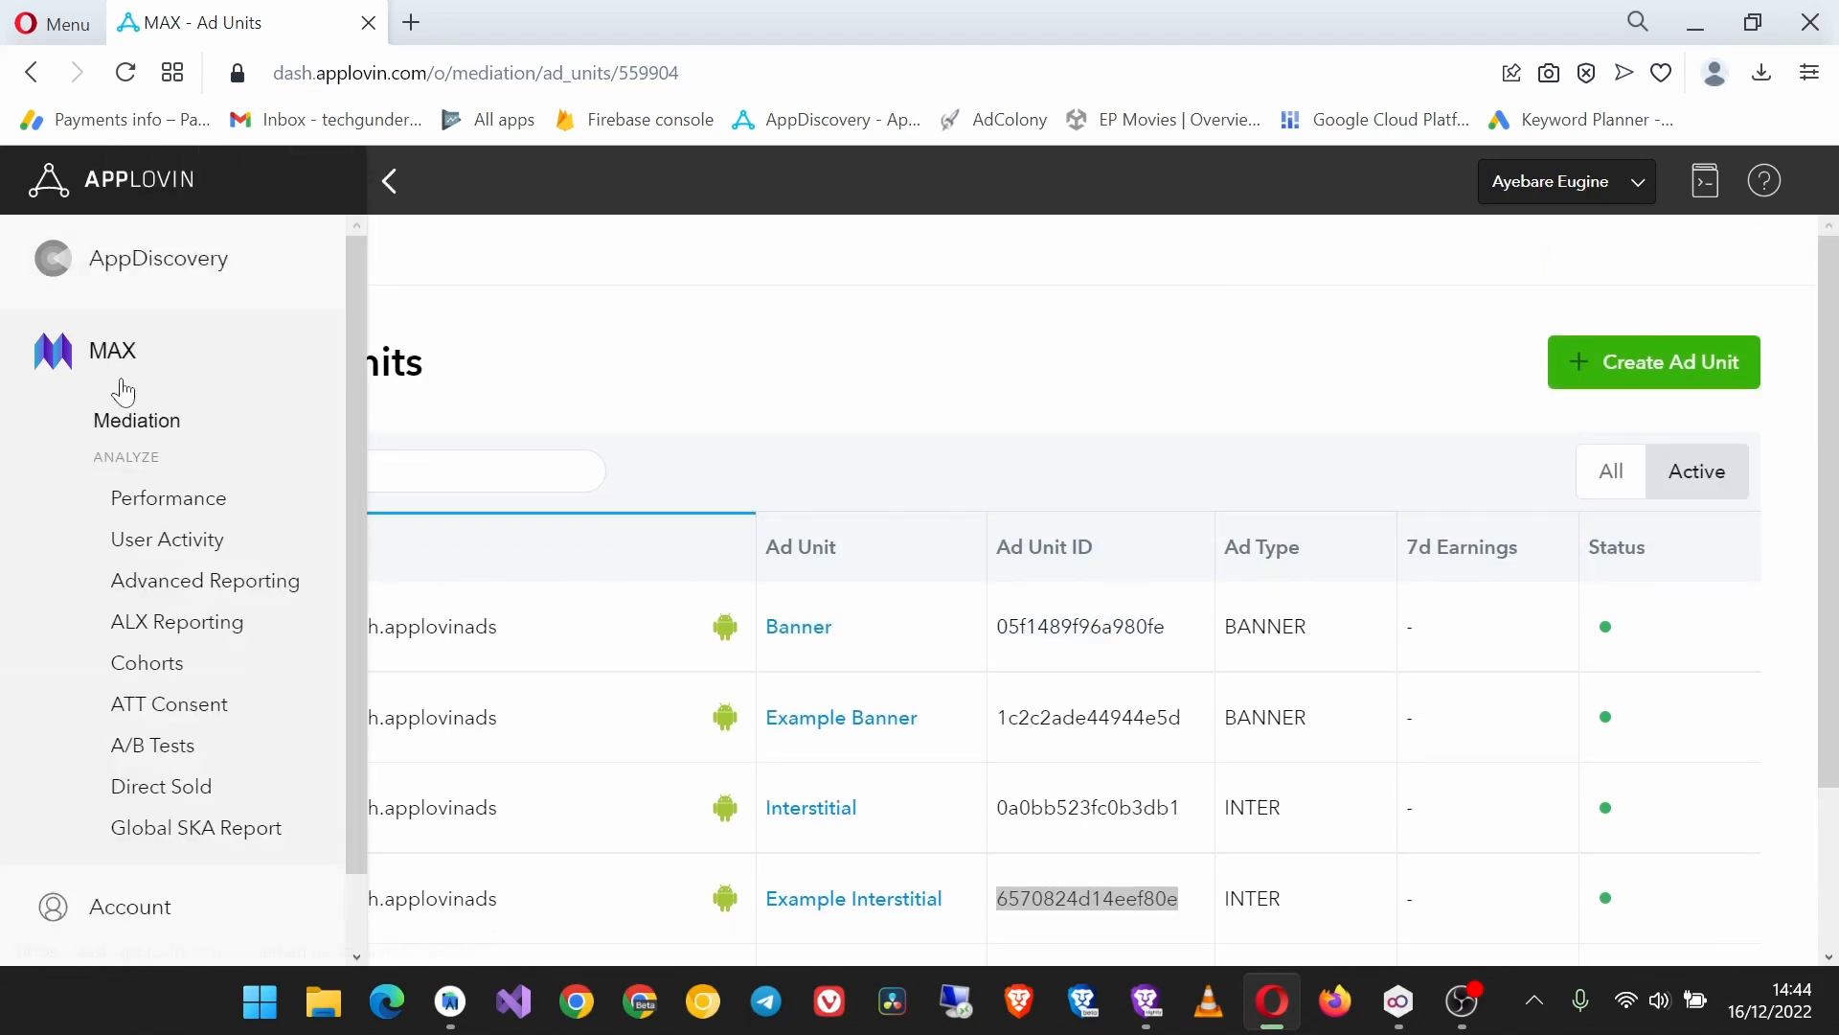
{"action": "scroll", "scroll_direction": "down", "scroll_amount": 3}
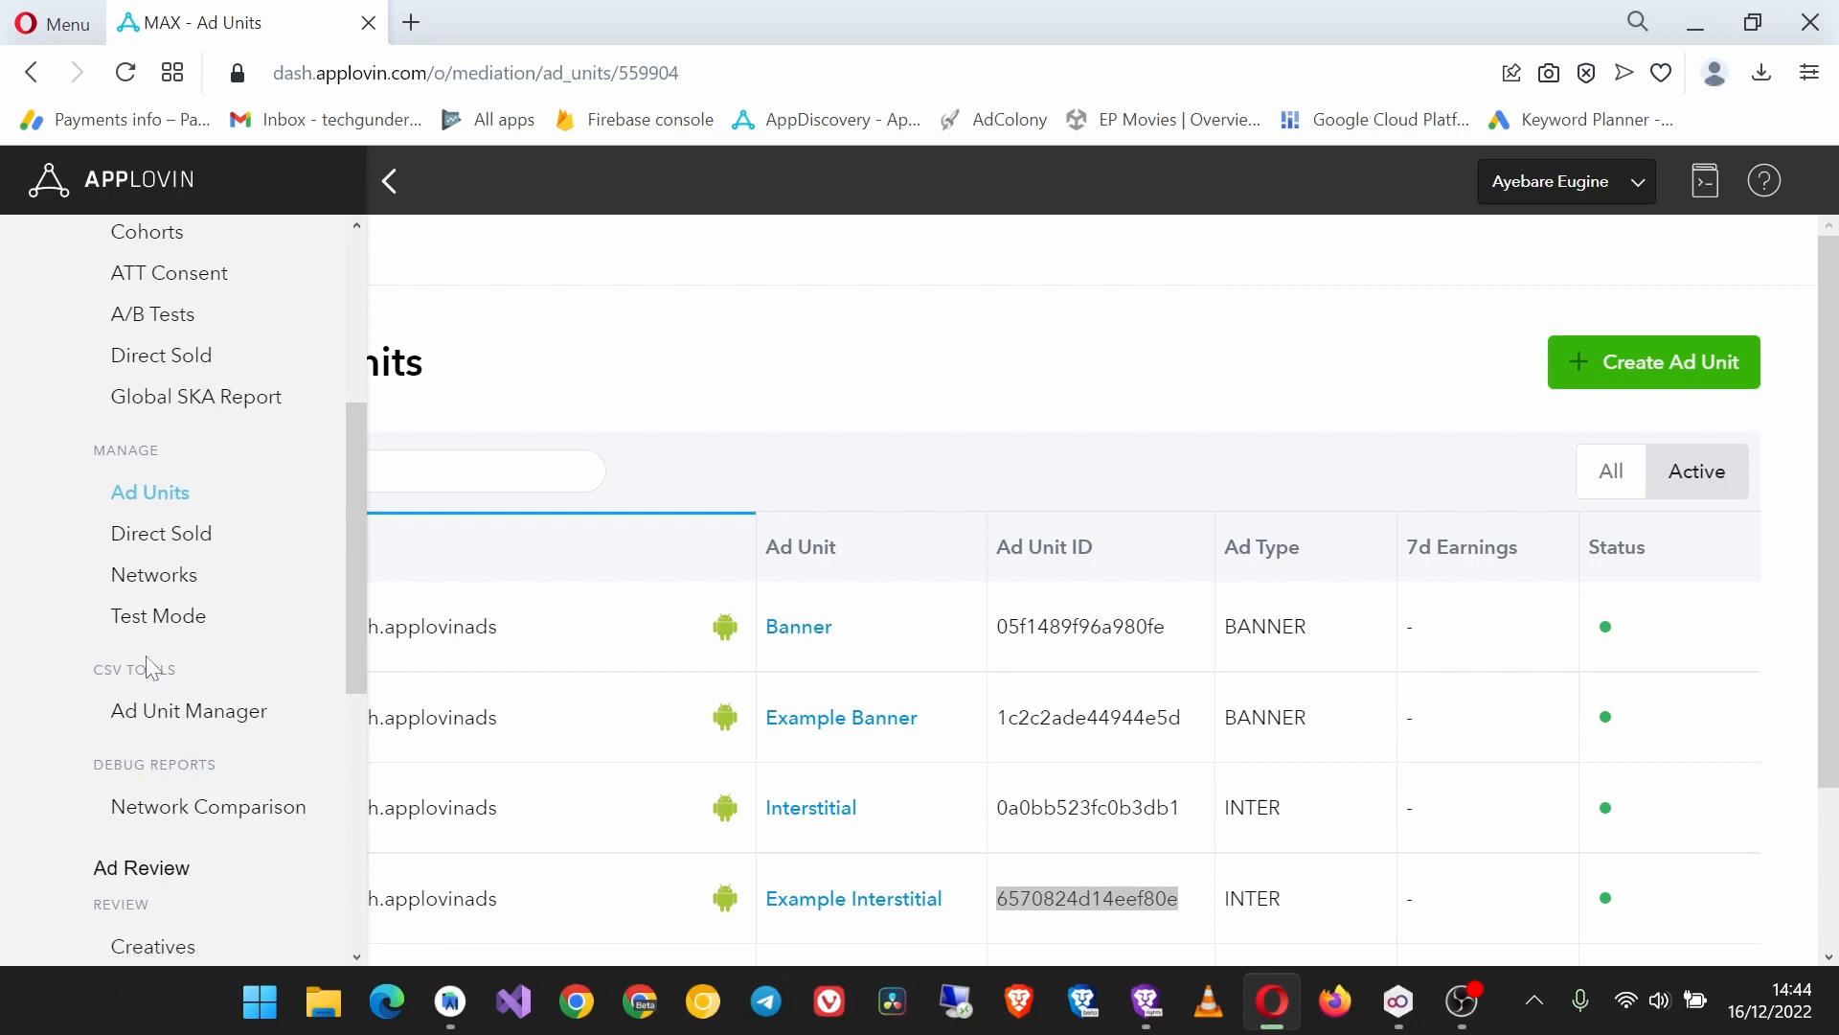
{"action": "left_click", "coordinate": [150, 491]}
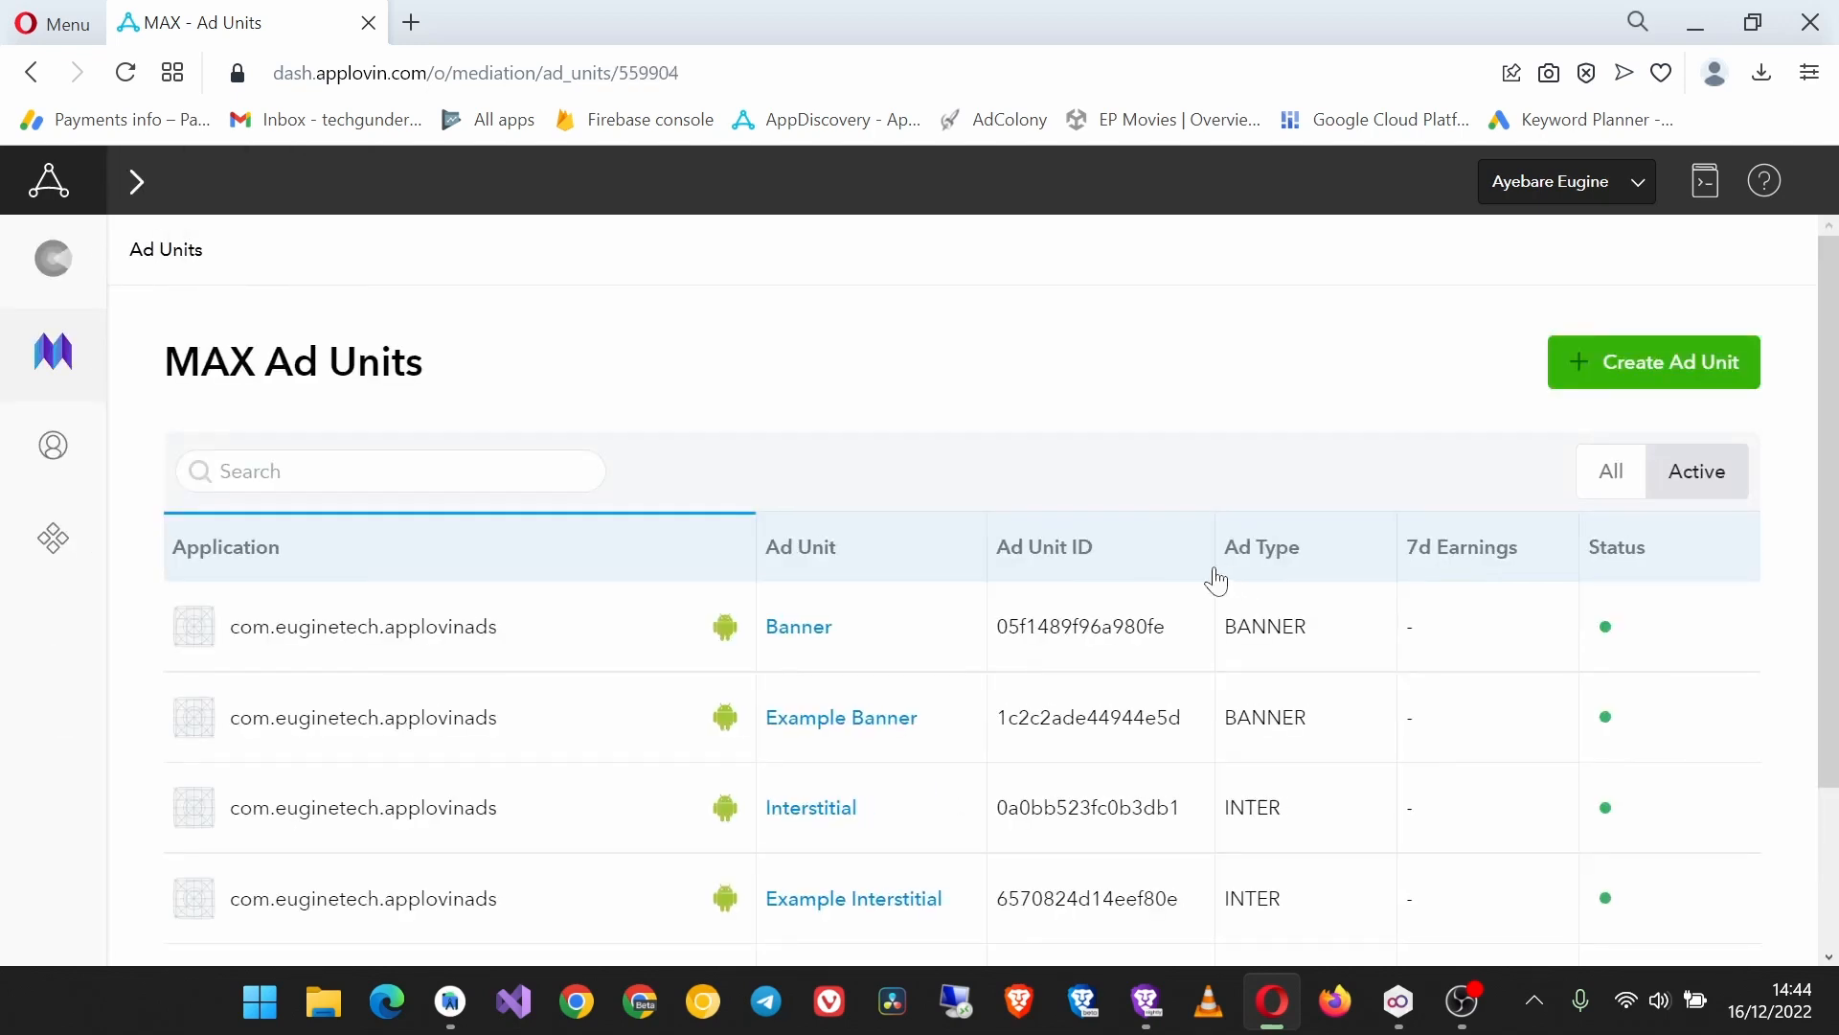
{"action": "left_click", "coordinate": [1653, 361]}
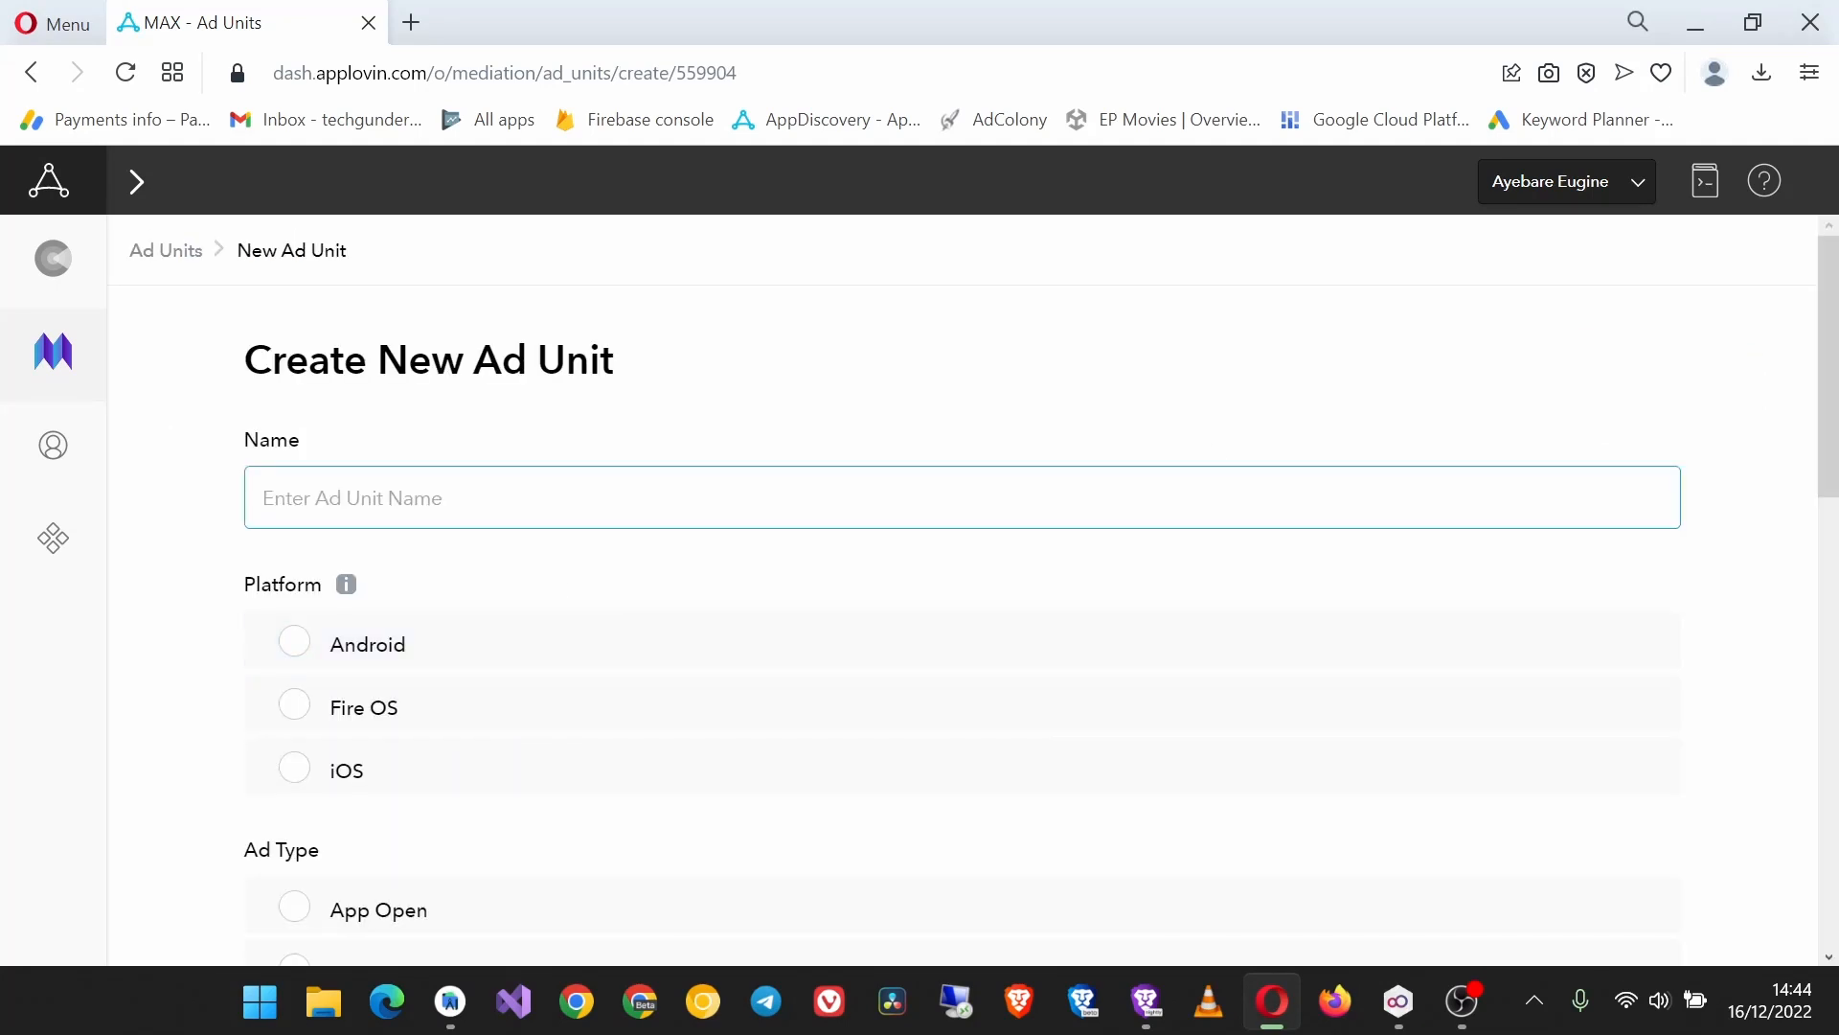
Step: Name the ad unit Example AppOpenAd, choose com.euginetech.applovinads, and save it
{"action": "type", "text": "Ex"}
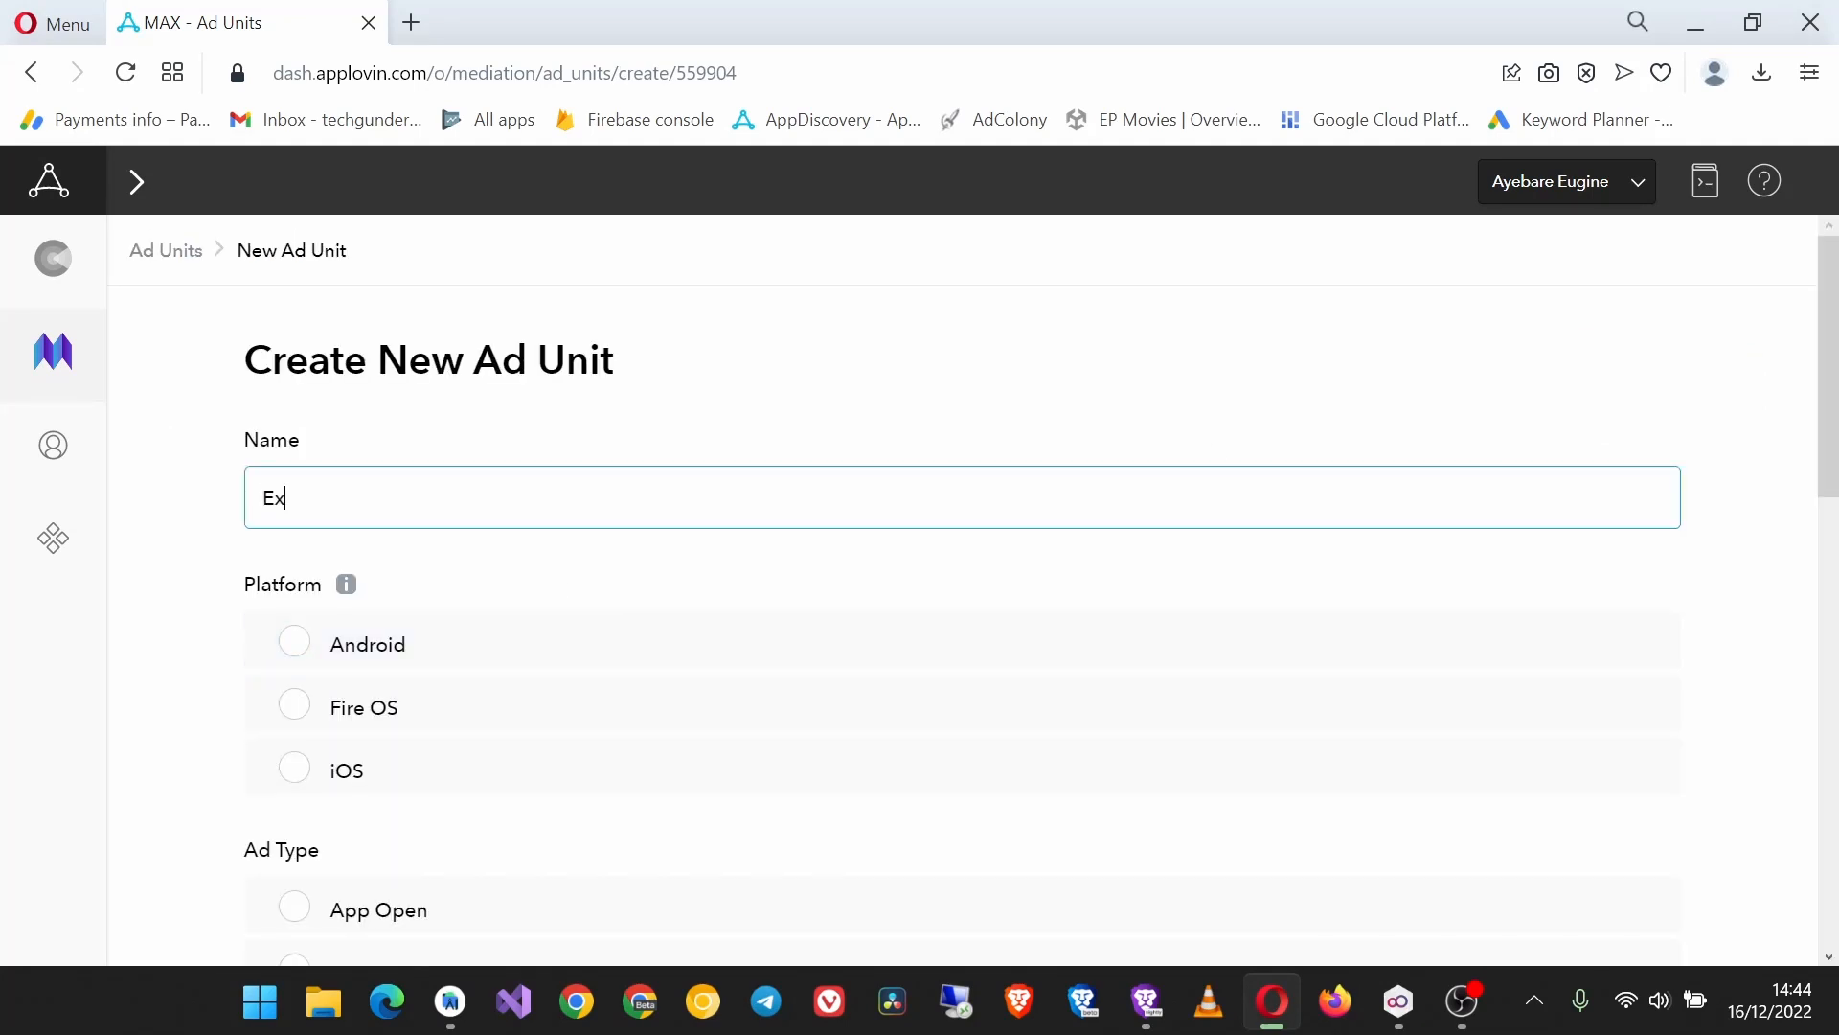
{"action": "type", "text": "am"}
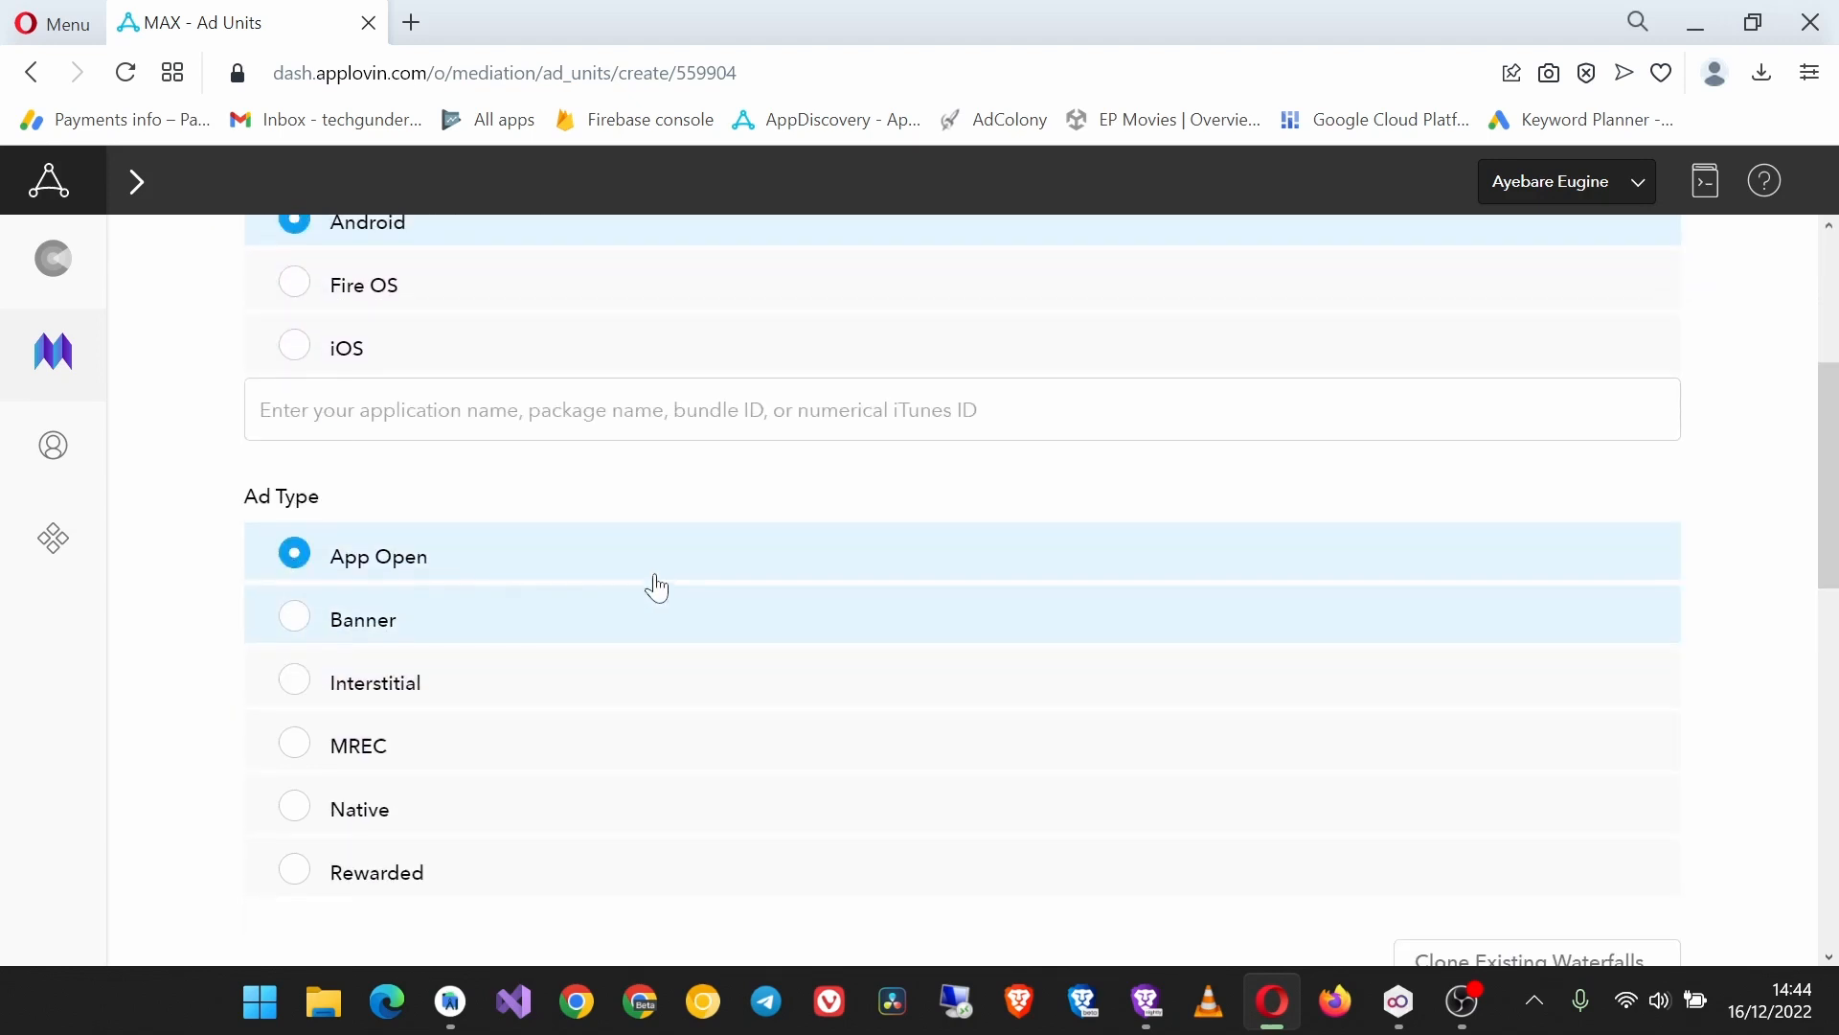
{"action": "type", "text": "cd"}
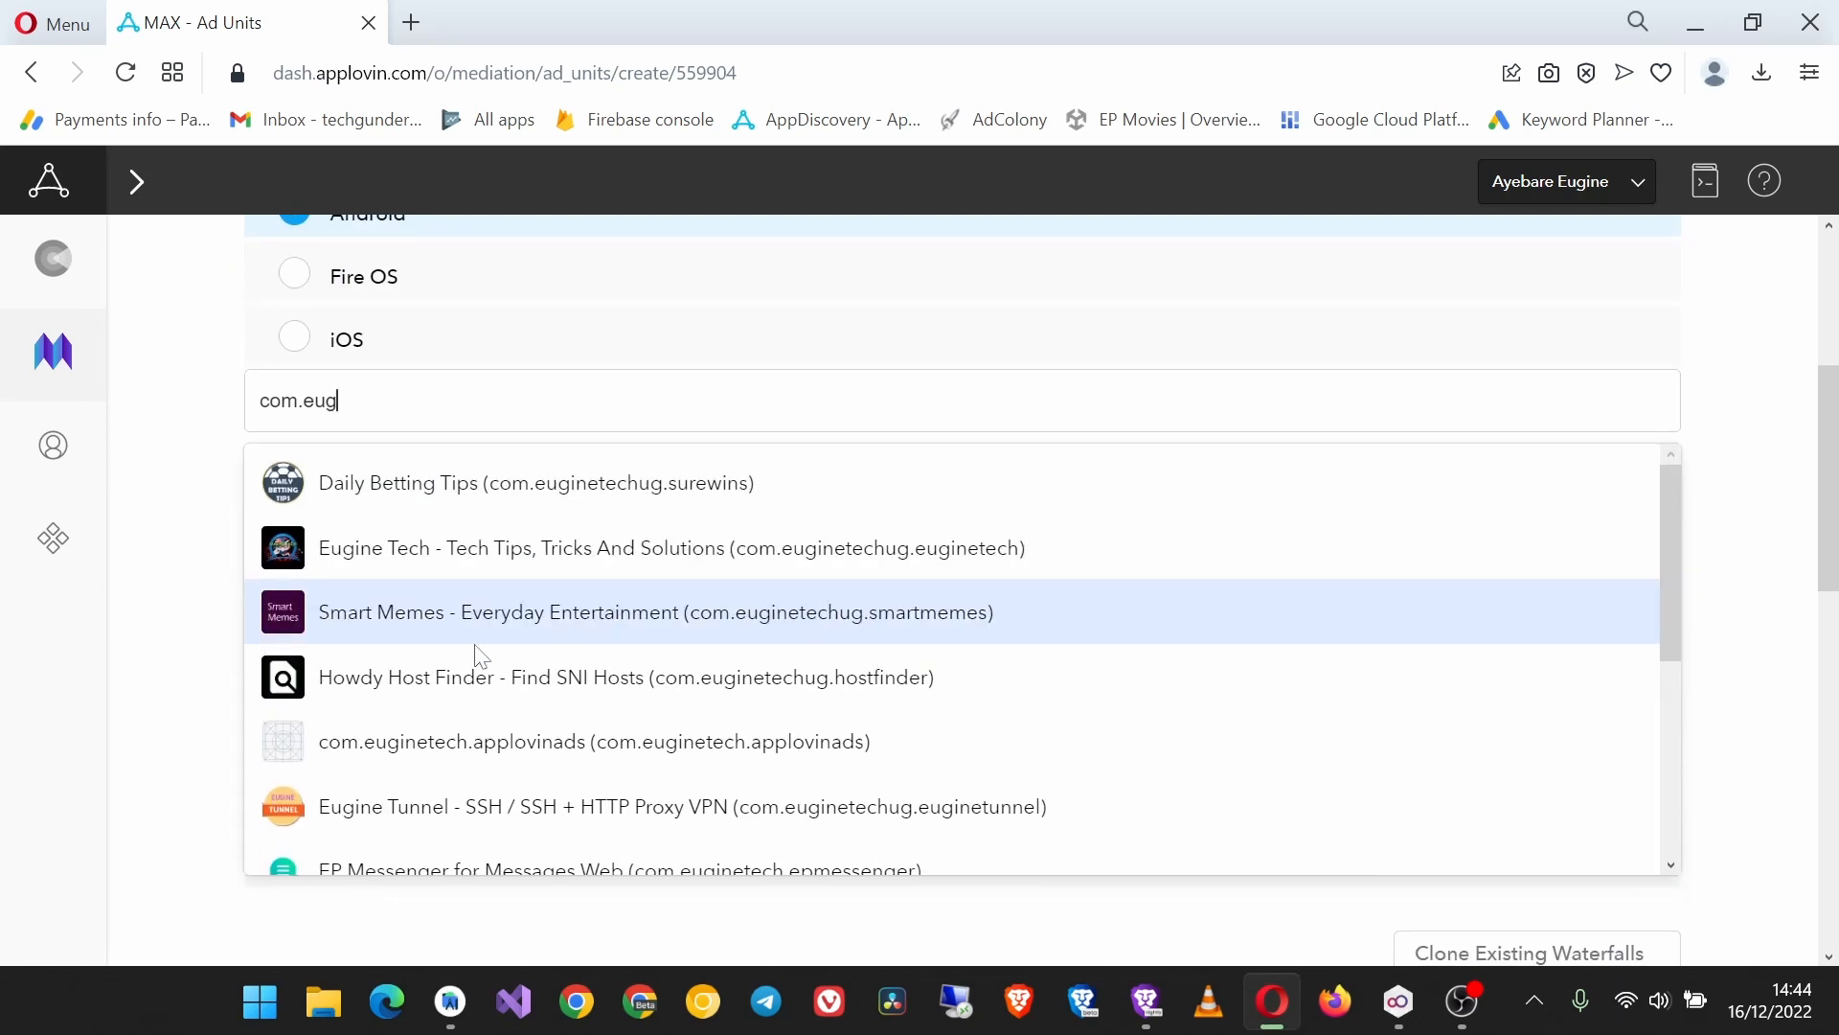
{"action": "mouse_move", "coordinate": [541, 740]}
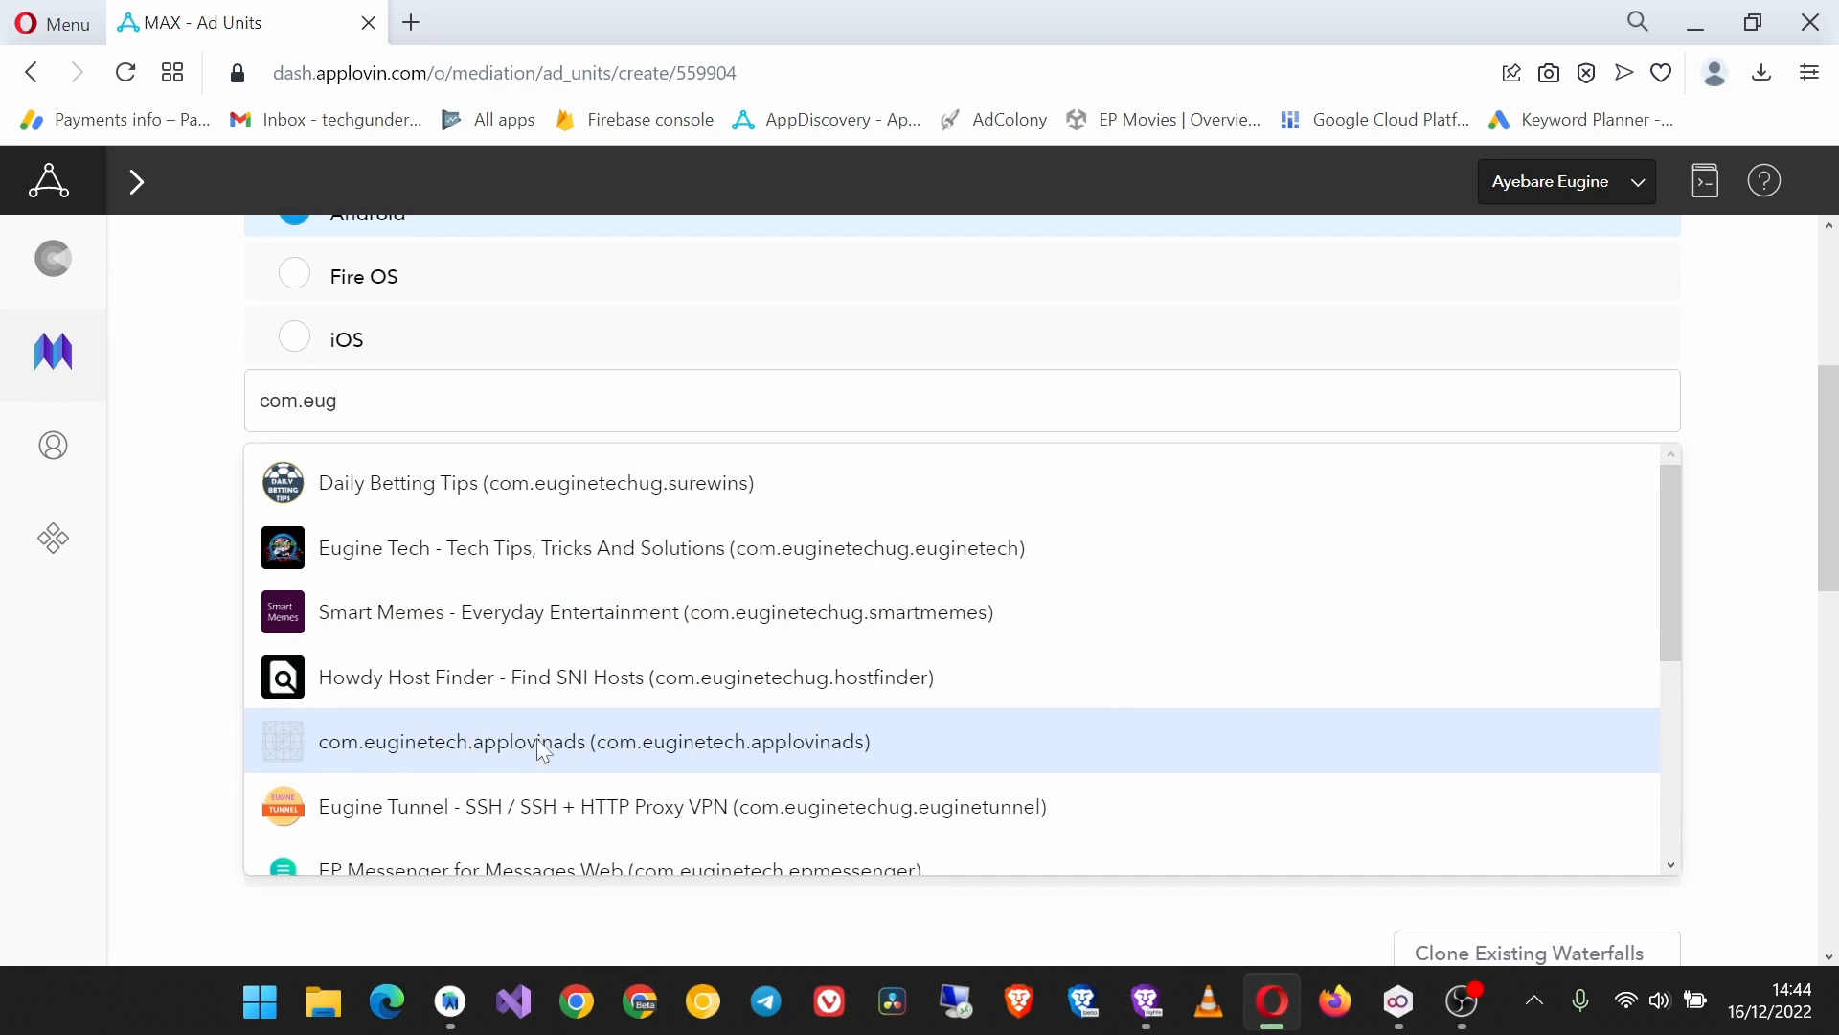
{"action": "left_click", "coordinate": [592, 741]}
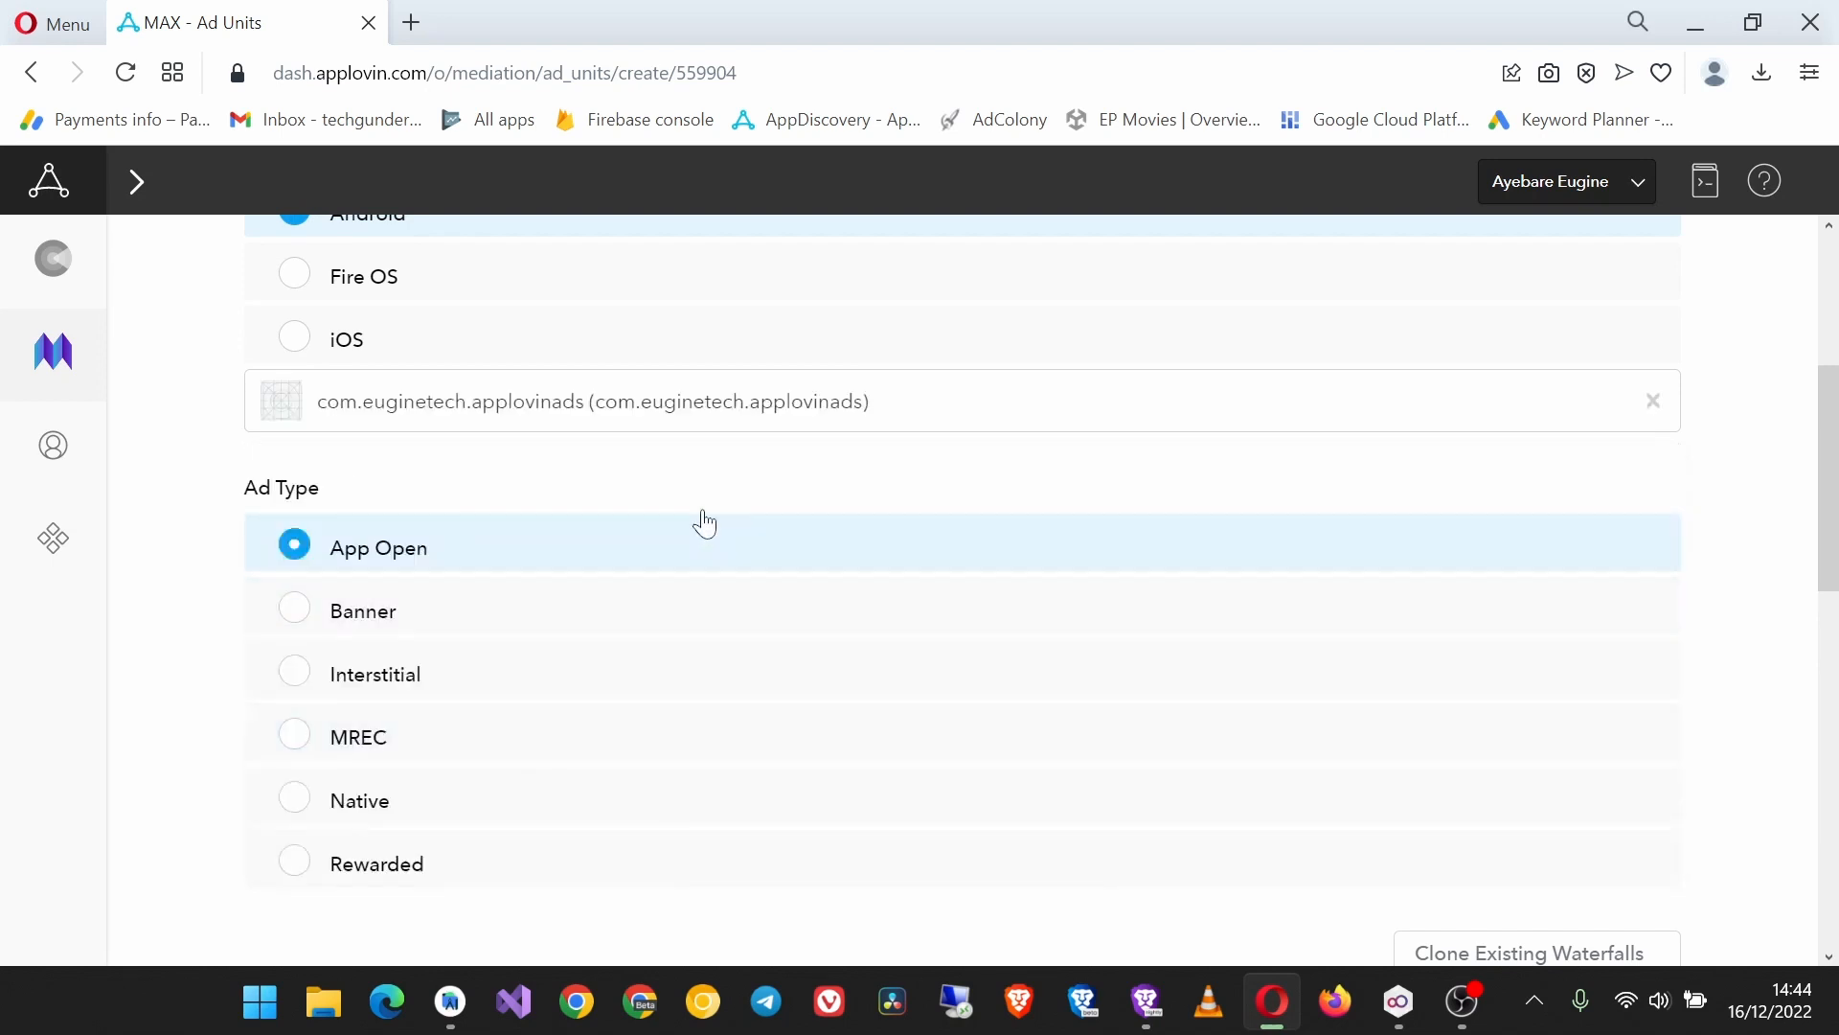
{"action": "scroll", "scroll_direction": "down", "scroll_amount": 3}
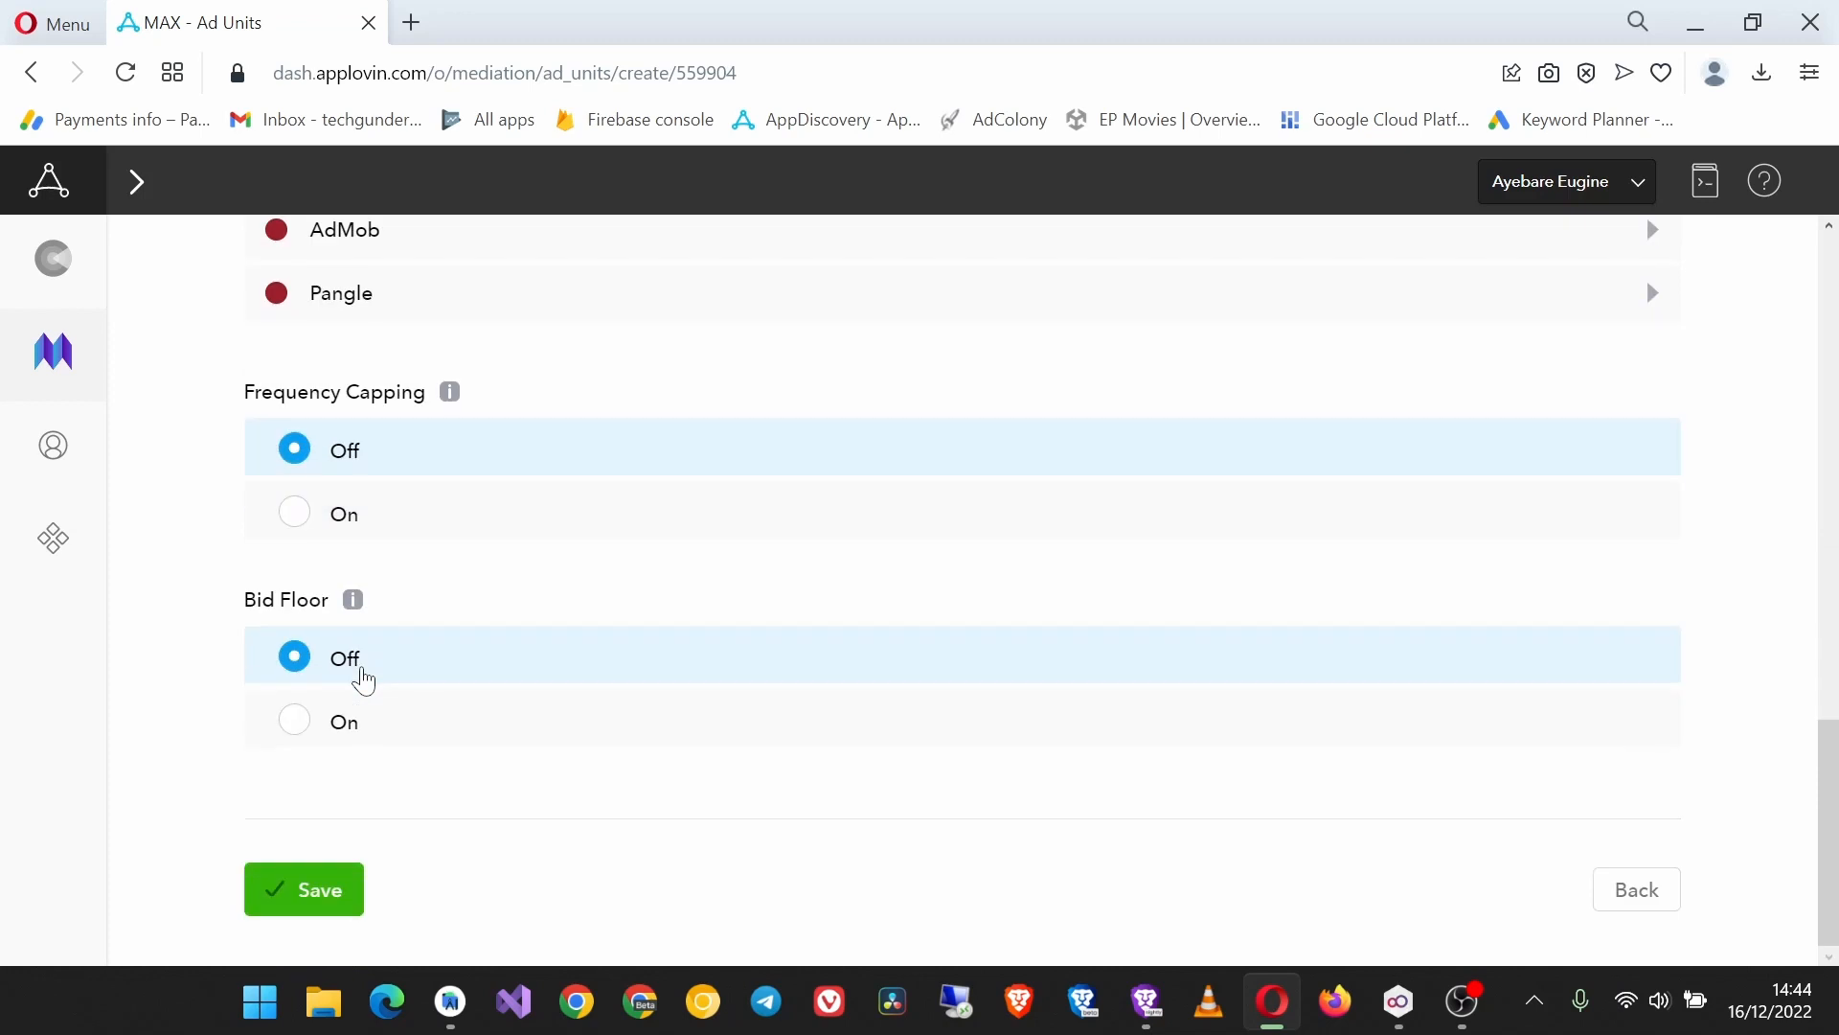
{"action": "left_click", "coordinate": [303, 889]}
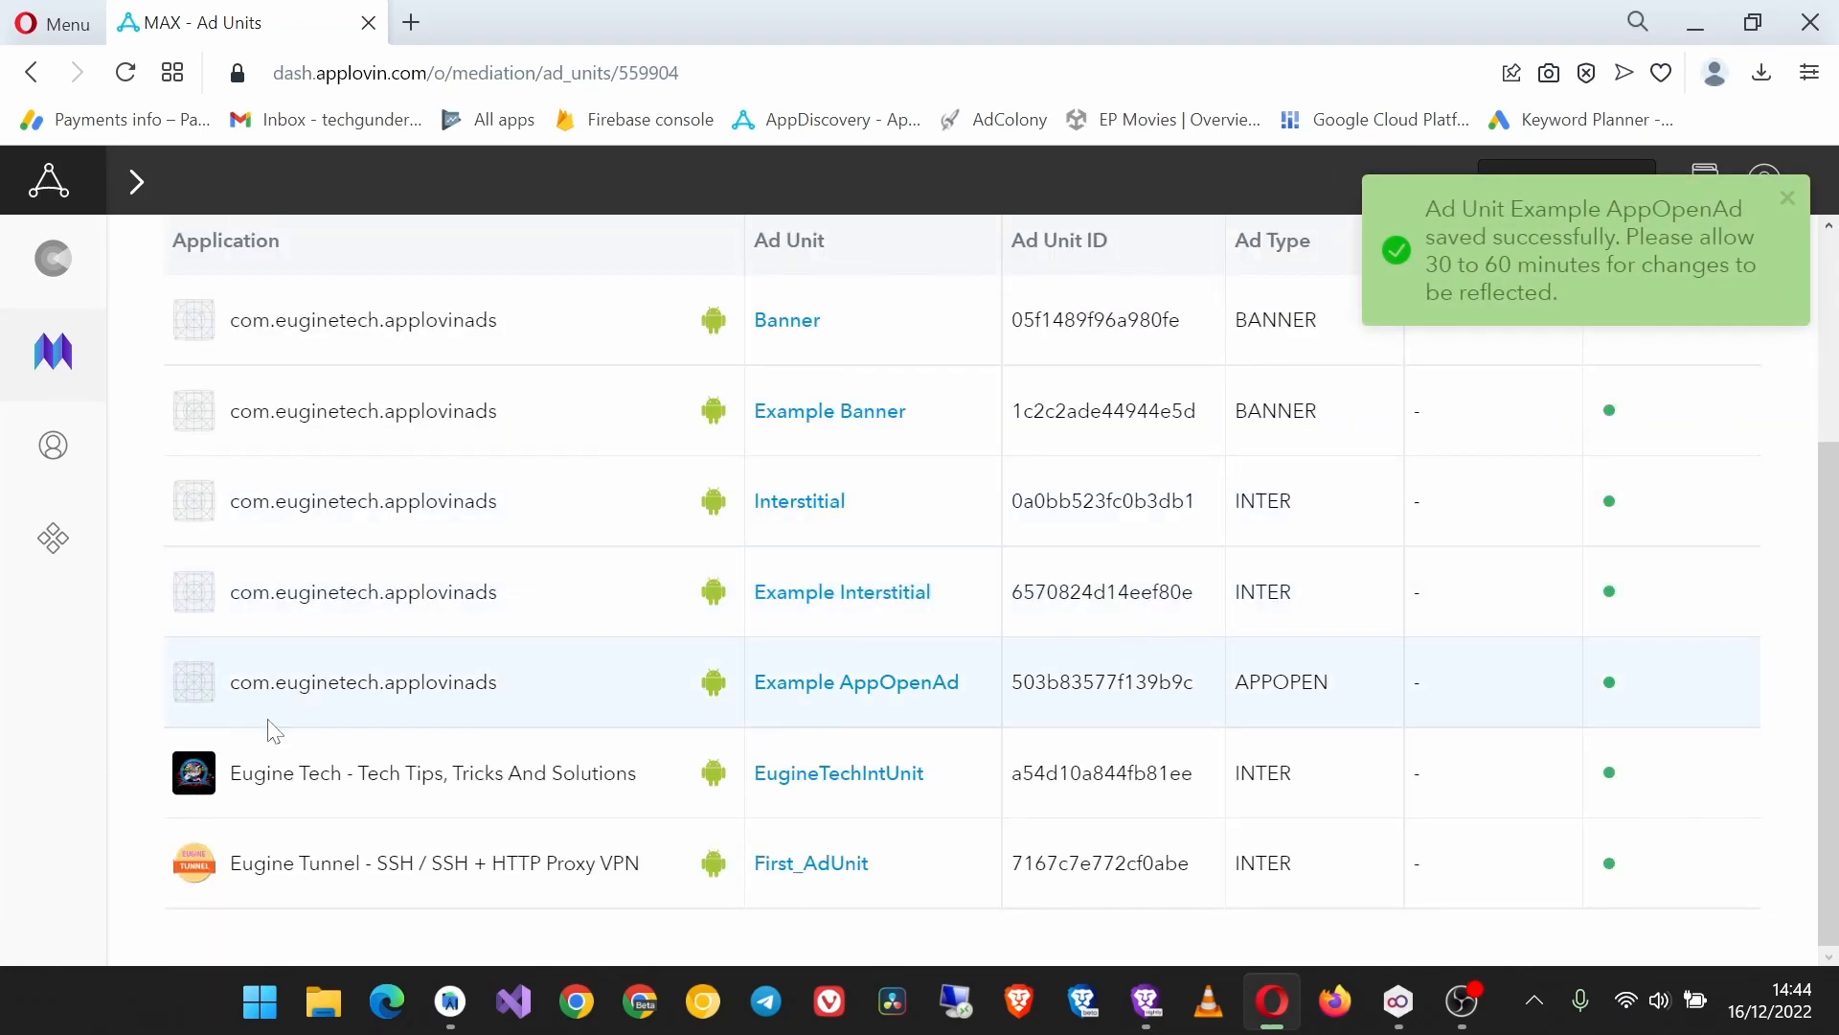
{"action": "mouse_move", "coordinate": [856, 681]}
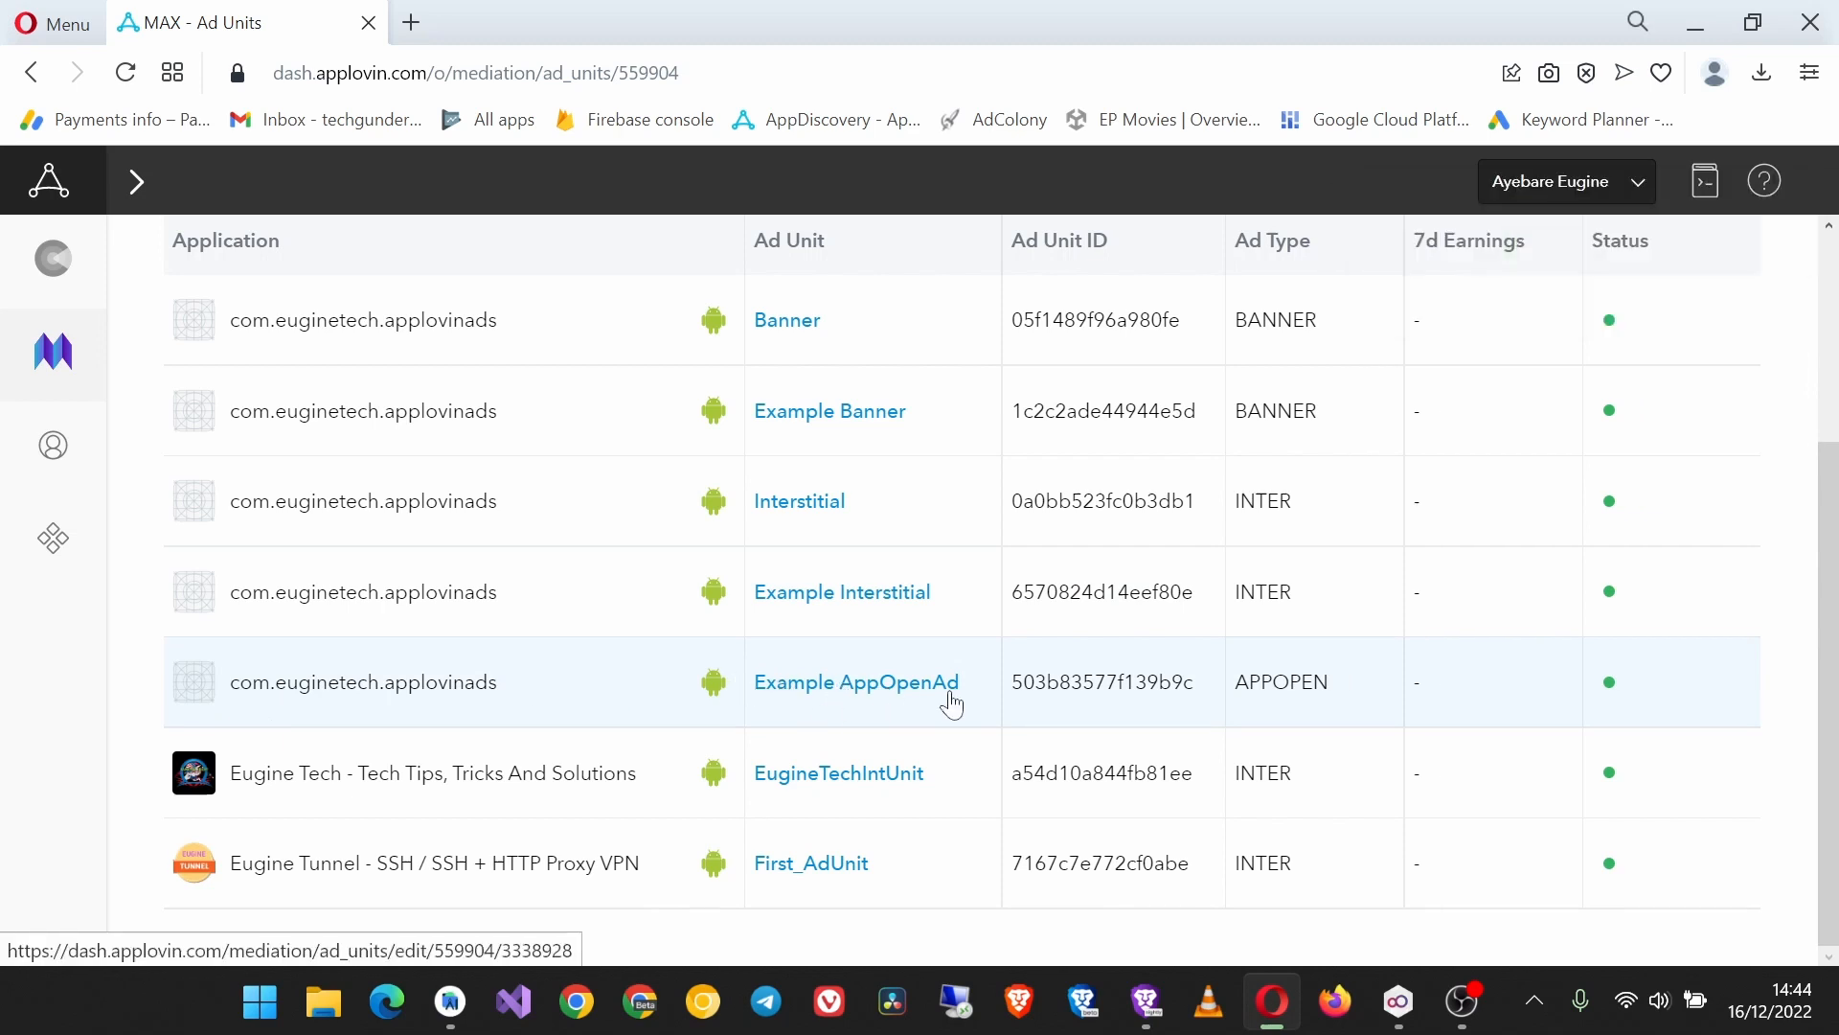
Step: Select and copy the Example AppOpenAd Ad Unit ID from the ad units list
{"action": "double_click", "coordinate": [1101, 681]}
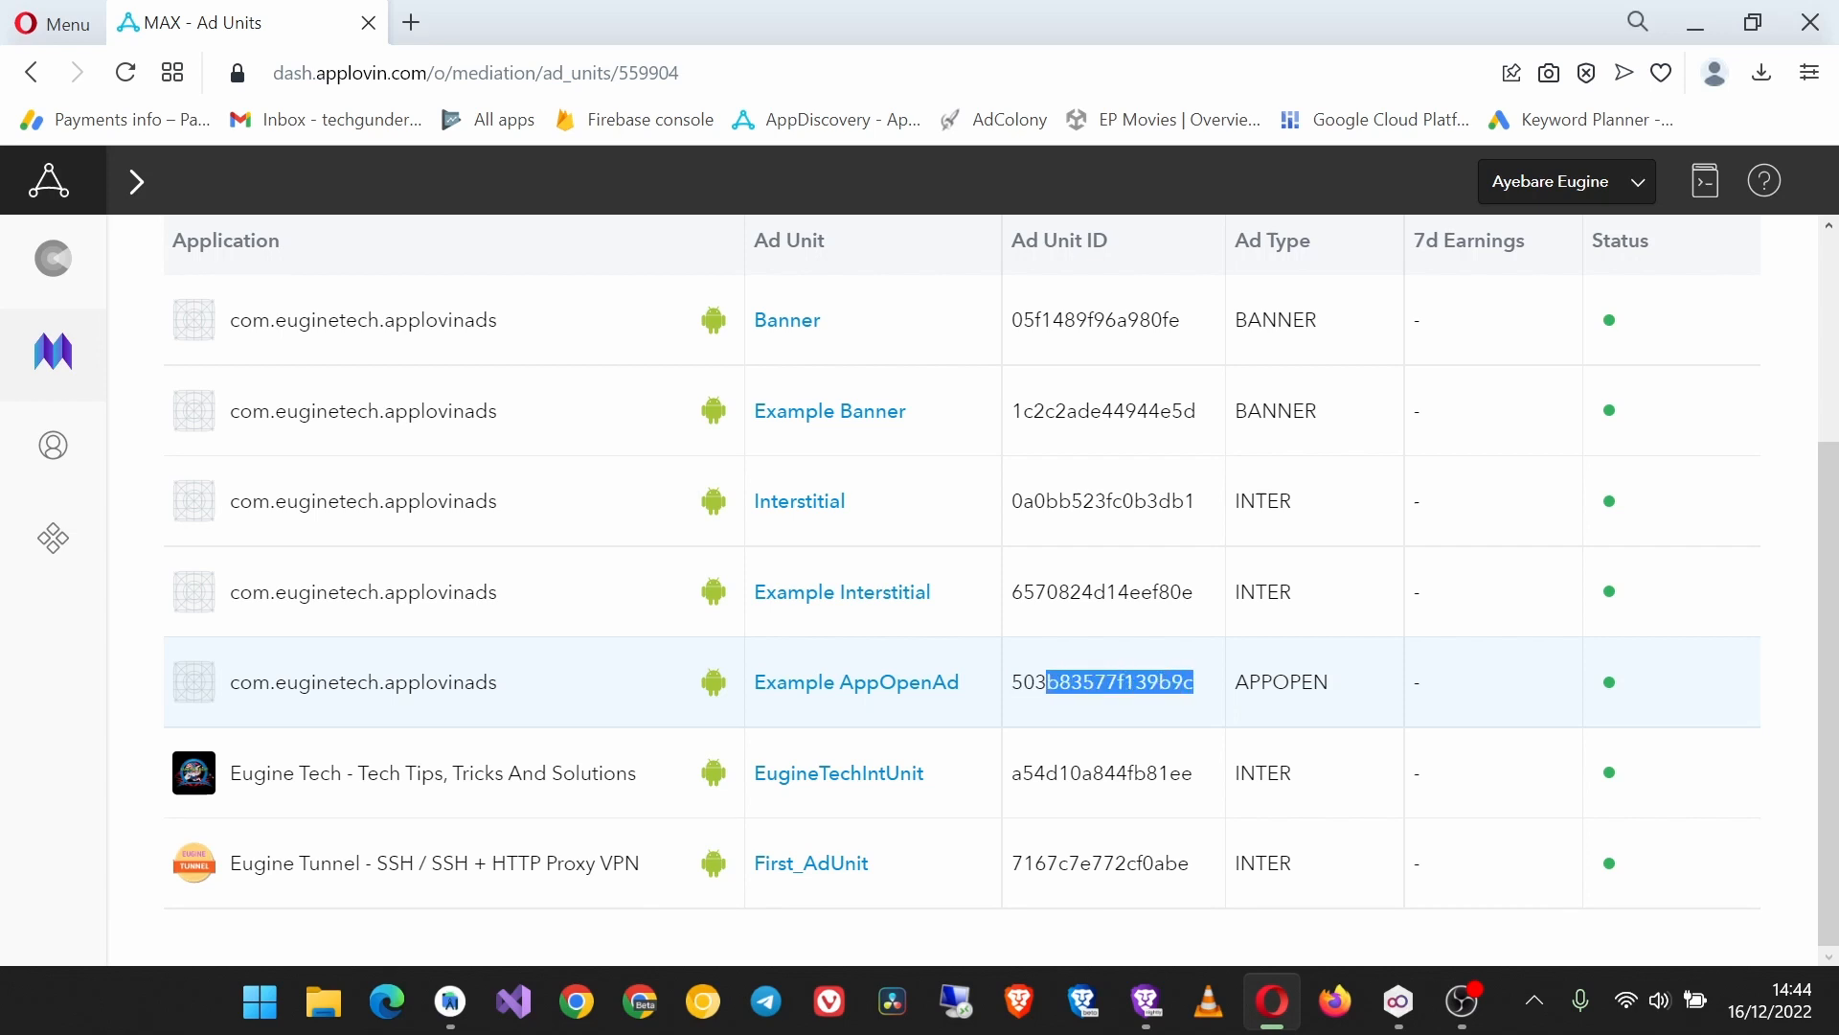
{"action": "right_click", "coordinate": [1100, 681]}
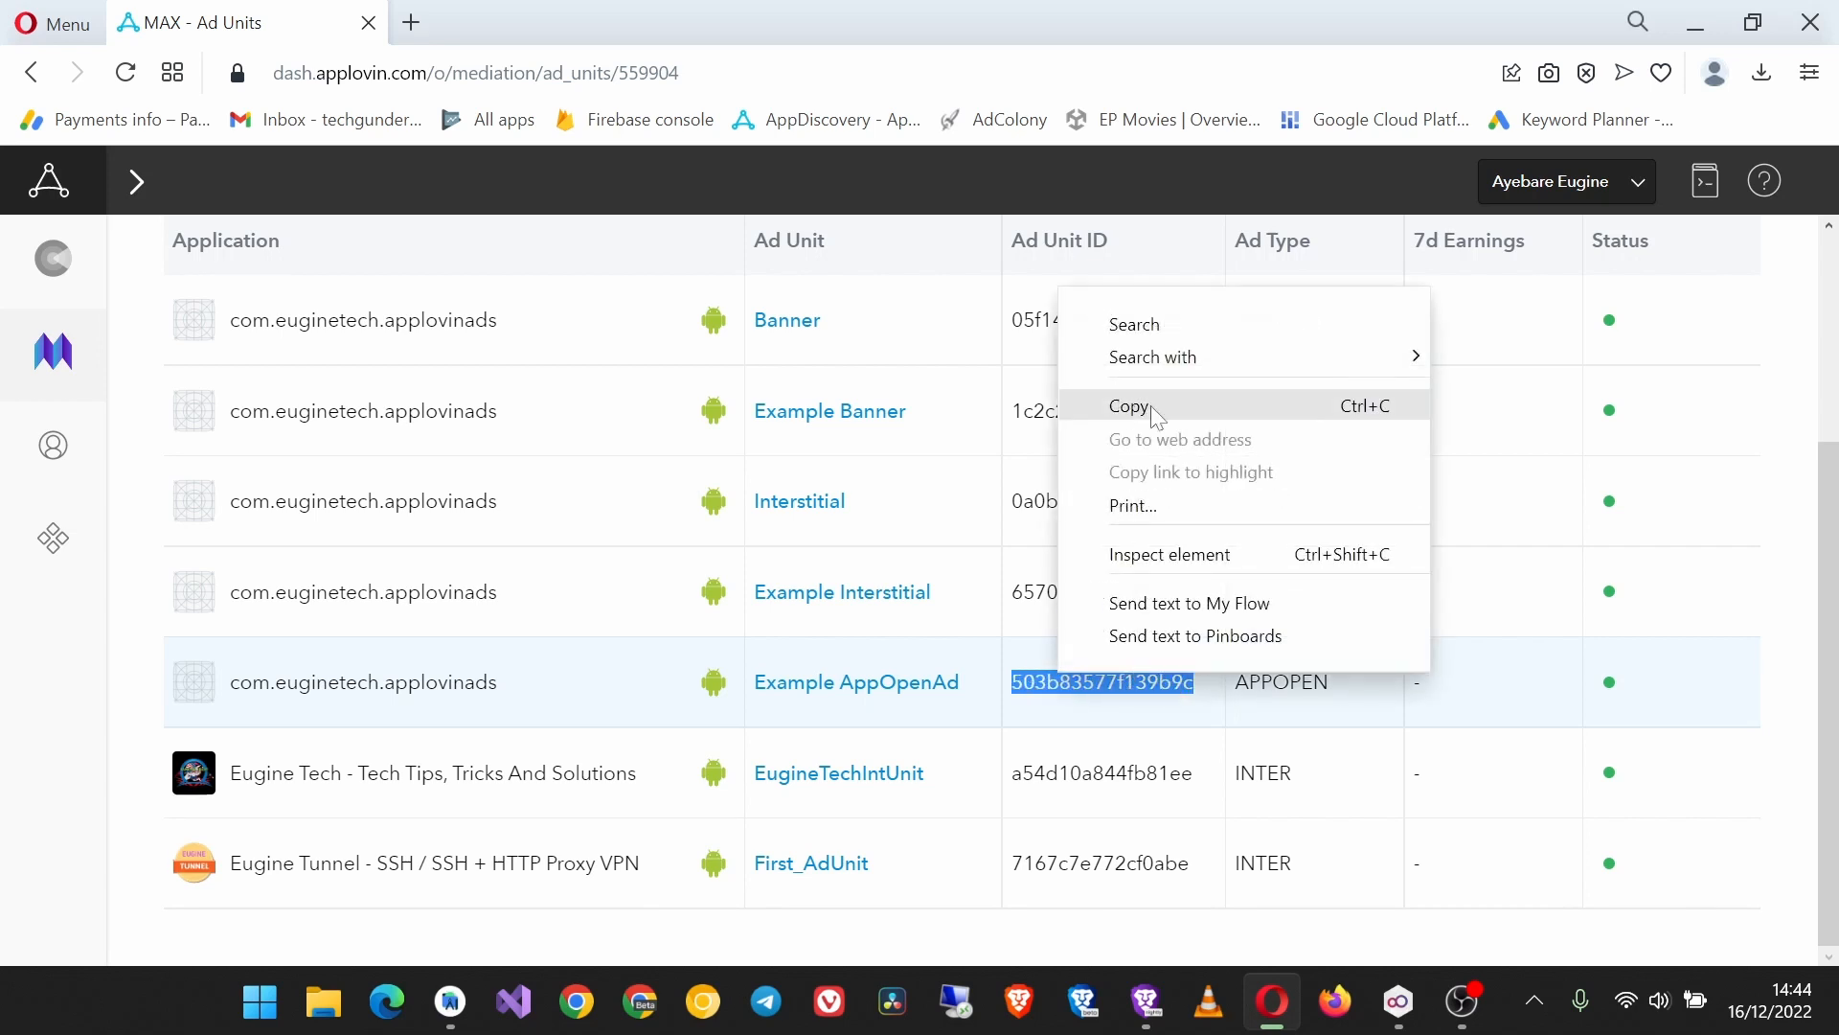
{"action": "left_click", "coordinate": [448, 1002]}
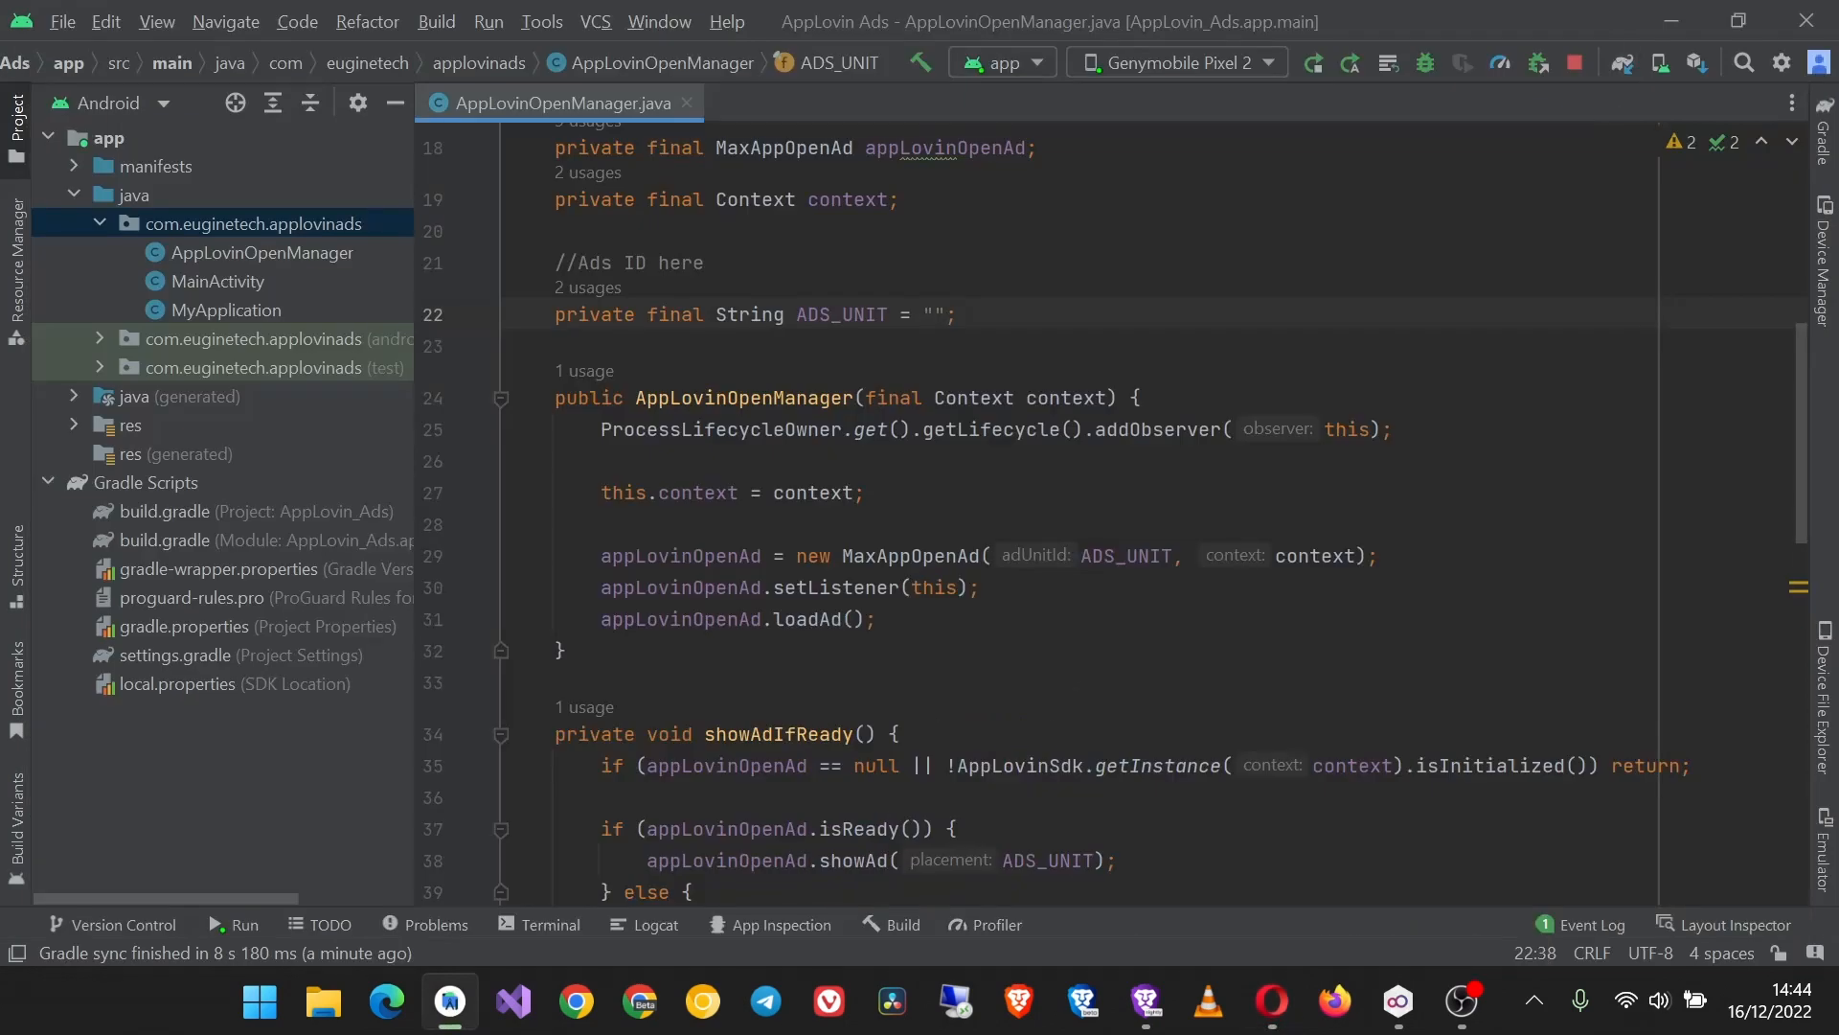
{"action": "type", "text": "503b83577f139b9c"}
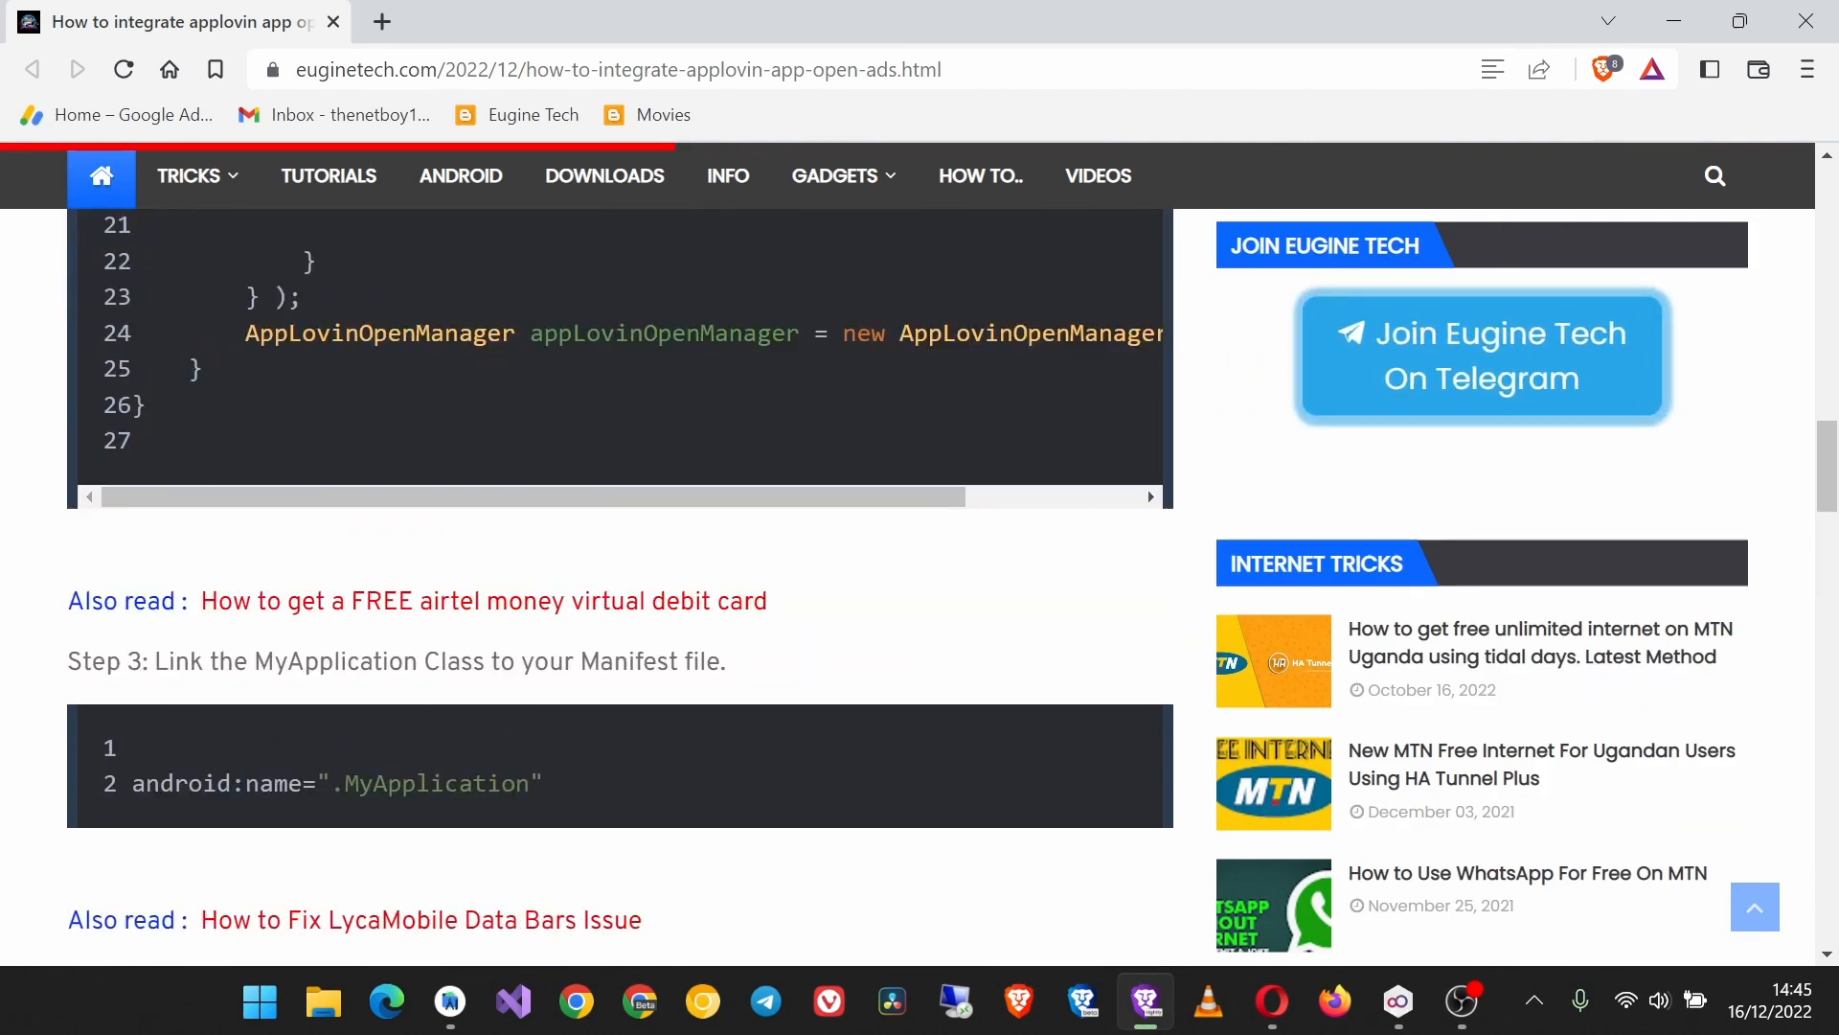
{"action": "mouse_move", "coordinate": [552, 789]}
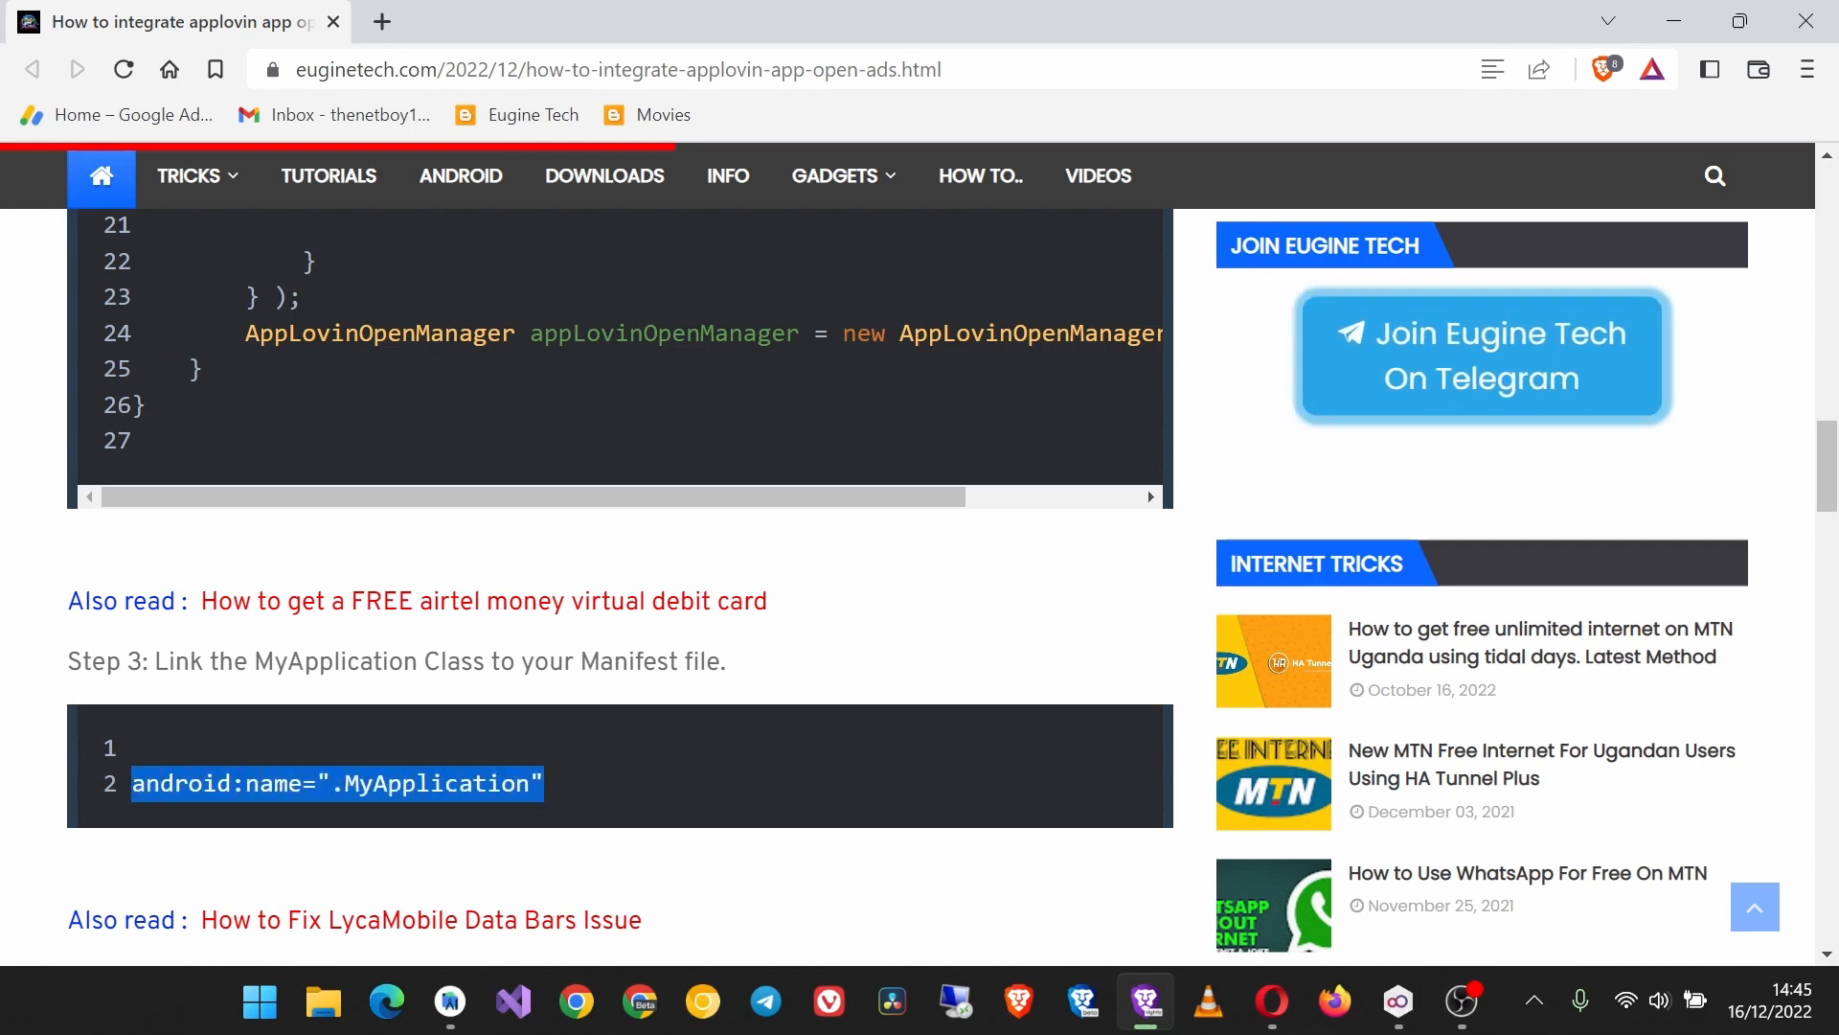
Step: Select the android:name=".MyApplication" line under Step 3 of the tutorial
{"action": "left_click", "coordinate": [1143, 1002]}
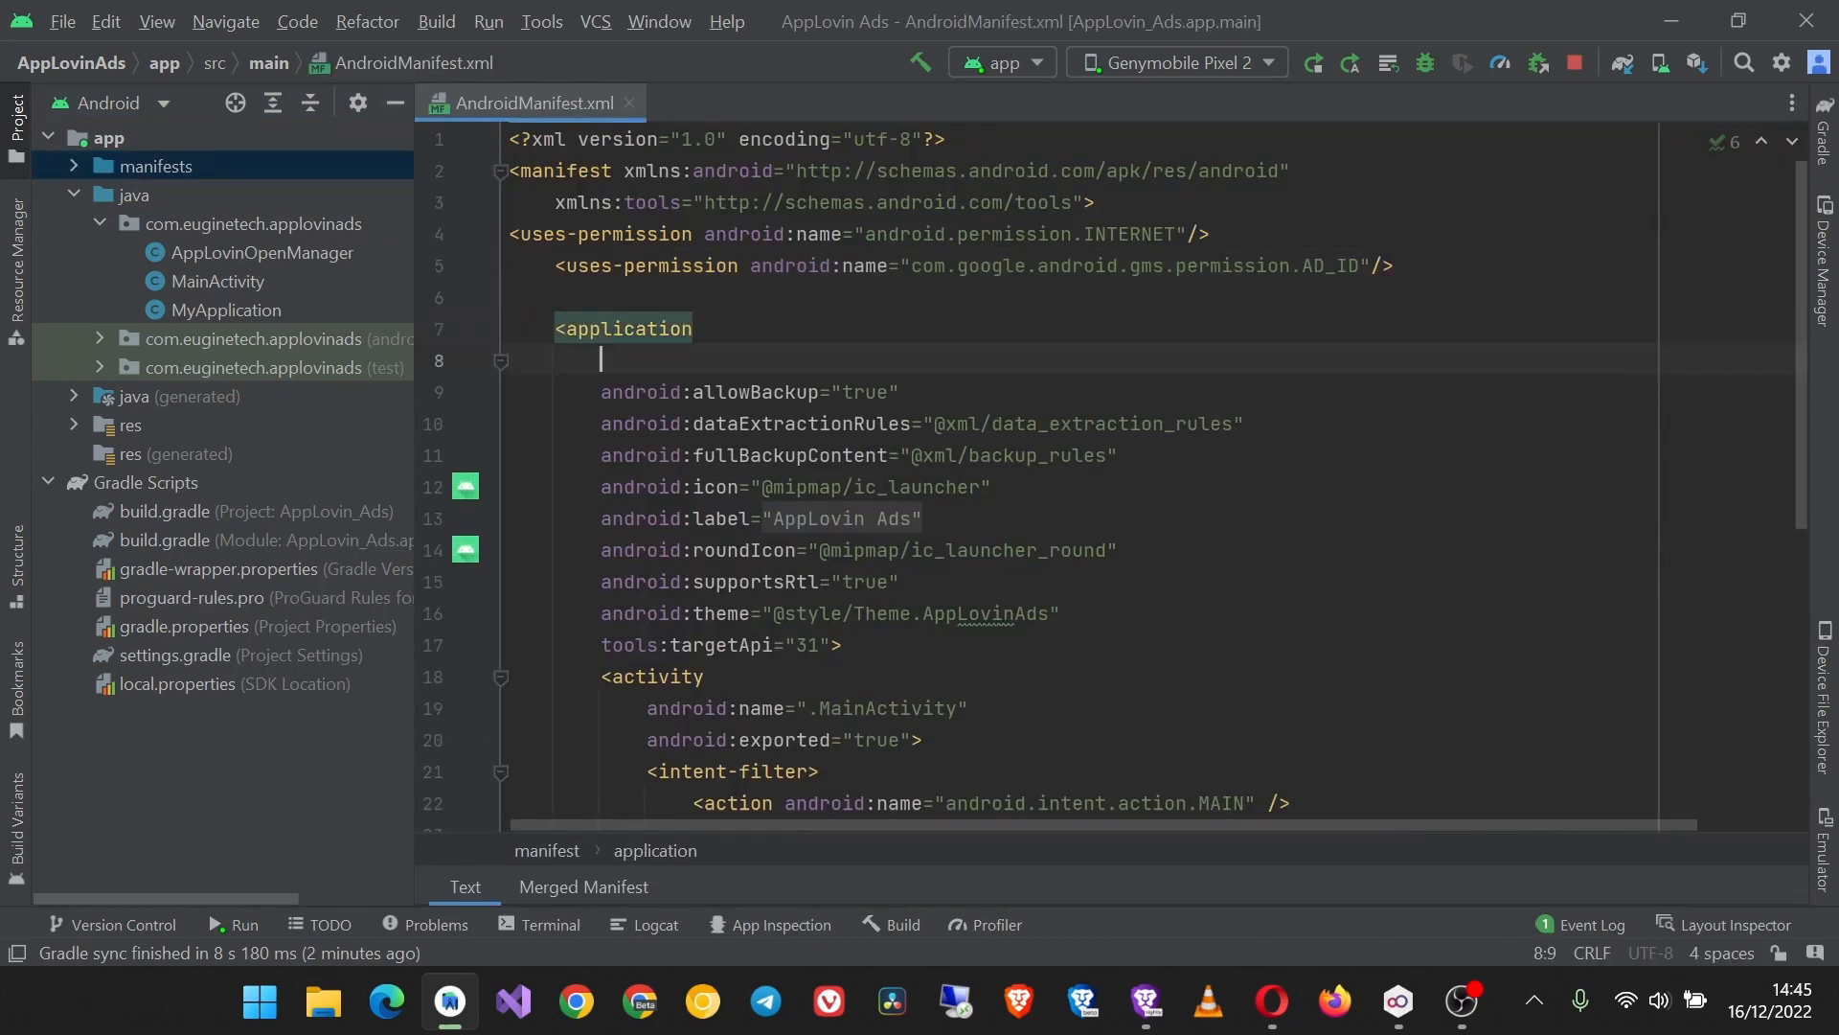
Step: Add android:name=".MyApplication" to the application tag in AndroidManifest.xml
{"action": "type", "text": "nam"}
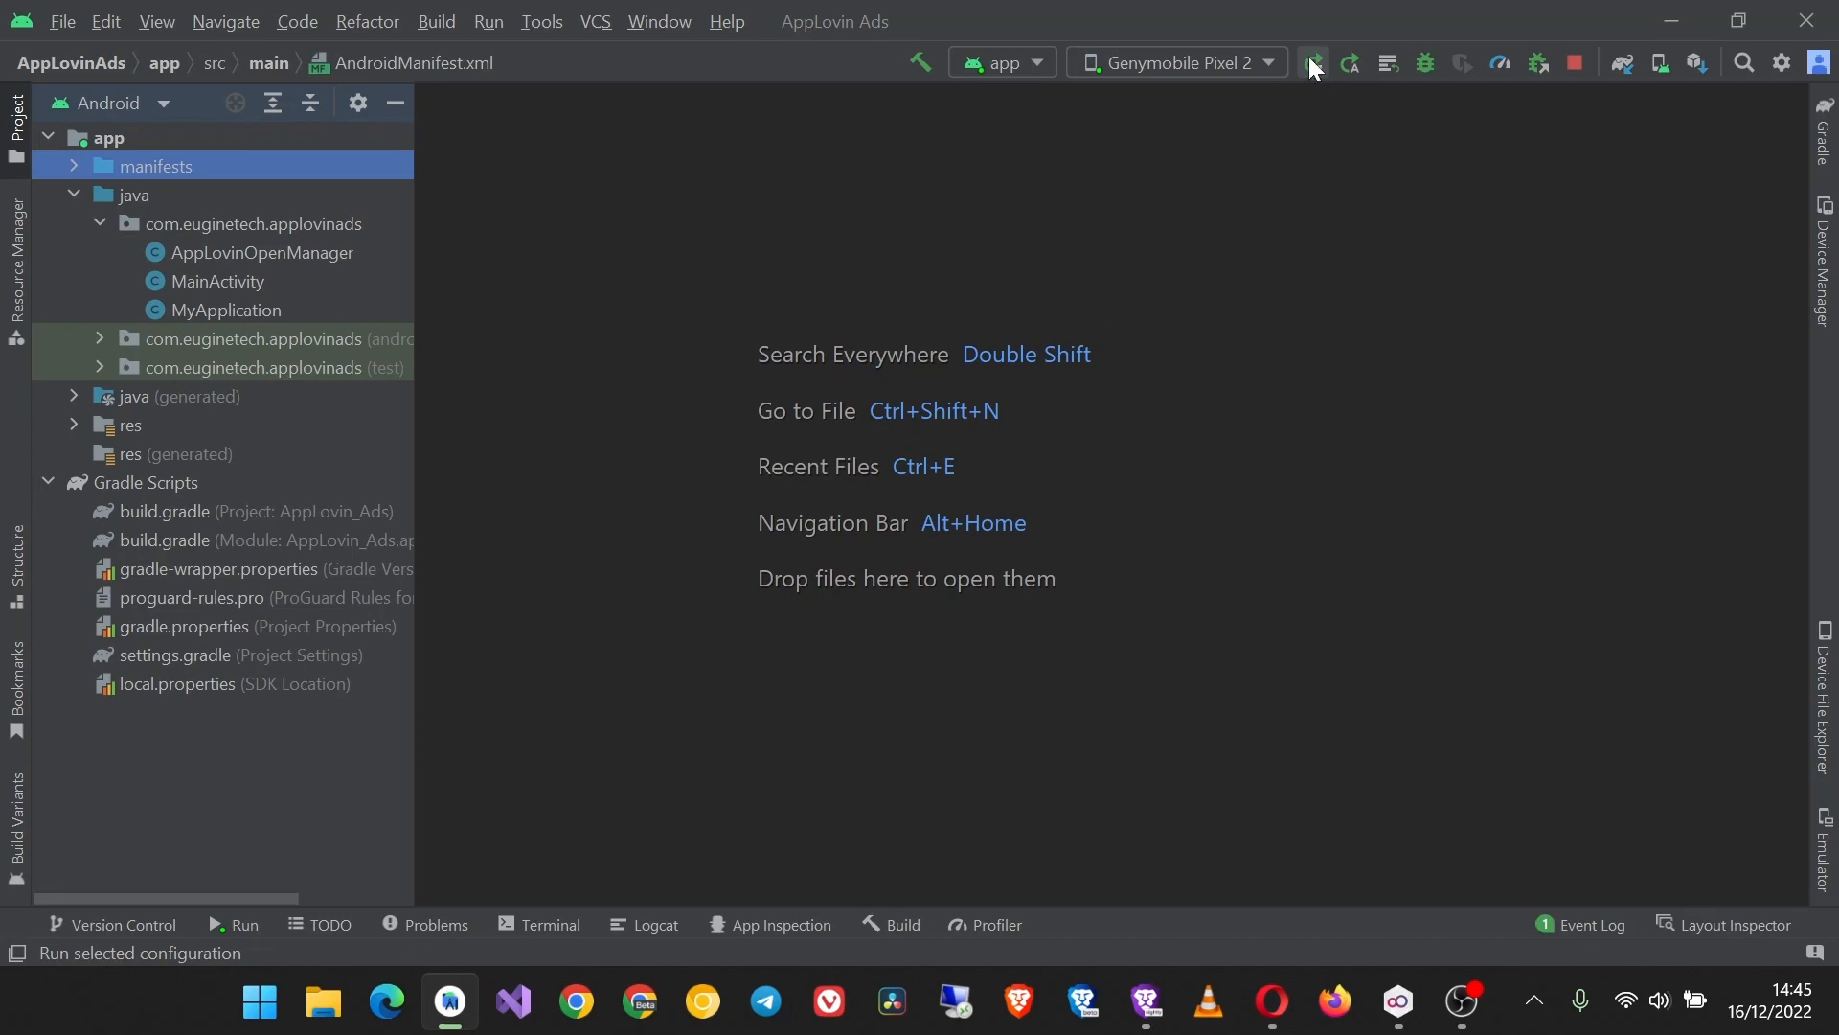
Step: Run the app on the Genymobile Pixel 2 emulator and watch the Build output
{"action": "left_click", "coordinate": [1312, 62]}
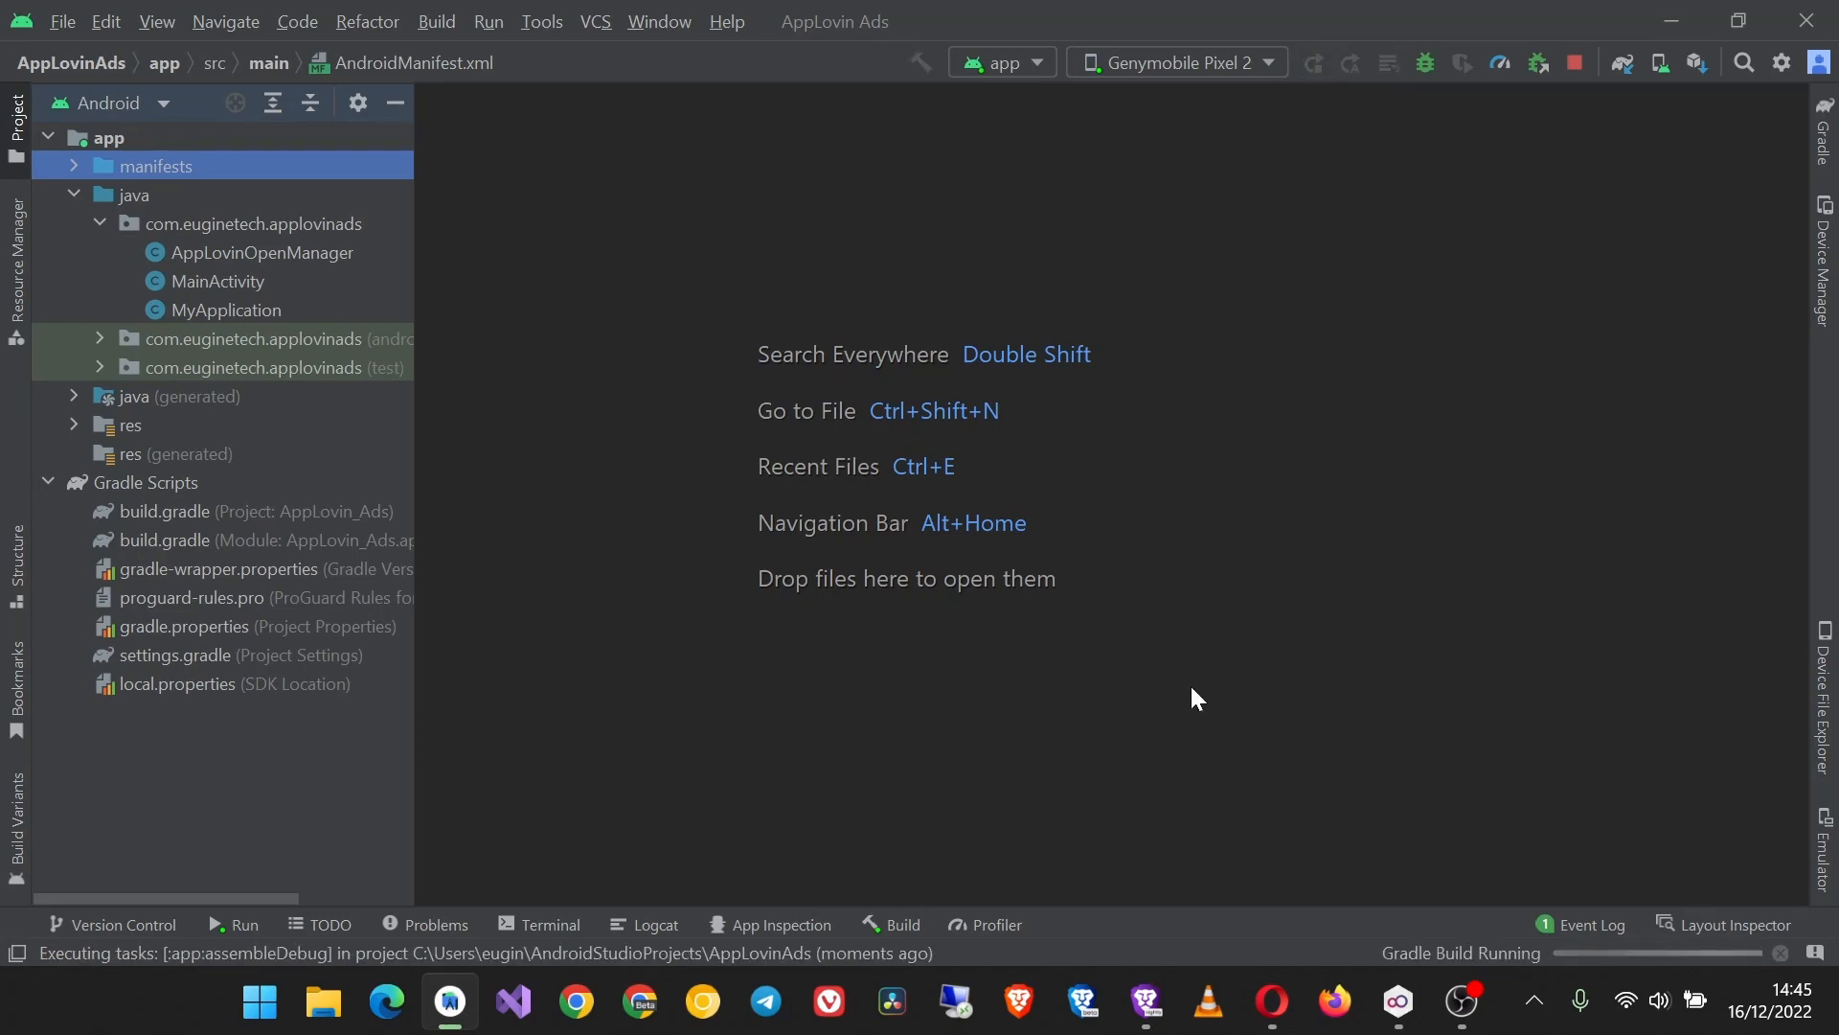
{"action": "mouse_move", "coordinate": [1156, 686]}
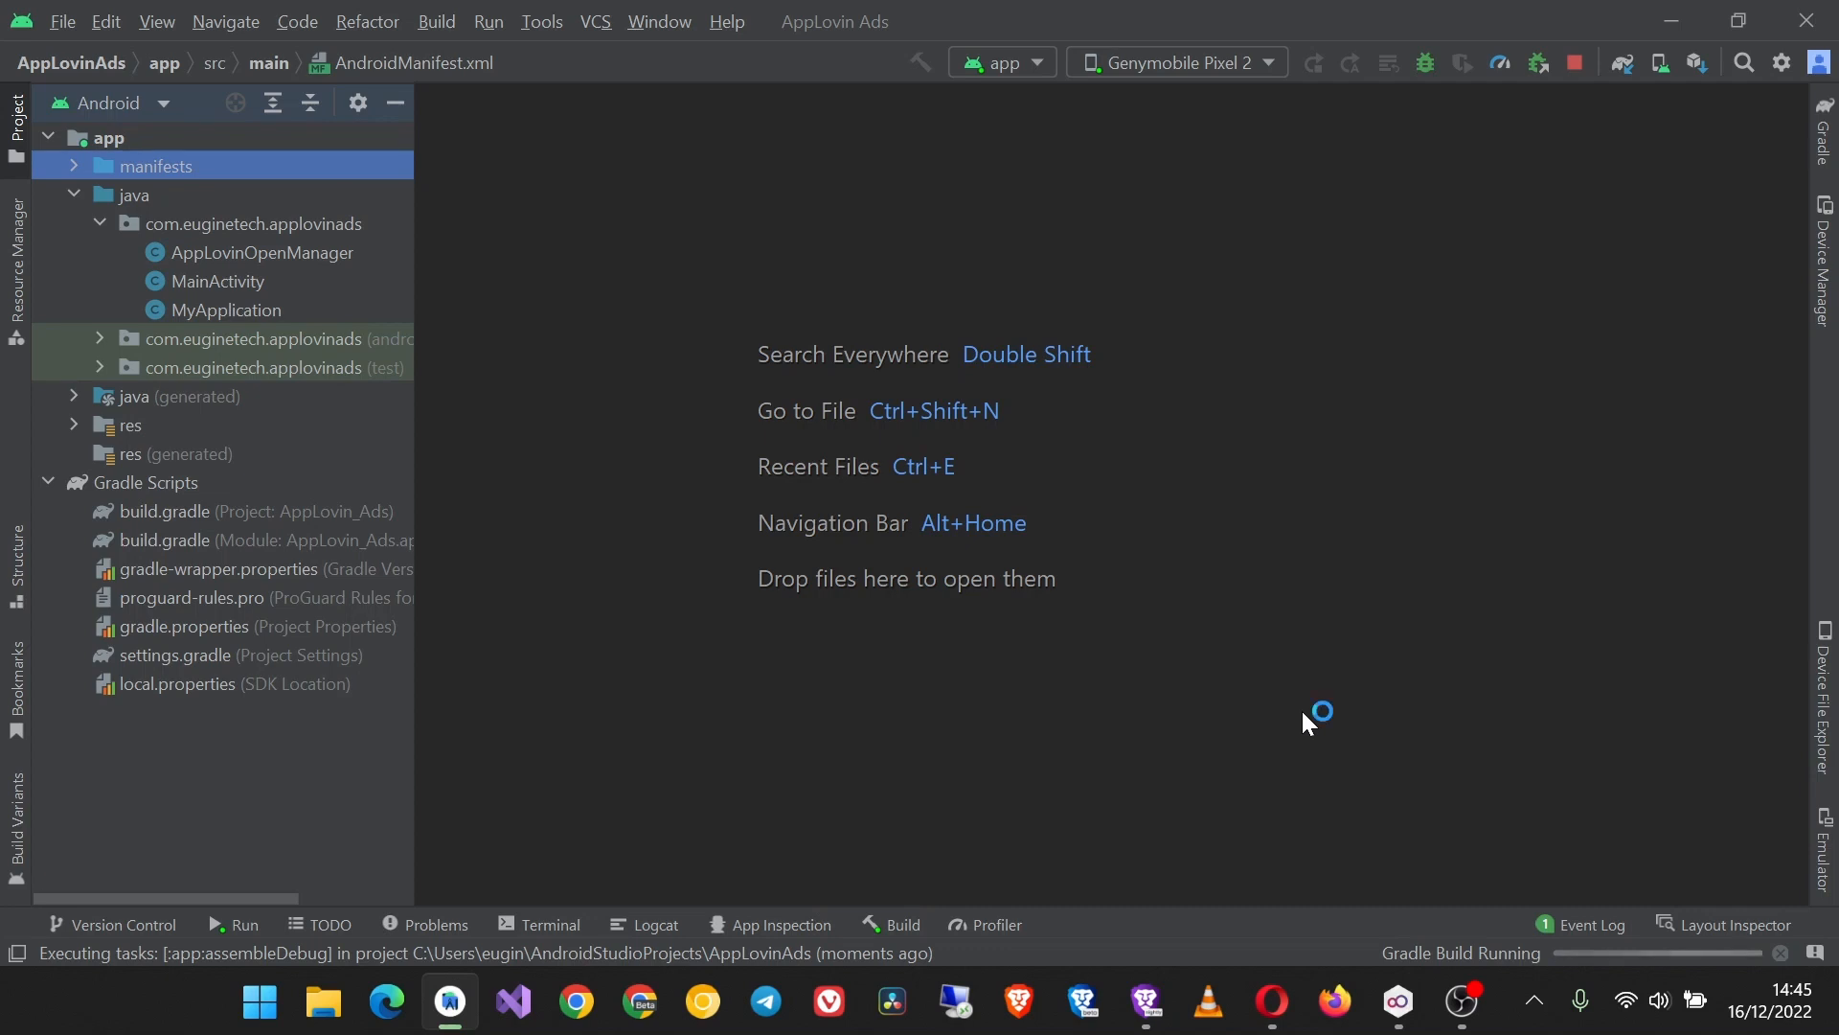
{"action": "mouse_move", "coordinate": [1404, 887]}
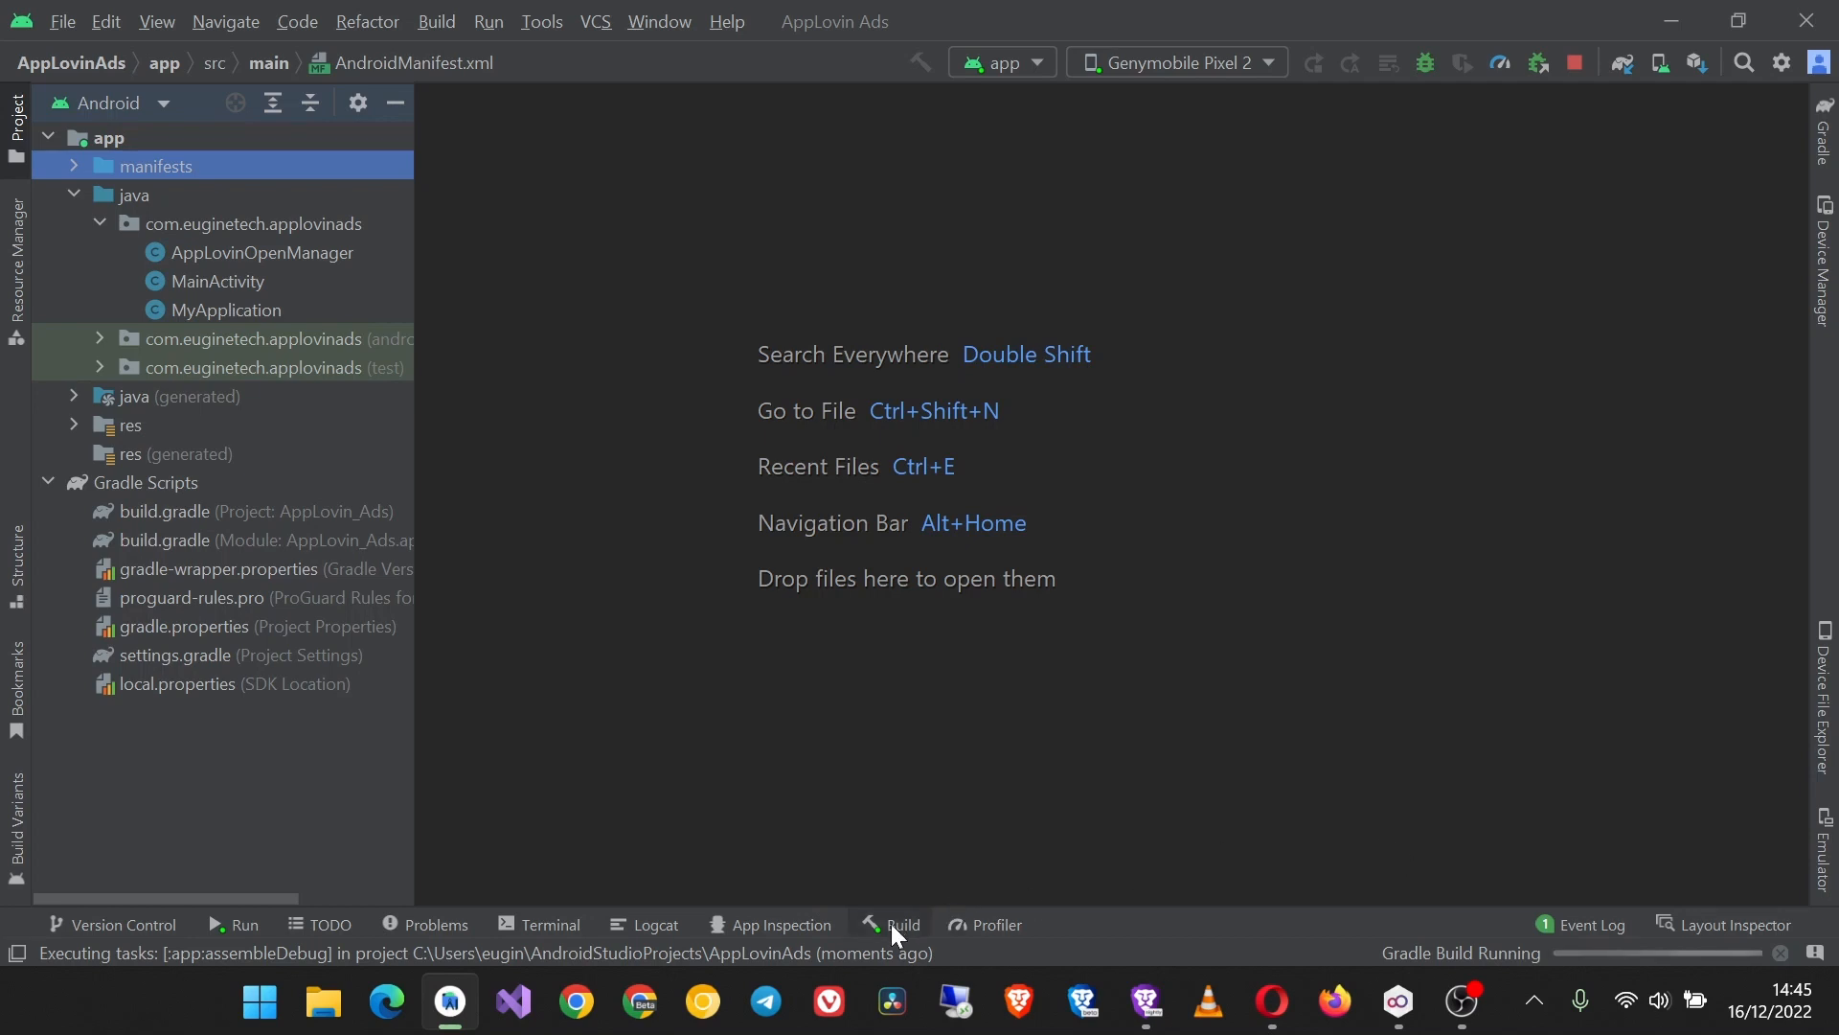
{"action": "left_click", "coordinate": [900, 924]}
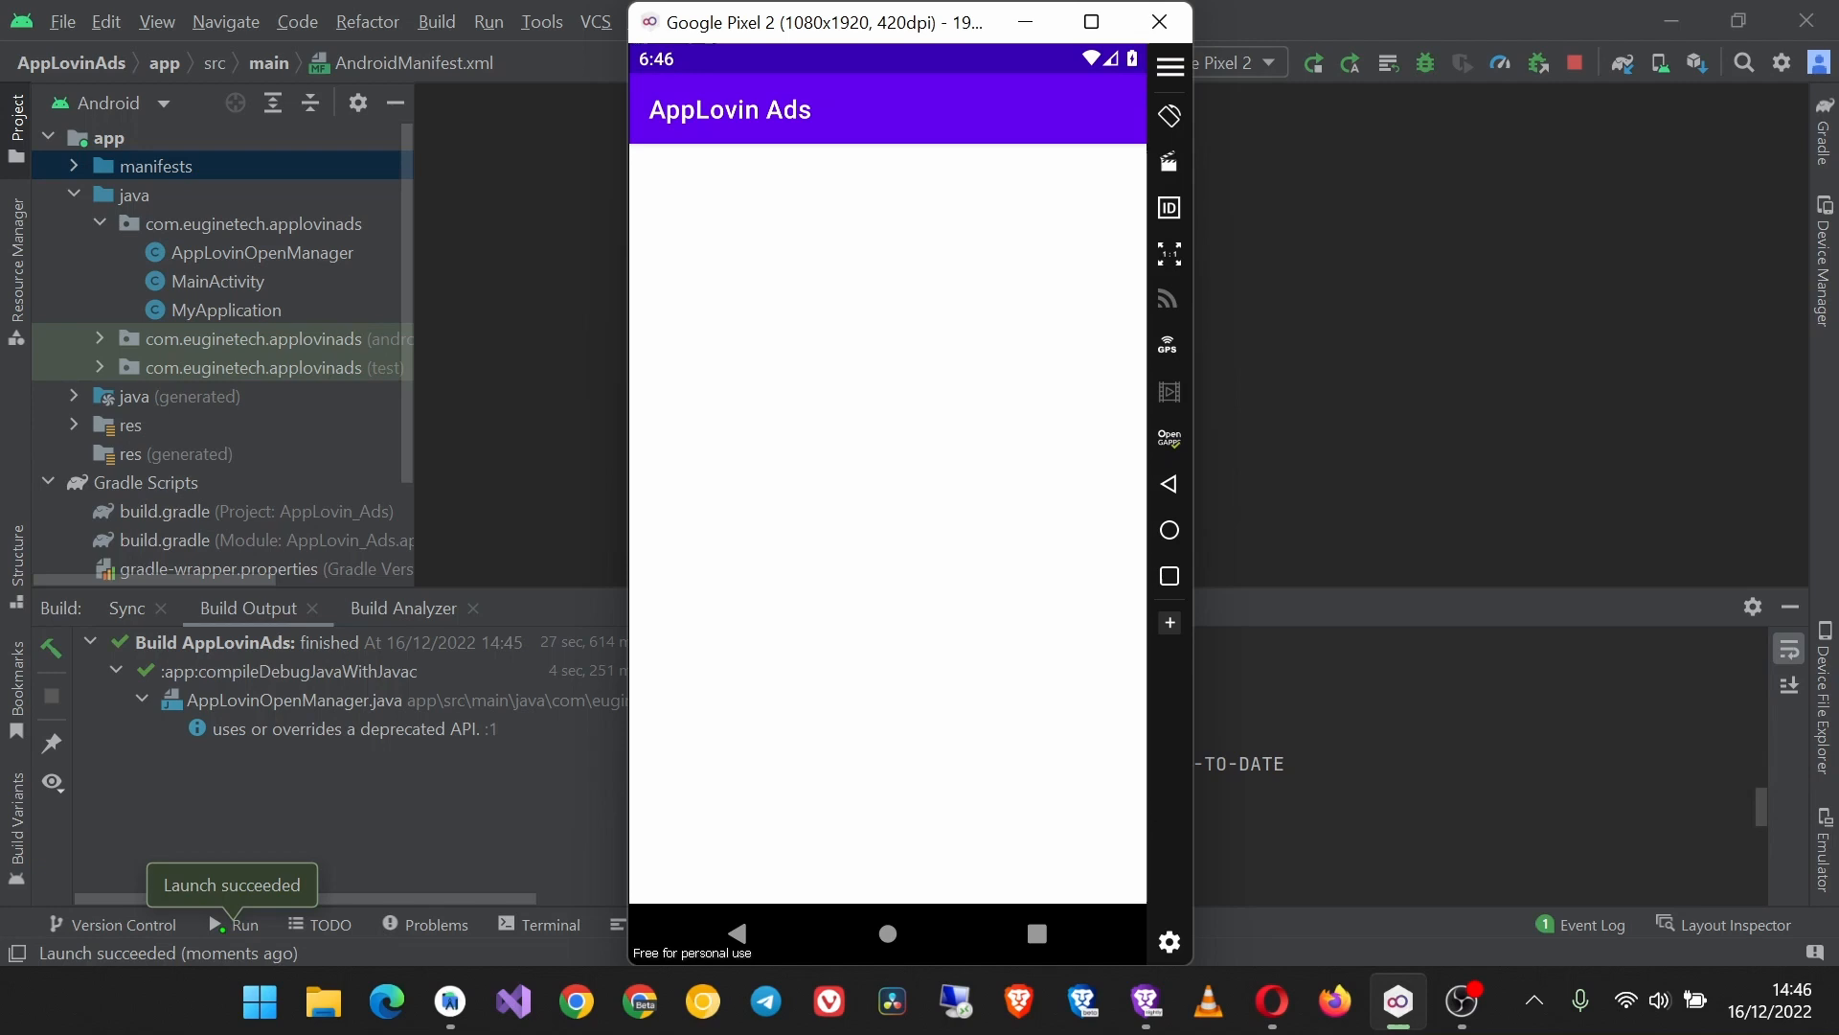
{"action": "mouse_move", "coordinate": [955, 294]}
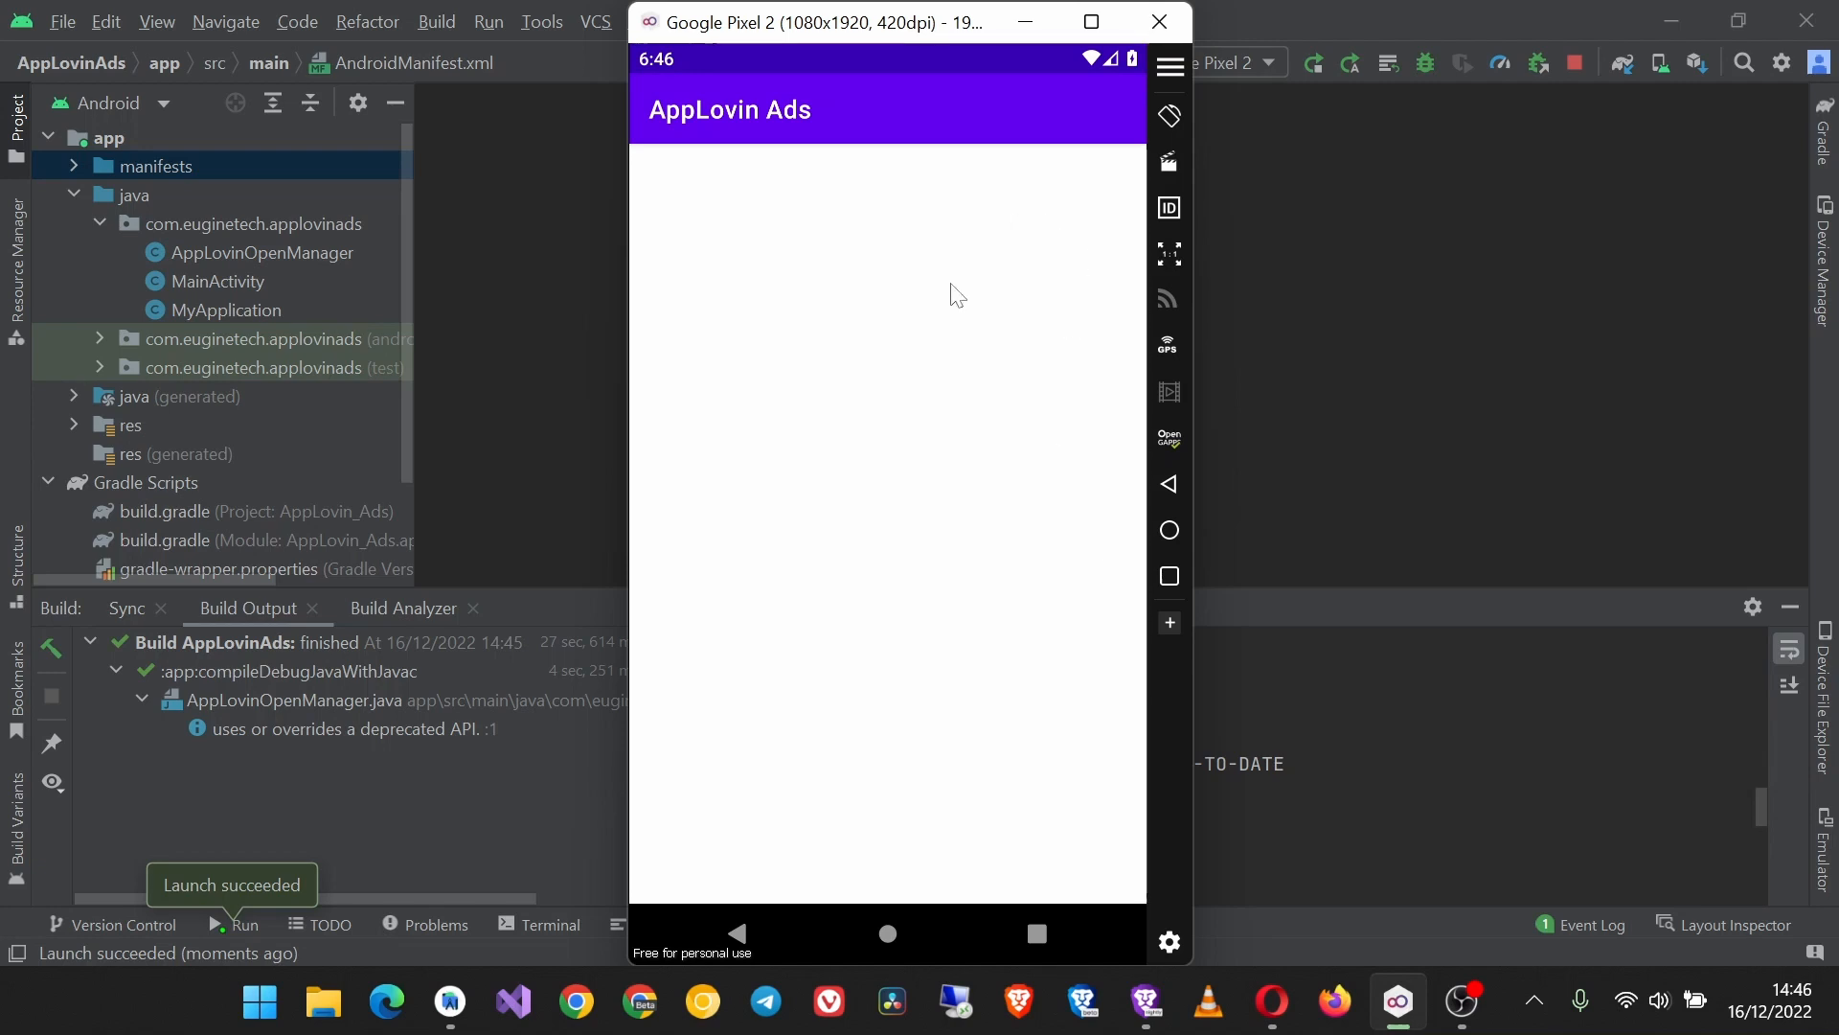
{"action": "mouse_move", "coordinate": [888, 953]}
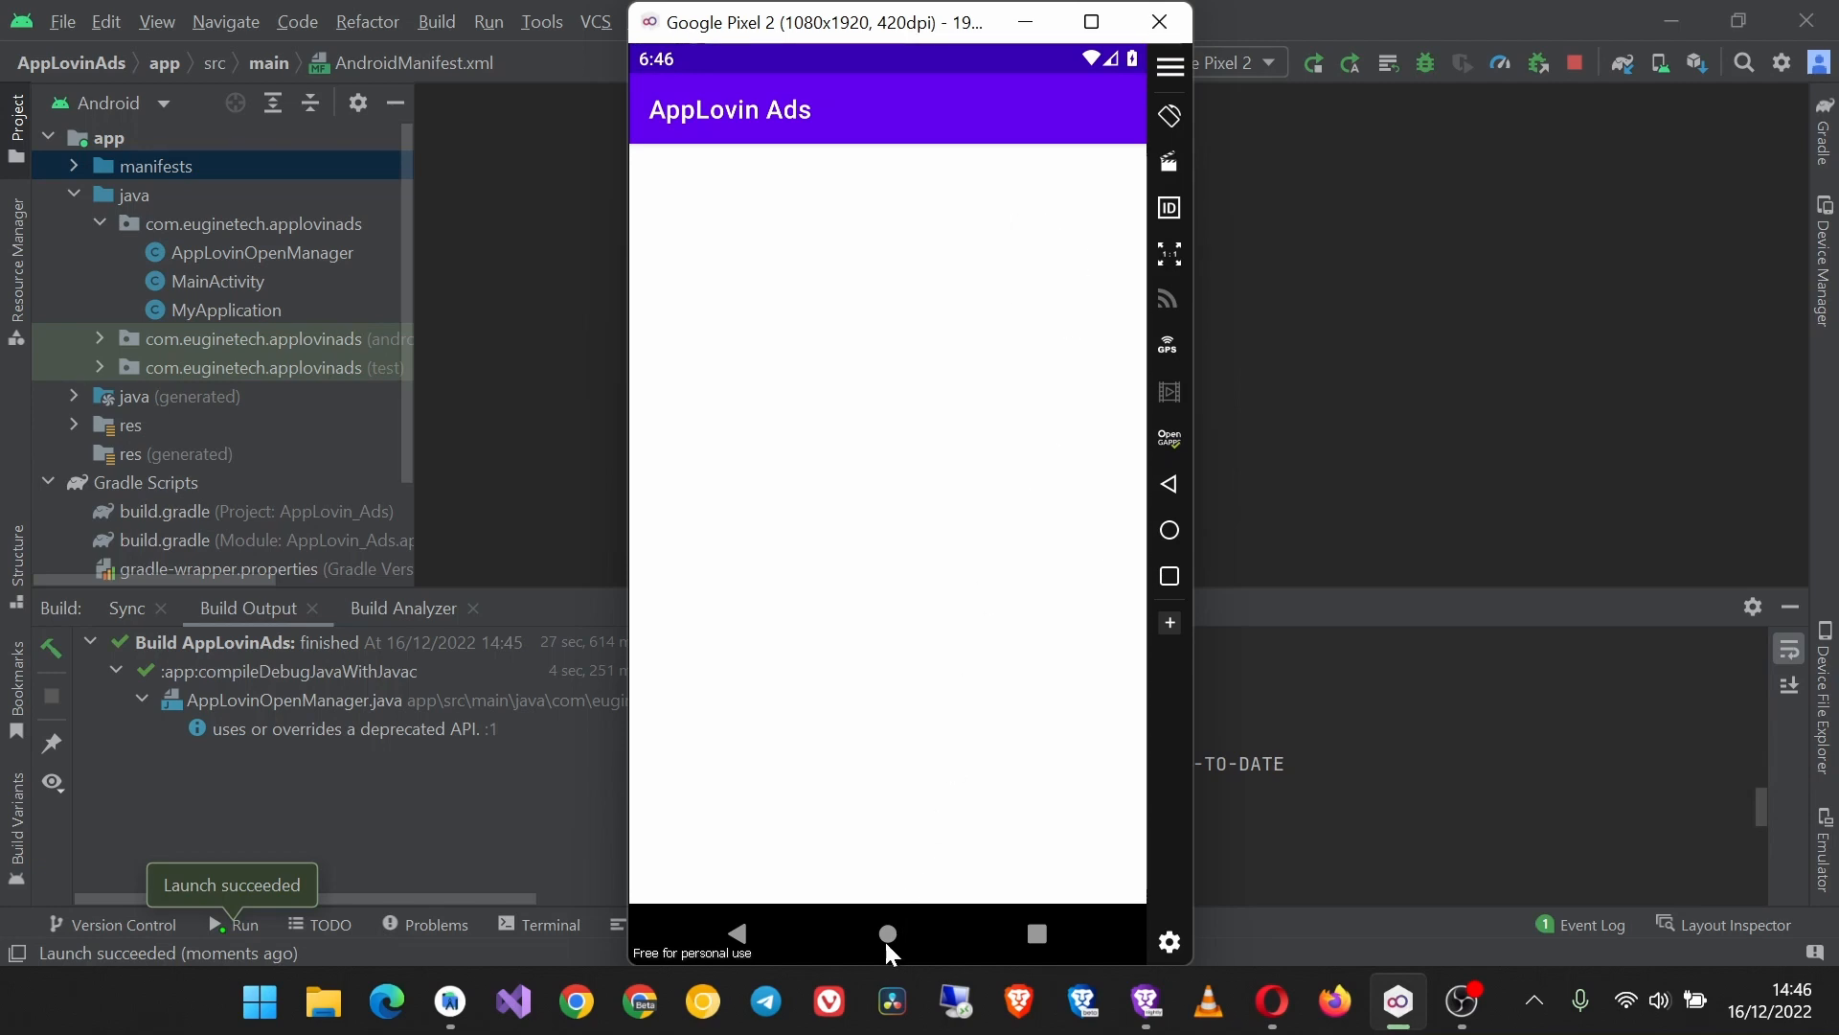
Step: Send AppLovin Ads to the background, then reopen it to show the MAX test ad
{"action": "left_click", "coordinate": [887, 935]}
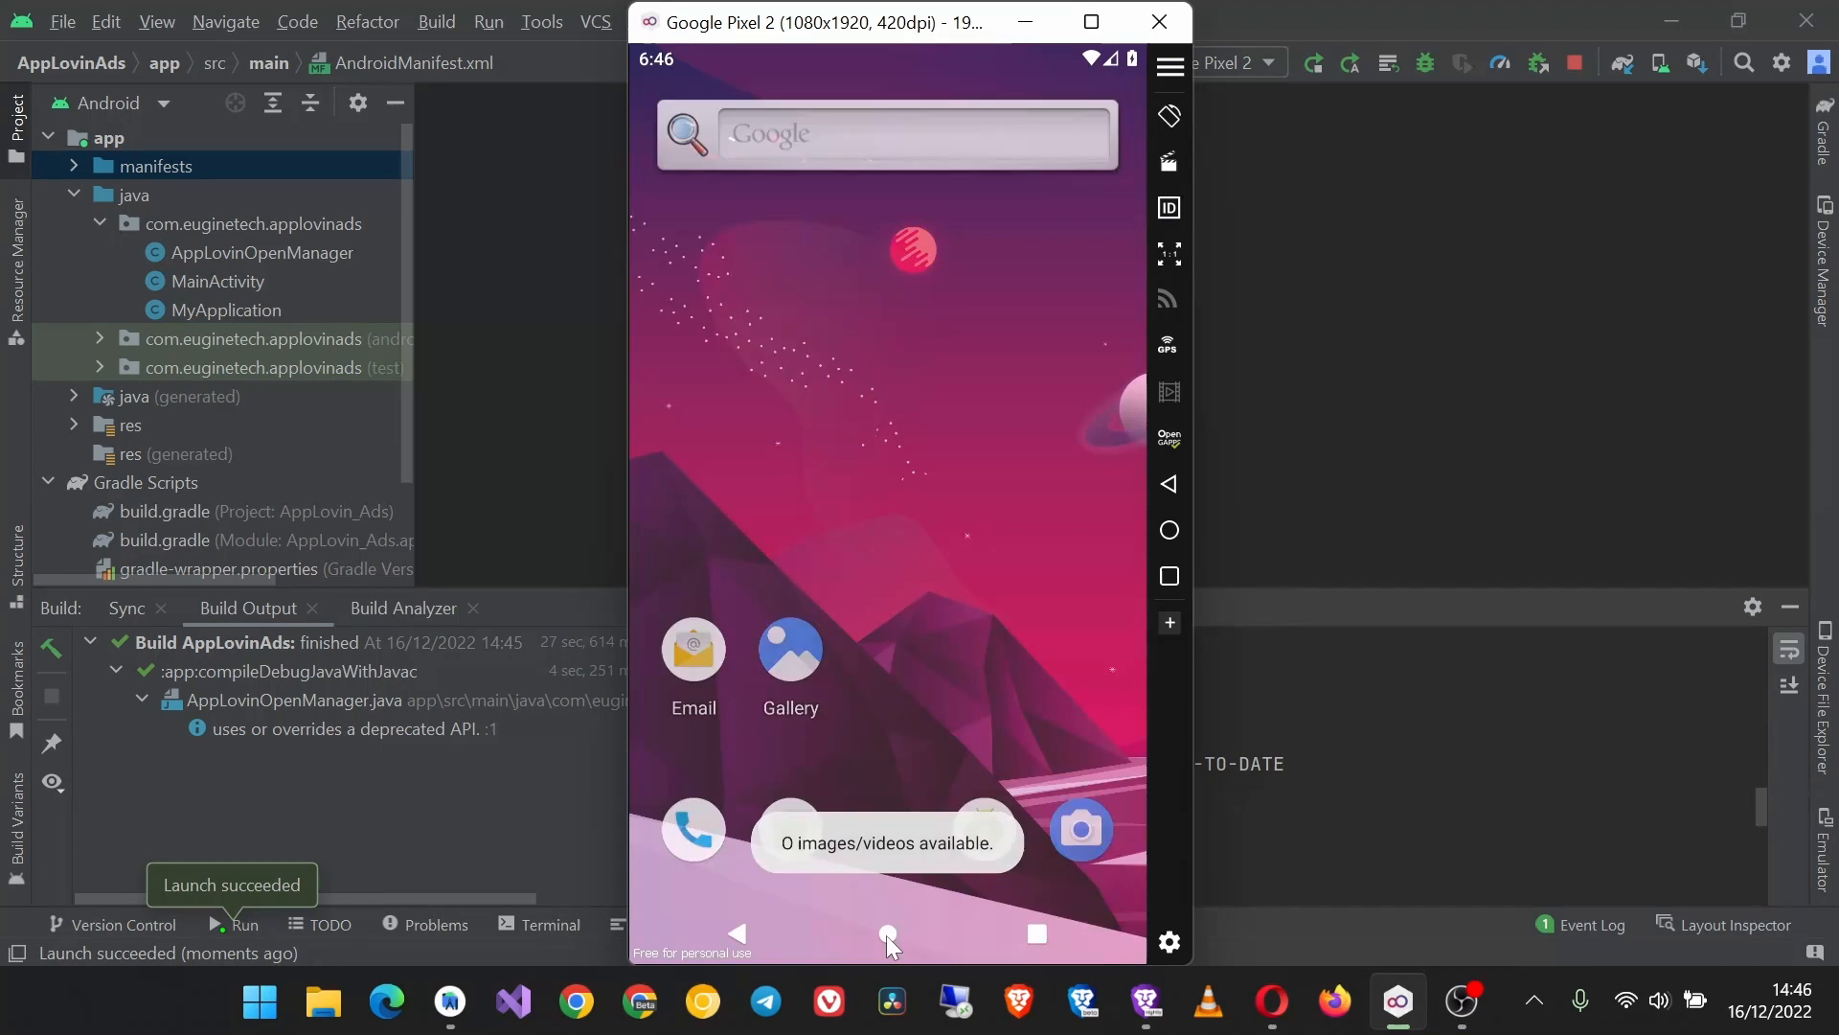
{"action": "left_click", "coordinate": [790, 651]}
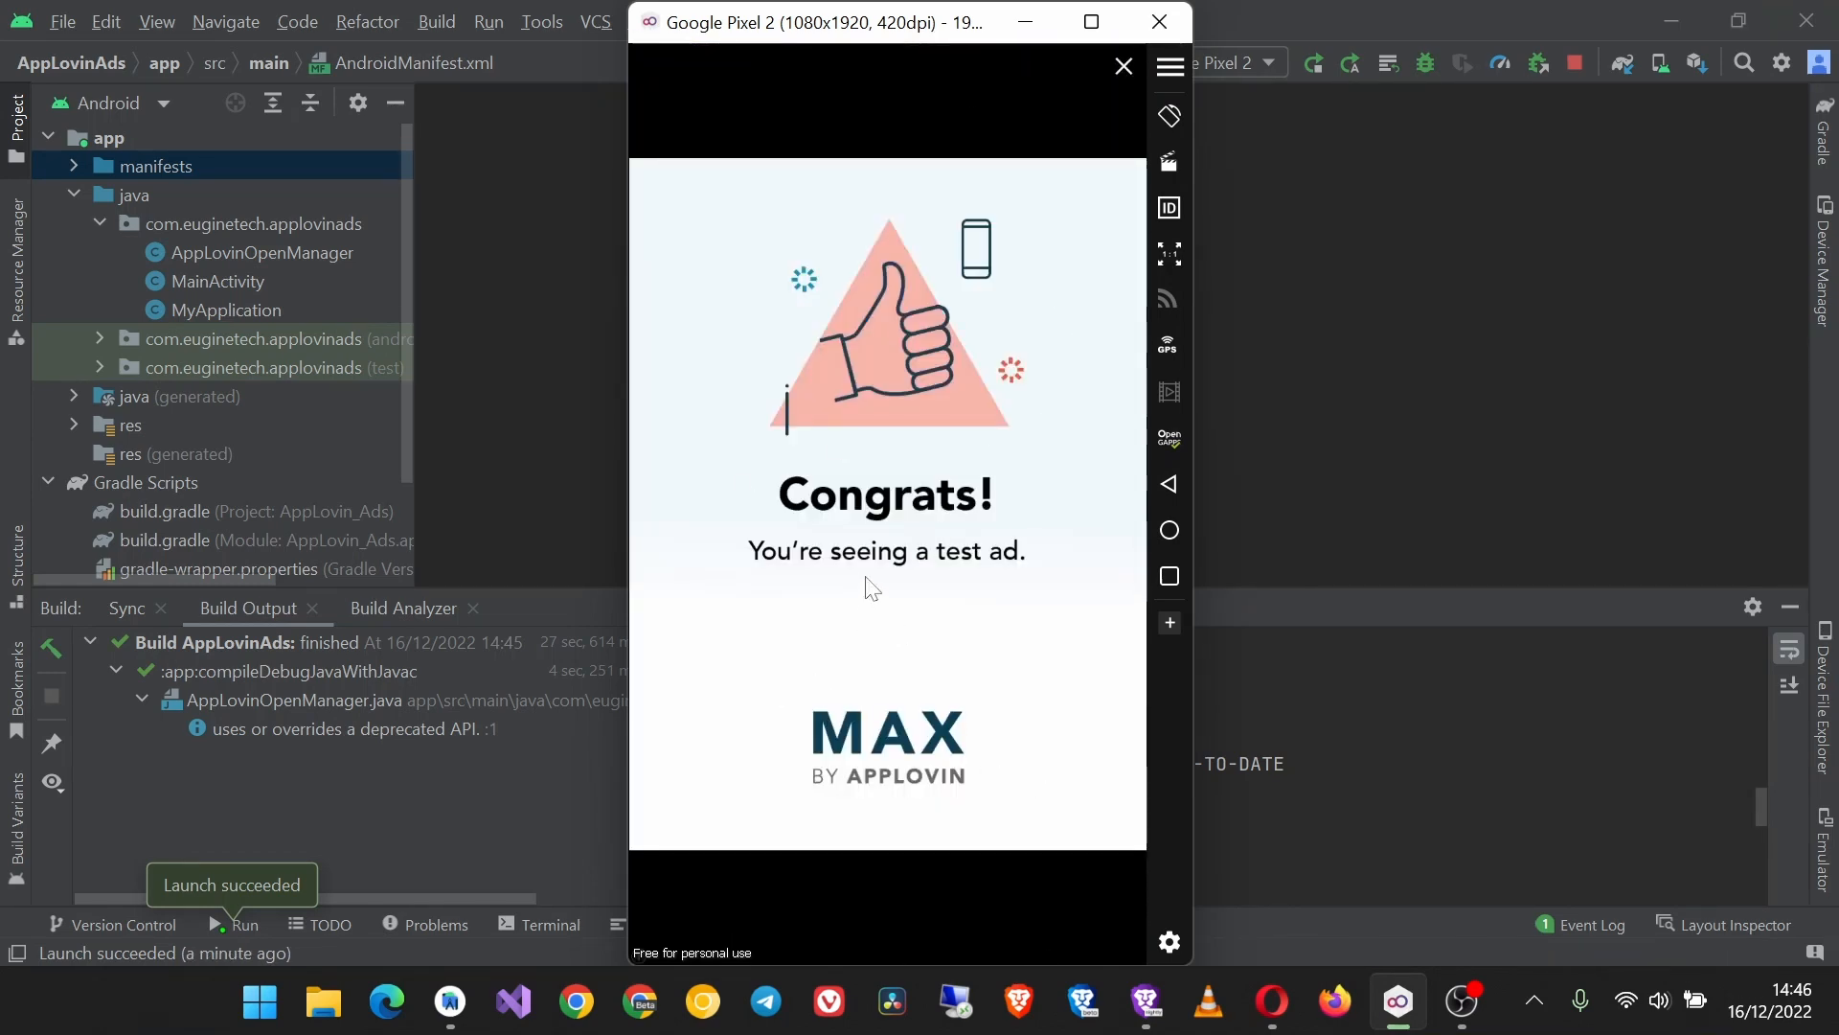
{"action": "mouse_move", "coordinate": [897, 393]}
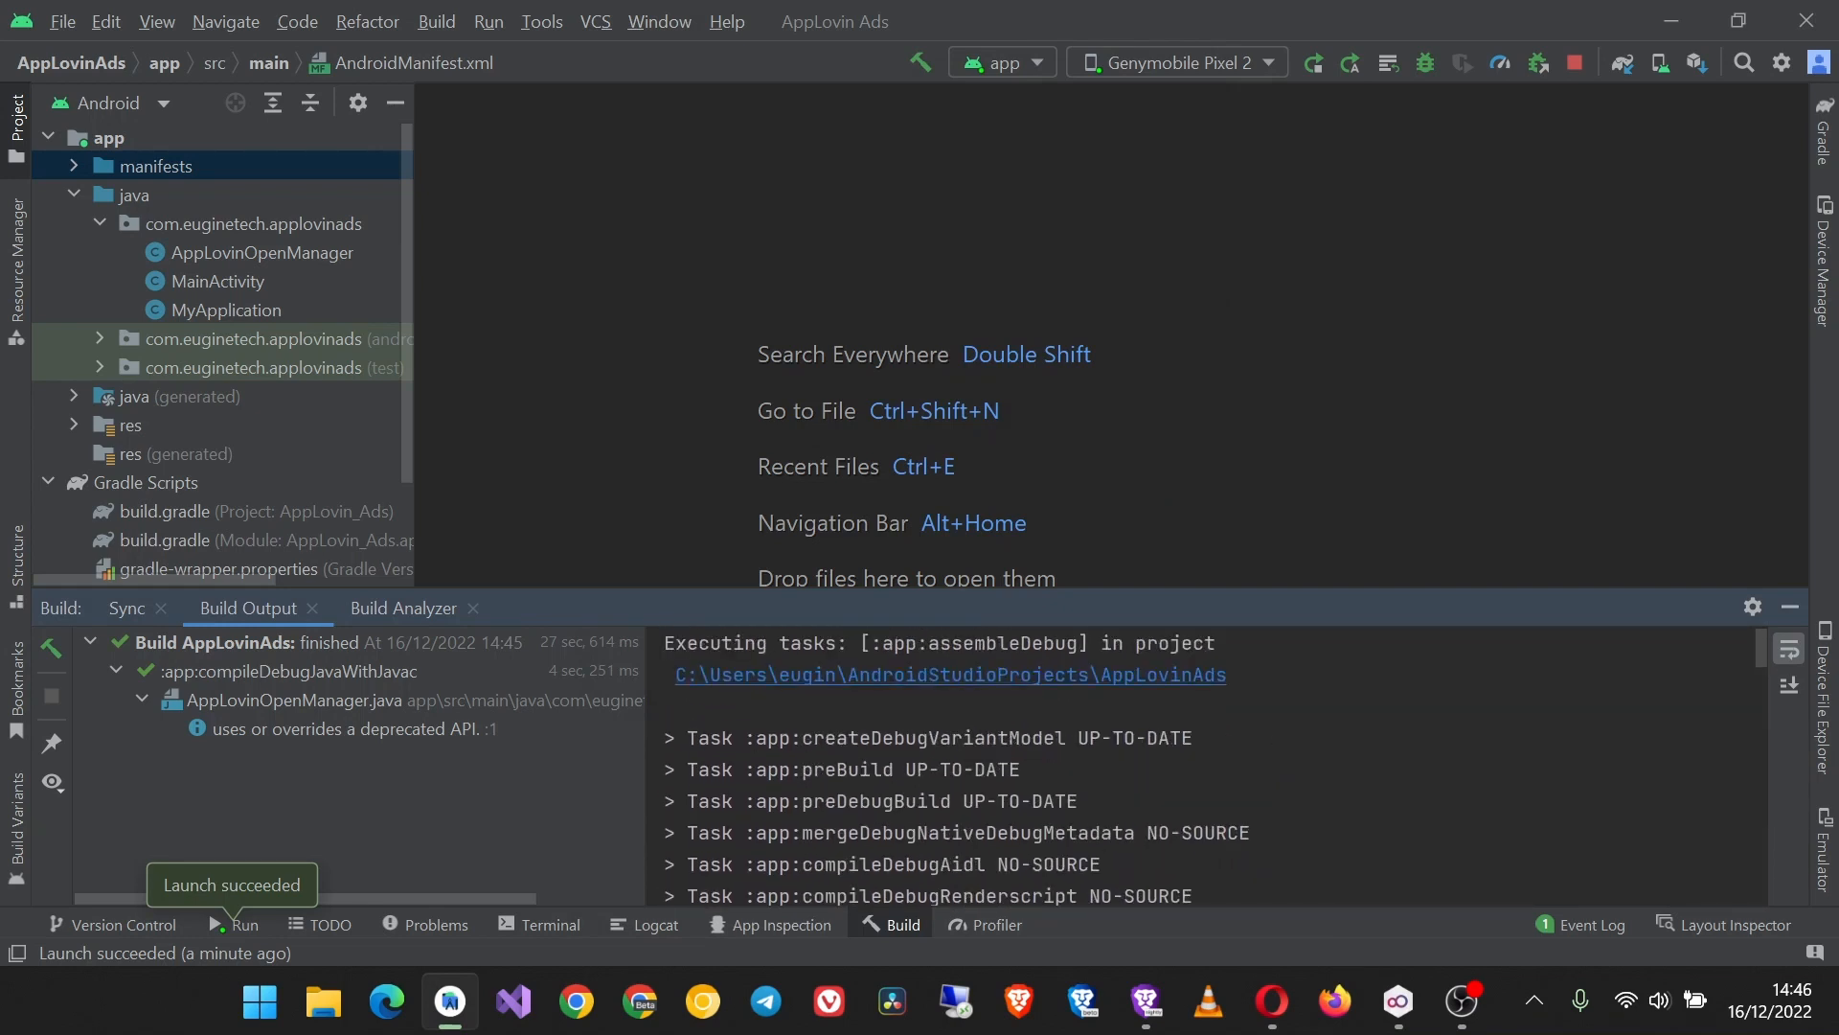
{"action": "scroll", "scroll_direction": "down", "scroll_amount": 3}
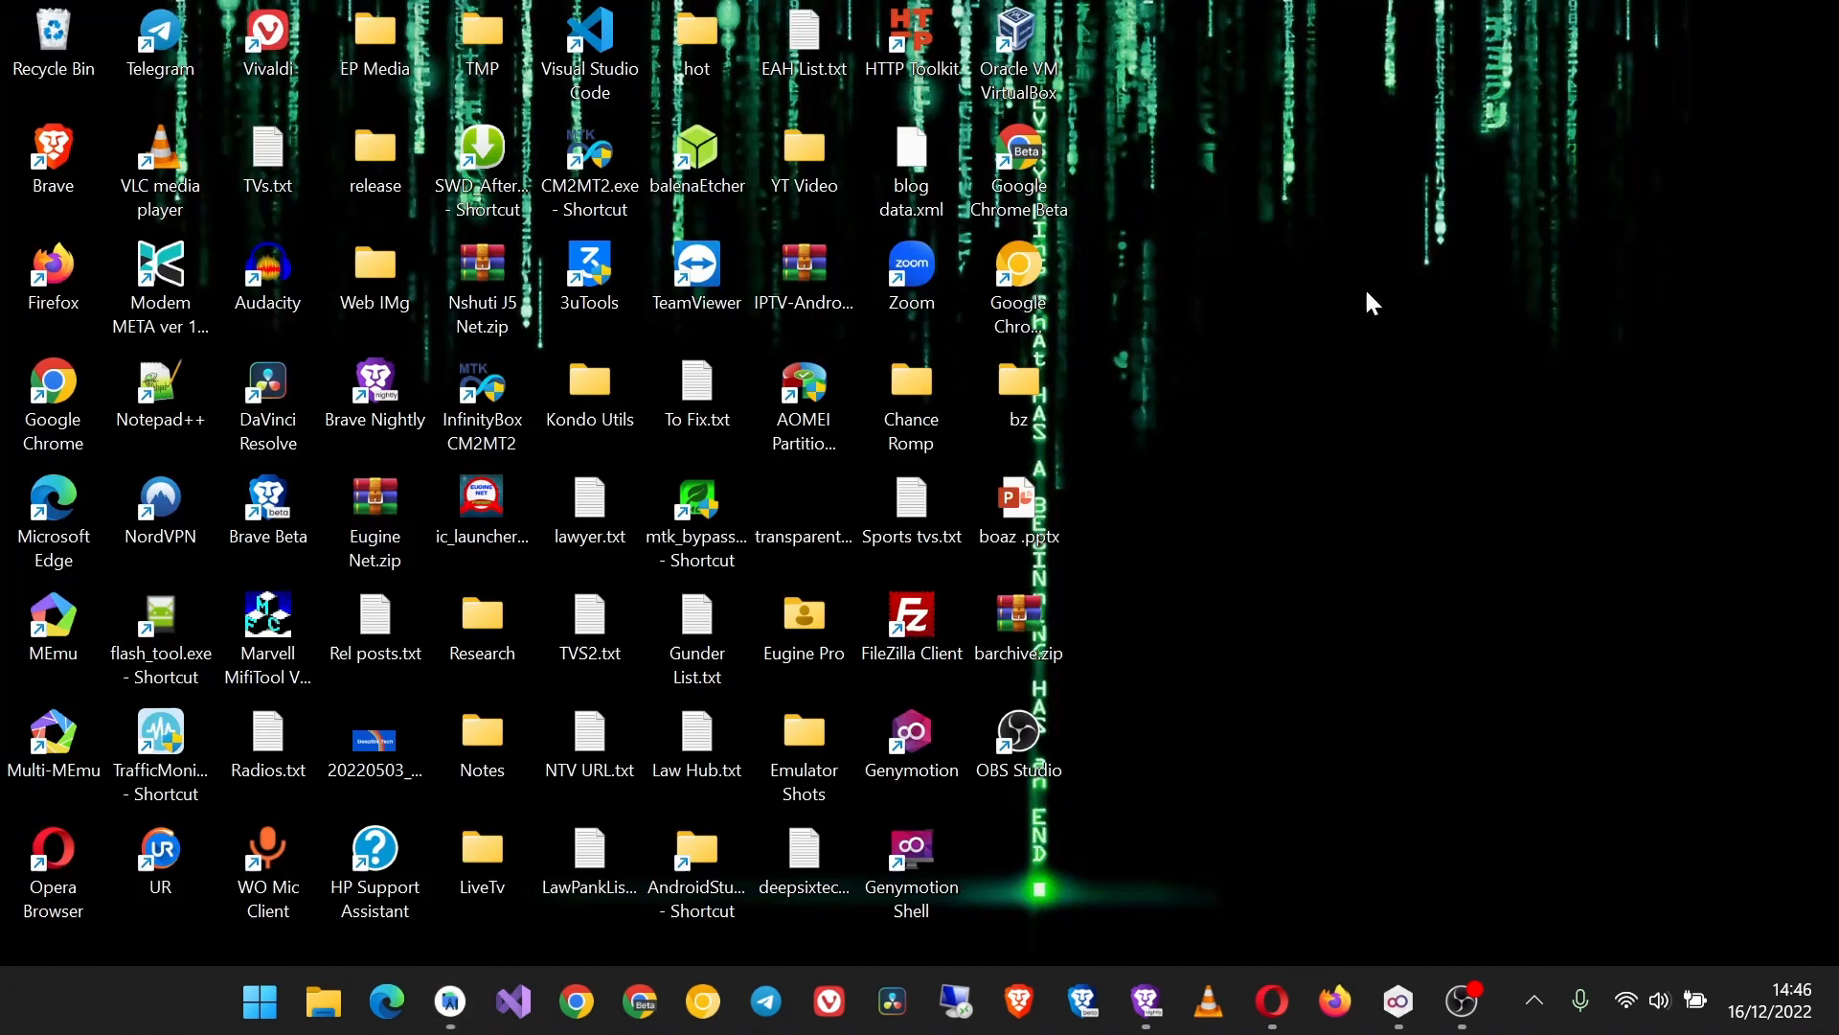
{"action": "mouse_move", "coordinate": [1416, 654]}
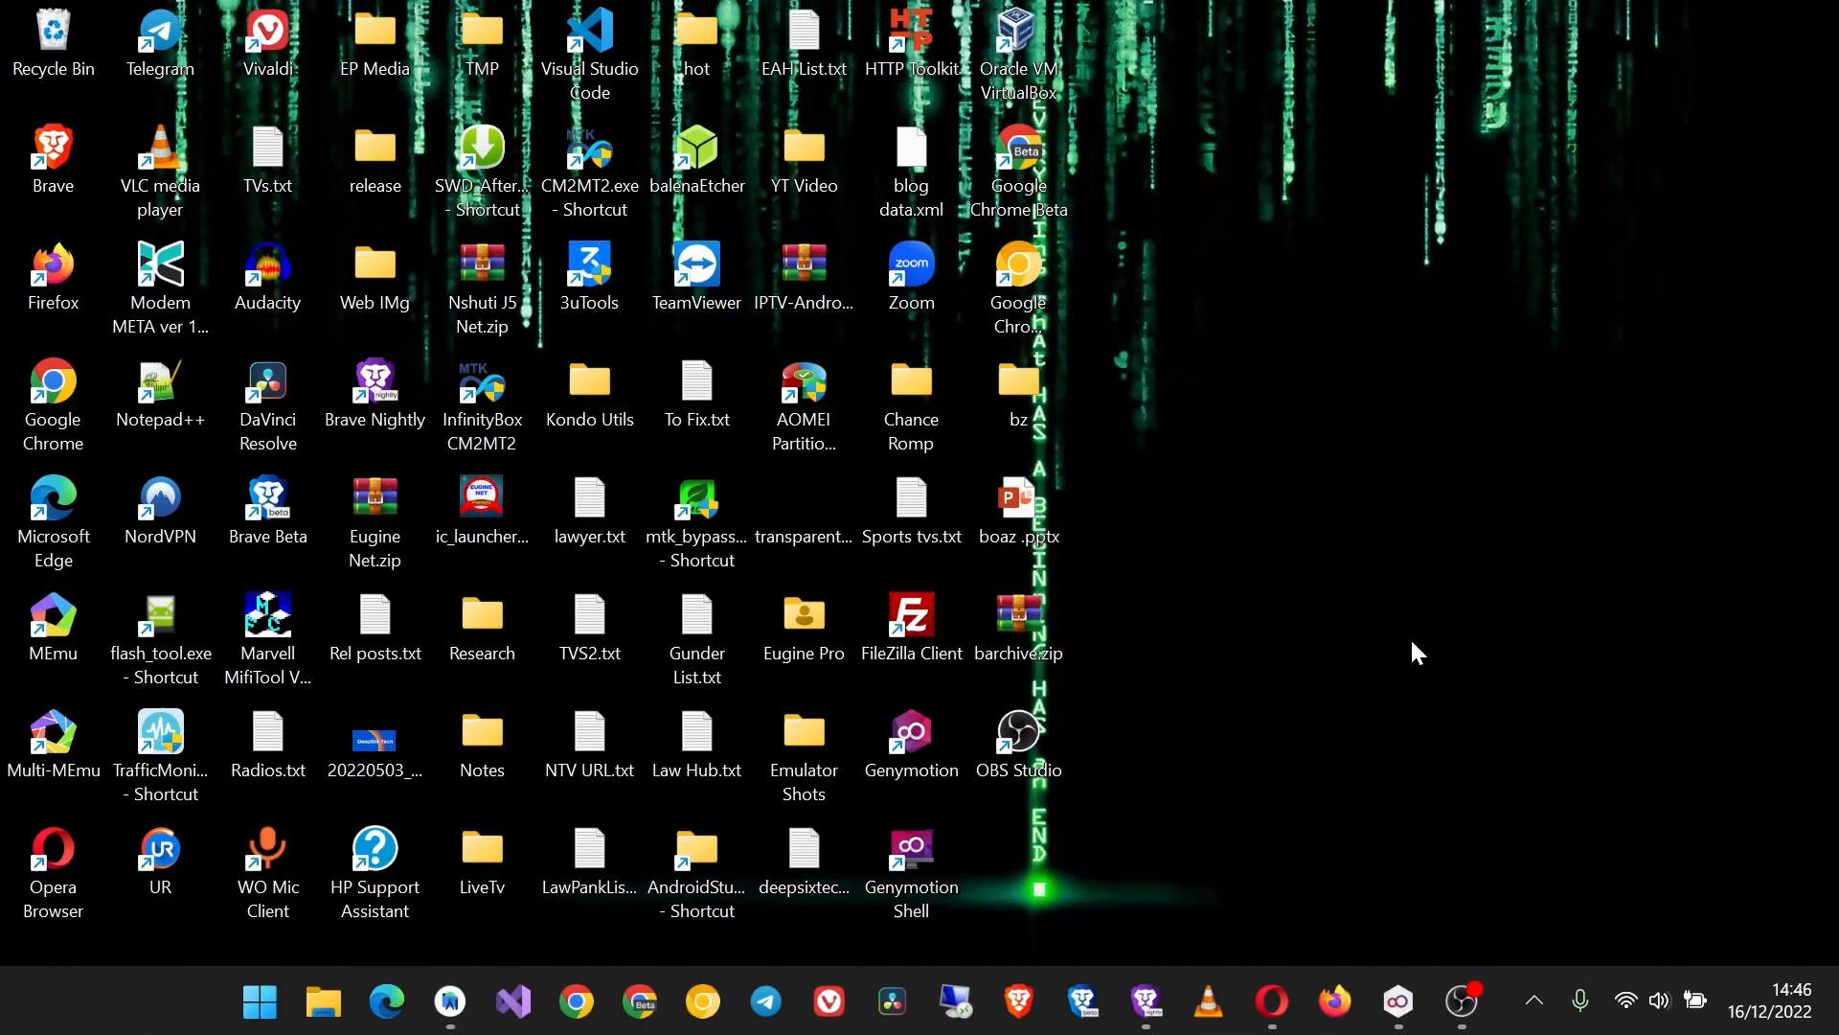